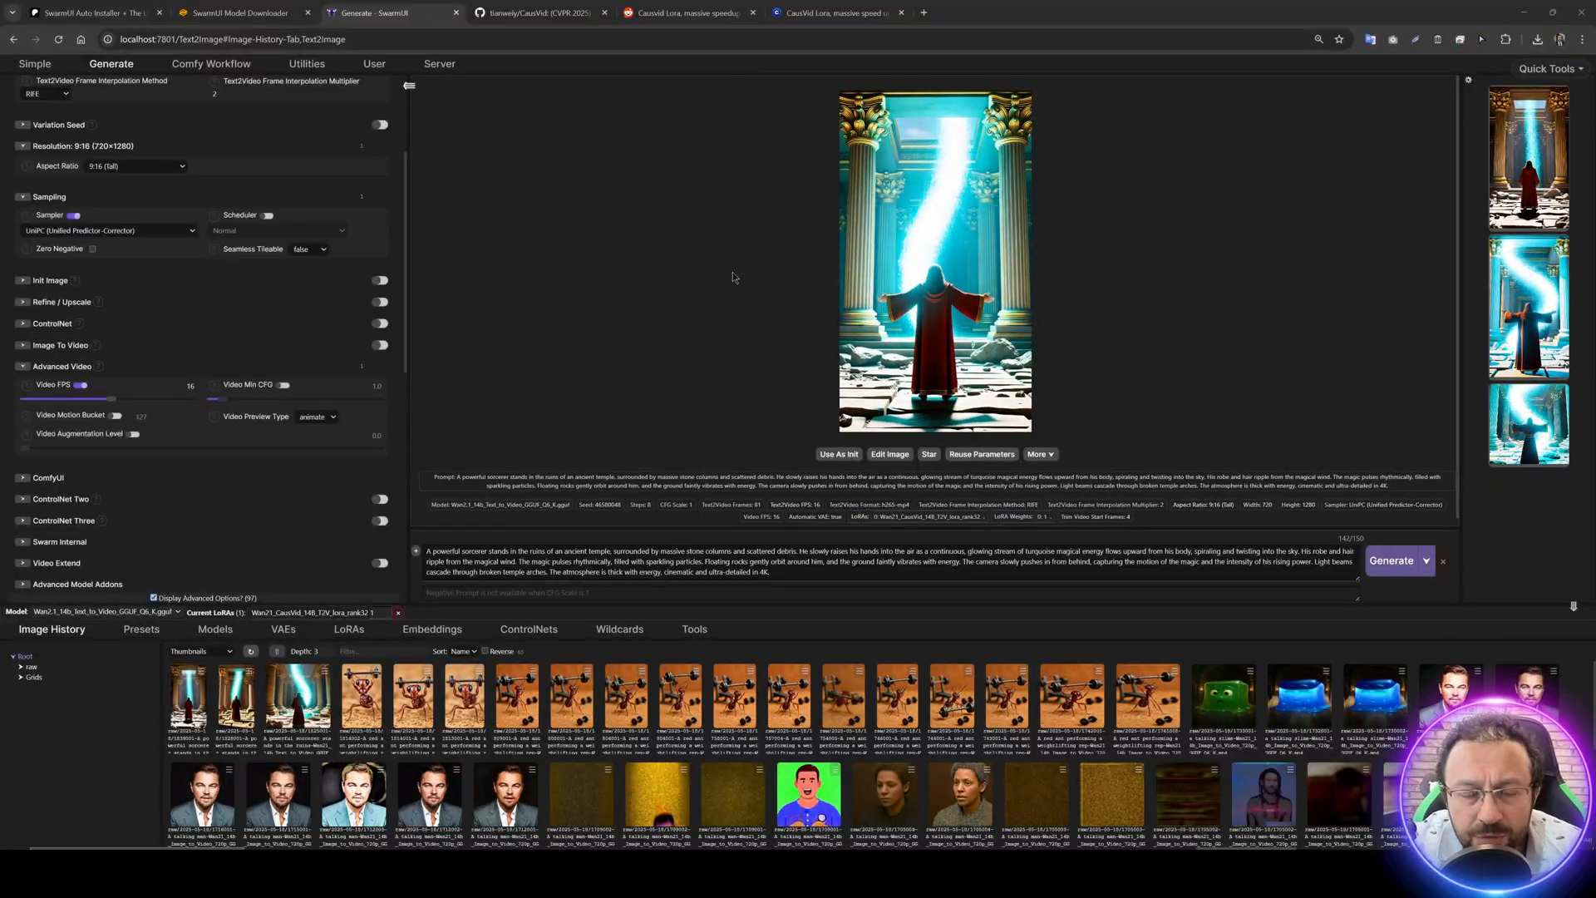
- Bring up the CausVid GitHub project page in the browser
click(934, 259)
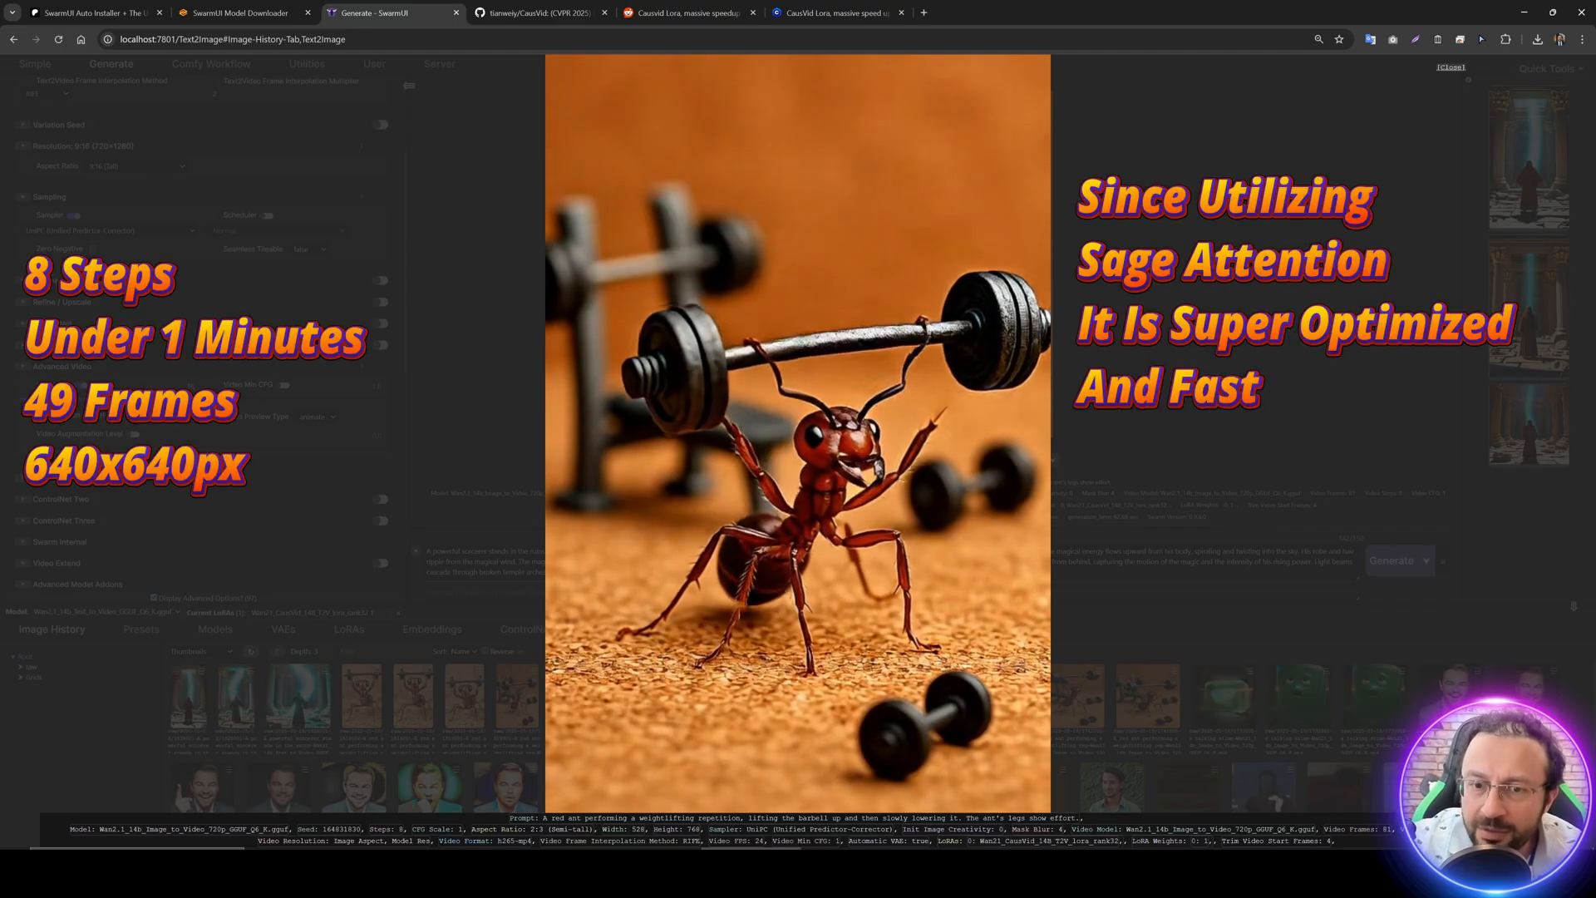
click(1450, 67)
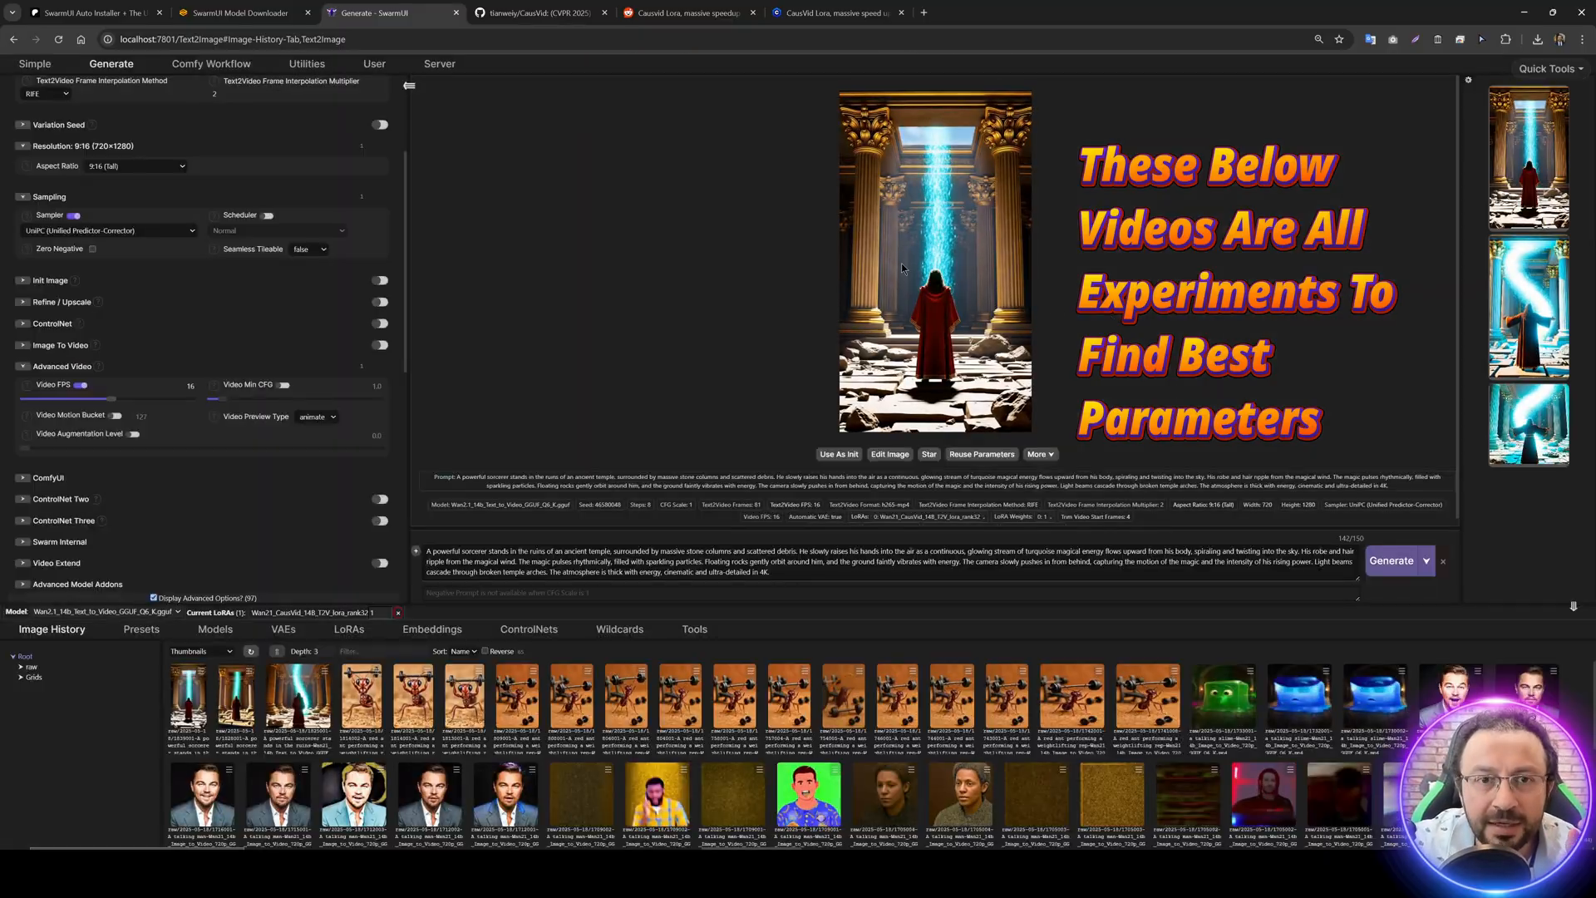
click(537, 12)
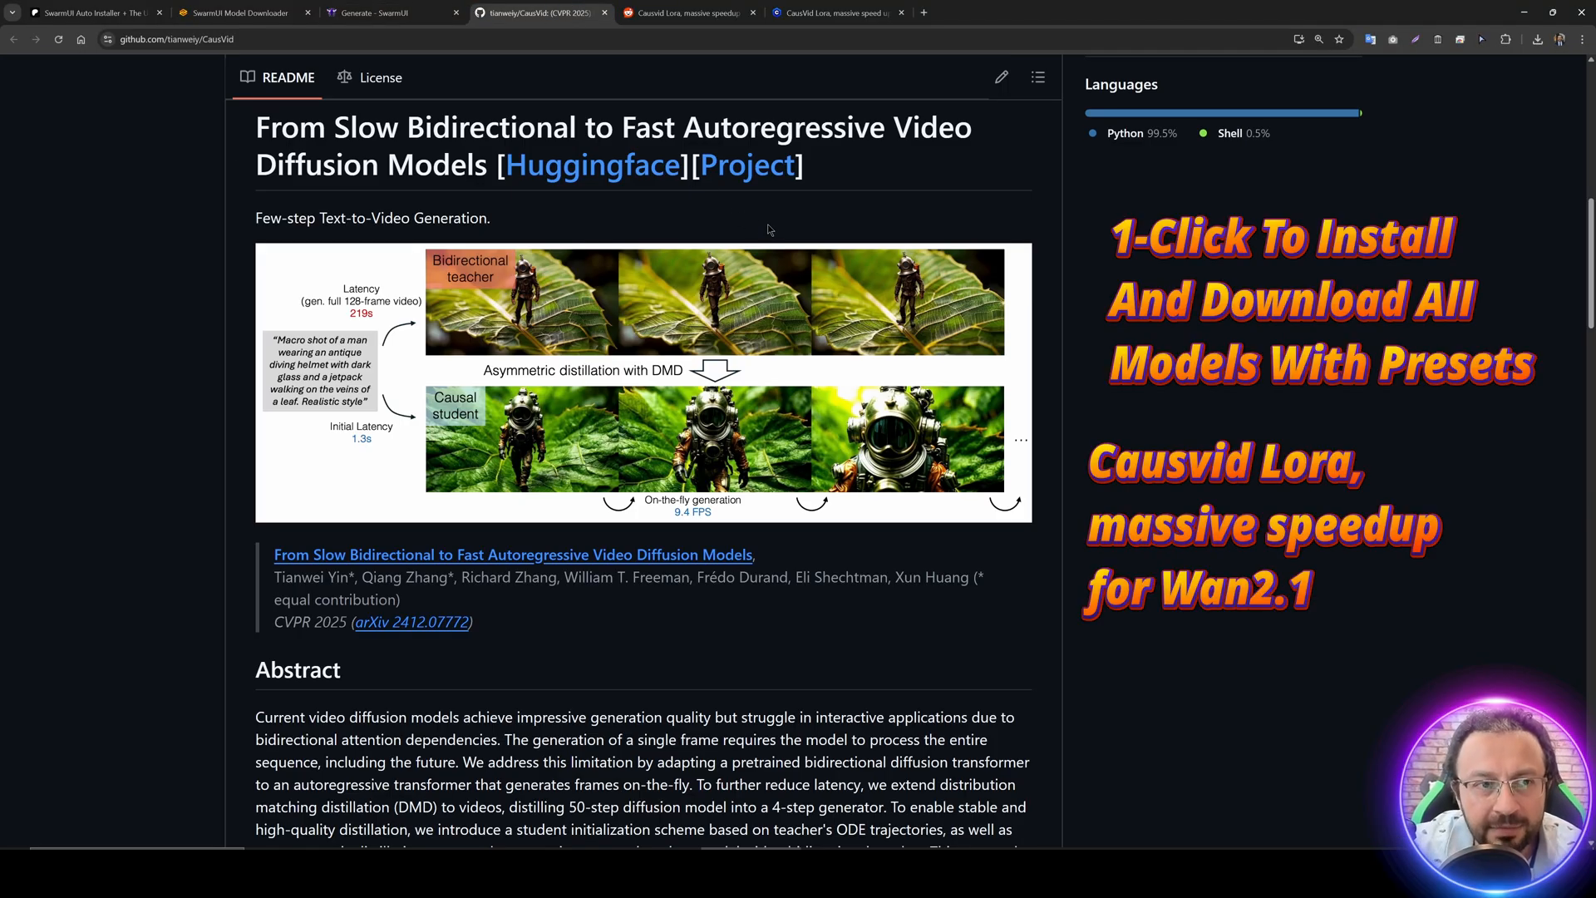
mouse_move(675, 270)
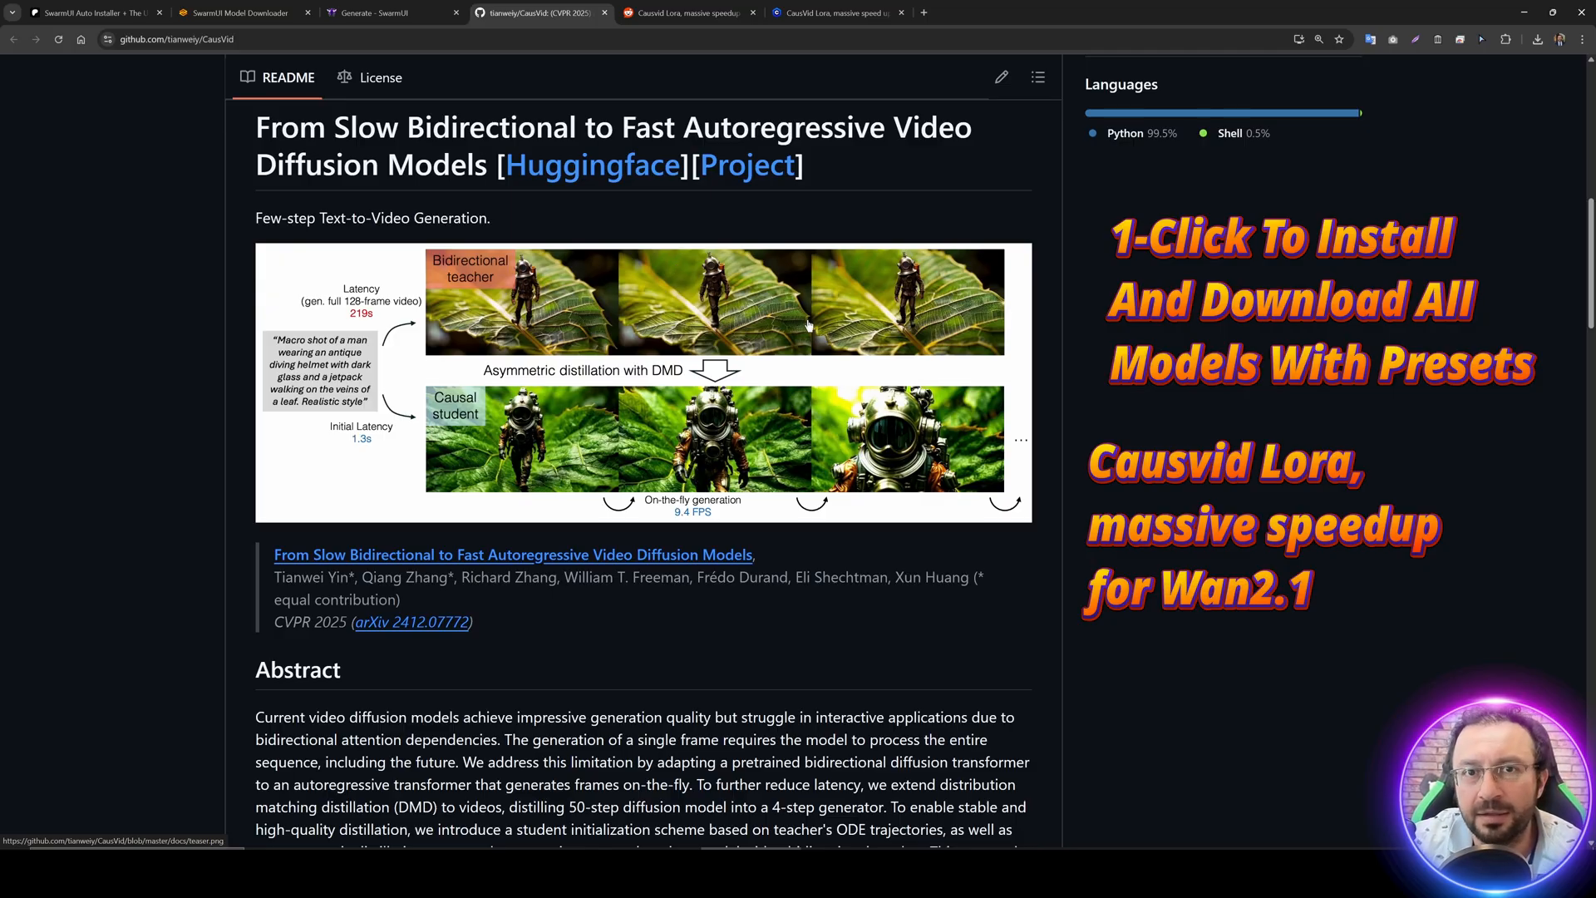
mouse_move(632, 637)
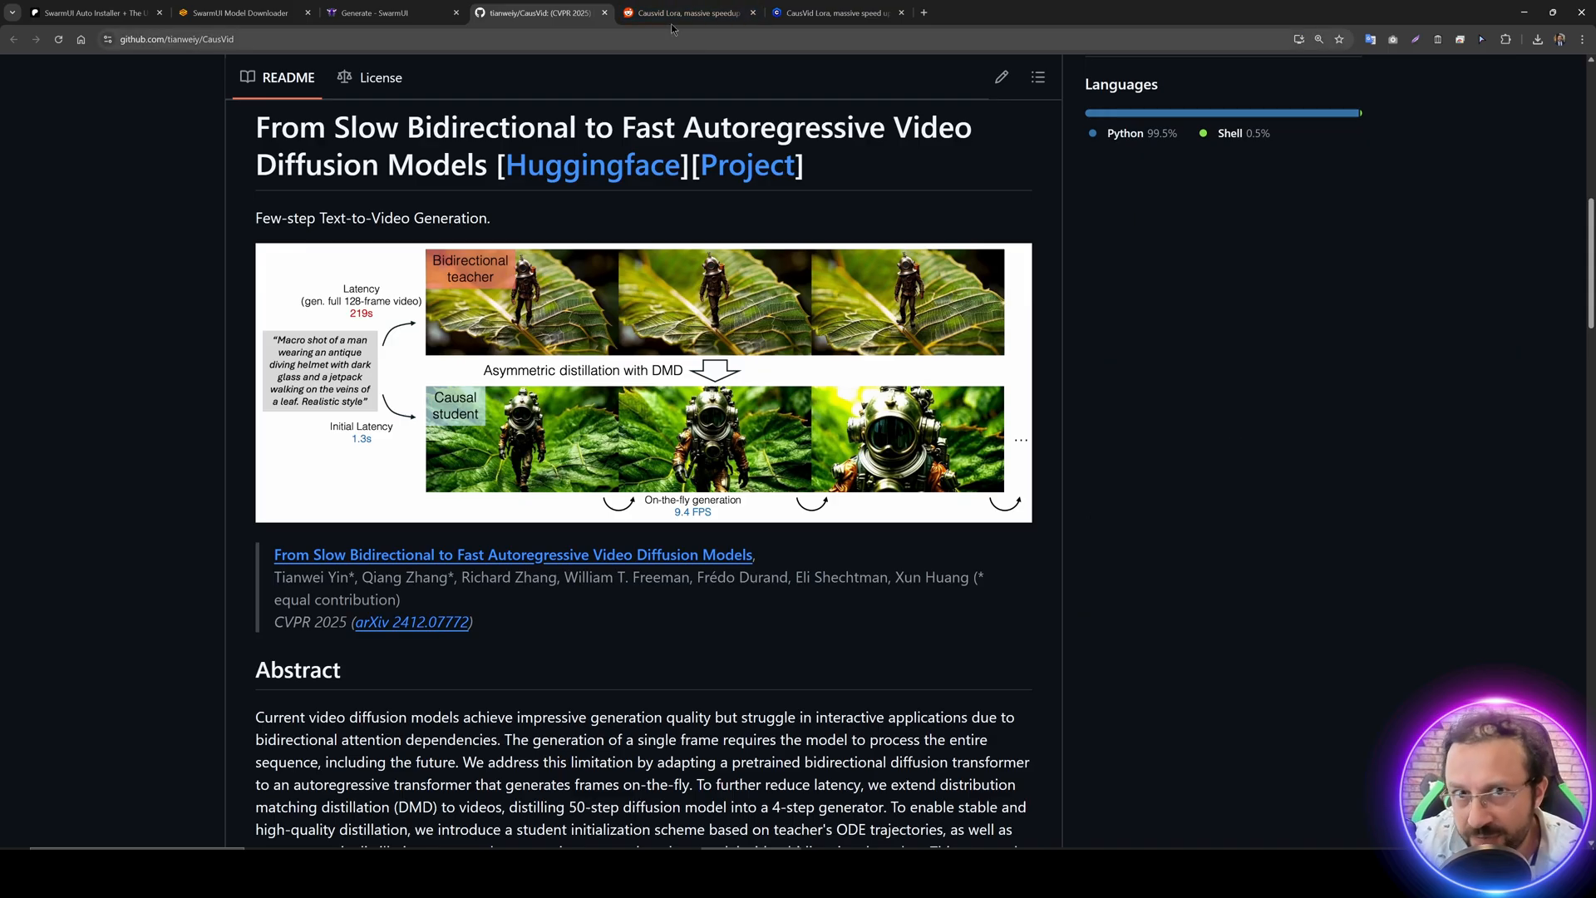
- View the Reddit CausVid LoRA post and Kijai's Civitai page, then return to SwarmUI
click(689, 11)
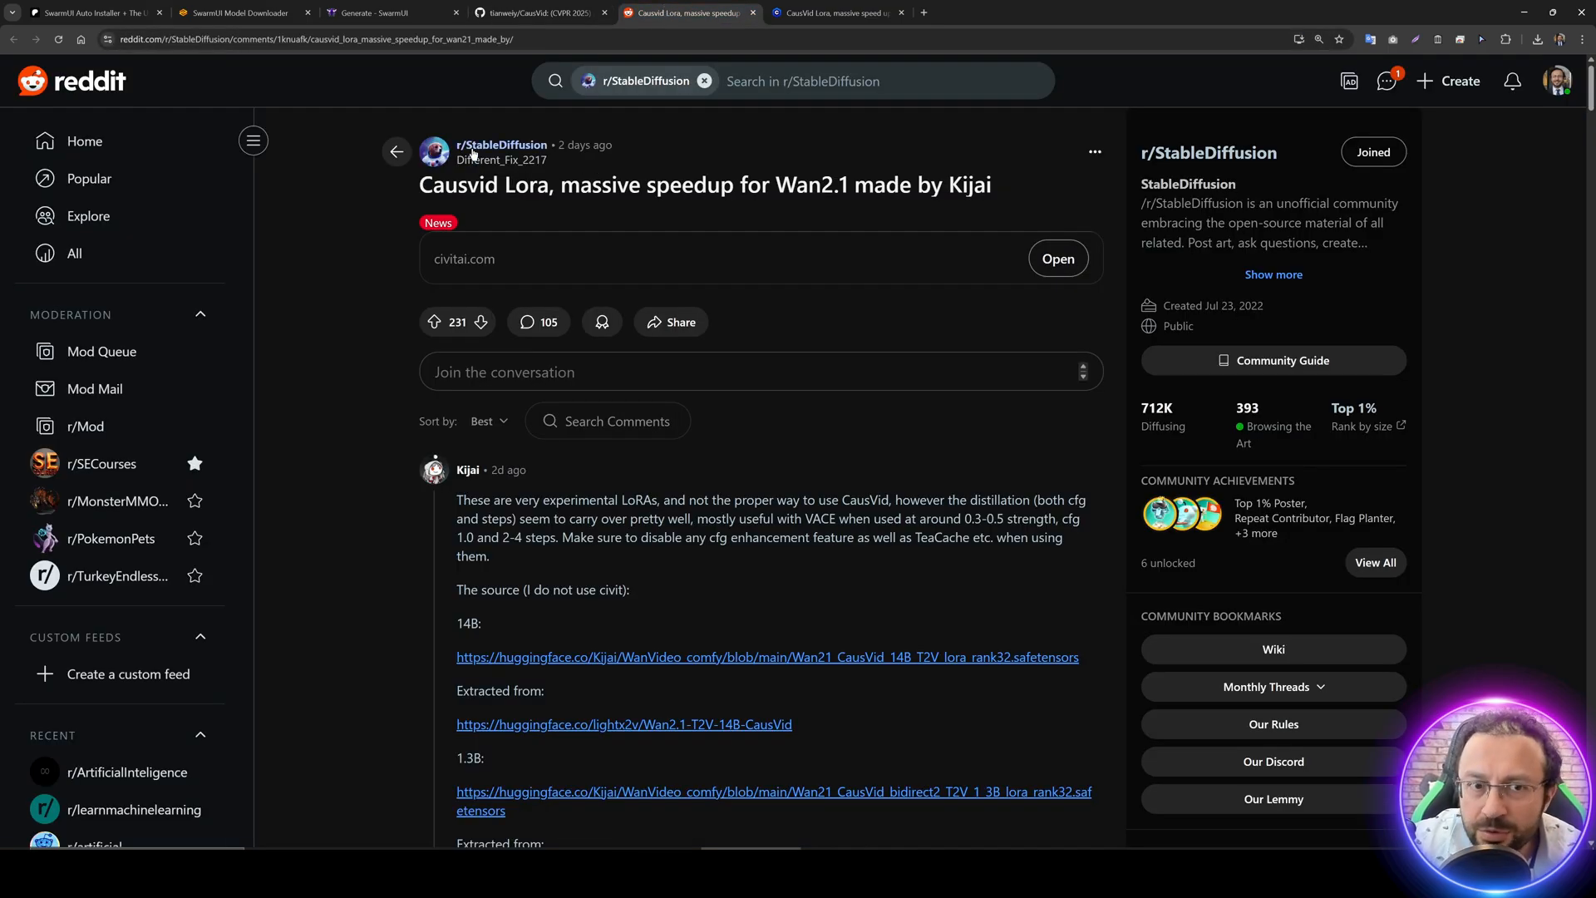
click(835, 12)
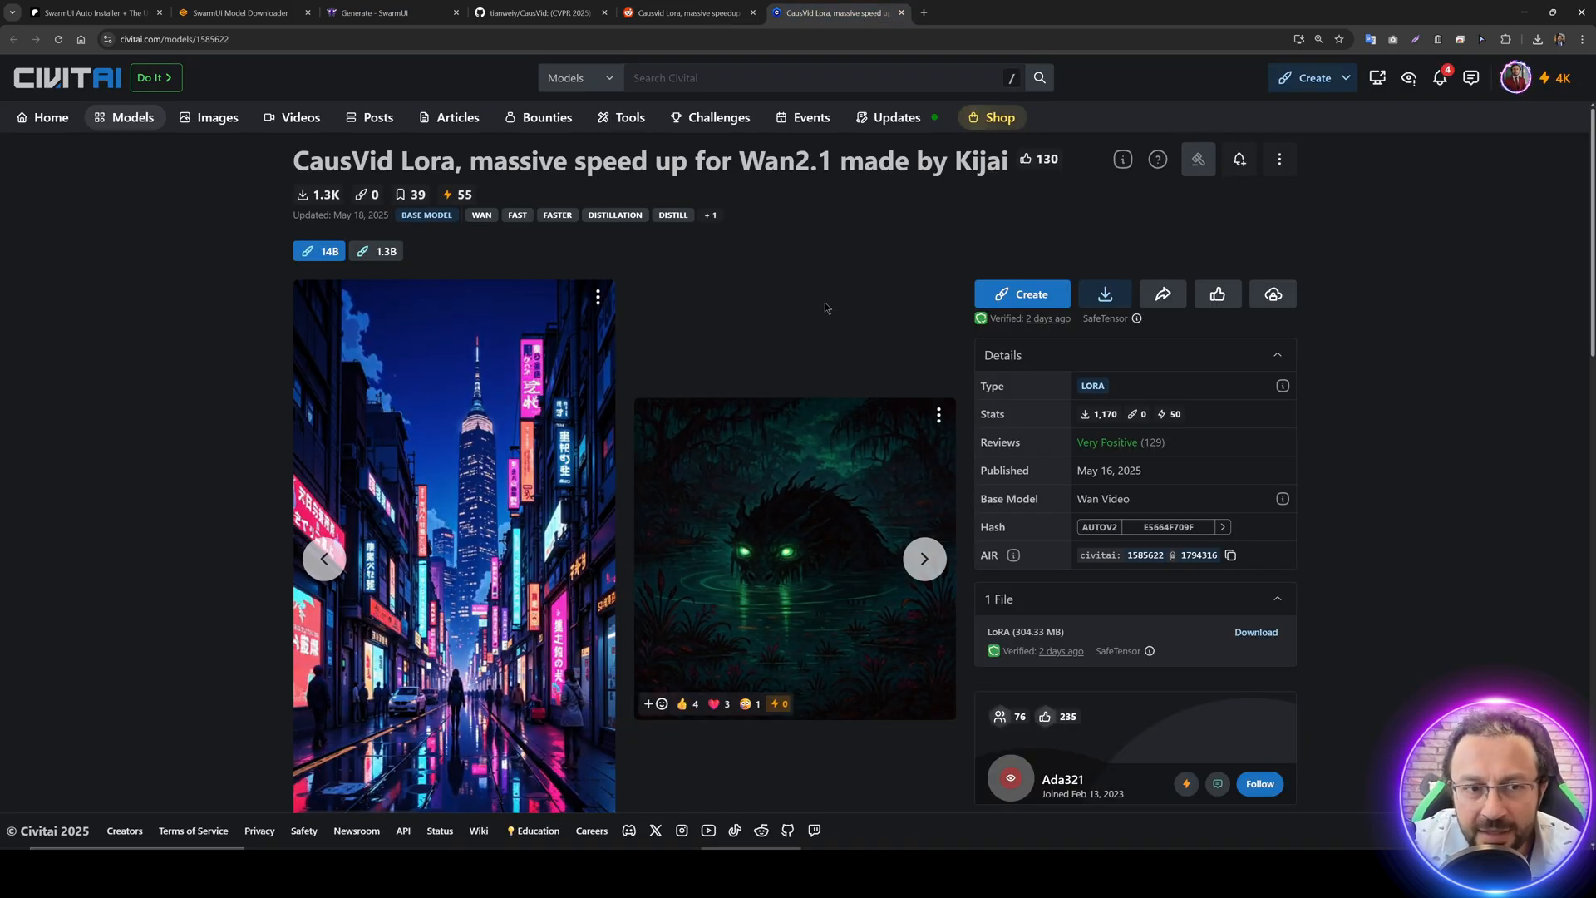
click(384, 12)
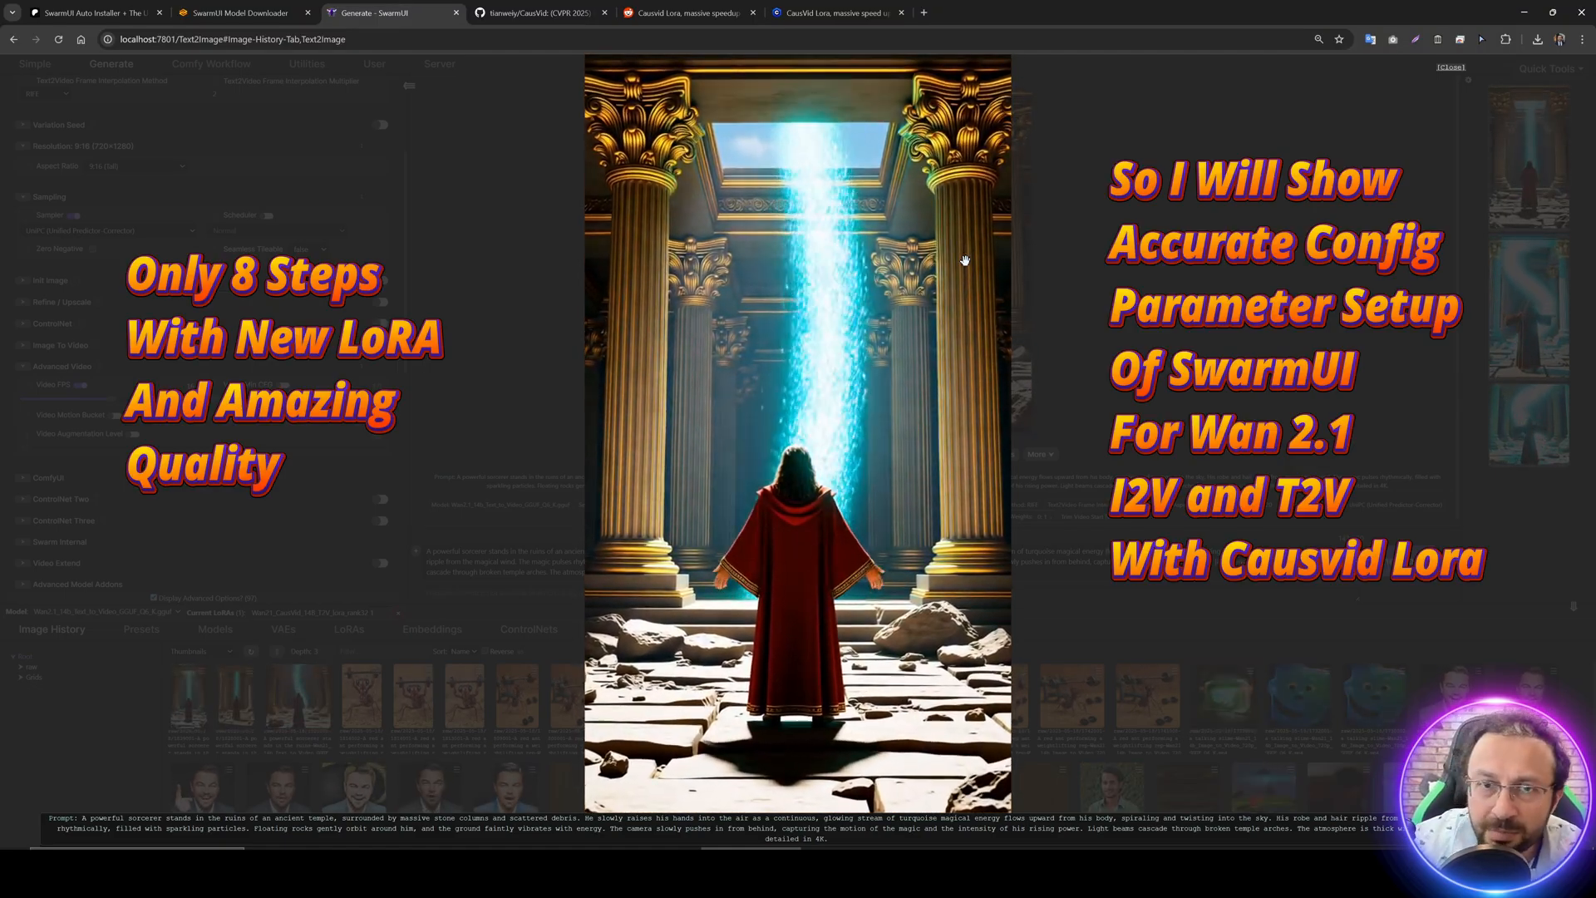
click(1450, 66)
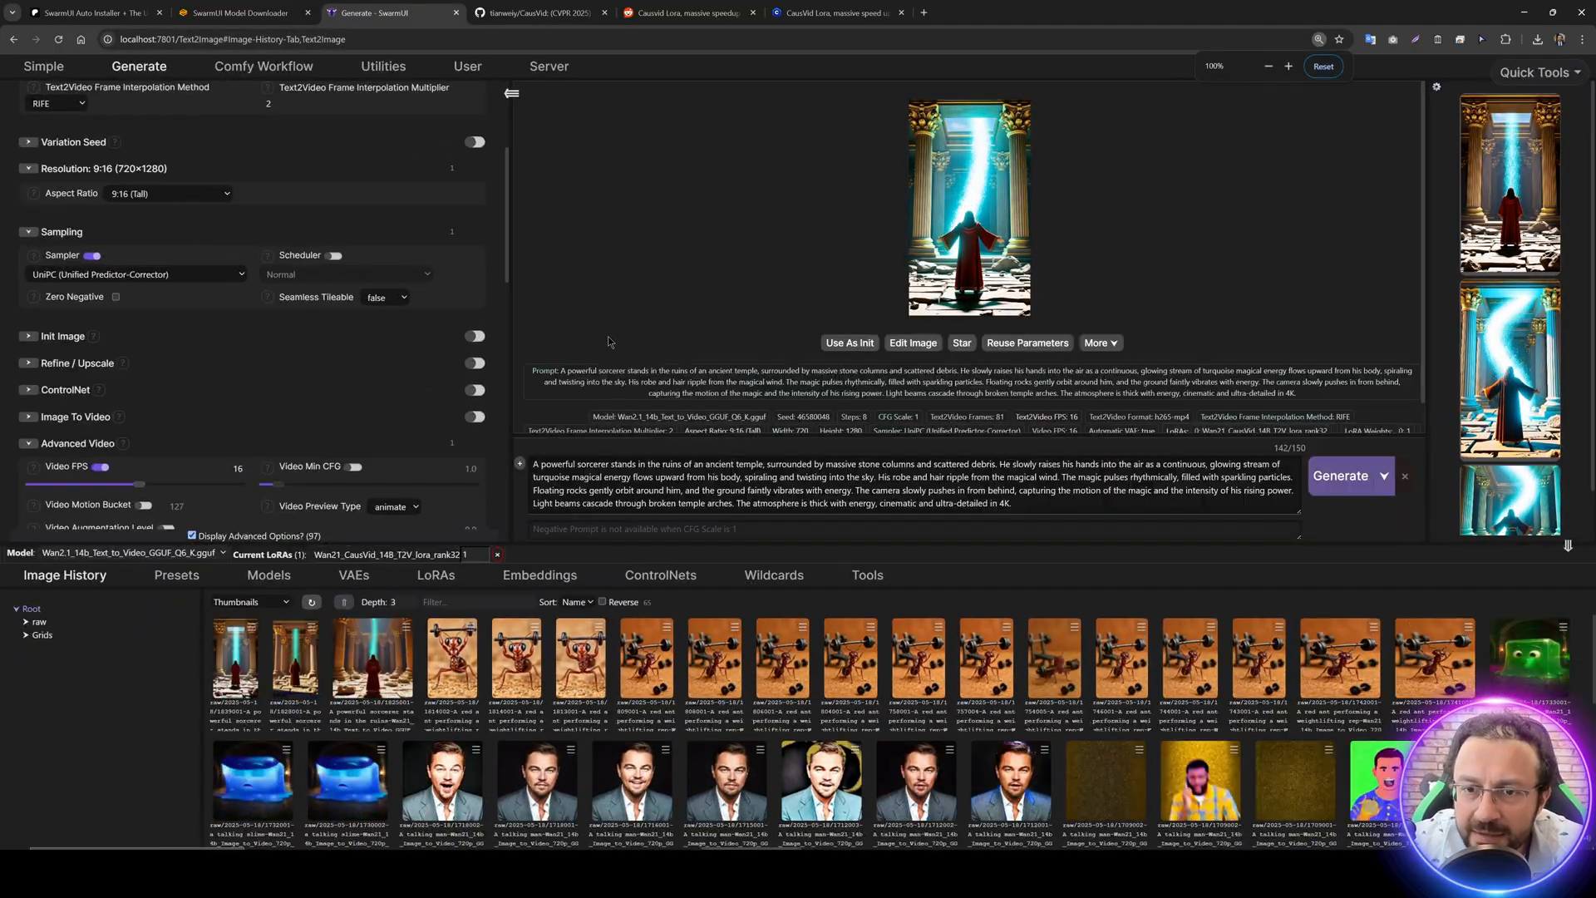
click(387, 12)
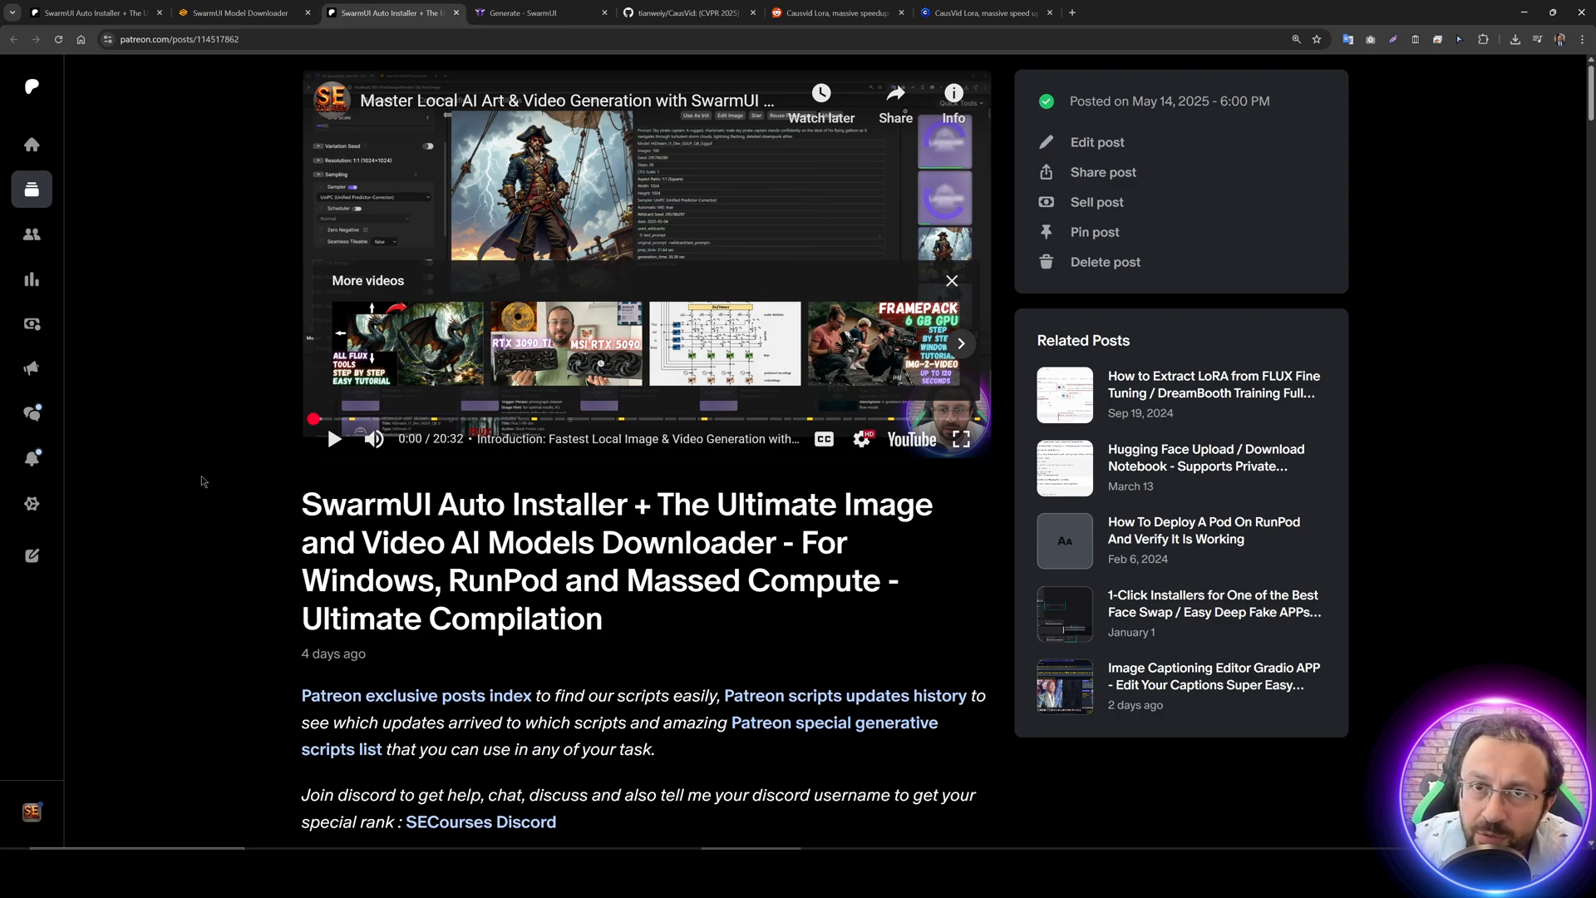
- Scroll the Patreon post to the latest zip link and open the SwarmUI_Model_Downloader_v29 folder
scroll(down, 3)
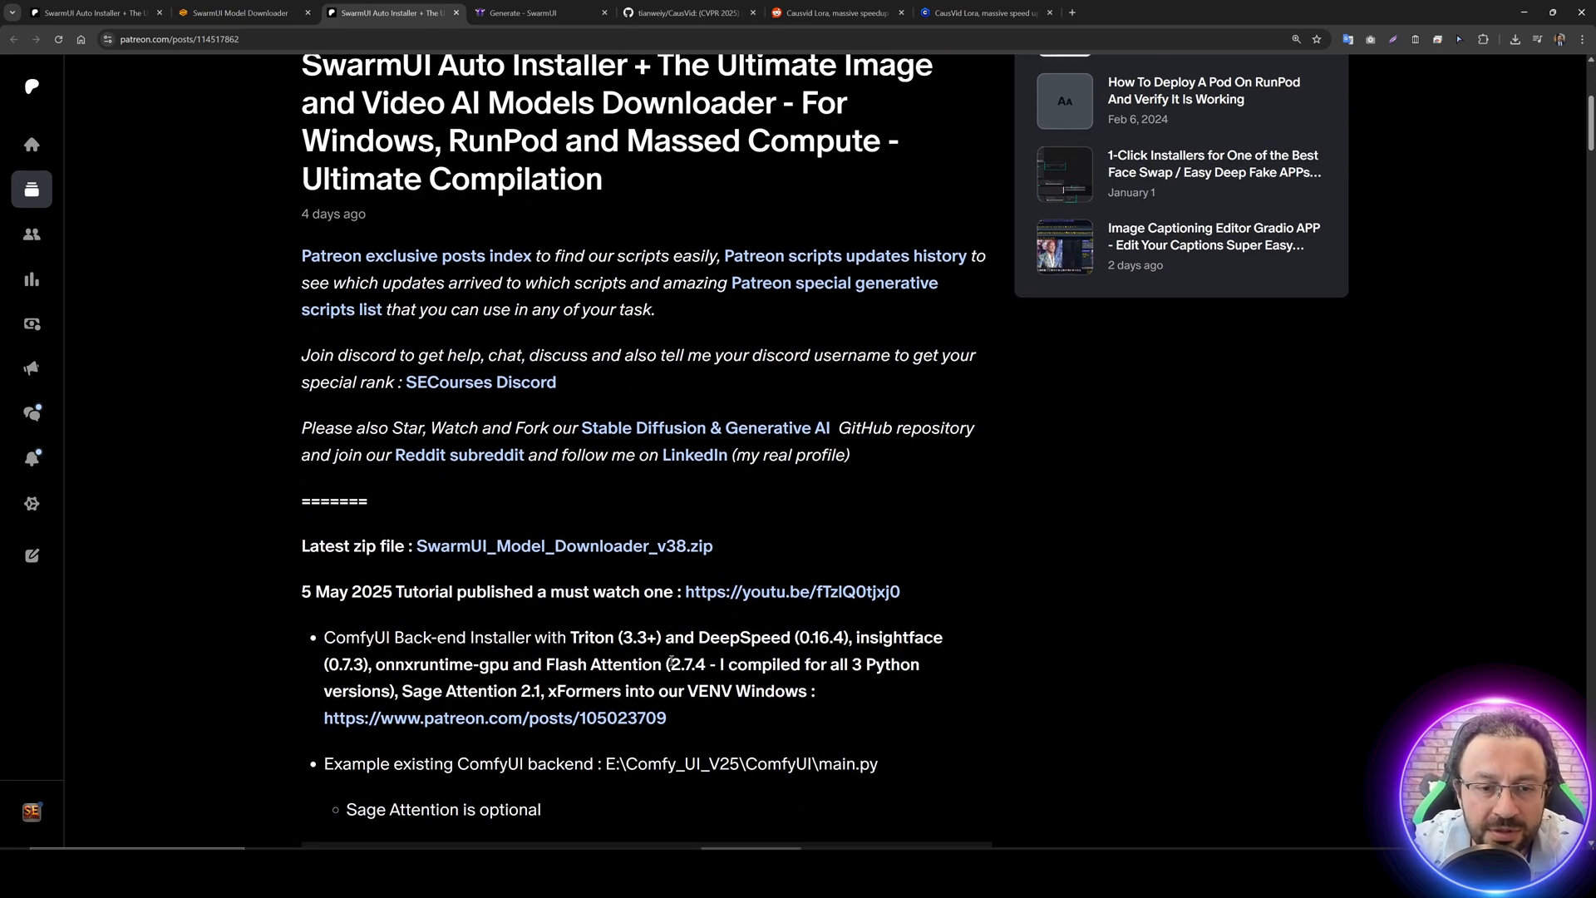
scroll(down, 3)
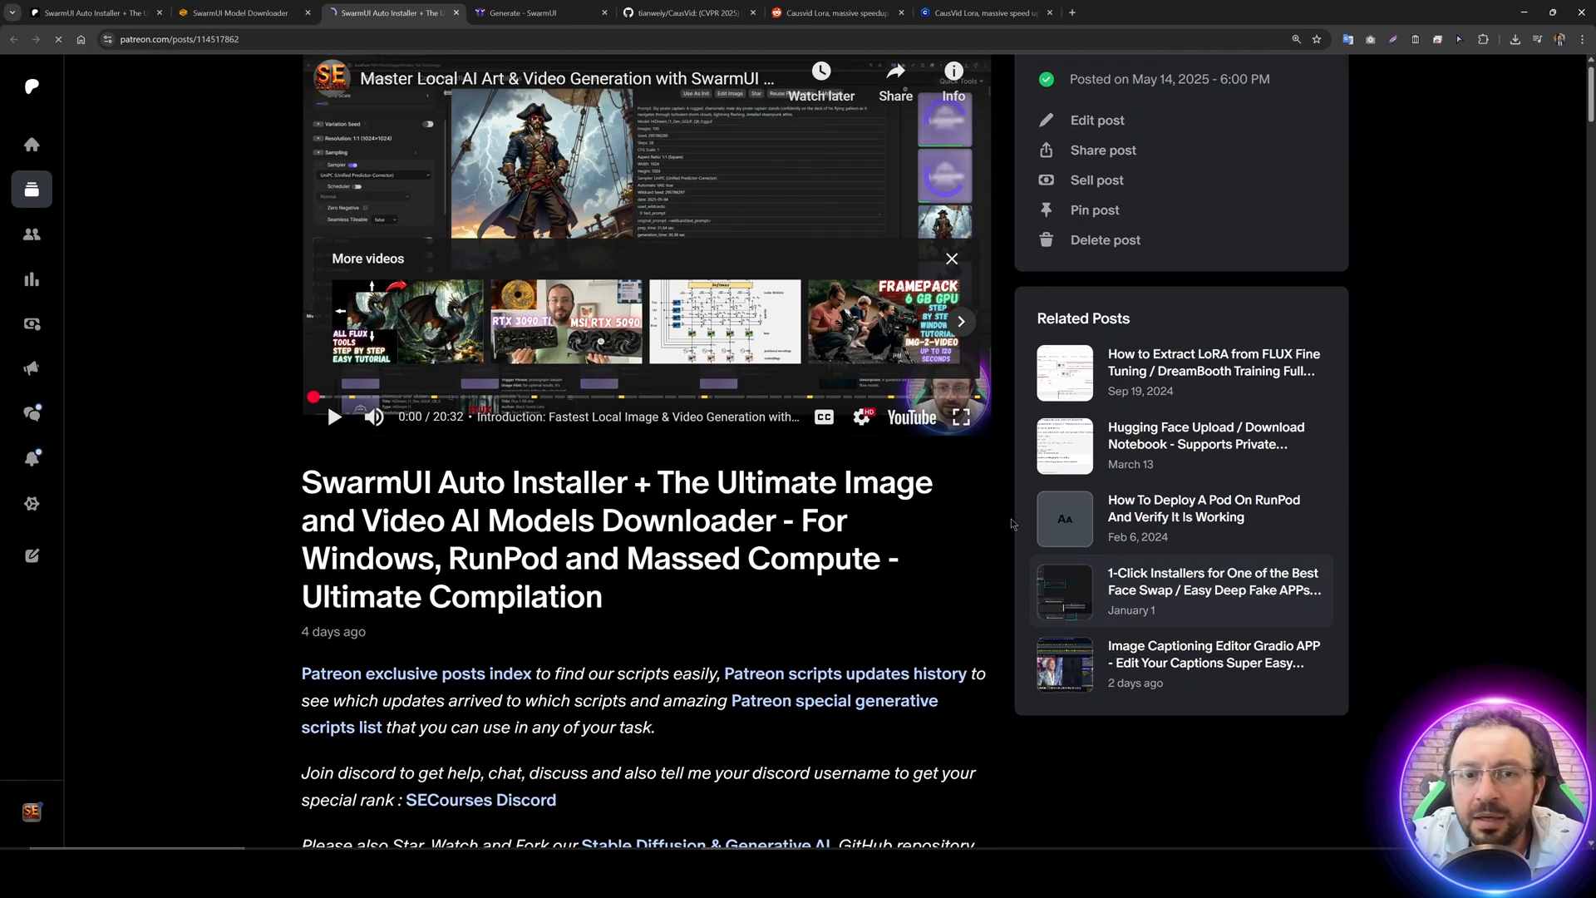
click(1515, 38)
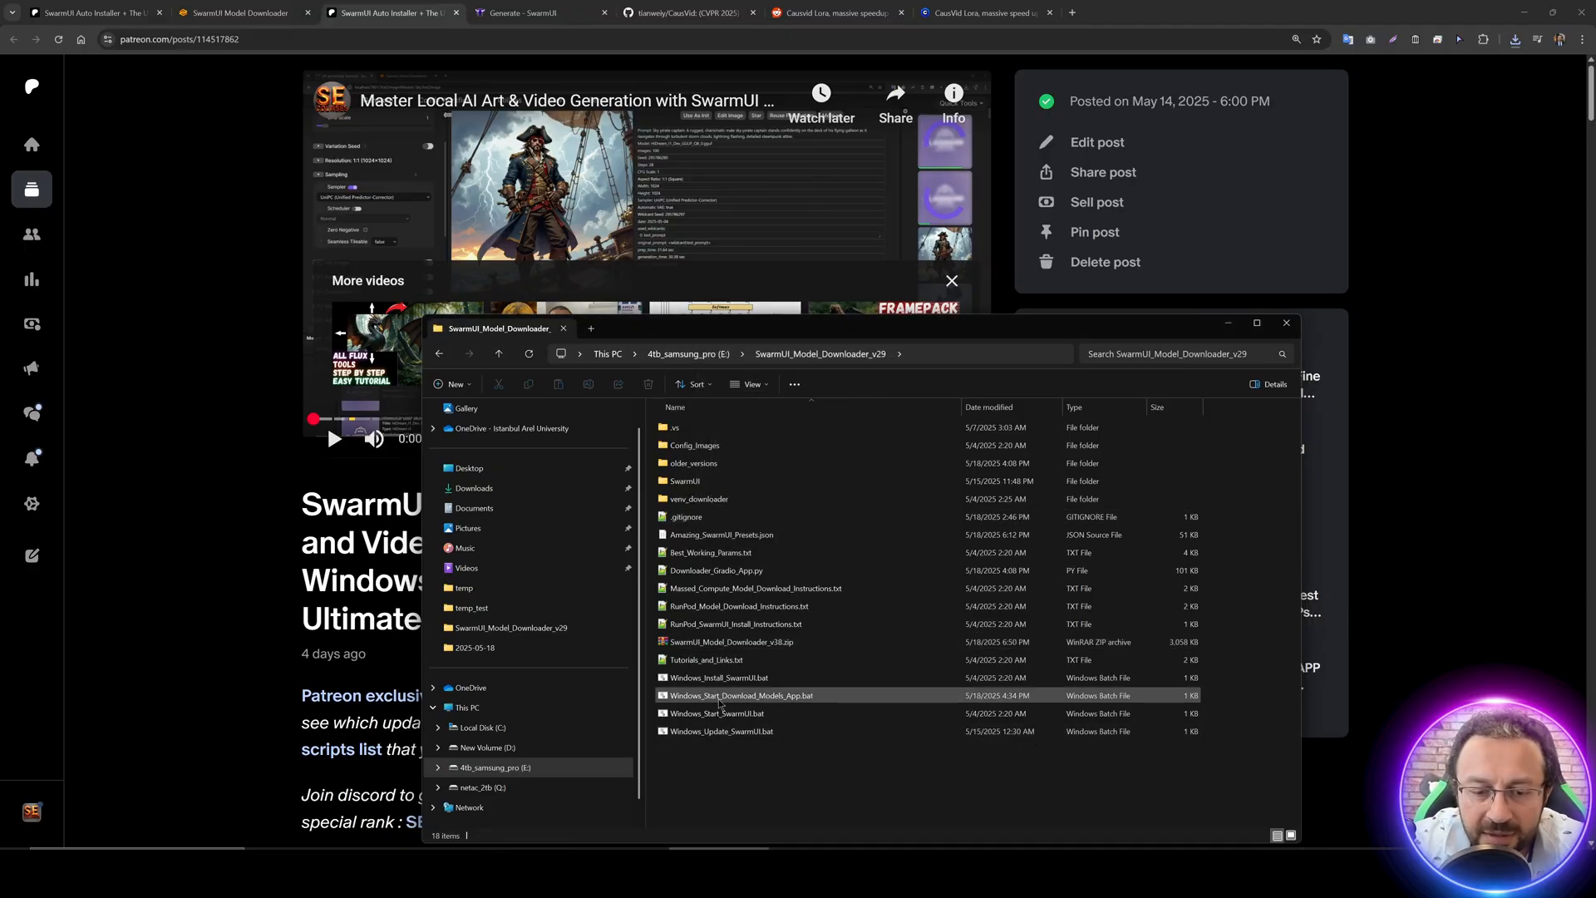
- Launch Windows_Start_Download_Models_App.bat to start the model downloader
double_click(740, 695)
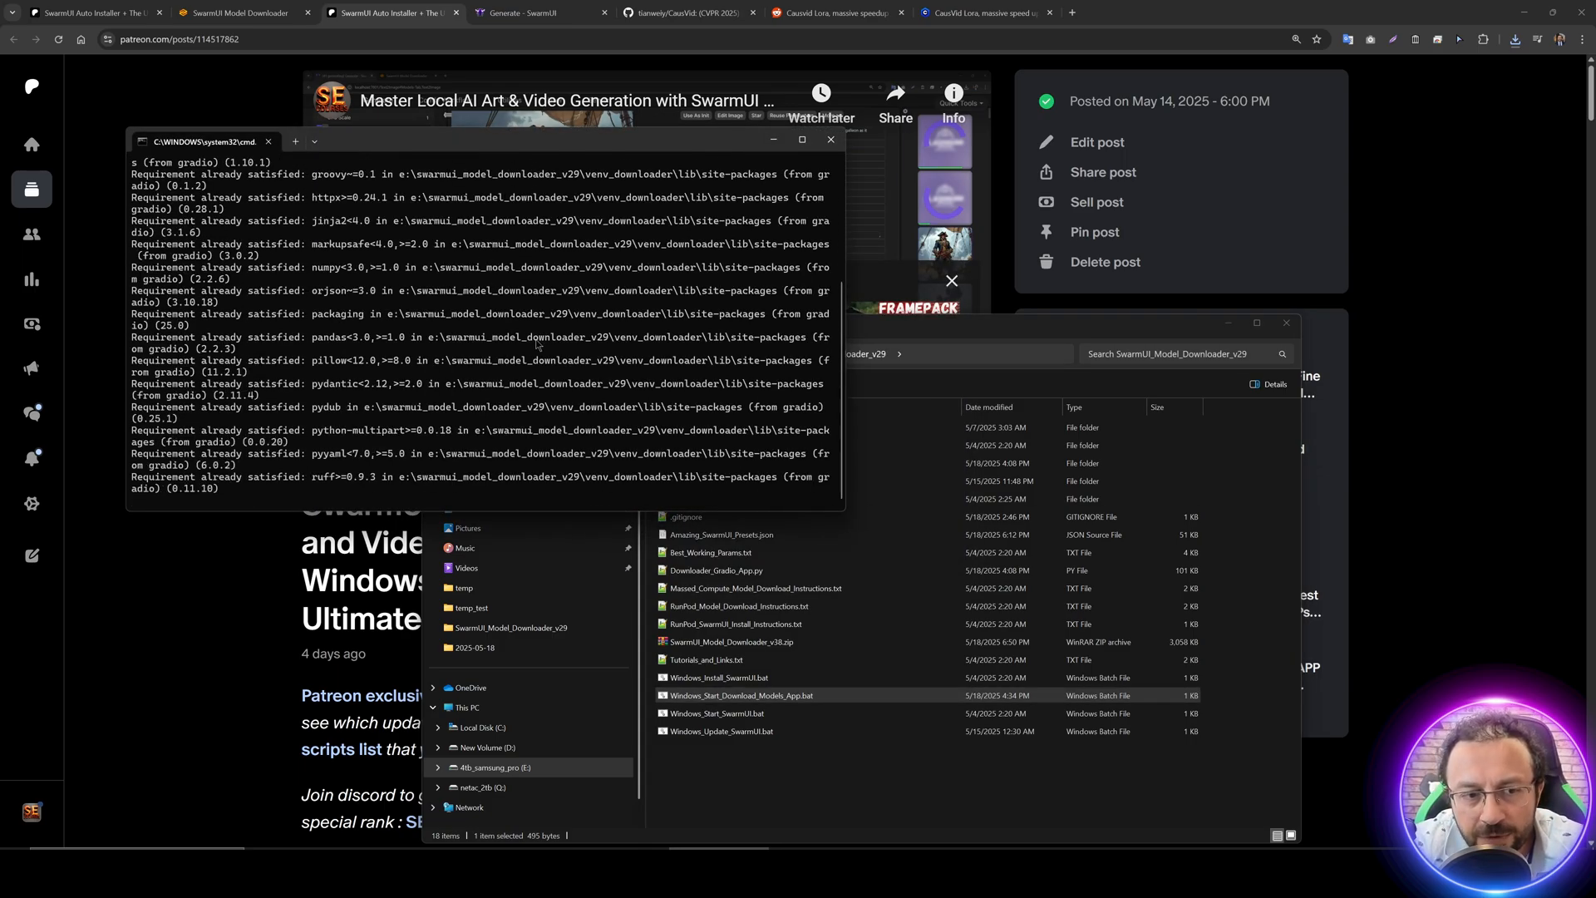
scroll(down, 3)
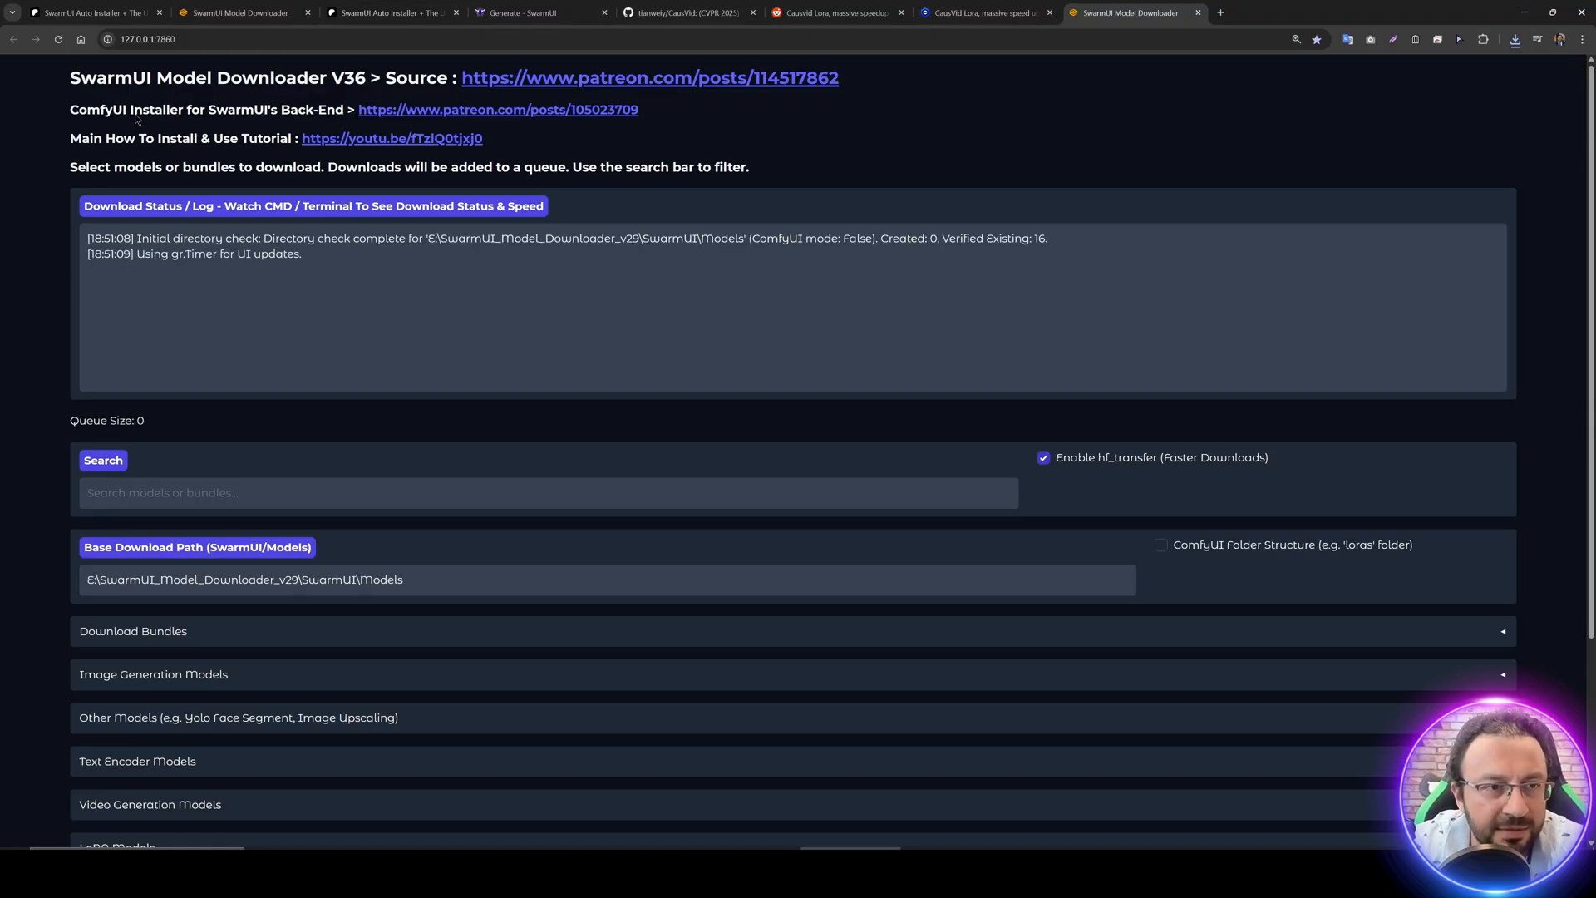
- Browse down through the Download Bundles and model sections
scroll(down, 3)
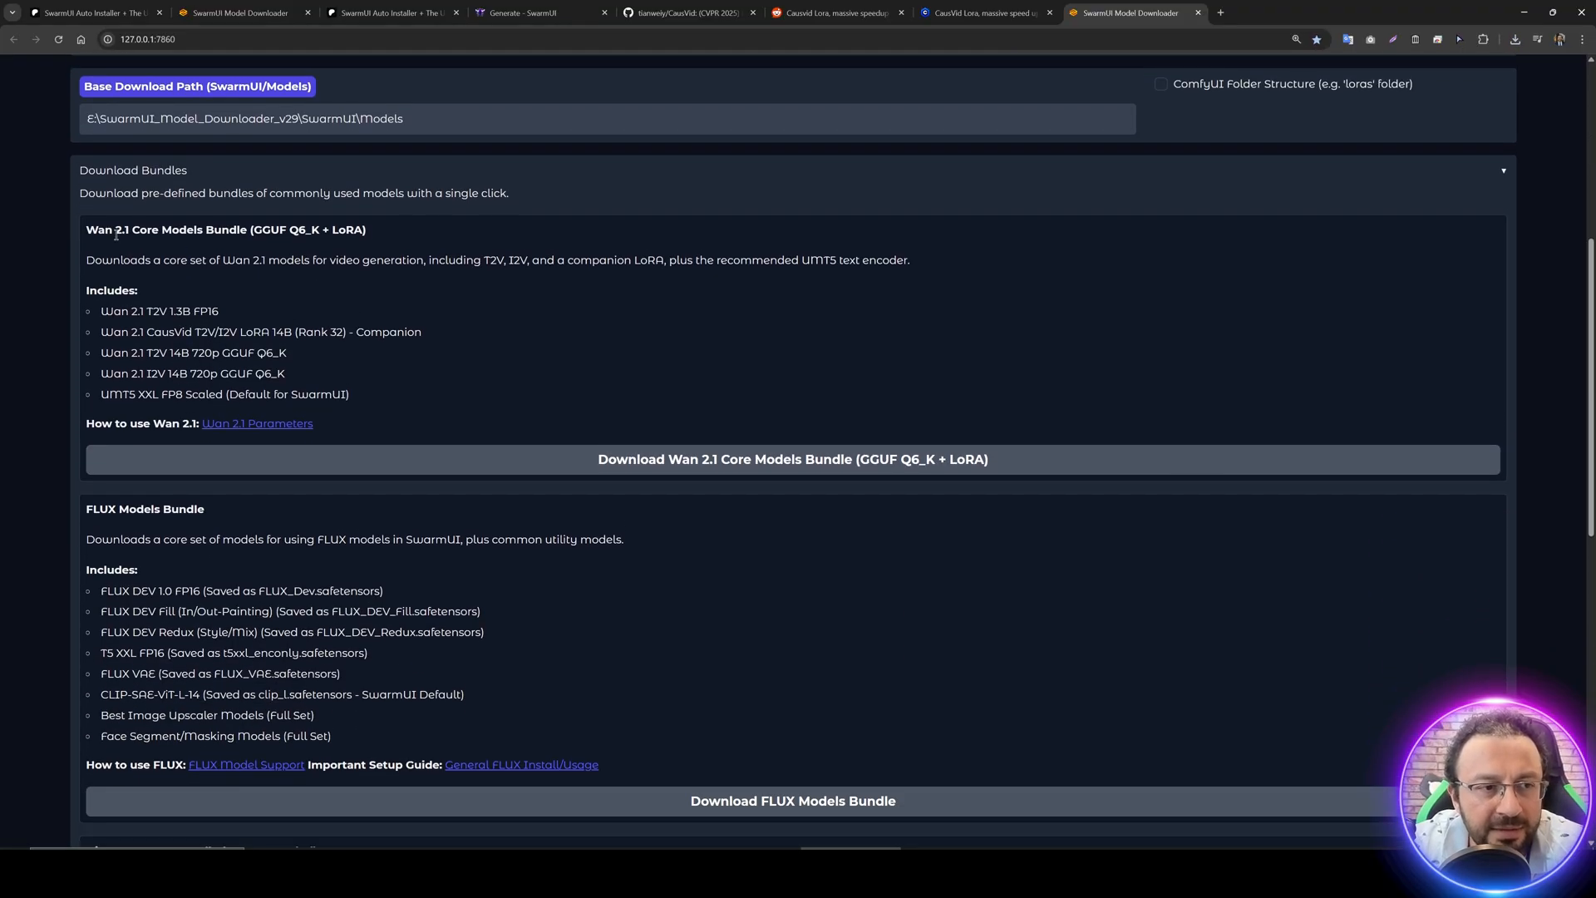
mouse_move(378, 236)
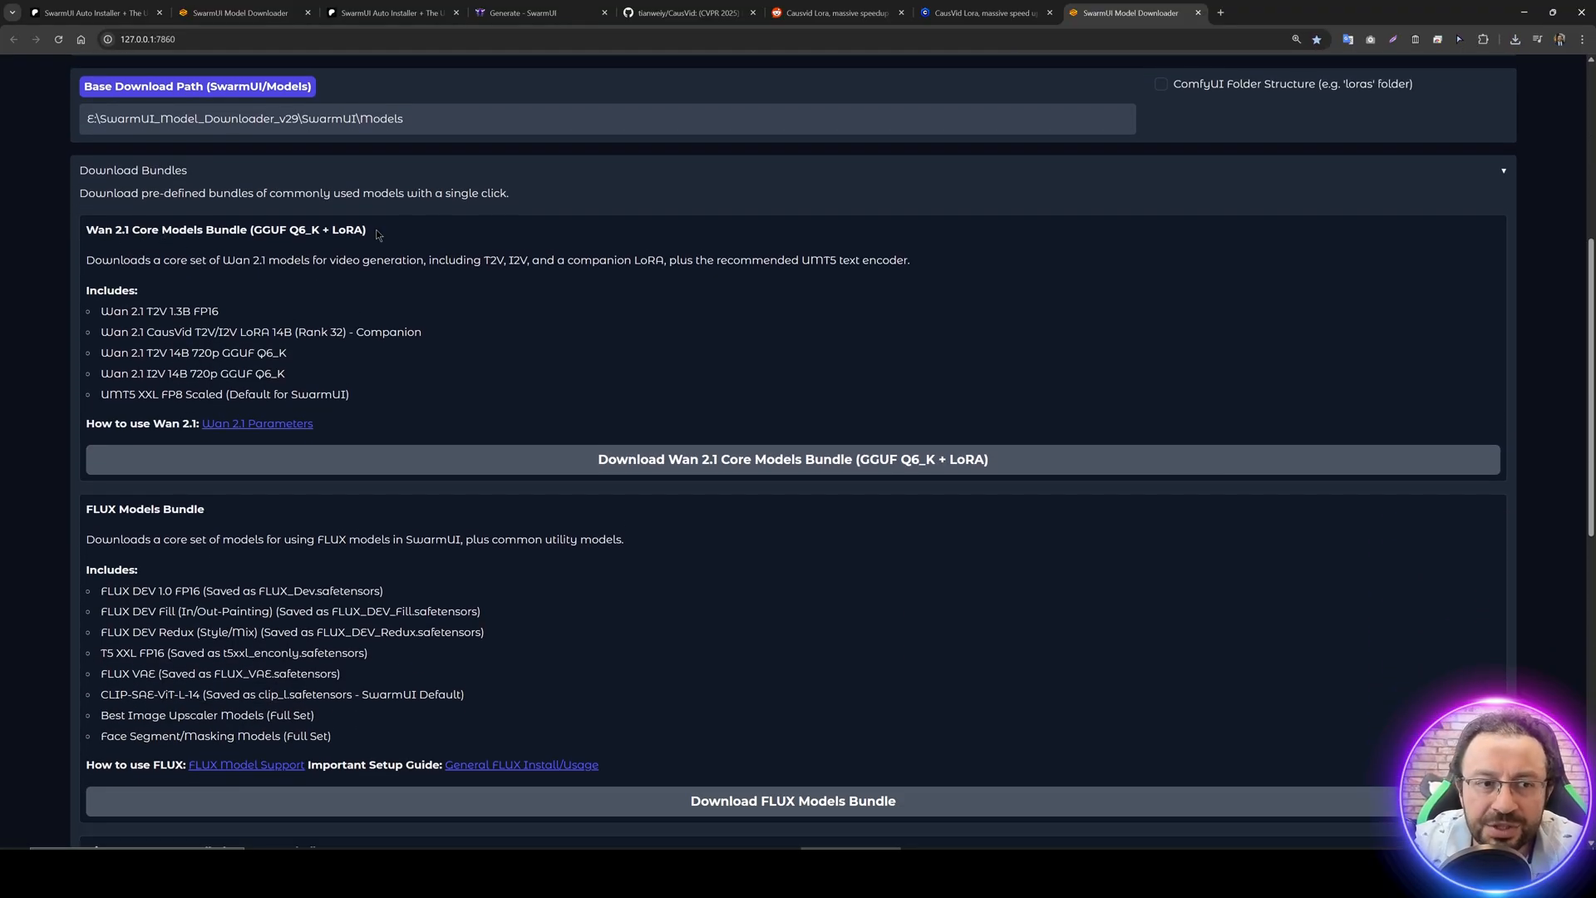
mouse_move(404, 489)
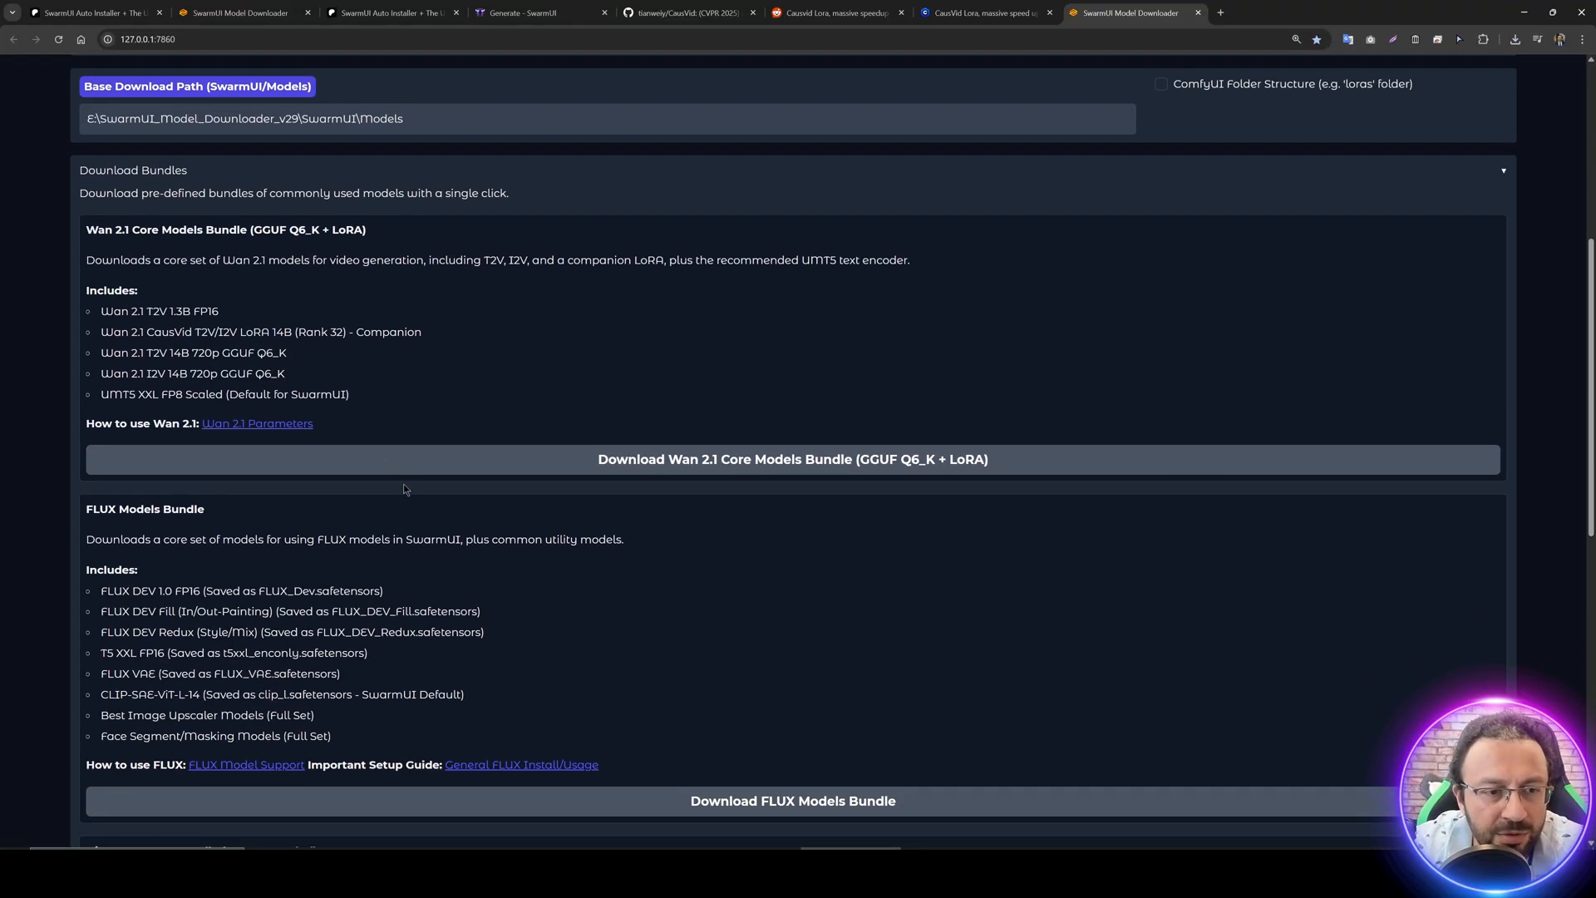
scroll(down, 3)
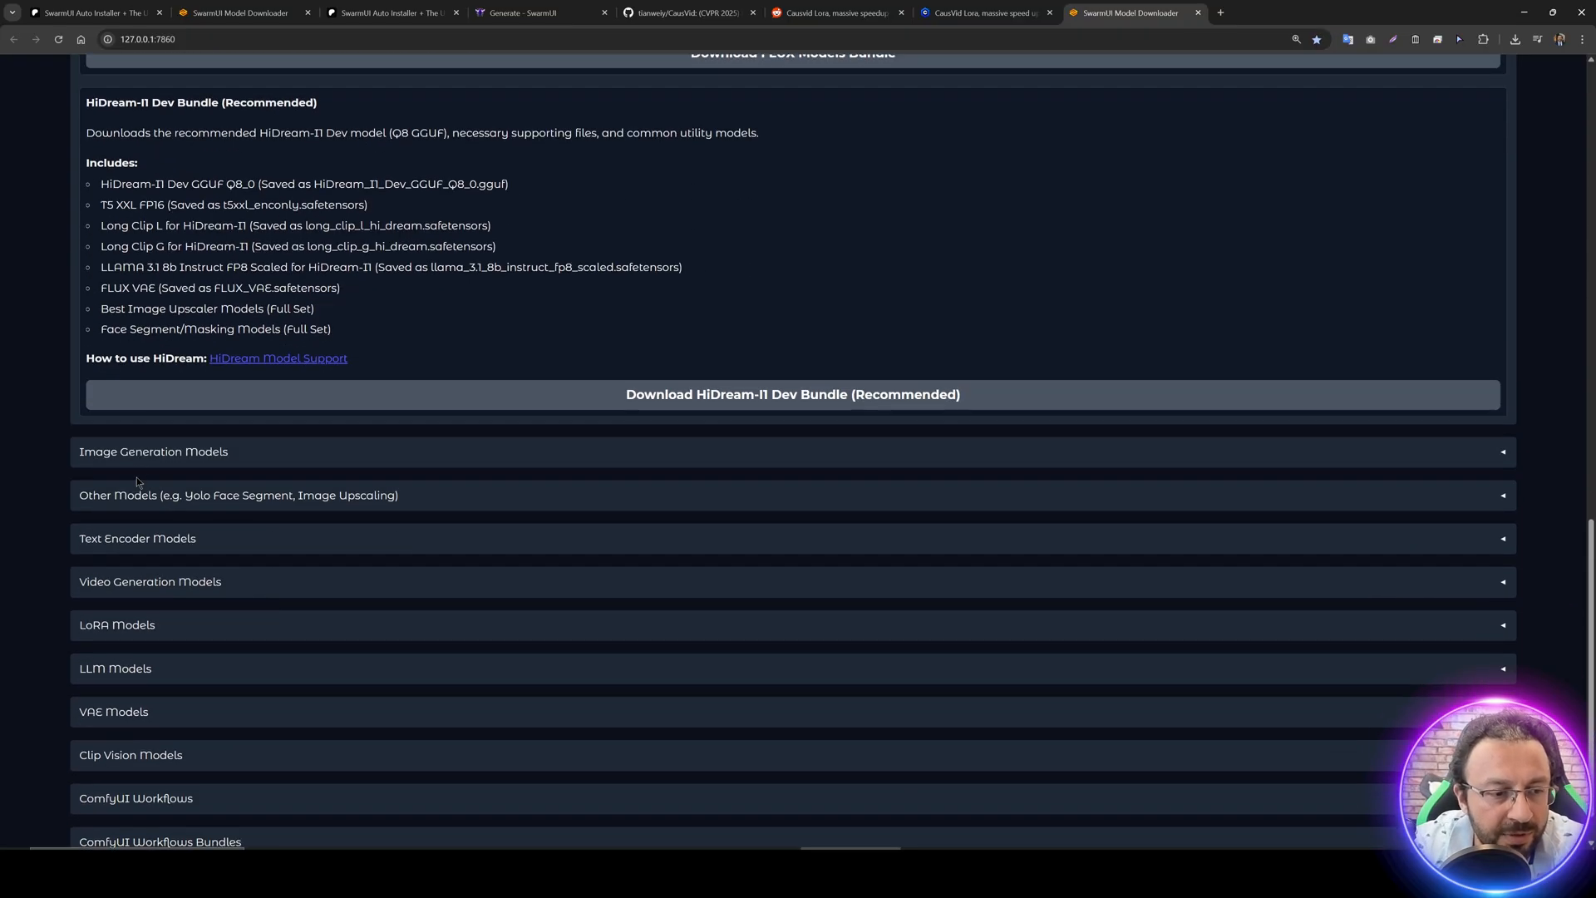
scroll(down, 3)
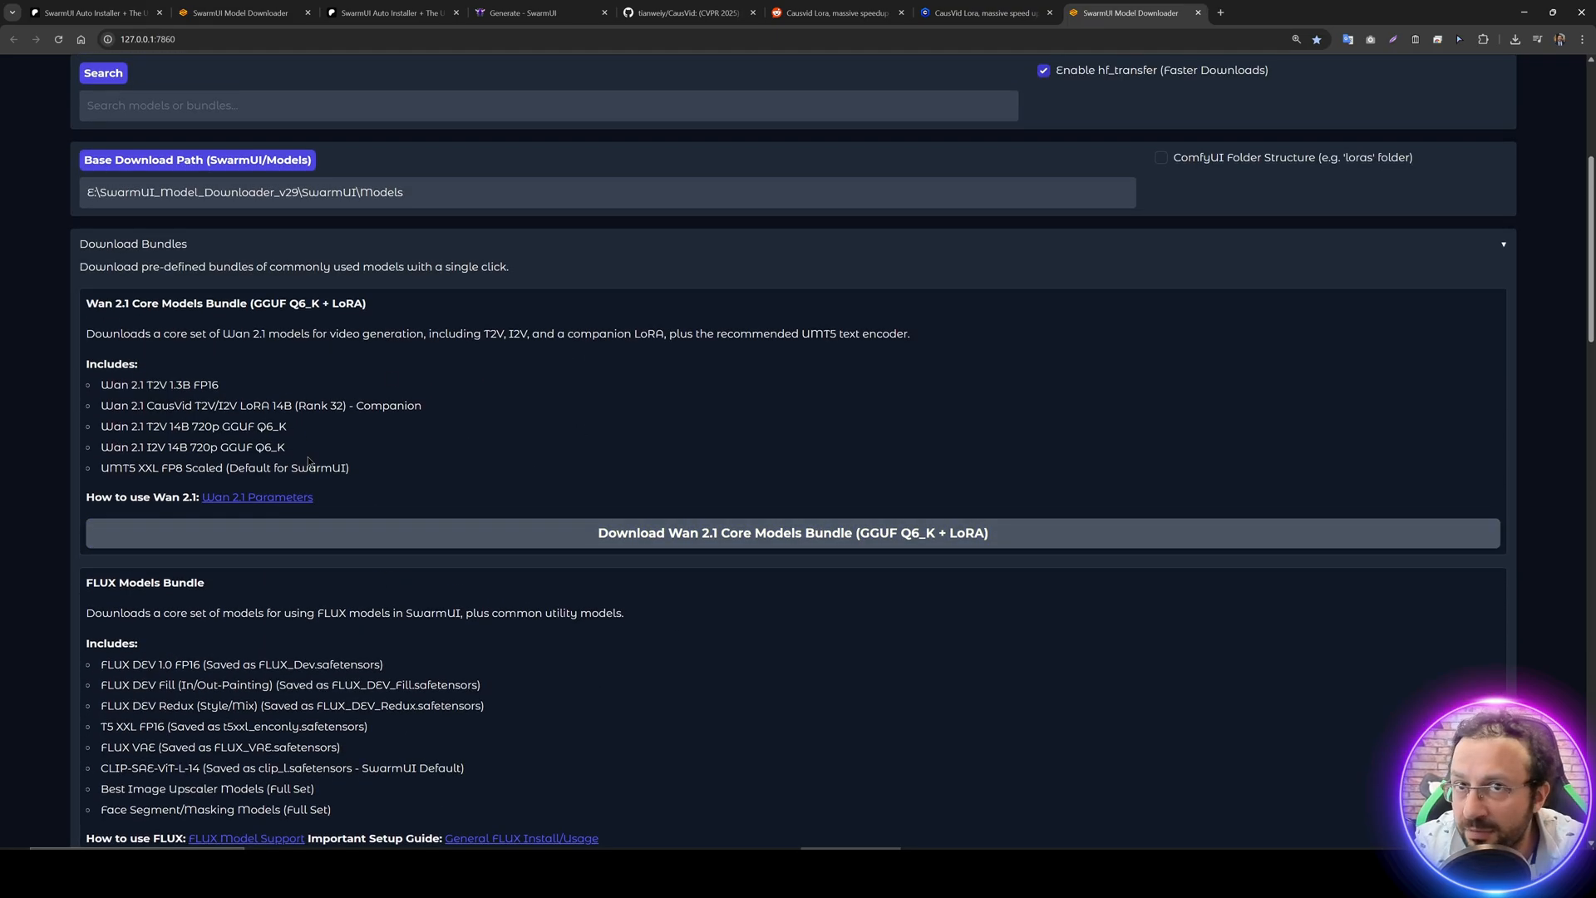
scroll(down, 3)
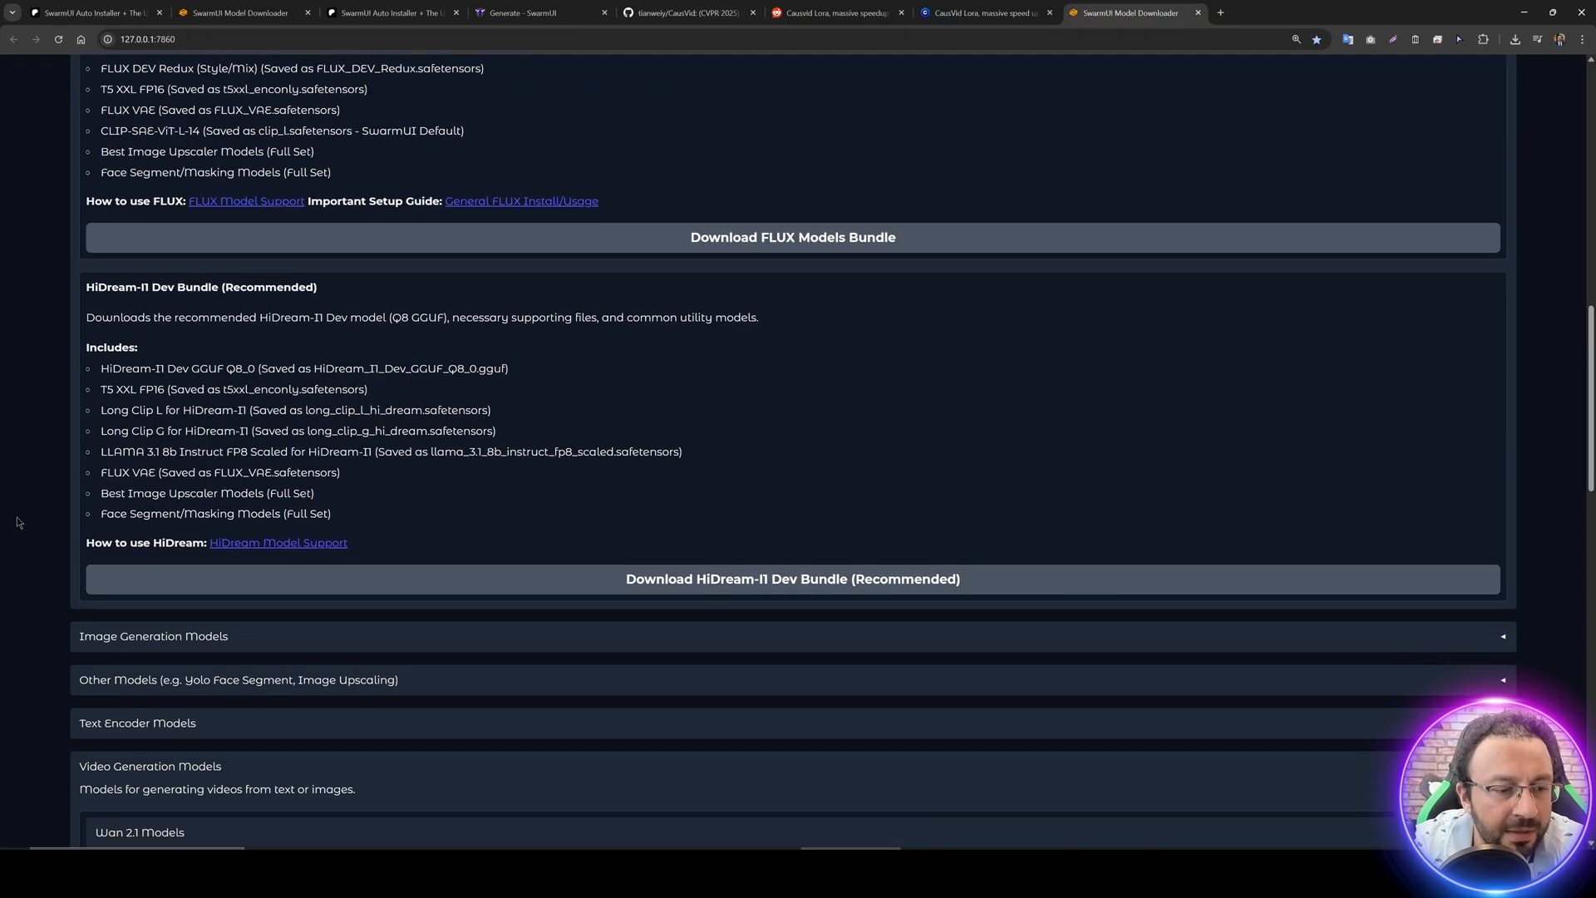
scroll(down, 3)
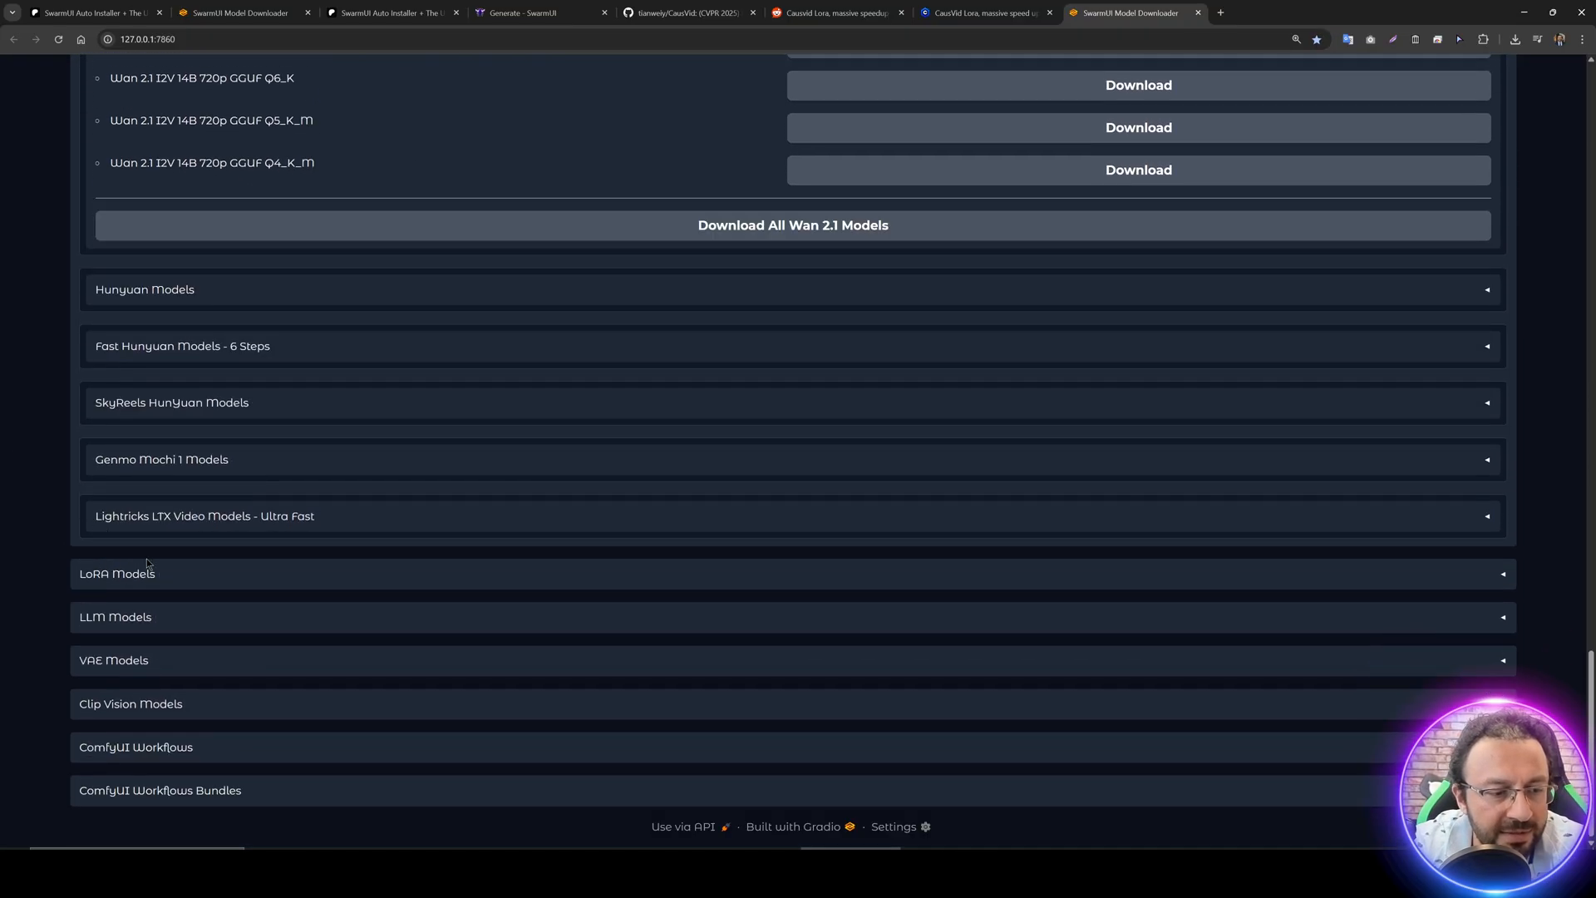
- Expand LoRA Models and Various LoRAs to show the Wan 2.1 CausVid companion LoRAs
click(116, 573)
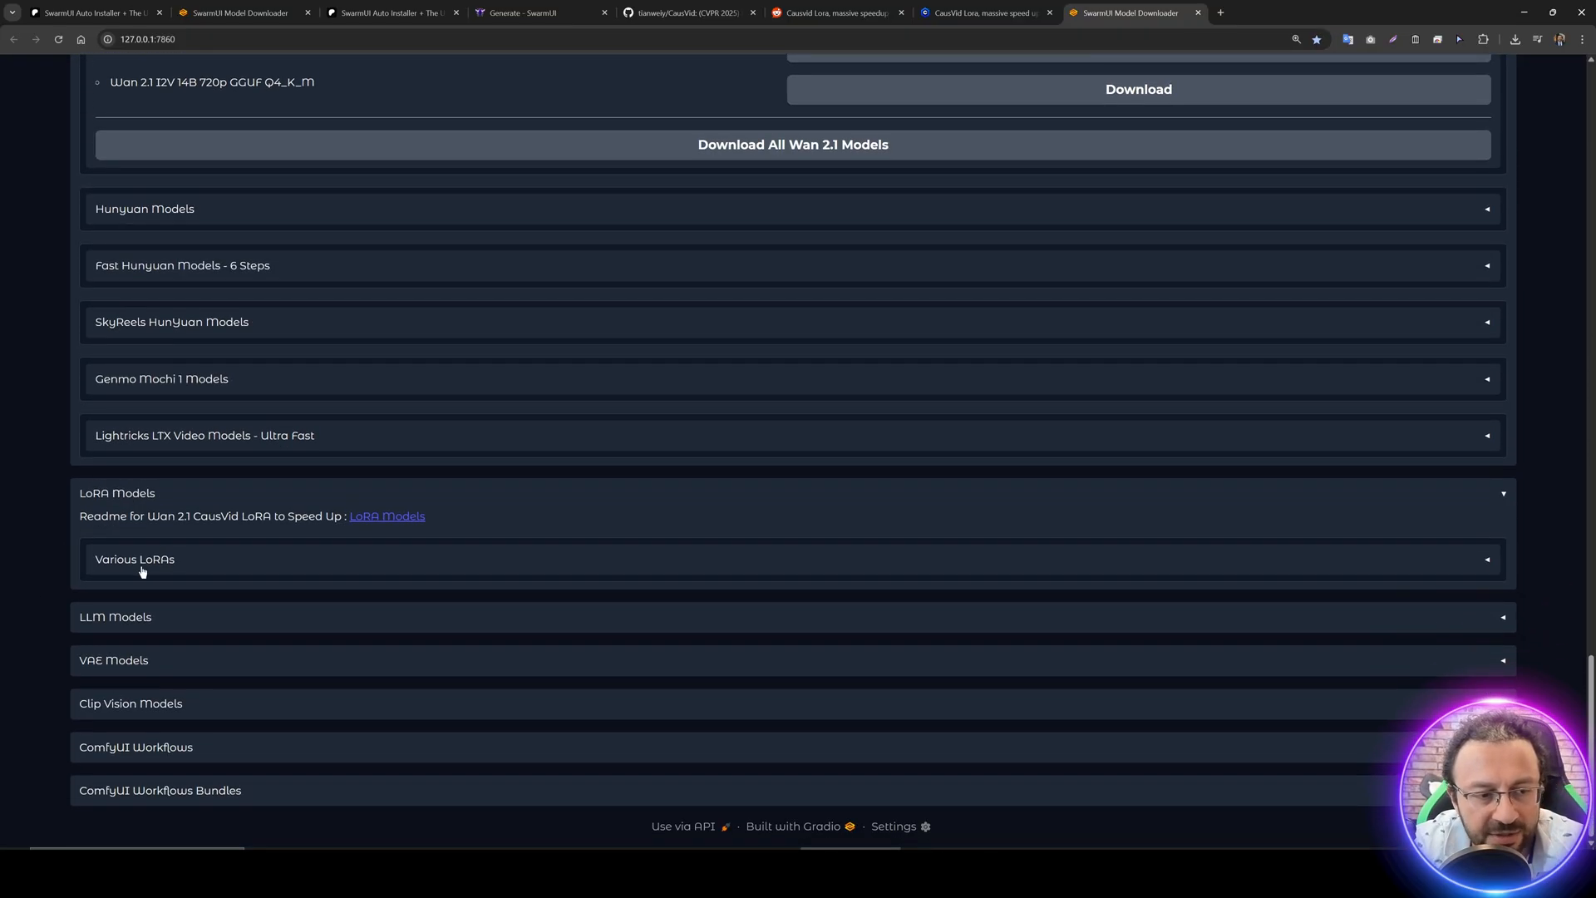
click(135, 559)
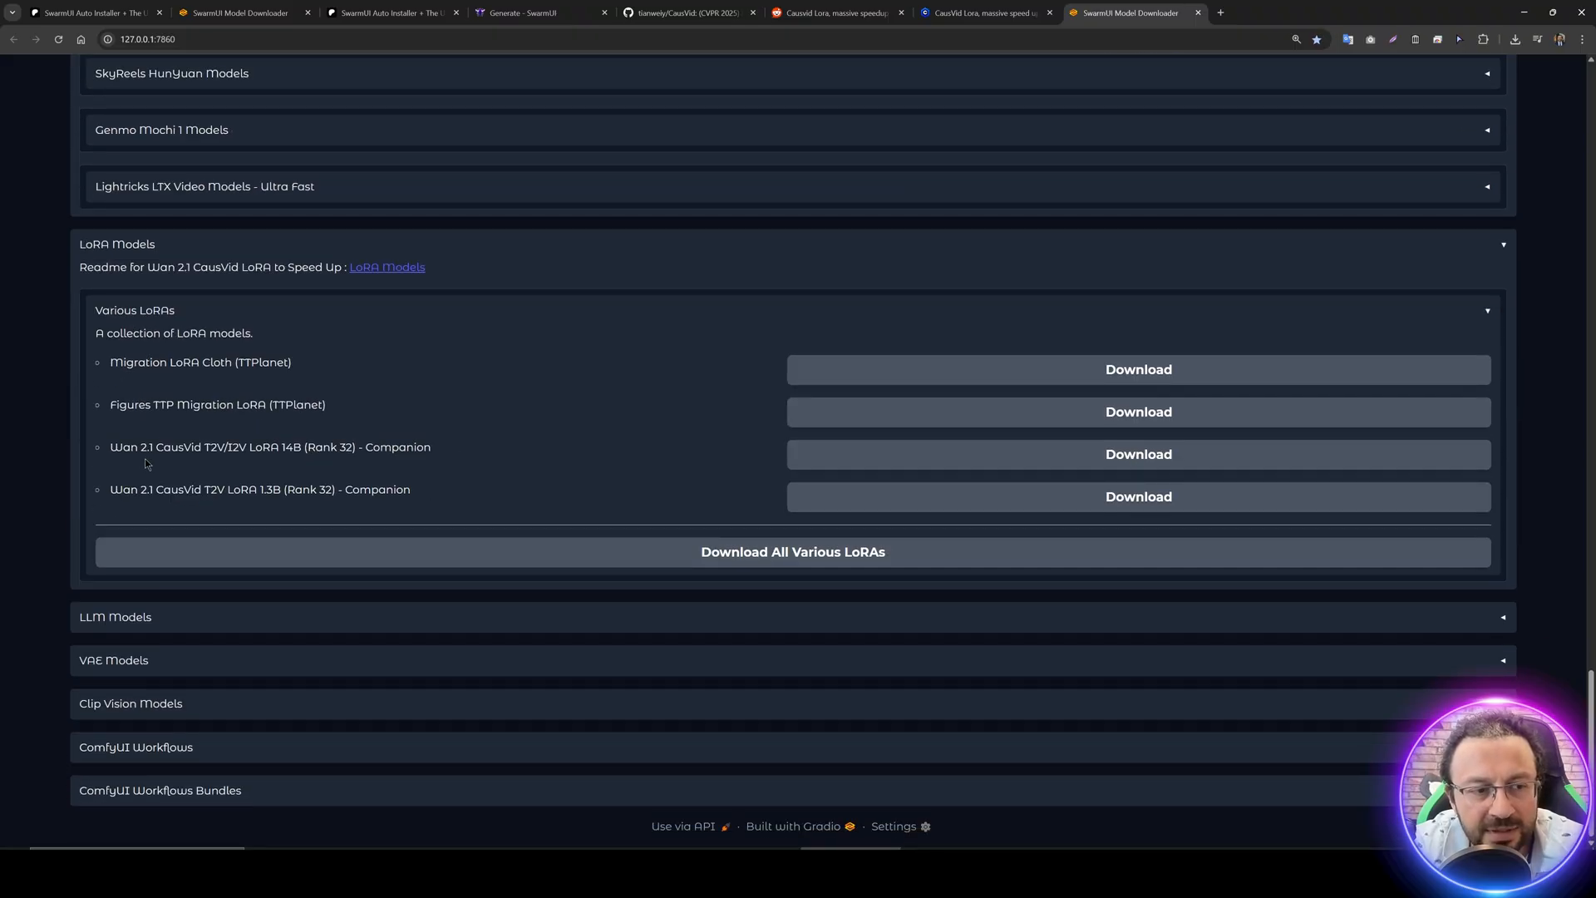
mouse_move(230, 465)
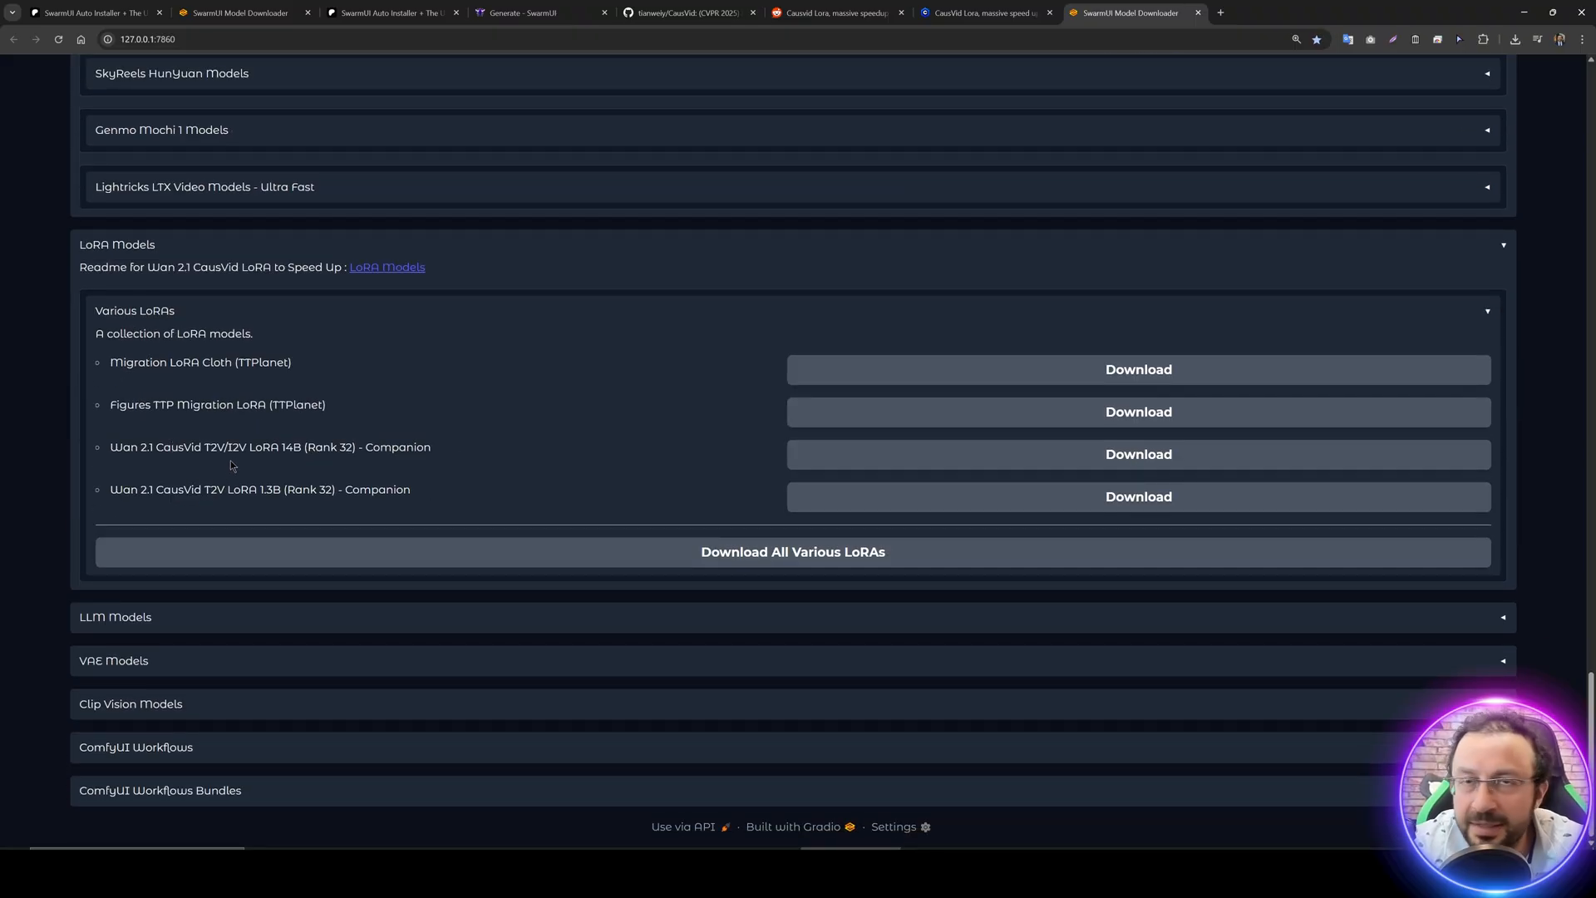
mouse_move(367, 461)
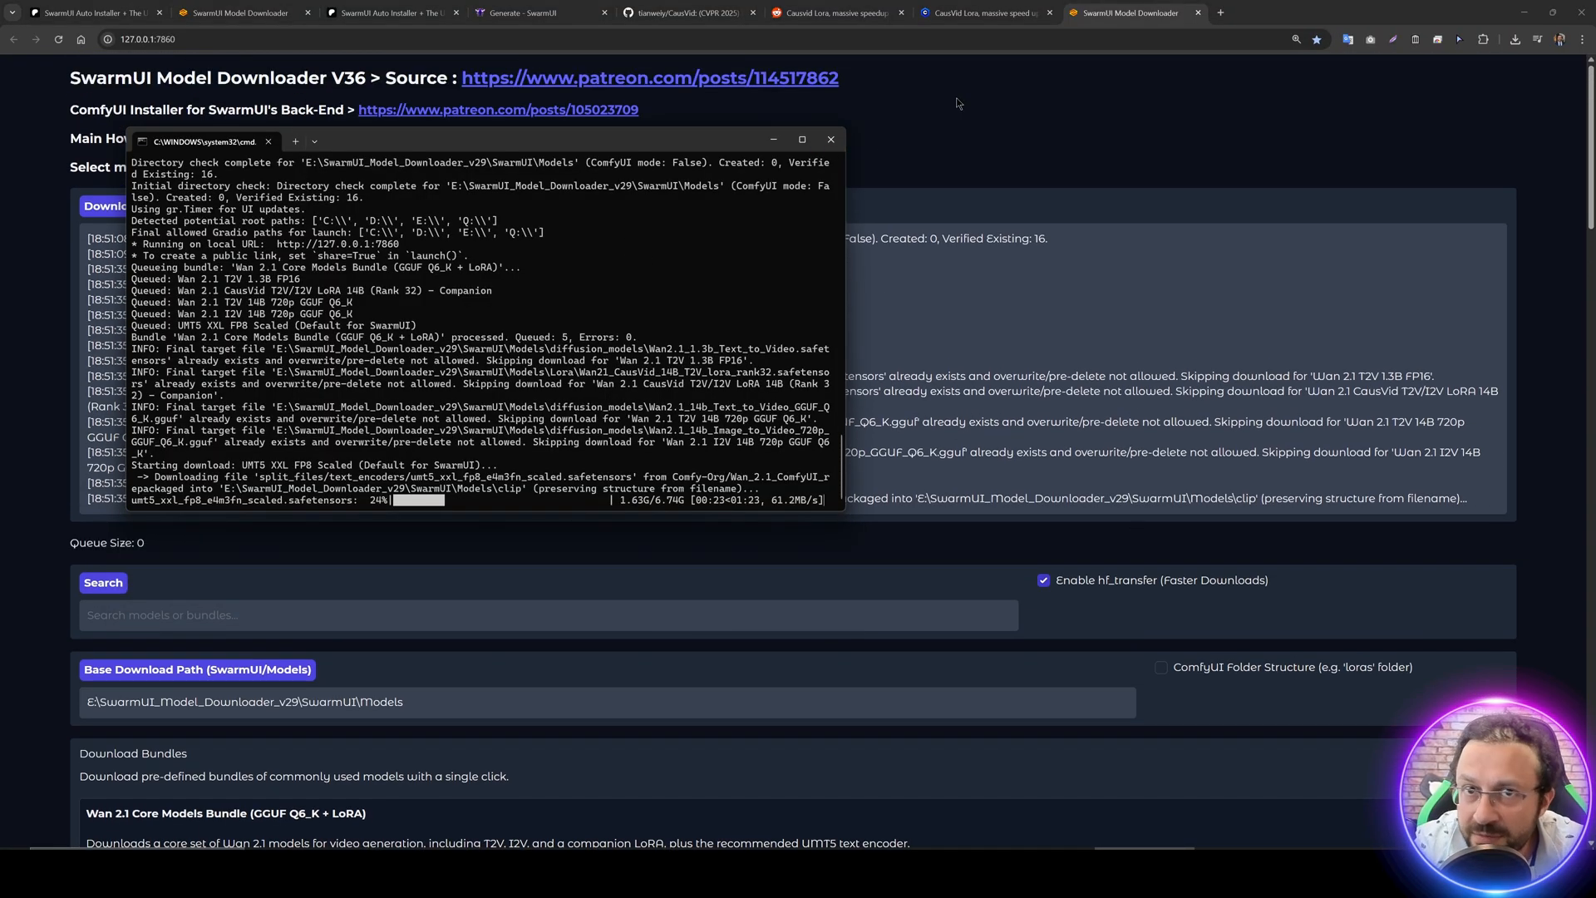
- Enable ComfyUI Folder Structure and set the base download path to E:\Comfy_UI_V27\ComfyUI\models
click(829, 140)
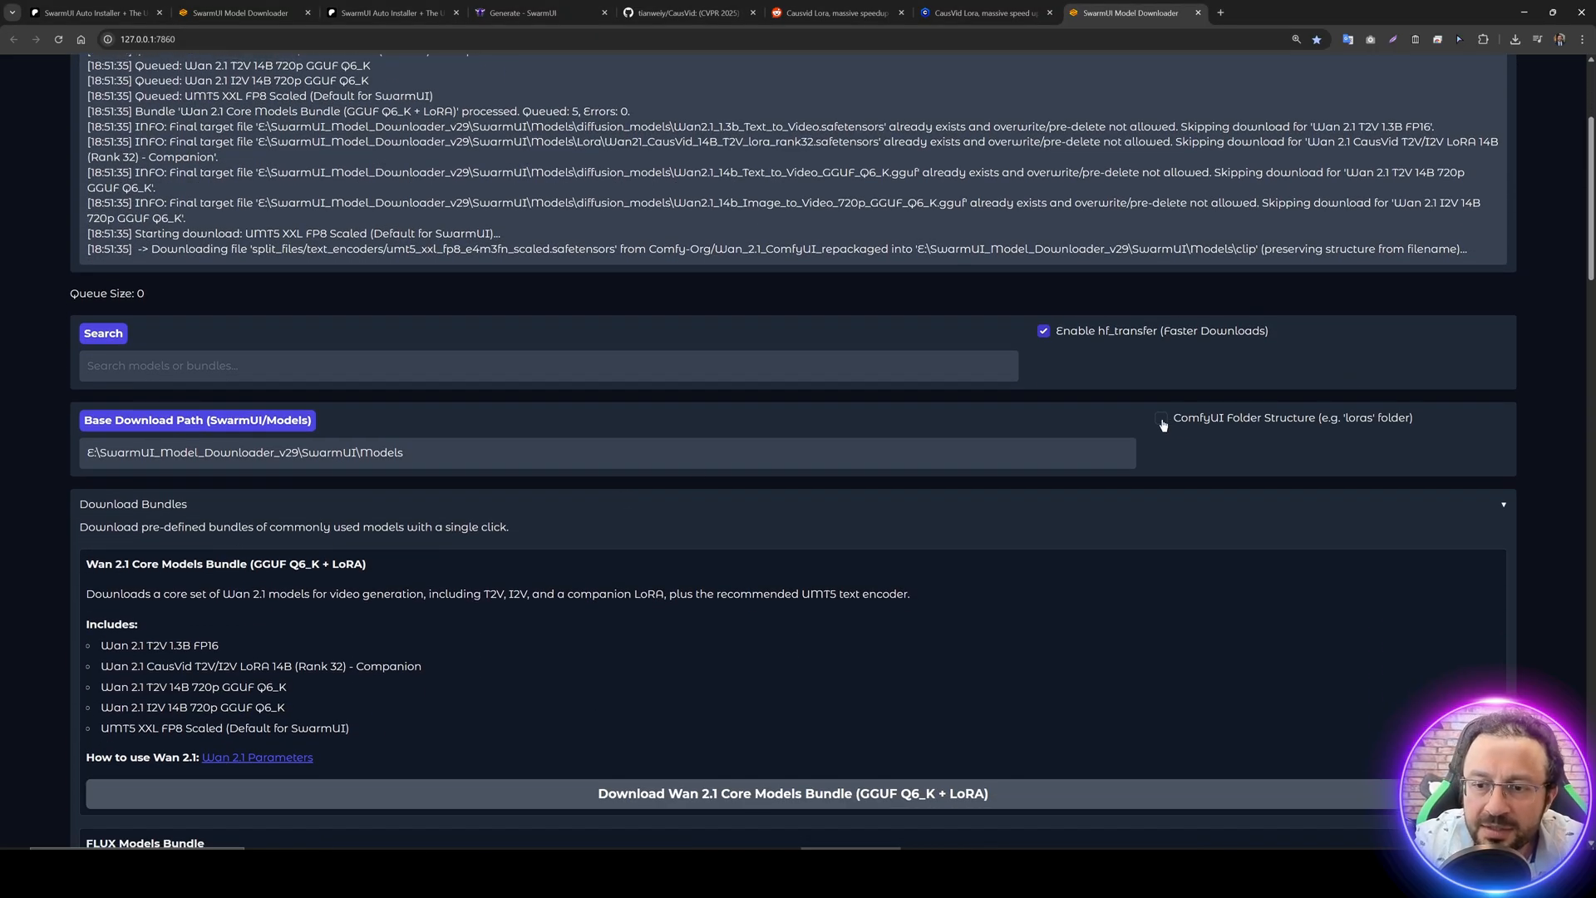
click(1160, 424)
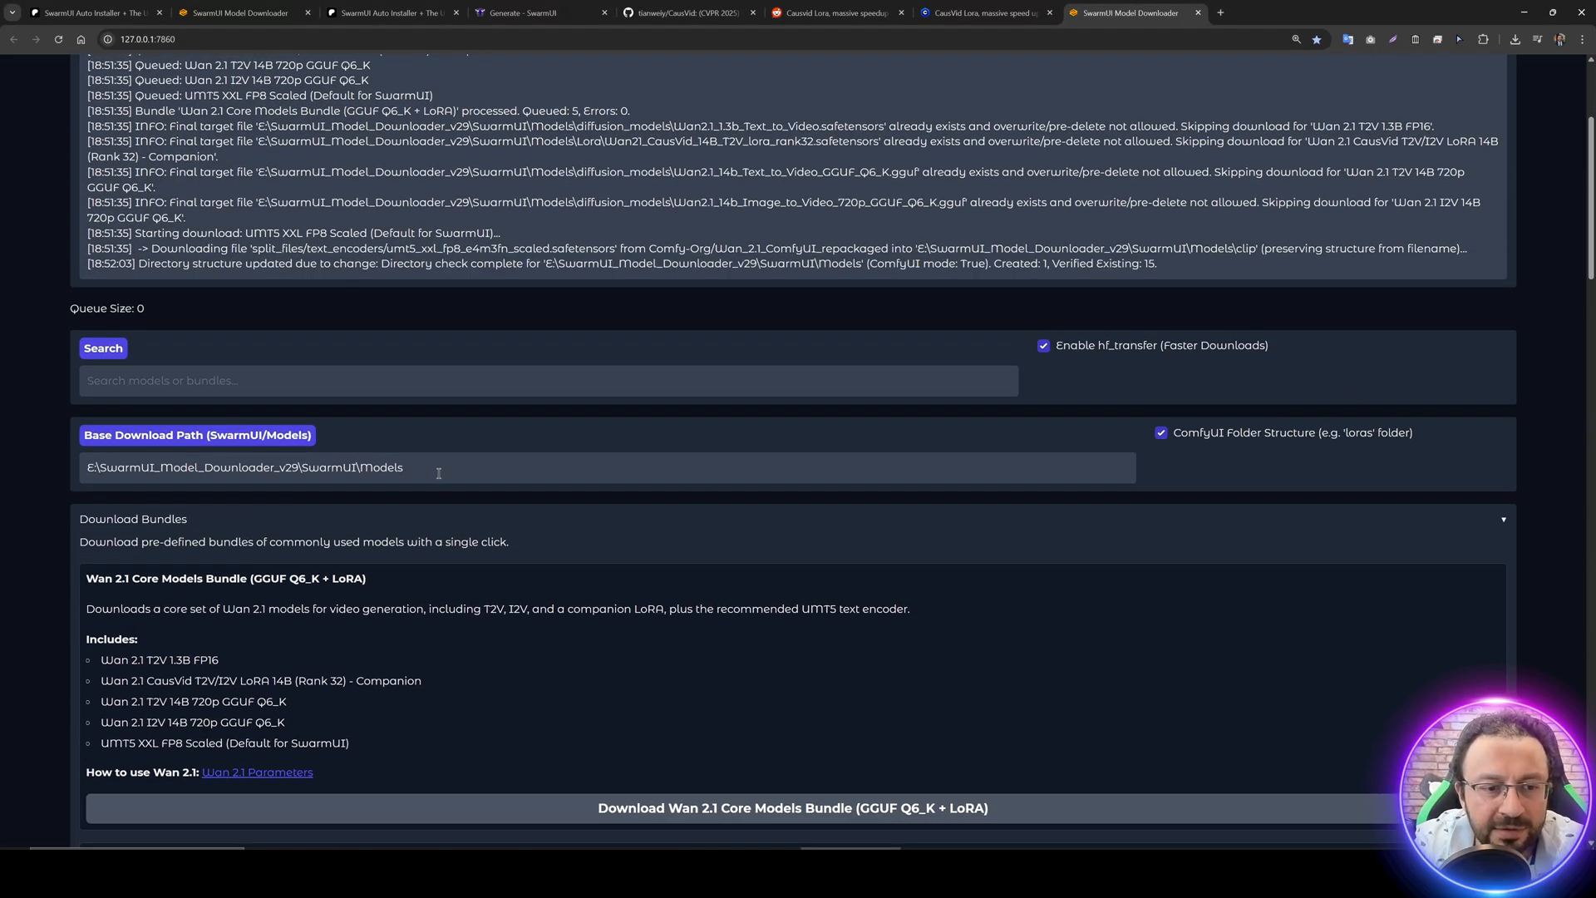
triple_click(244, 468)
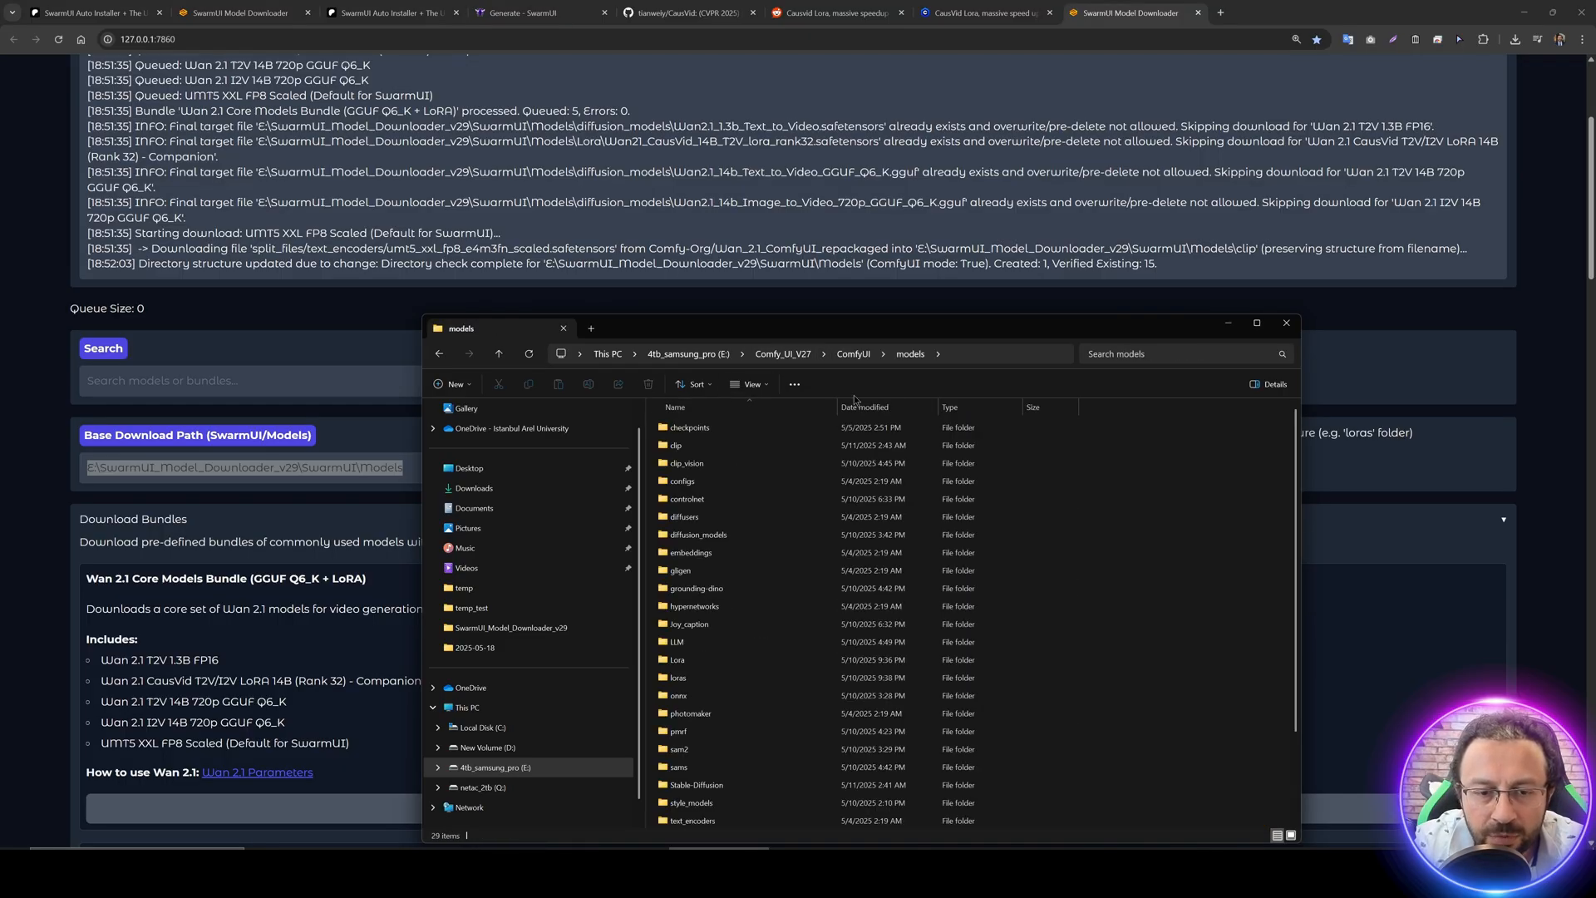
click(1285, 322)
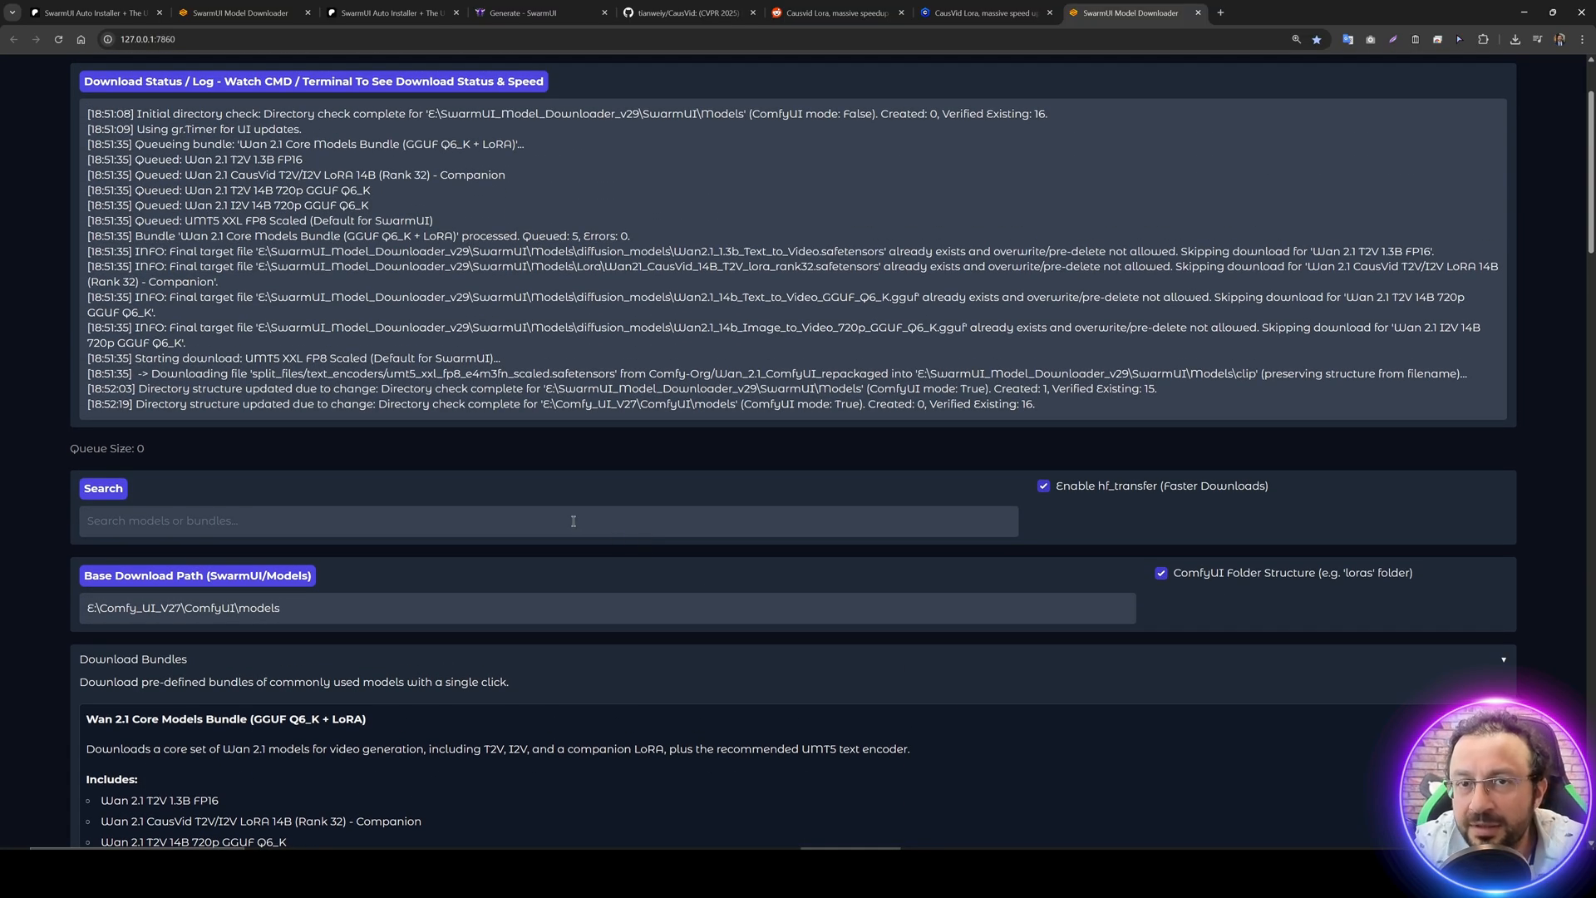
- Watch the command window until the UMT5 XXL FP8 Scaled text encoder download reports SUCCESS
scroll(up, 3)
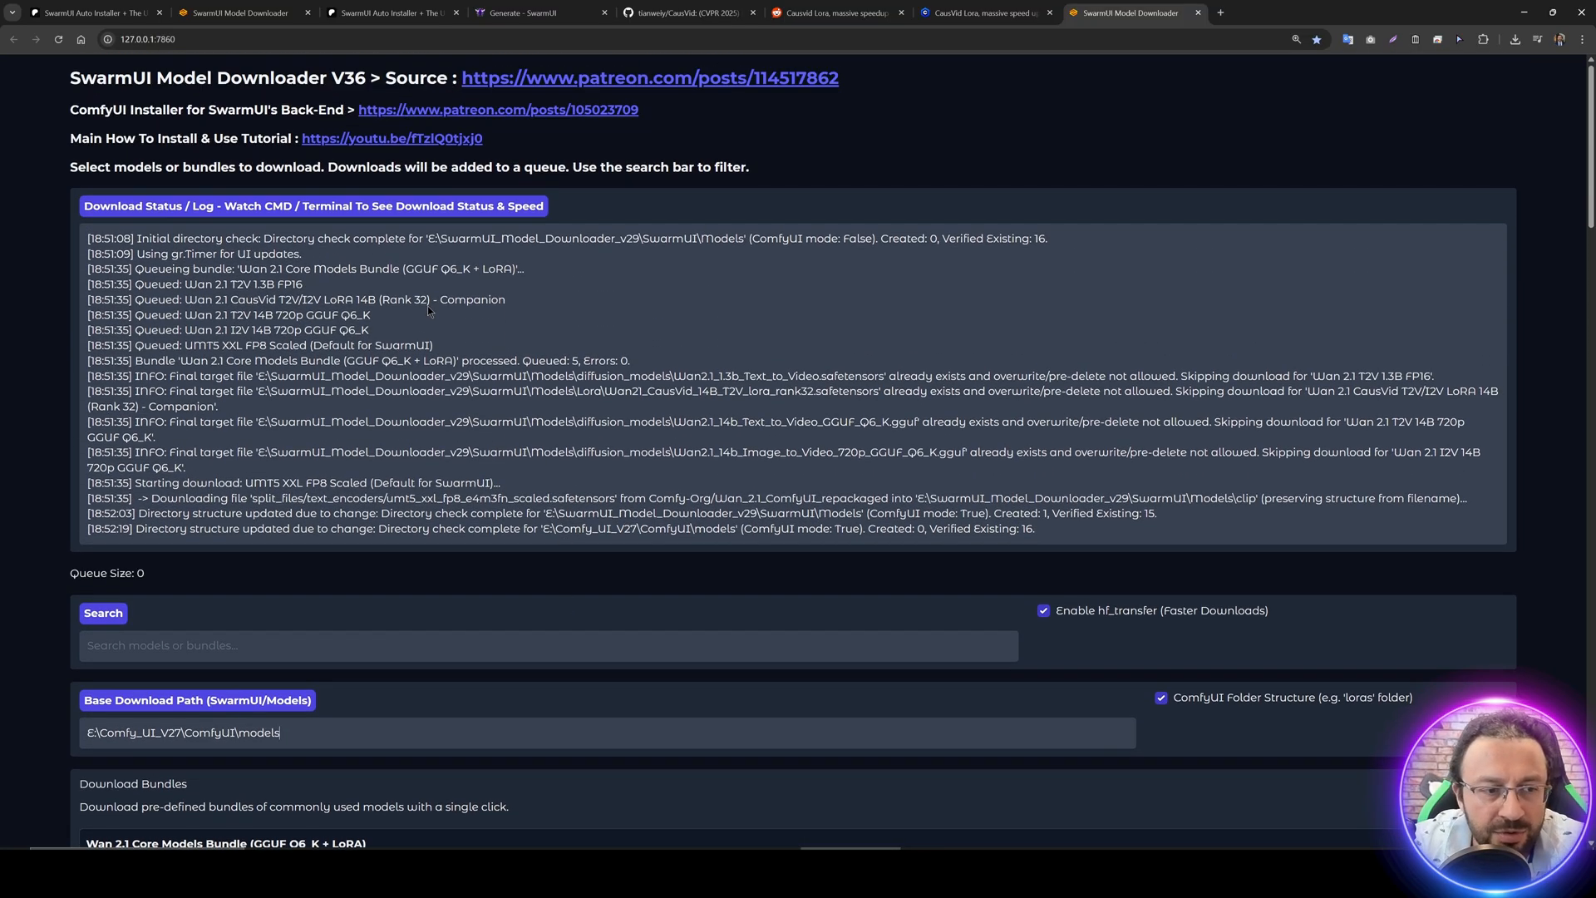
scroll(down, 3)
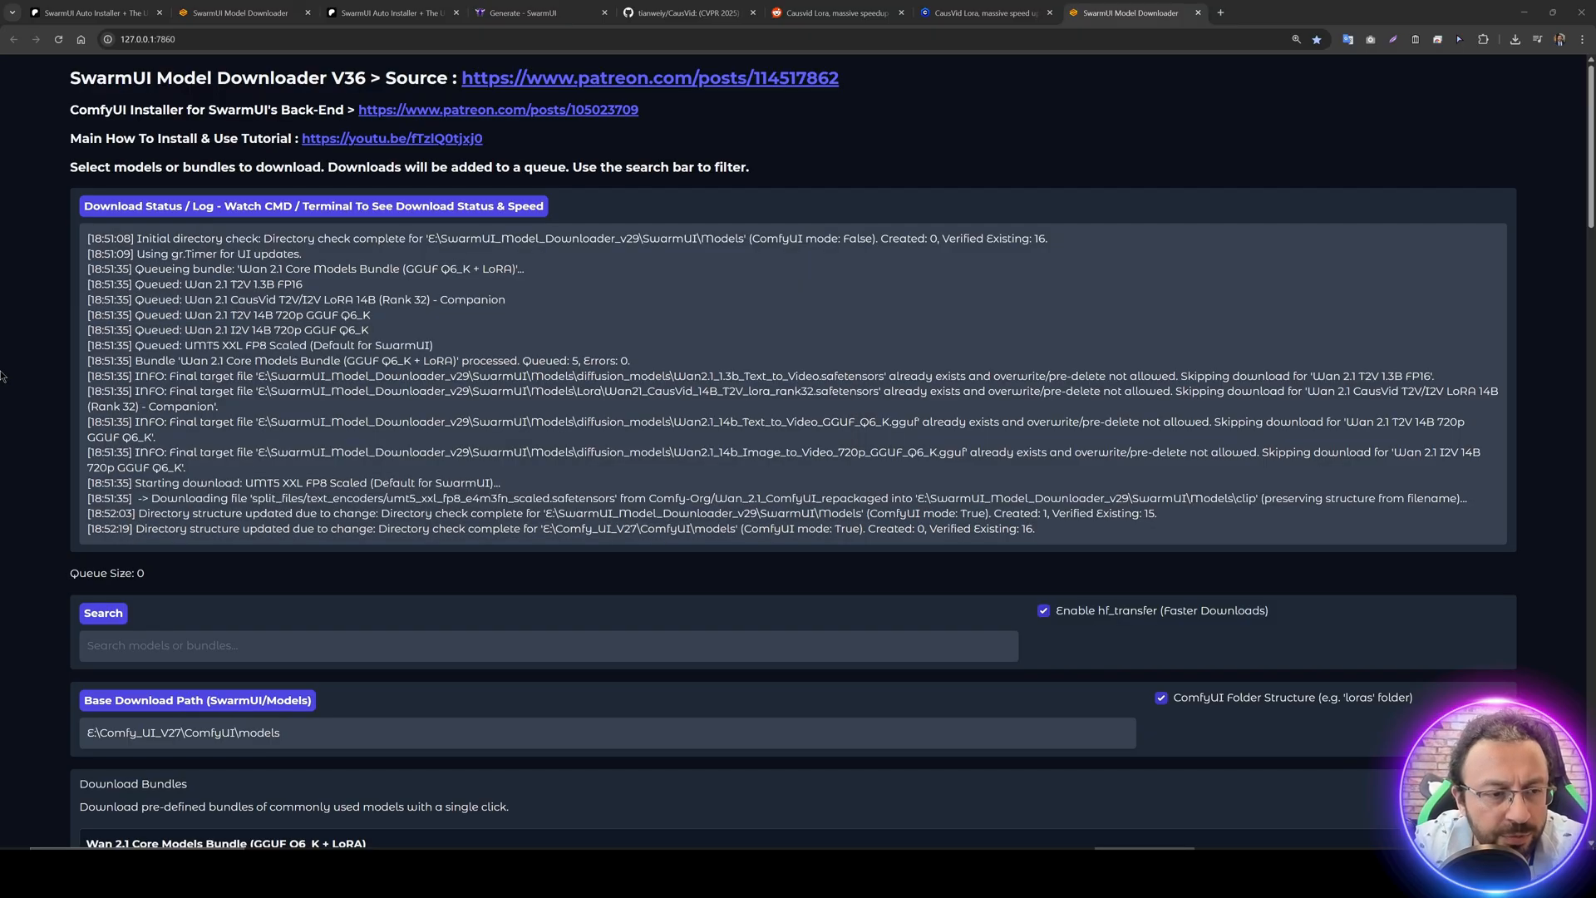
scroll(down, 3)
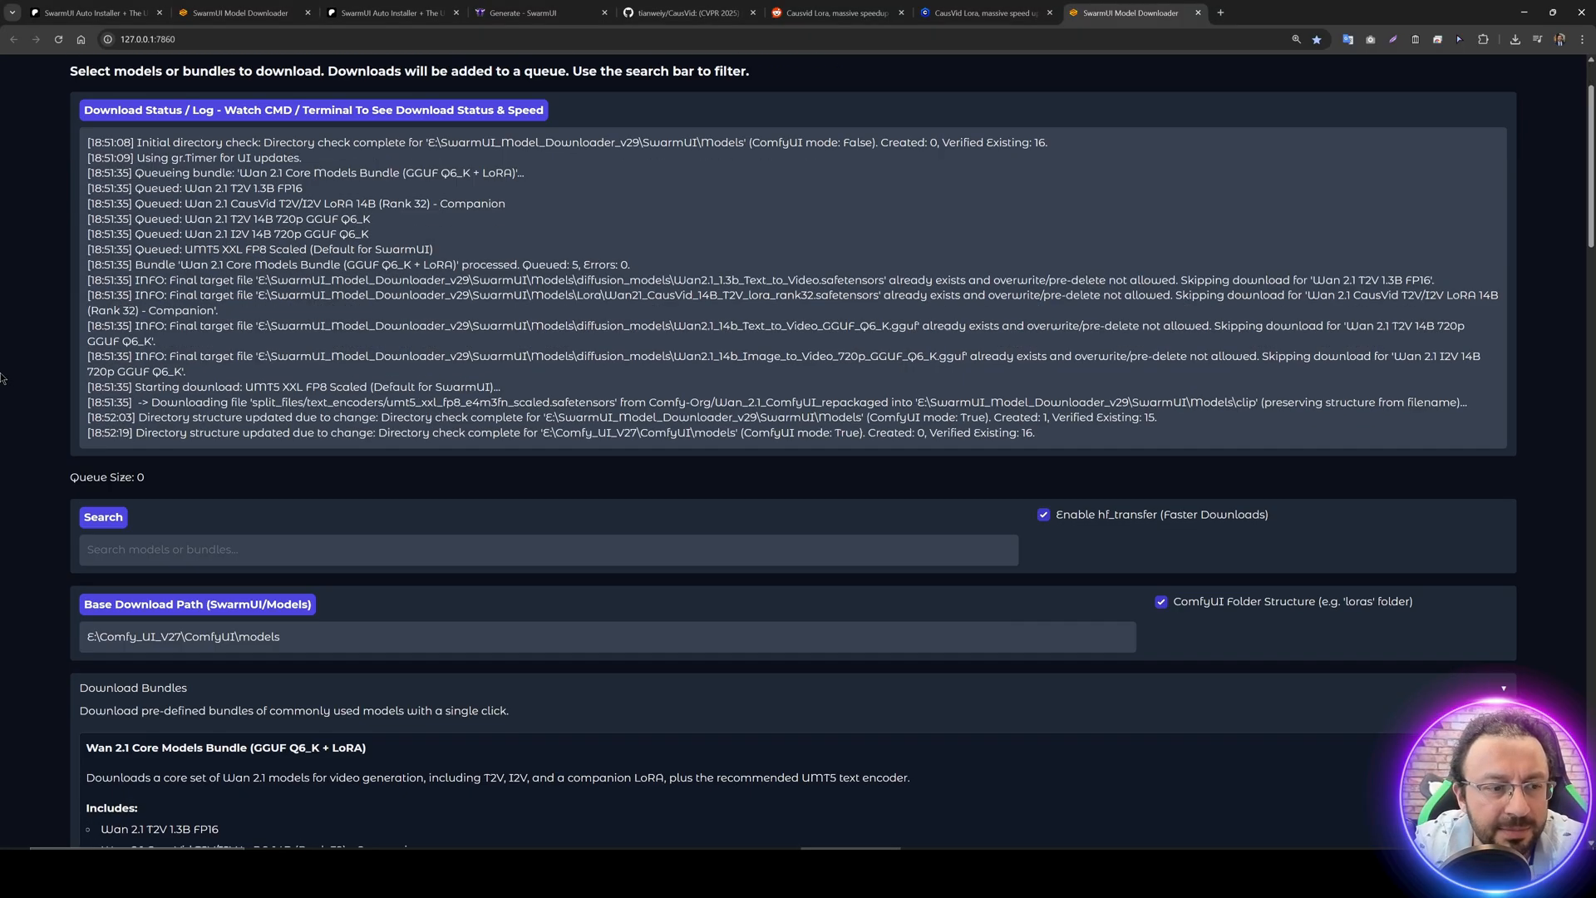
scroll(down, 3)
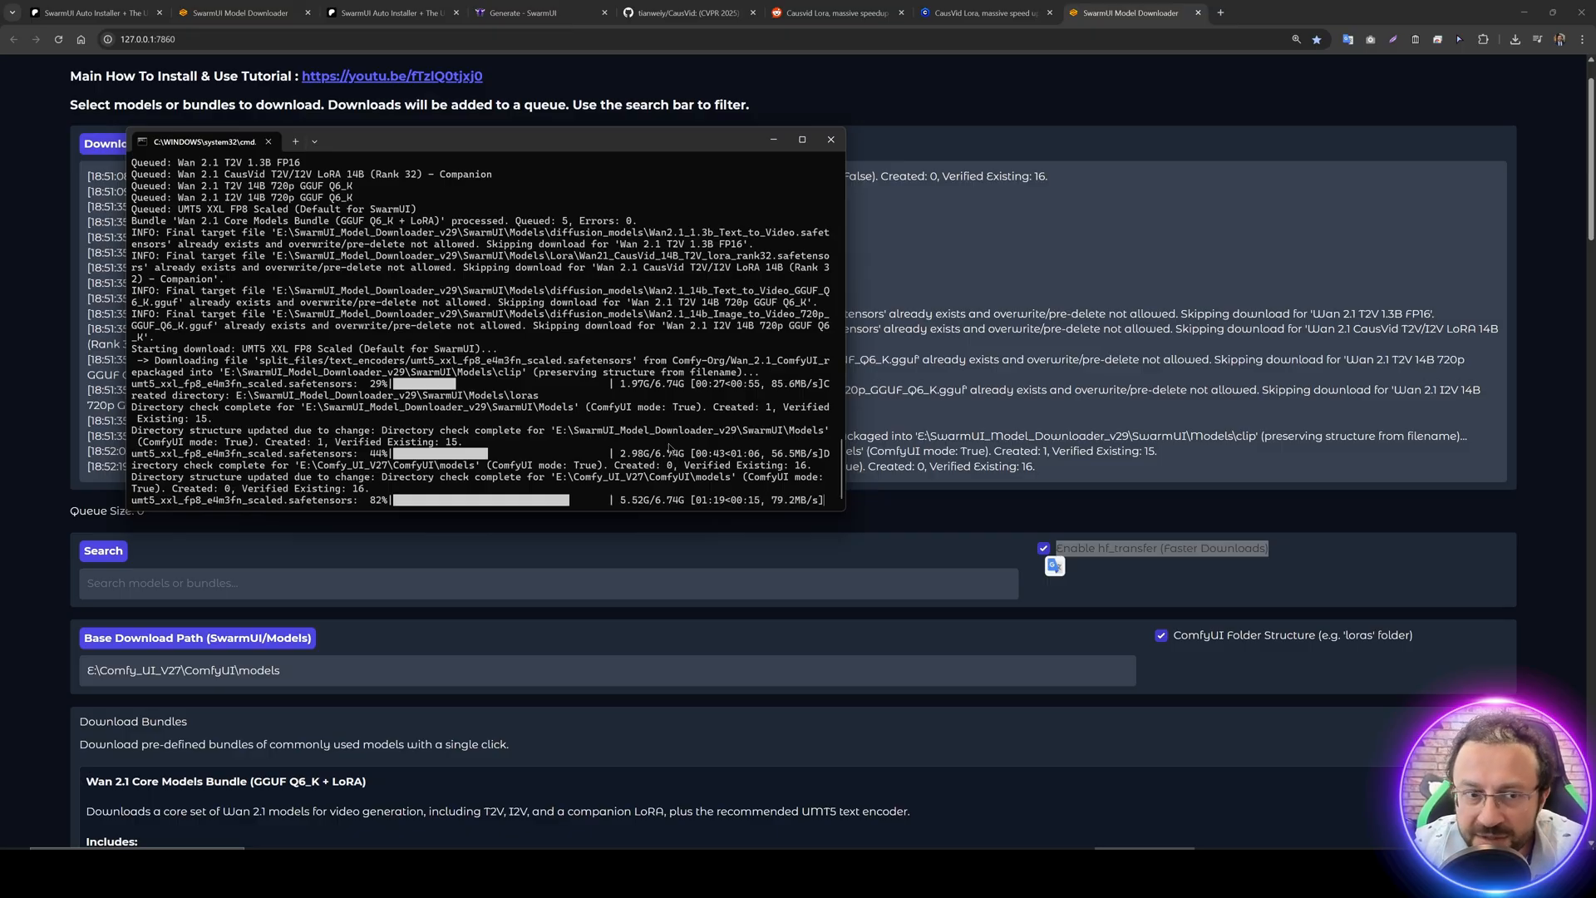
click(832, 139)
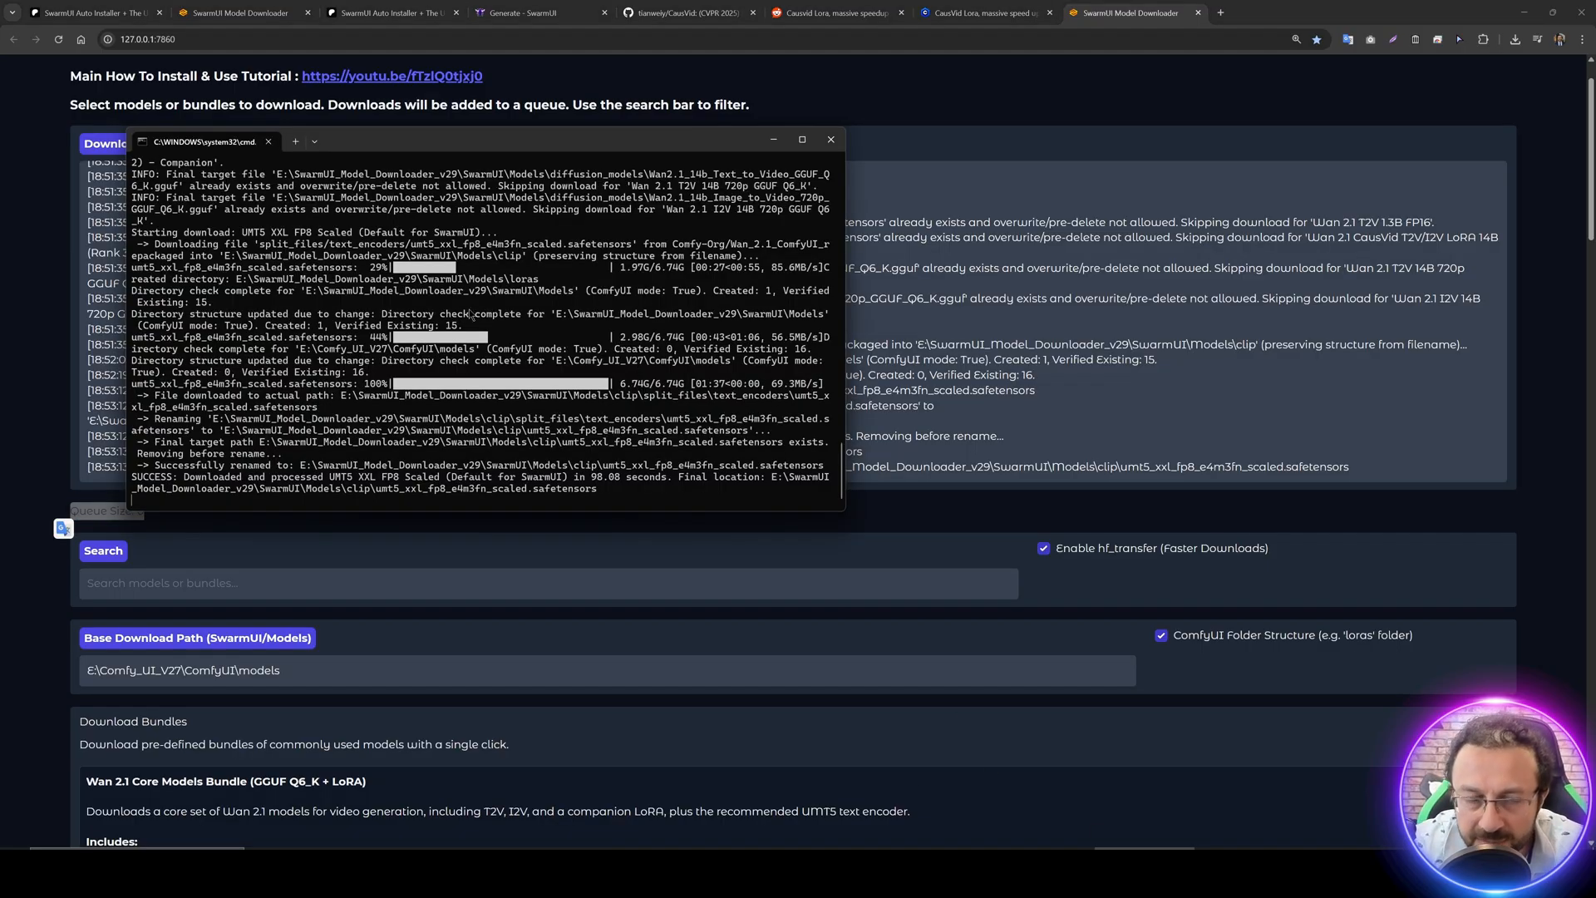
- Run Windows_Update_SwarmUI.bat from the downloader folder, then select Windows_Start_SwarmUI.bat
click(829, 140)
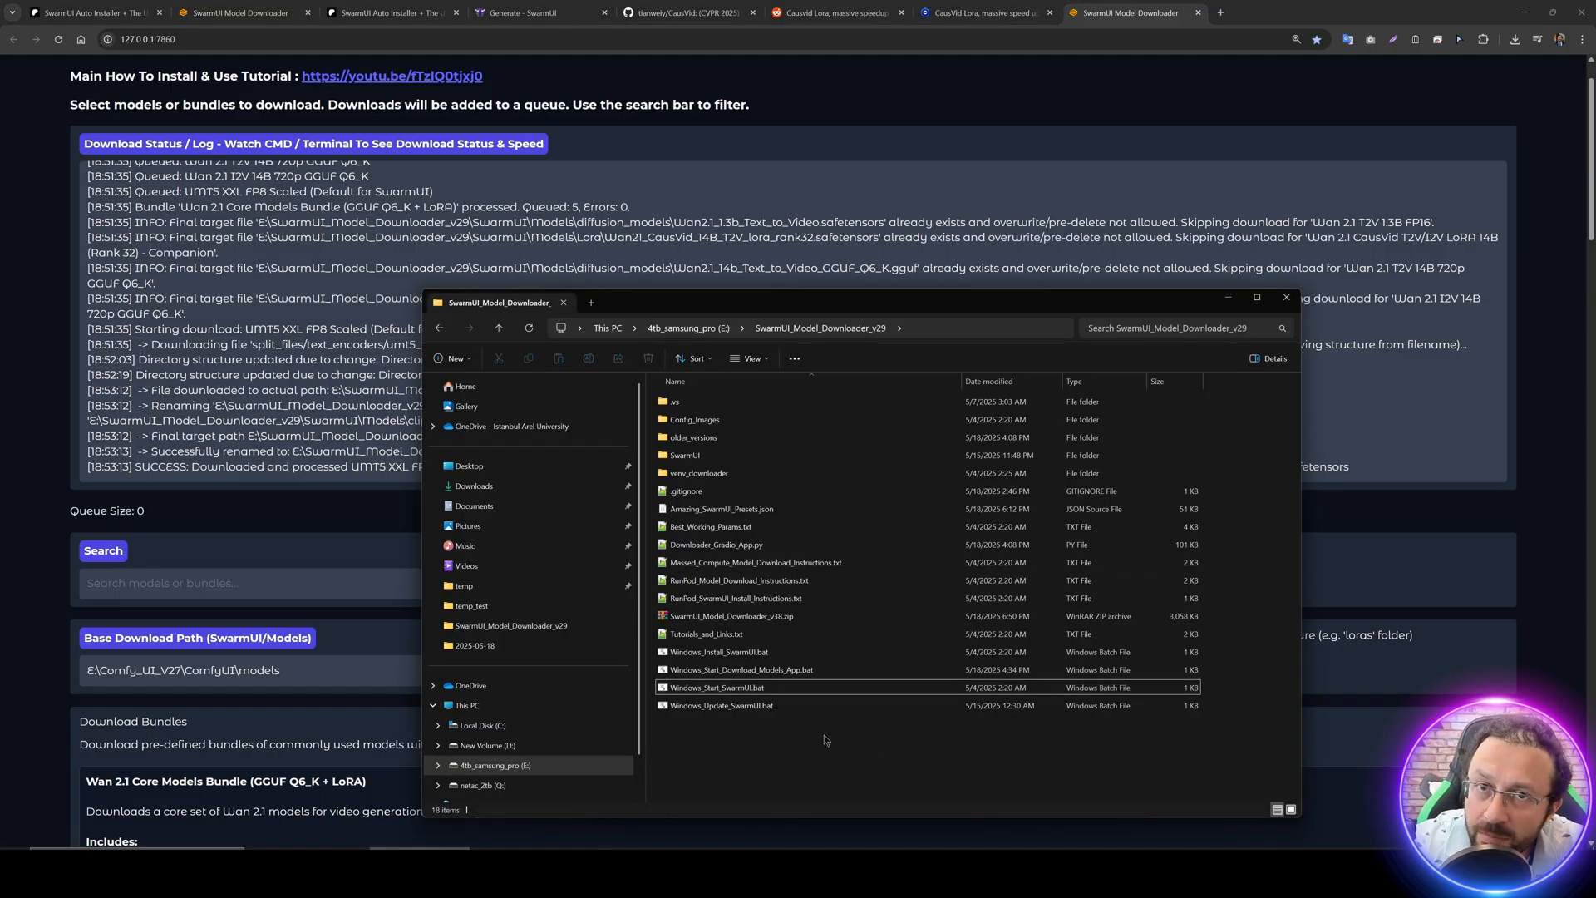
click(720, 705)
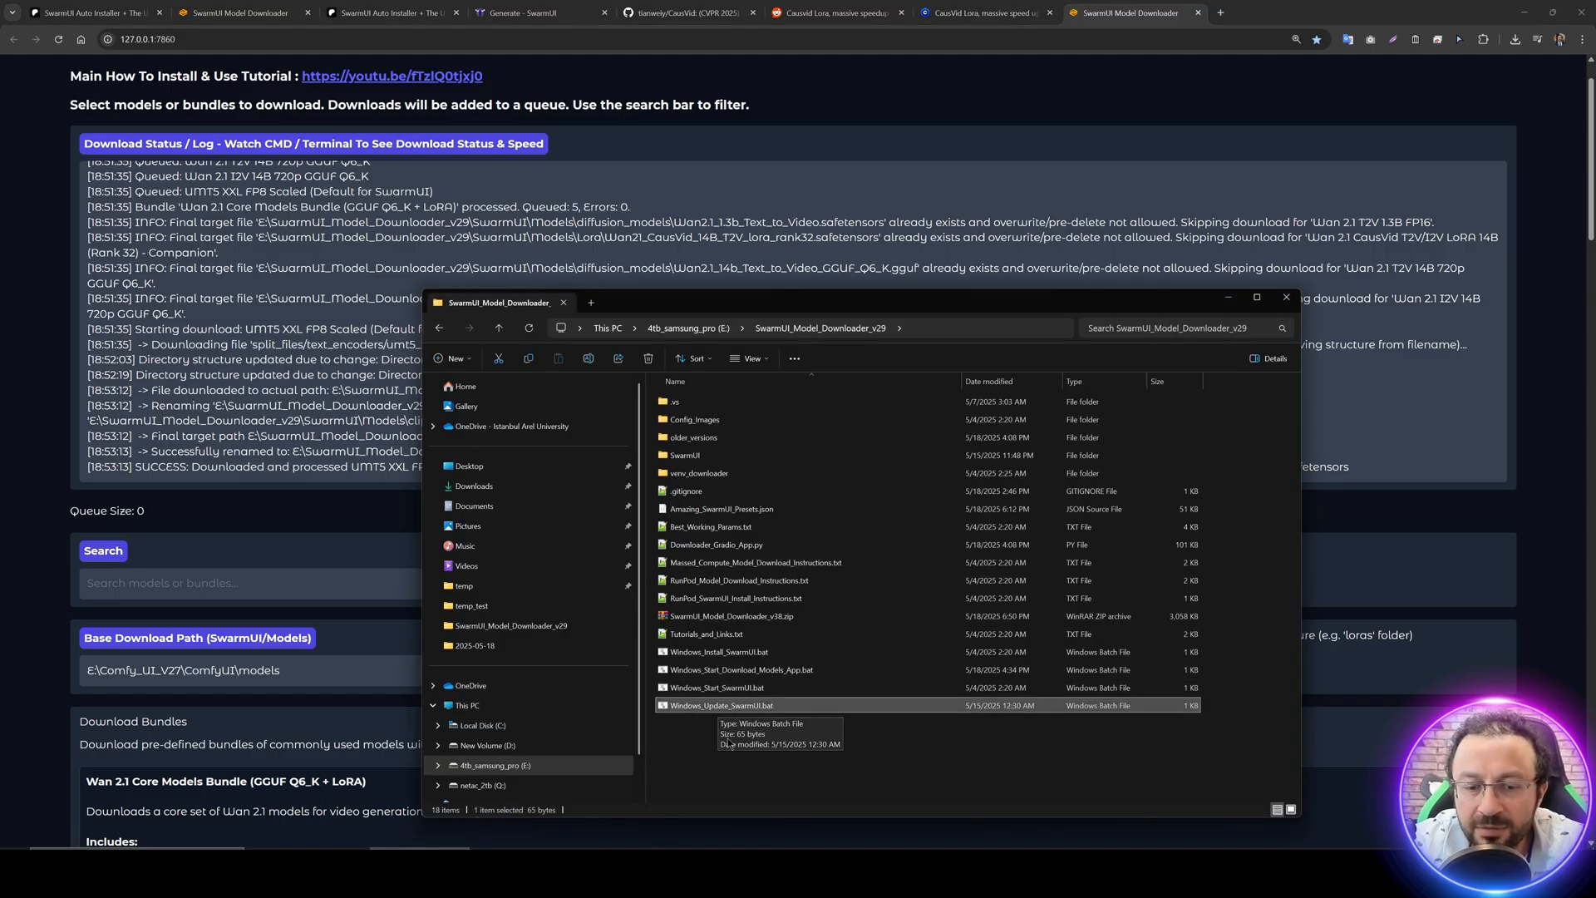
double_click(718, 705)
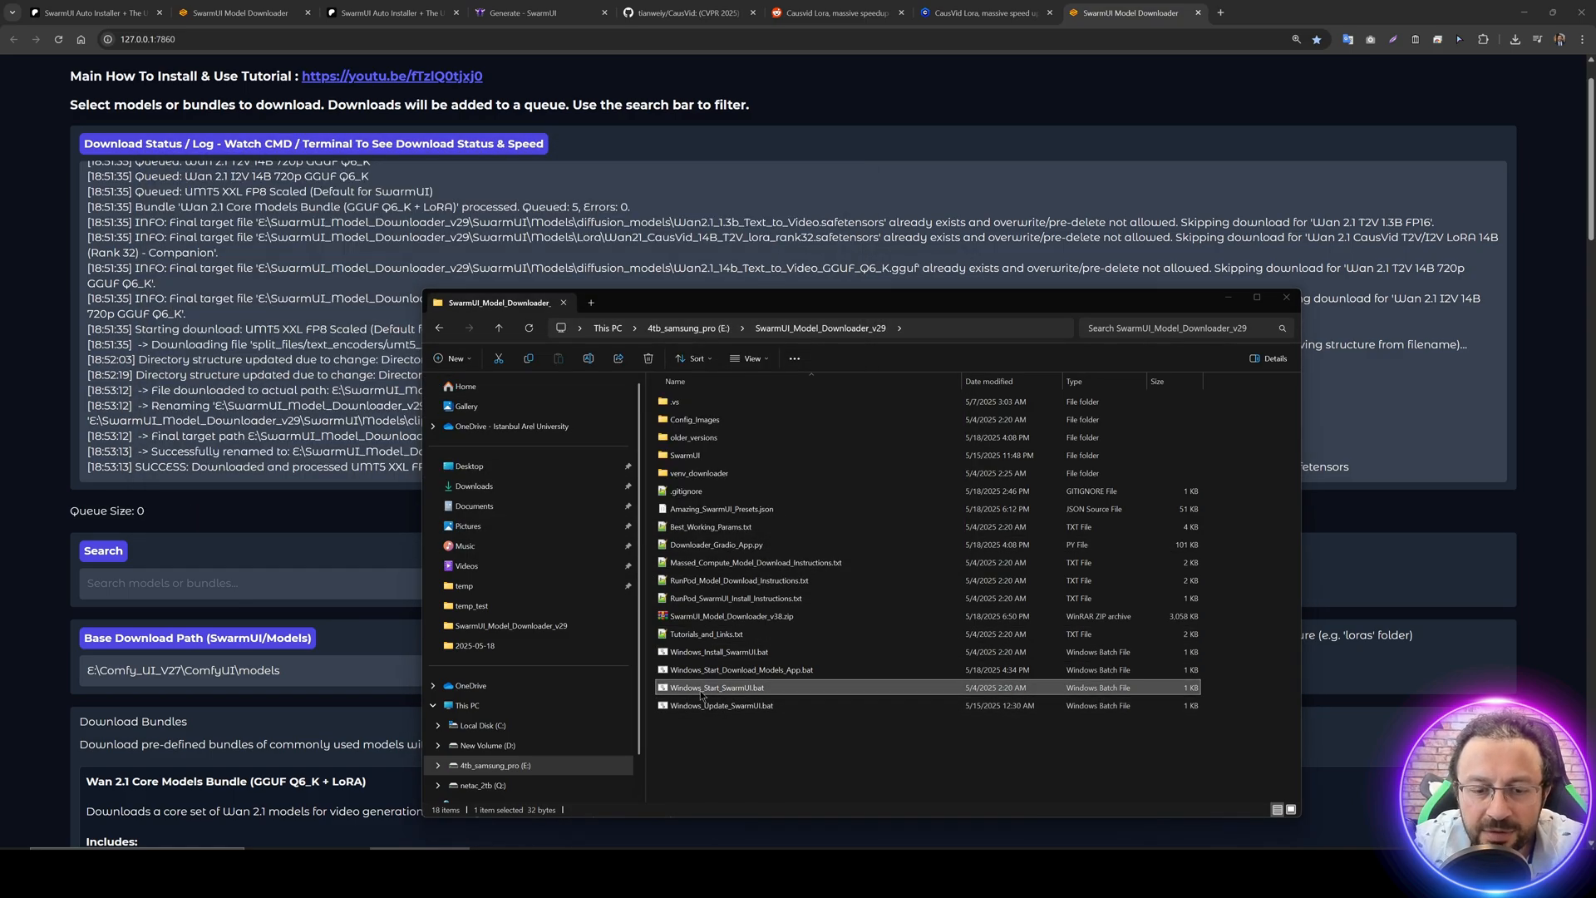
click(715, 545)
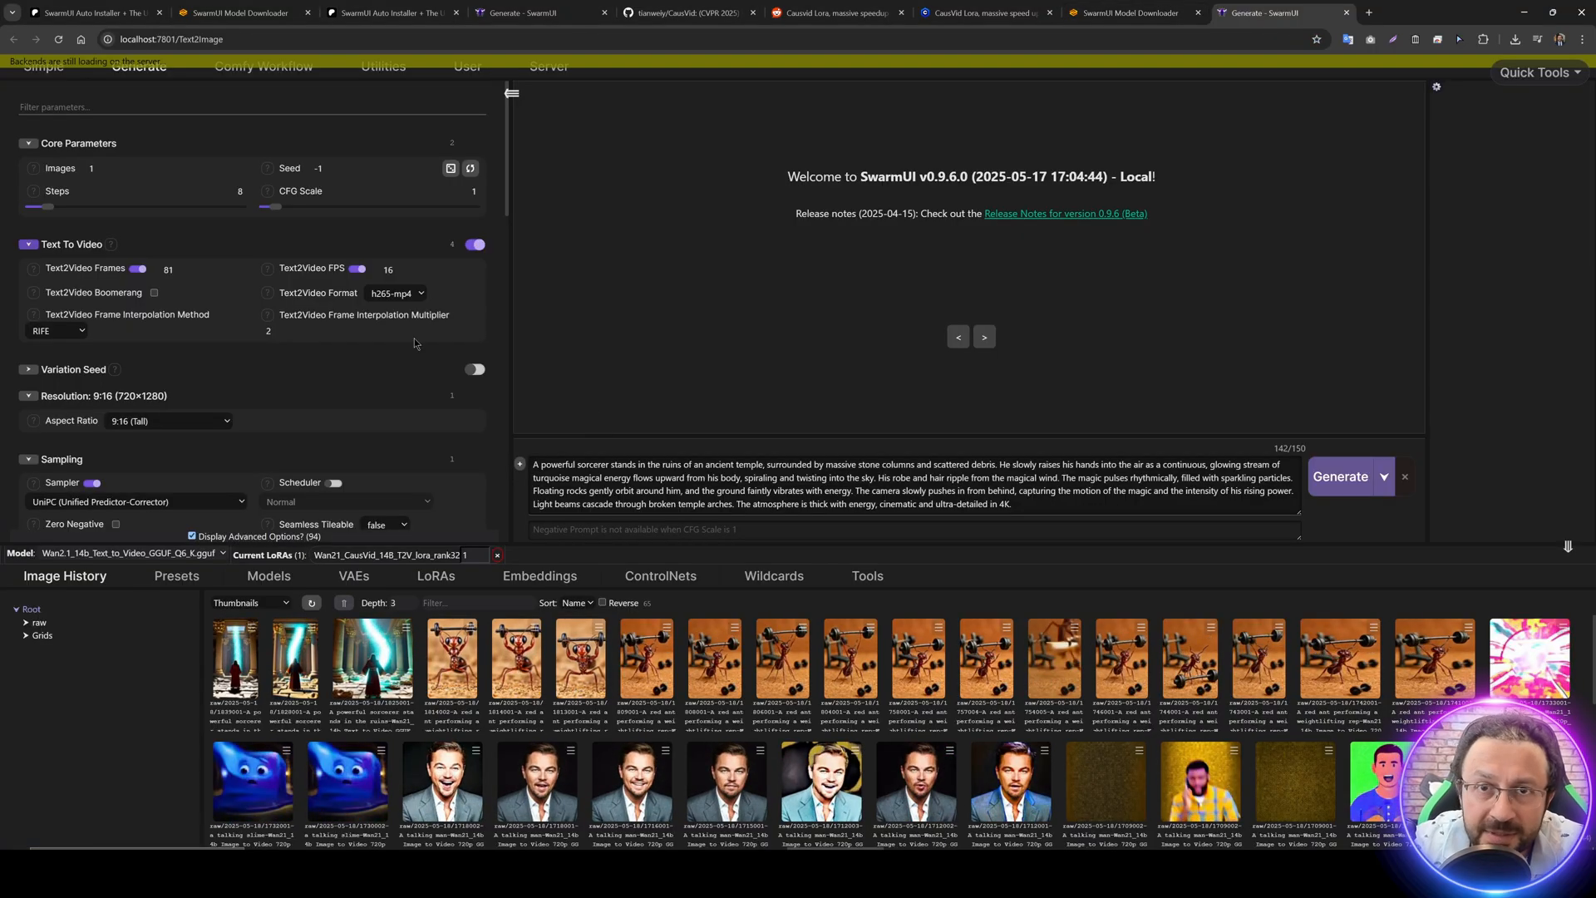
- Wait for SwarmUI's backends to load the sorcerer prompt, Wan 2.1 model and CausVid LoRA
scroll(down, 3)
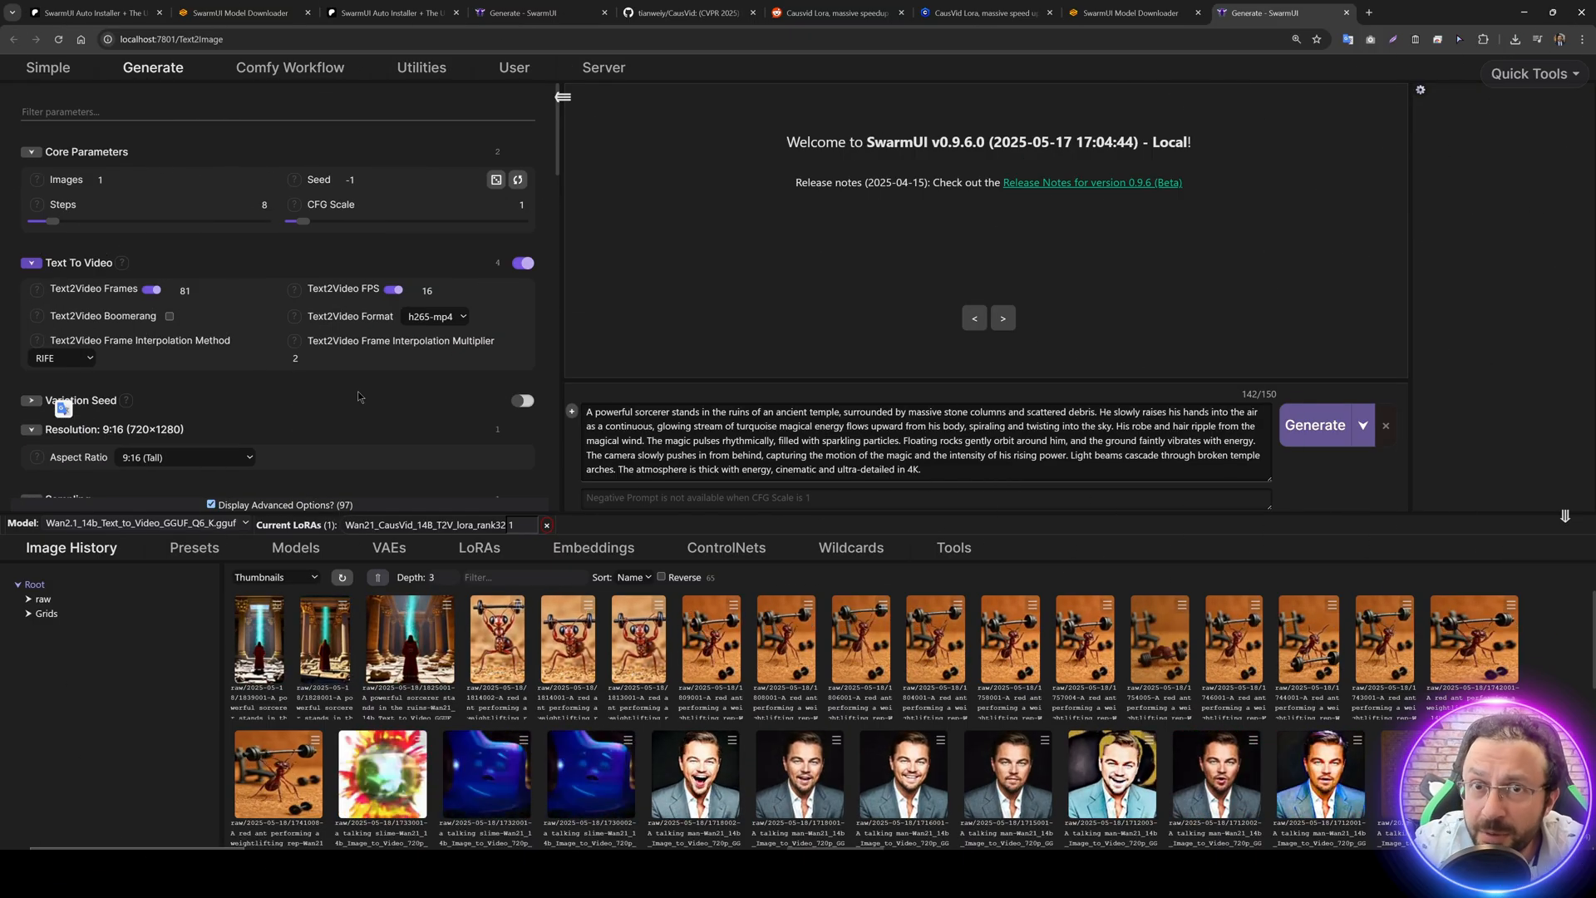
- Delete the old preset from the Presets list and confirm
click(193, 547)
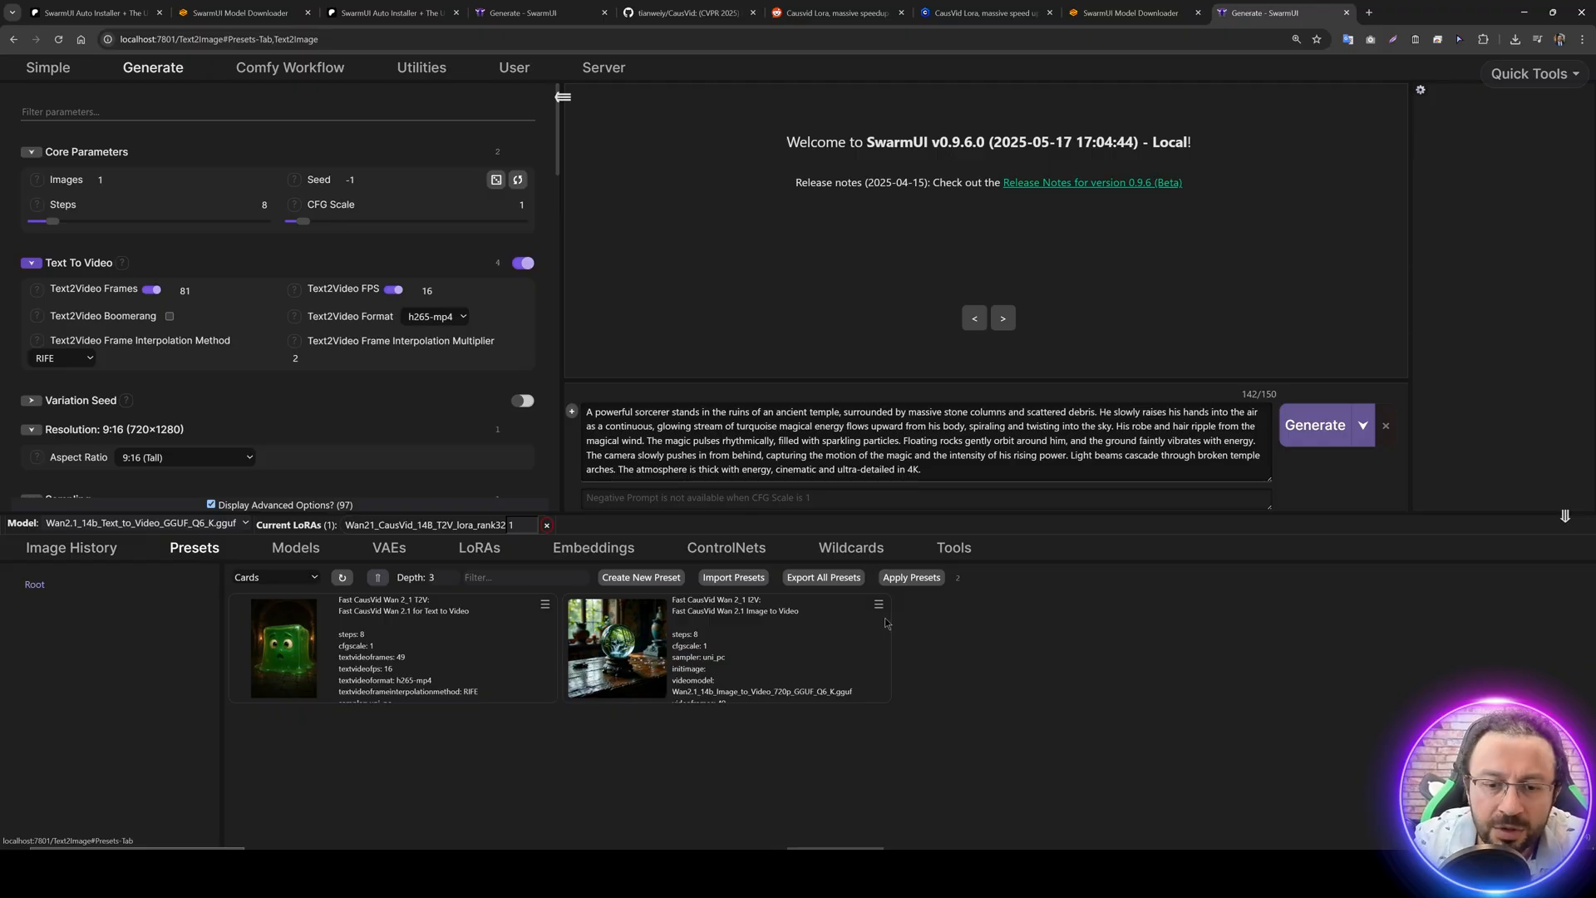
click(913, 695)
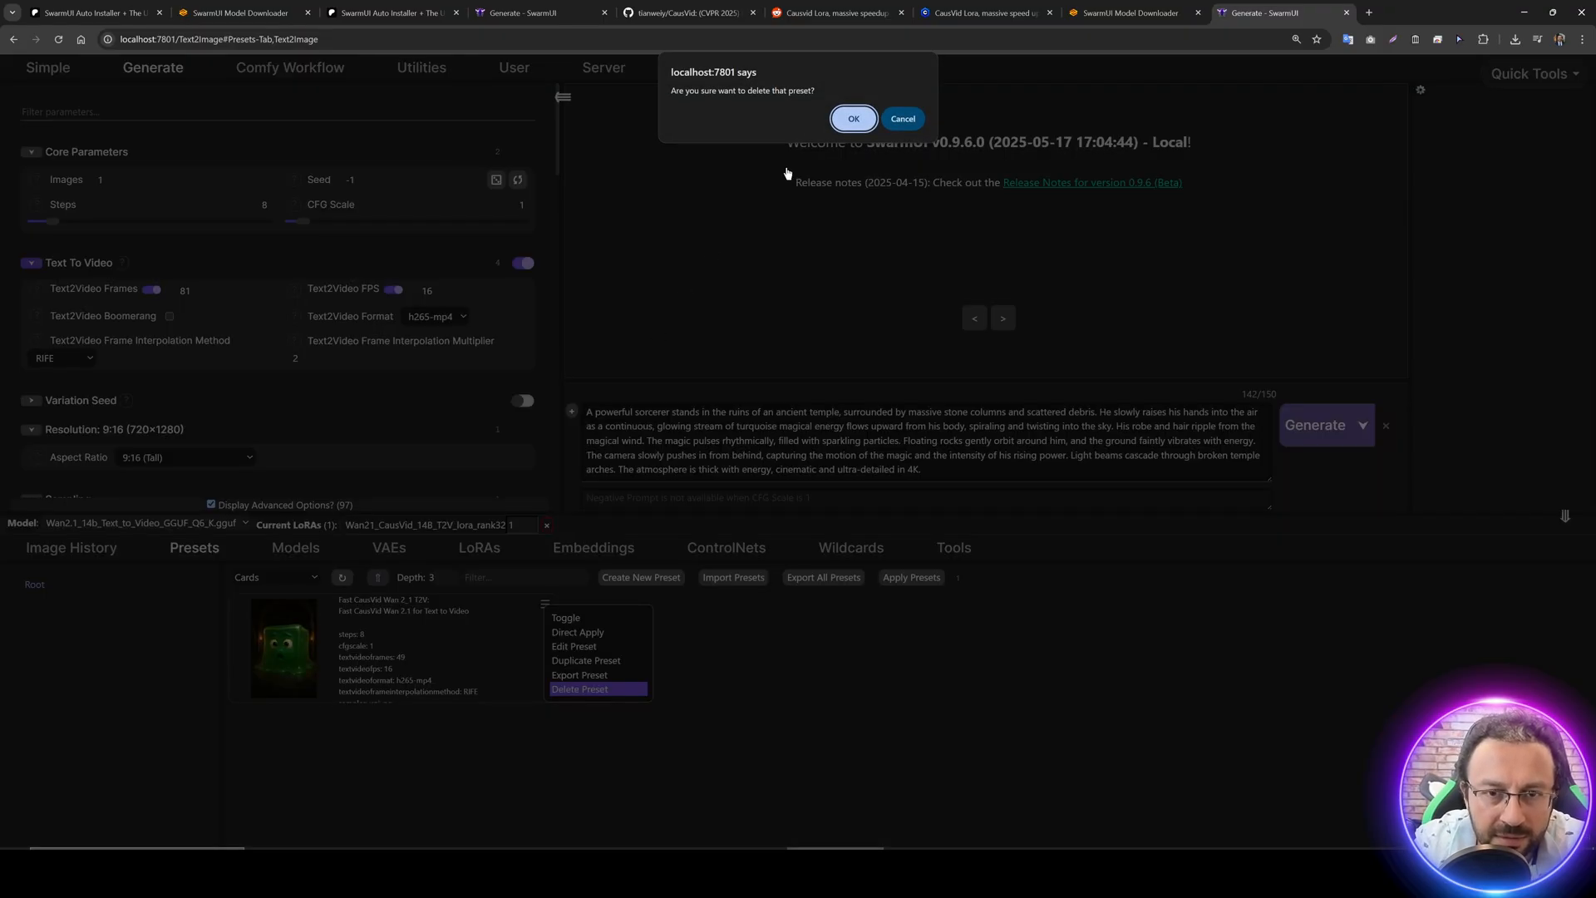
click(853, 118)
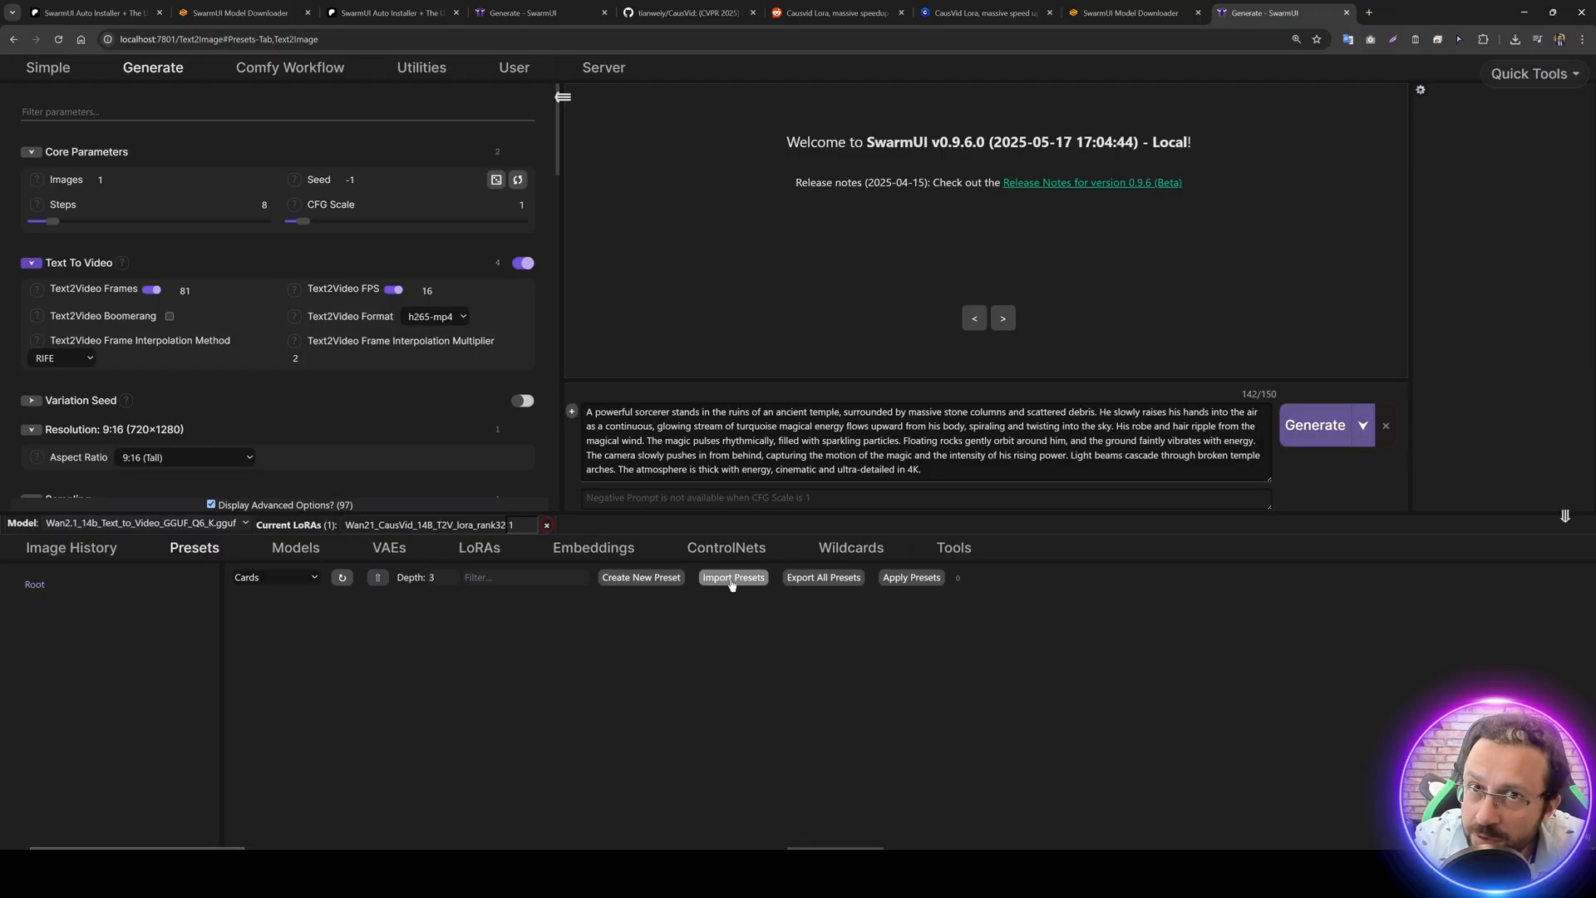
- Import the two Fast CausVid Wan 2.1 presets (text-to-video, image-to-video) from the JSON file
click(733, 577)
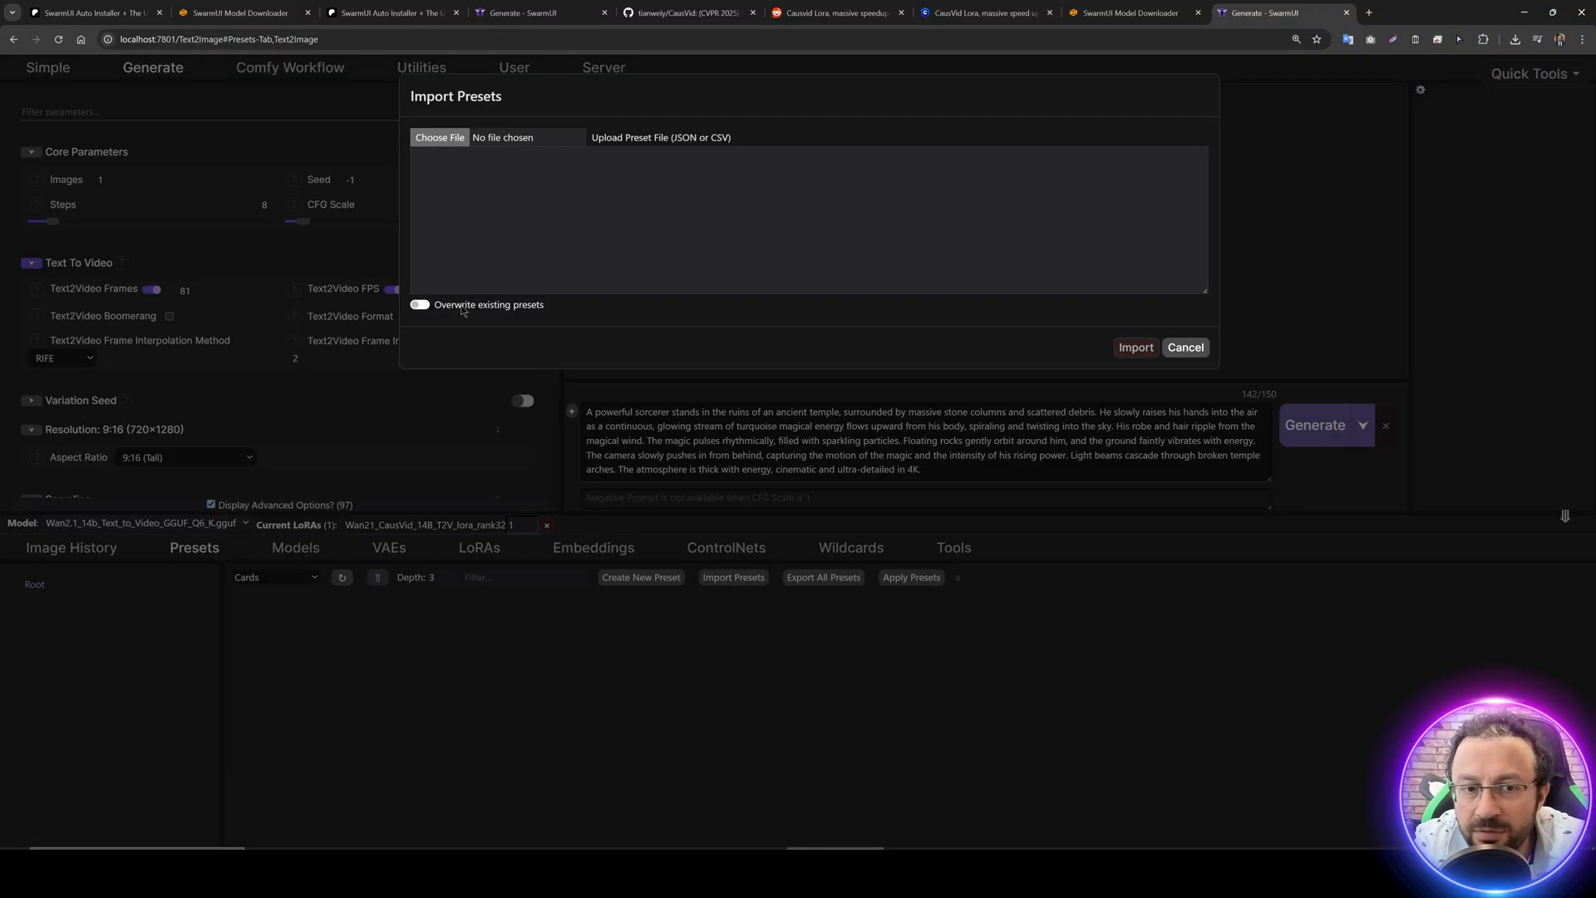
click(439, 138)
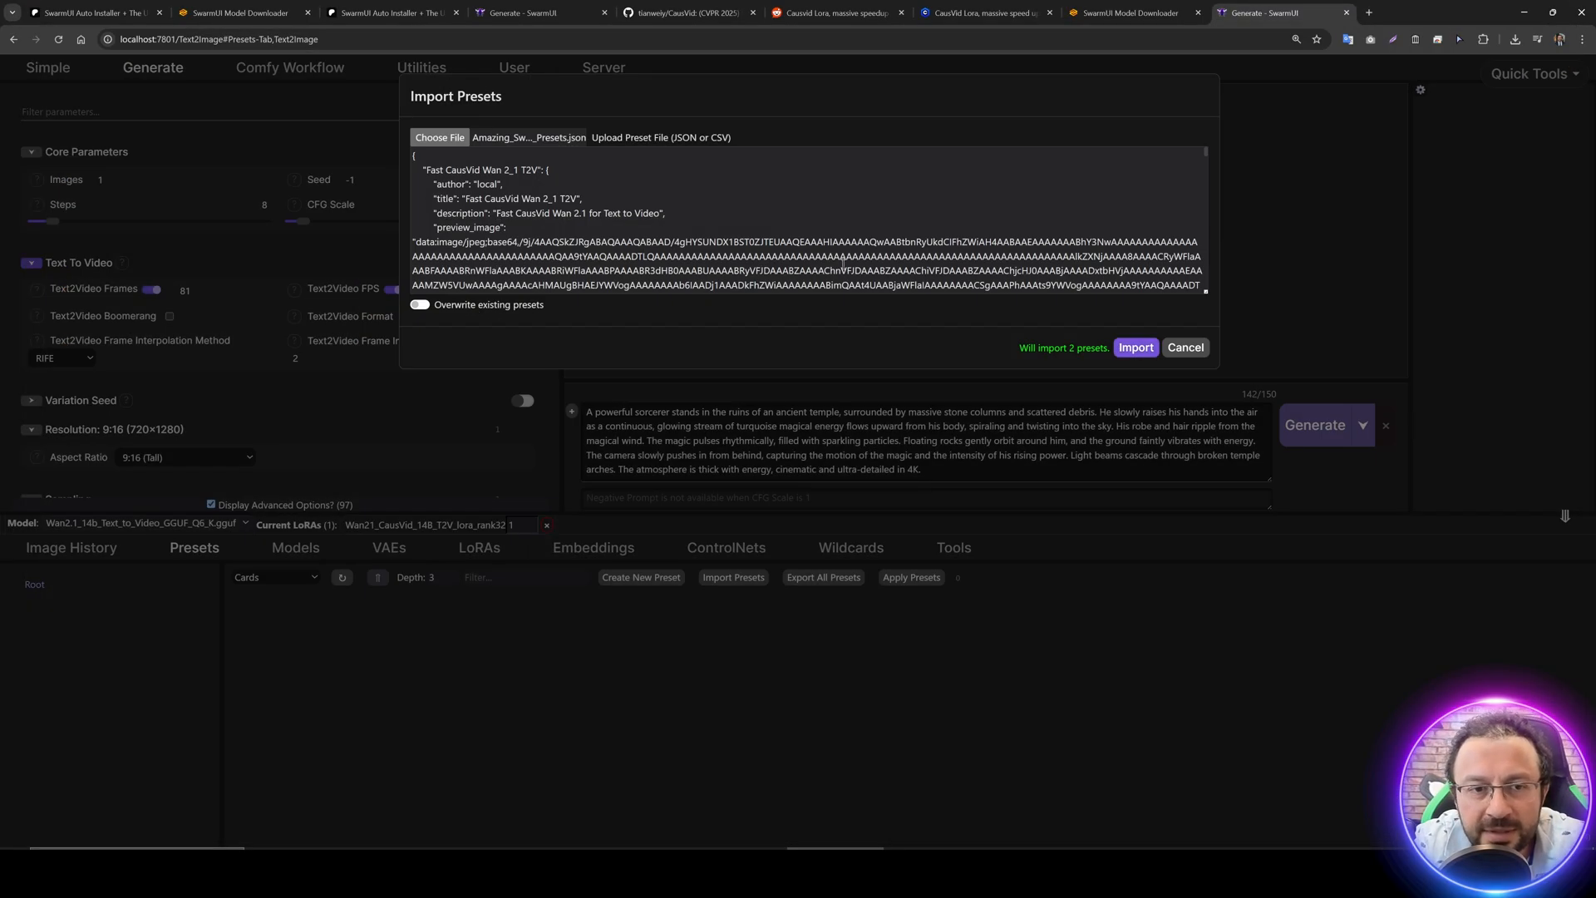
click(1134, 348)
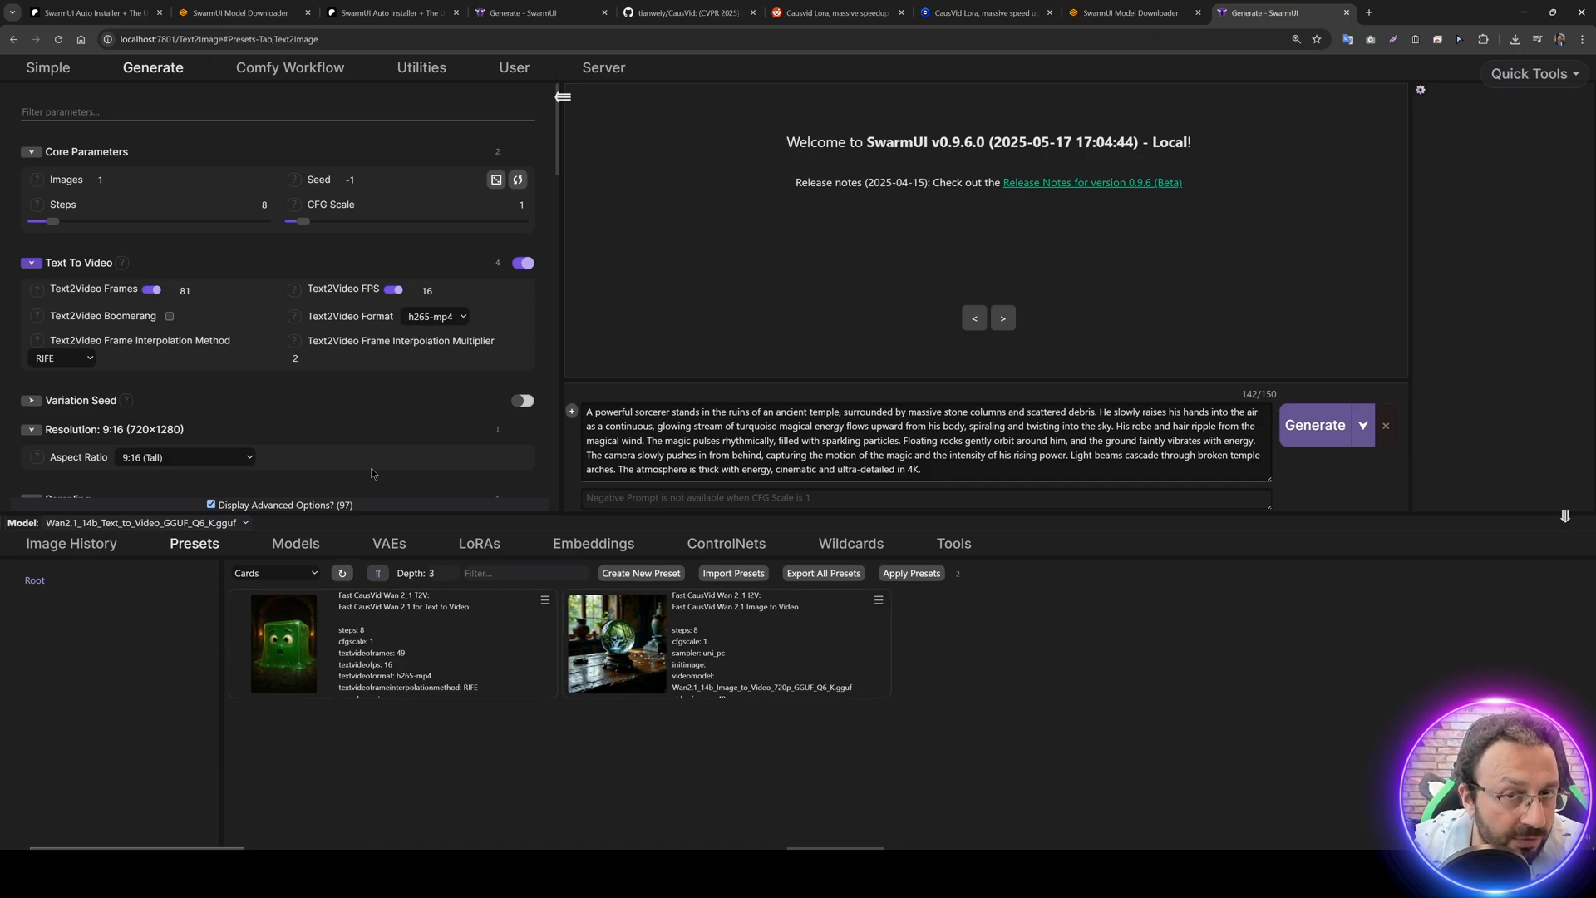
- Show the installed Wan 2.1 GGUF, LTX, FLUX and HiDream model cards, then return to the downloader
click(296, 542)
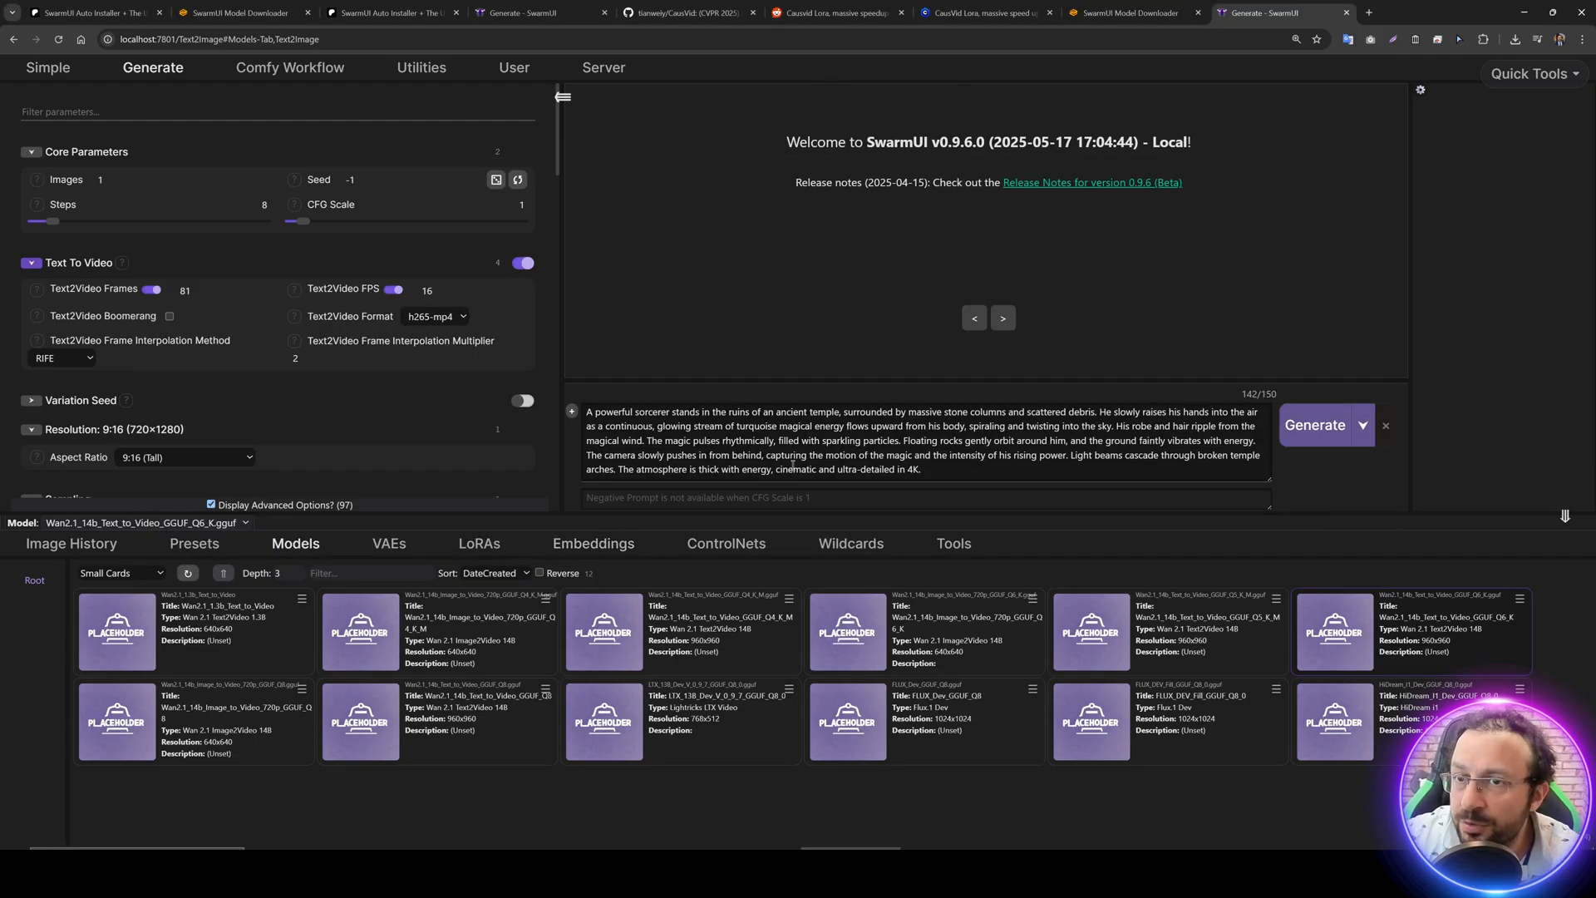
click(1128, 11)
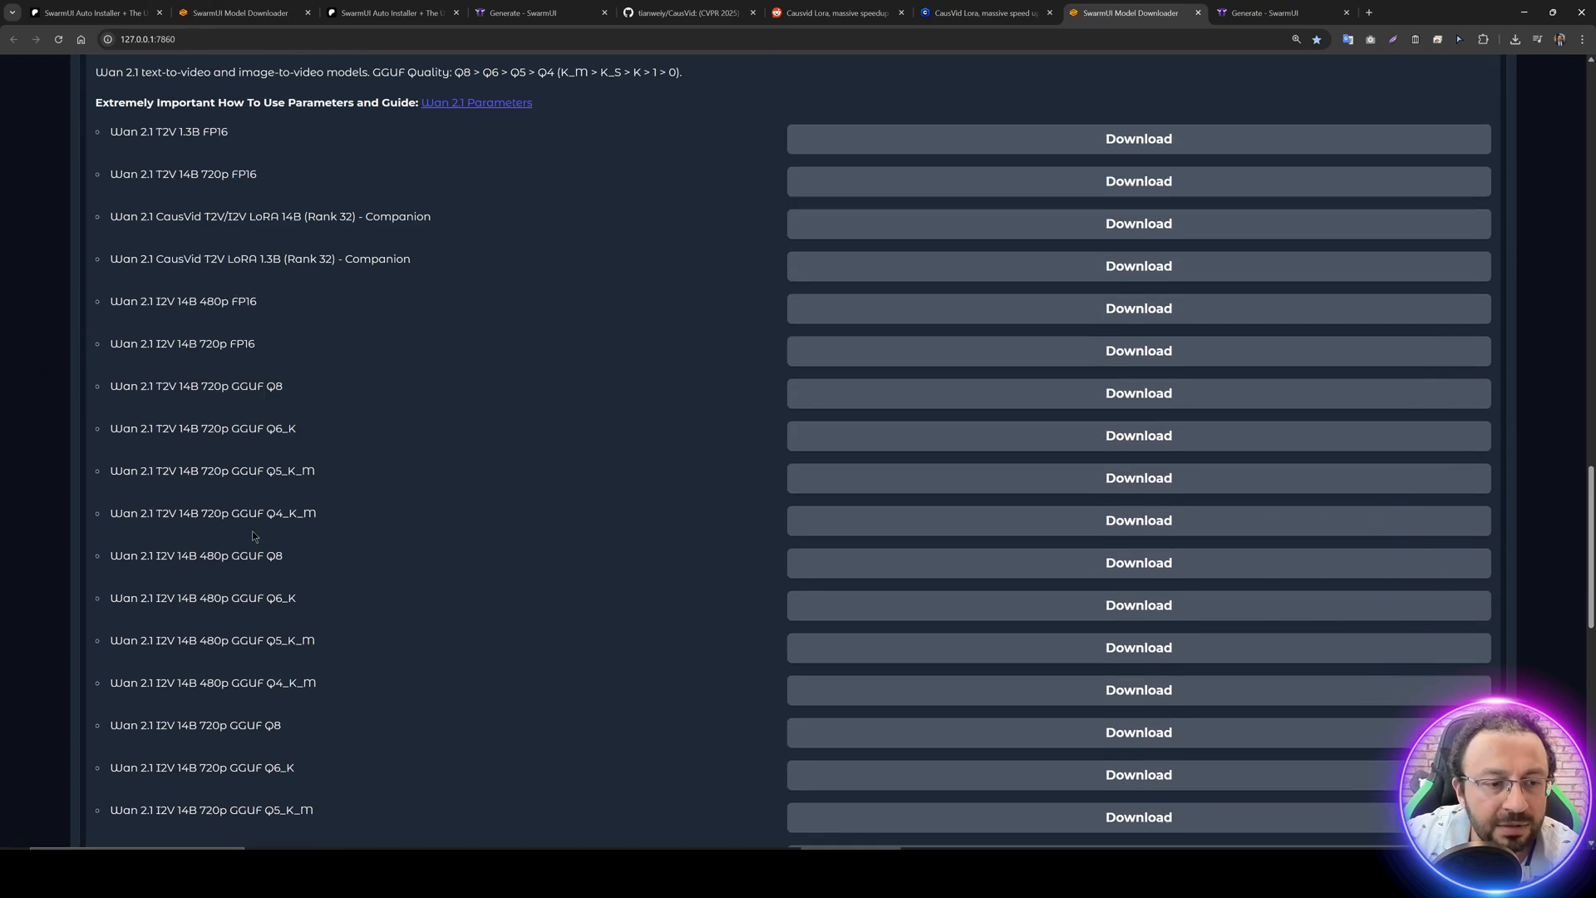
scroll(down, 3)
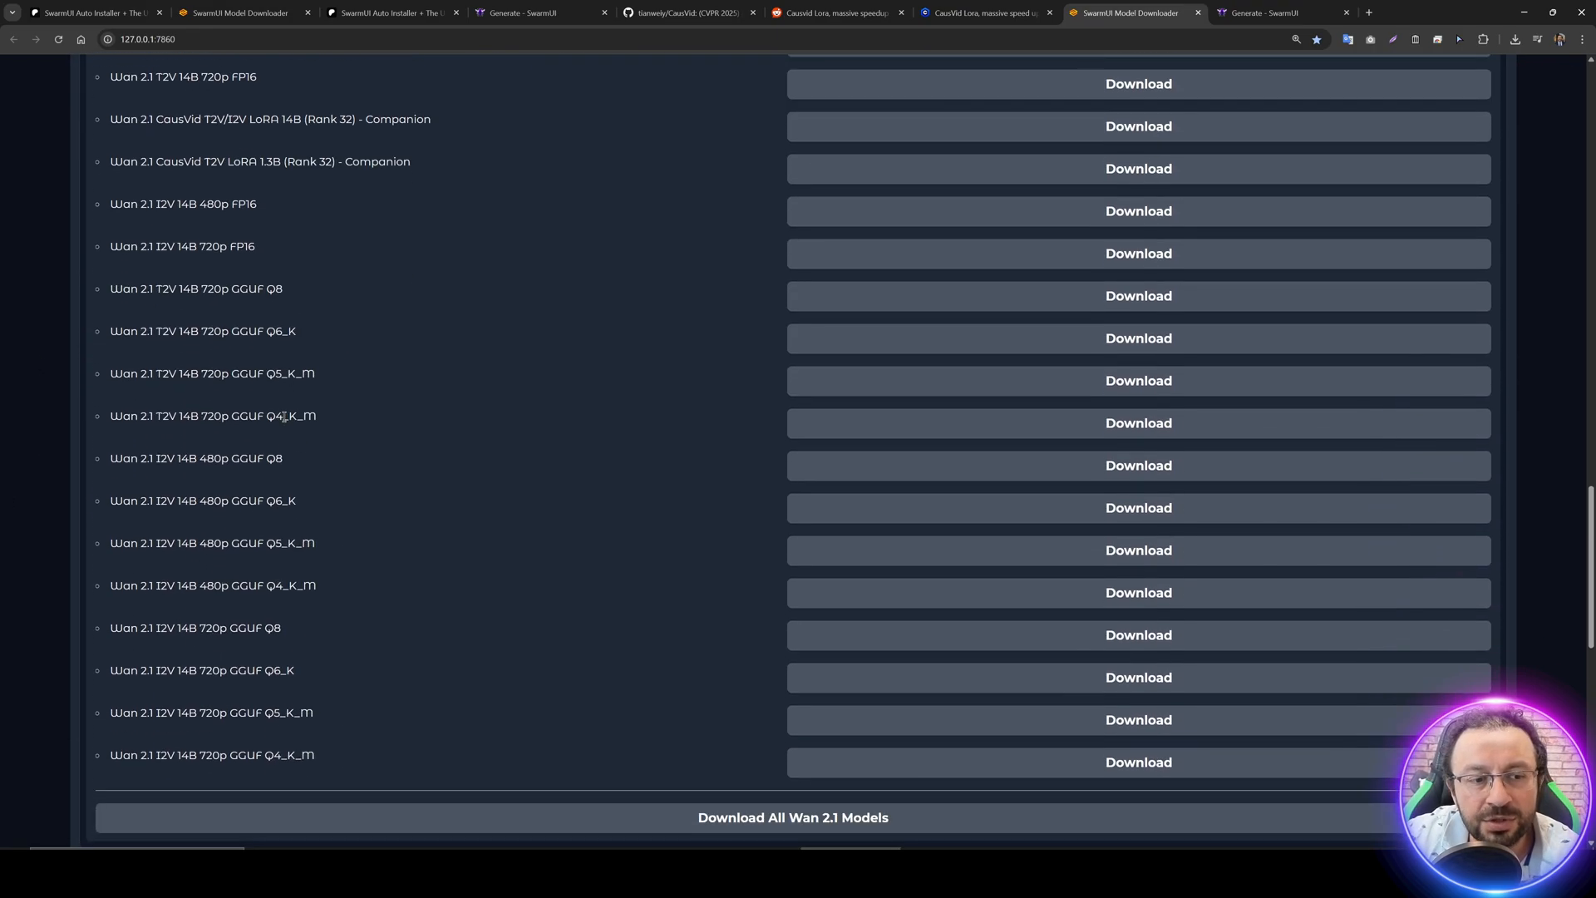
drag(239, 416, 319, 416)
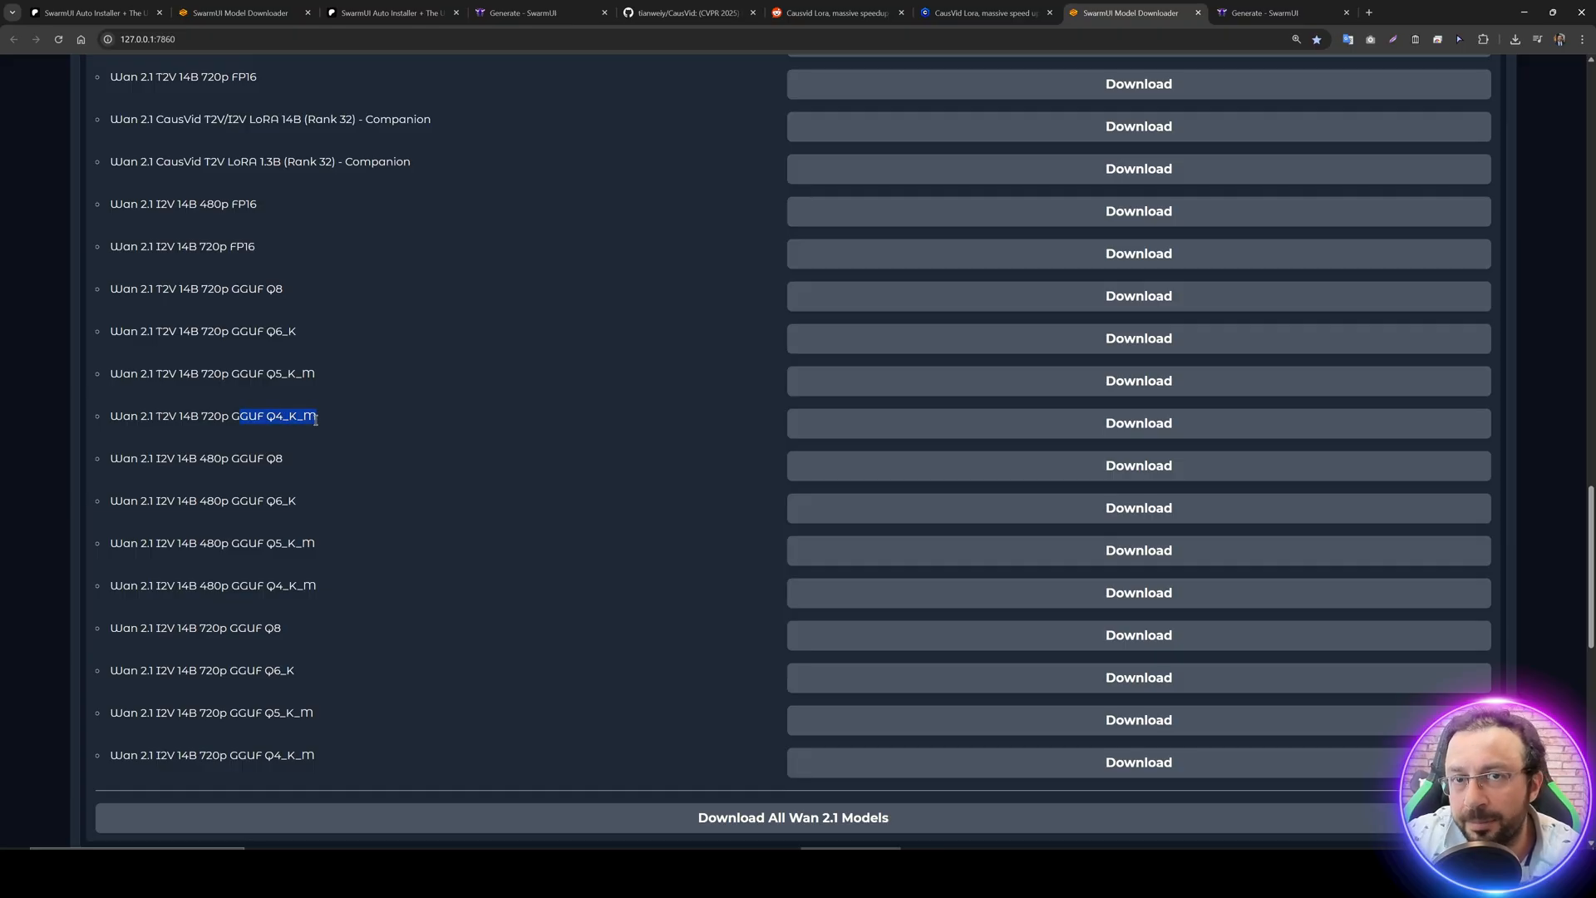
click(1270, 12)
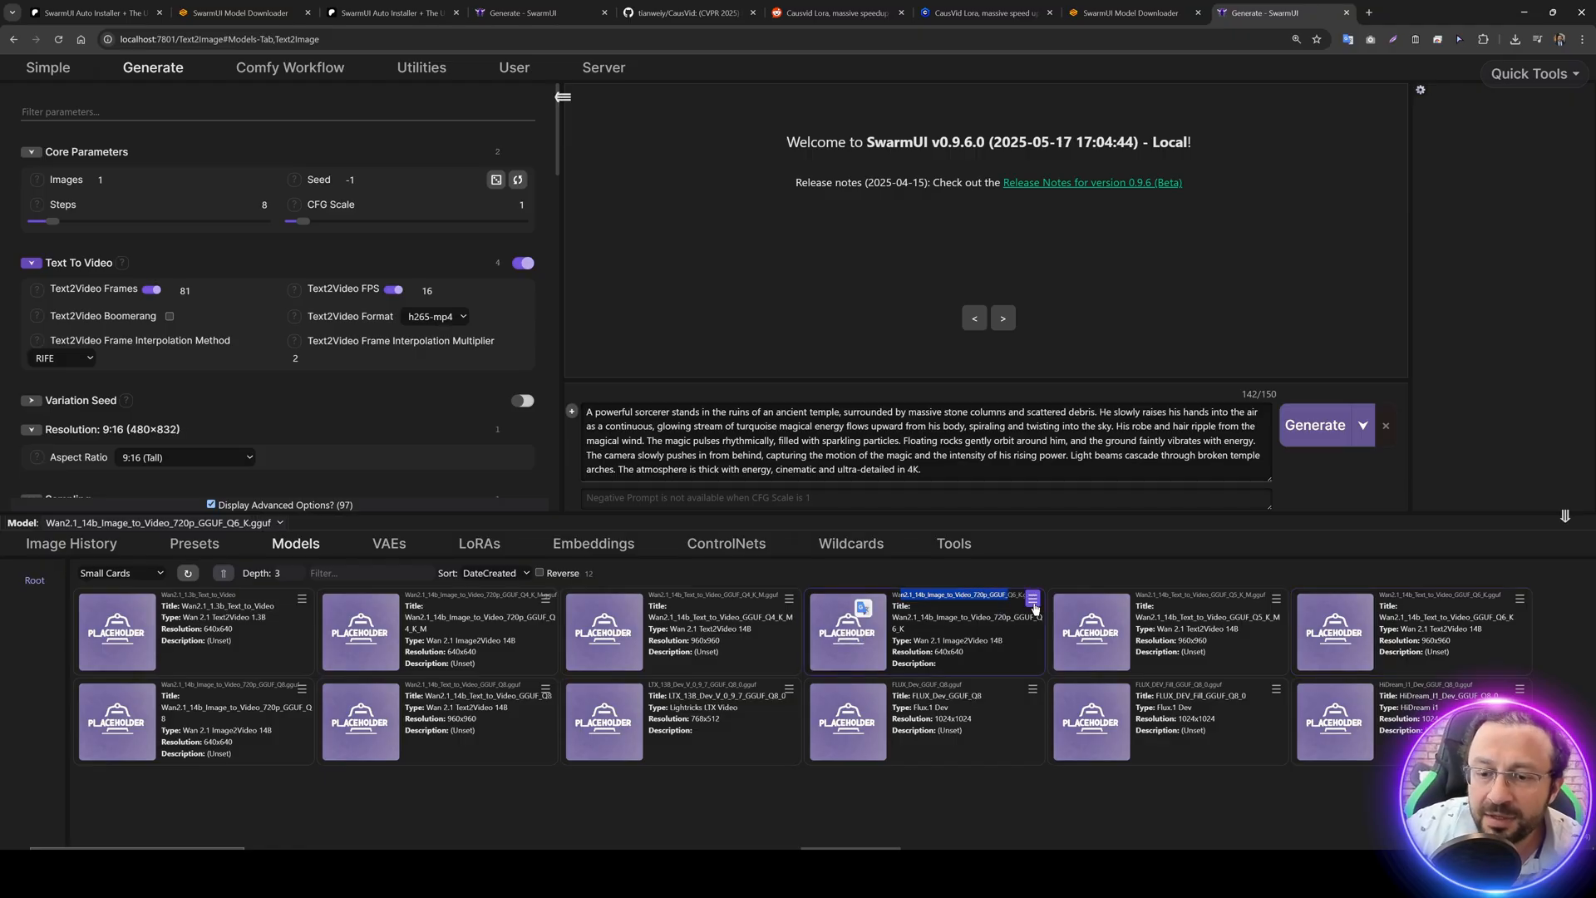
click(1031, 598)
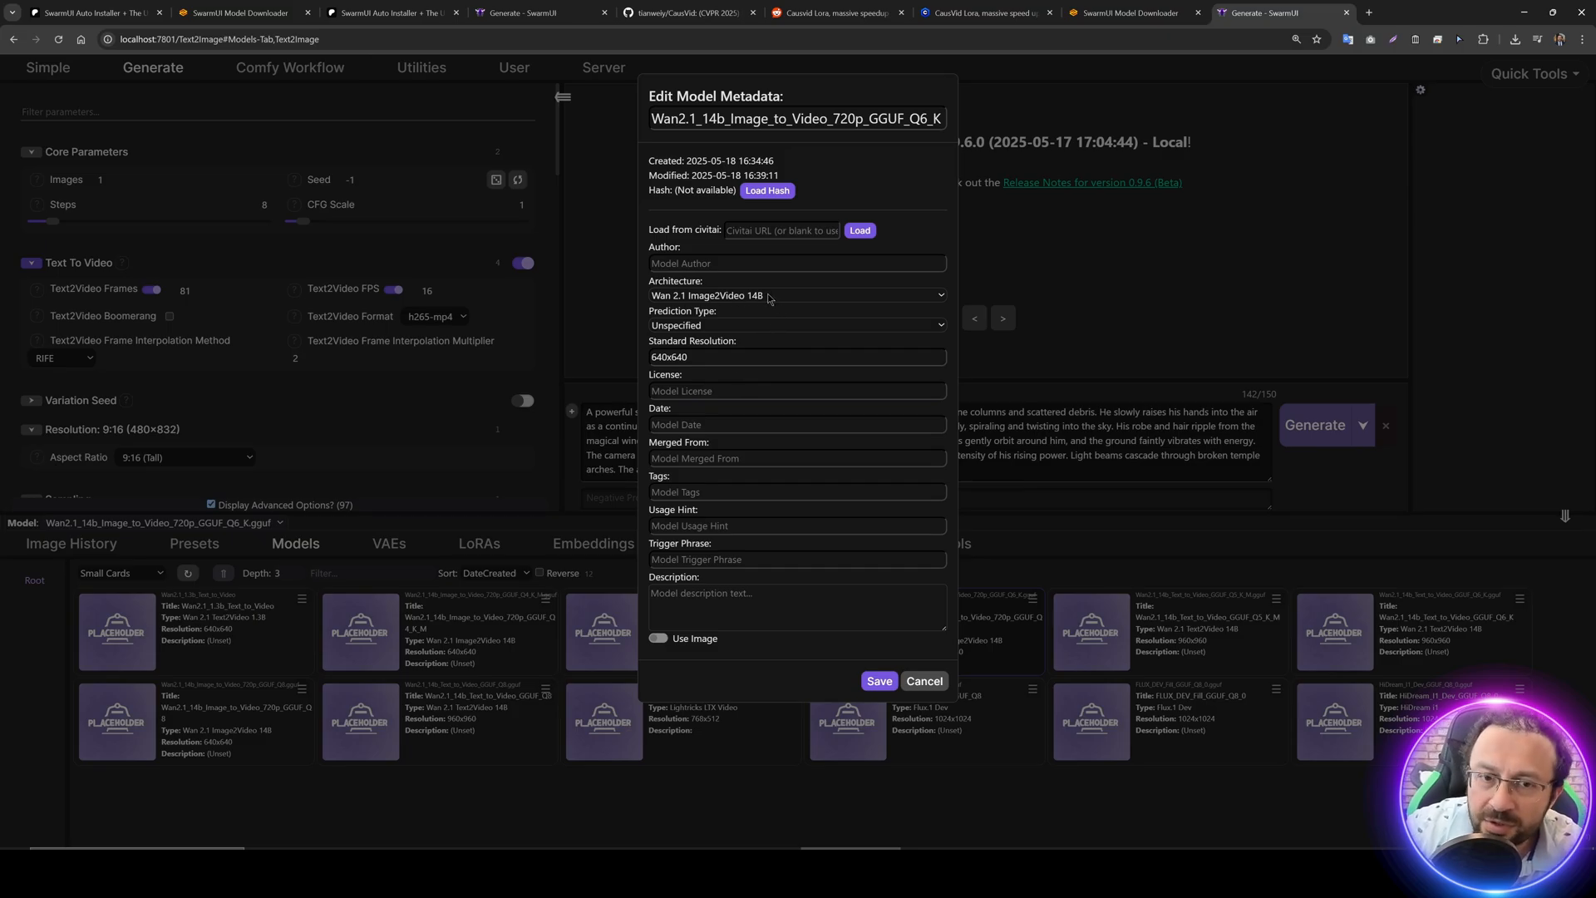
double_click(692, 341)
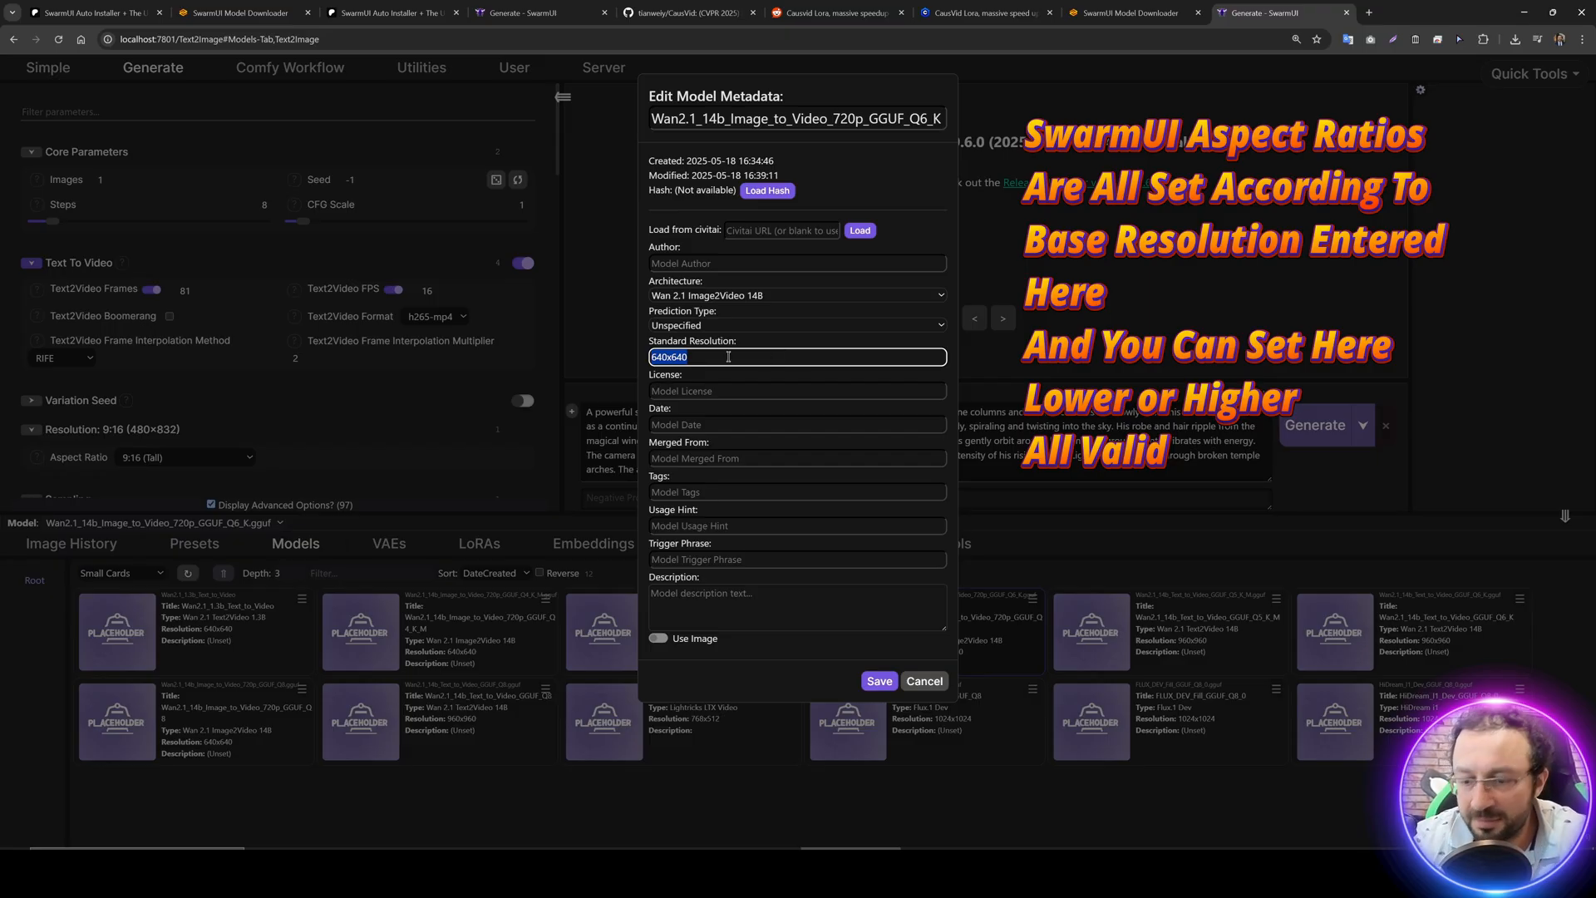
text(99)
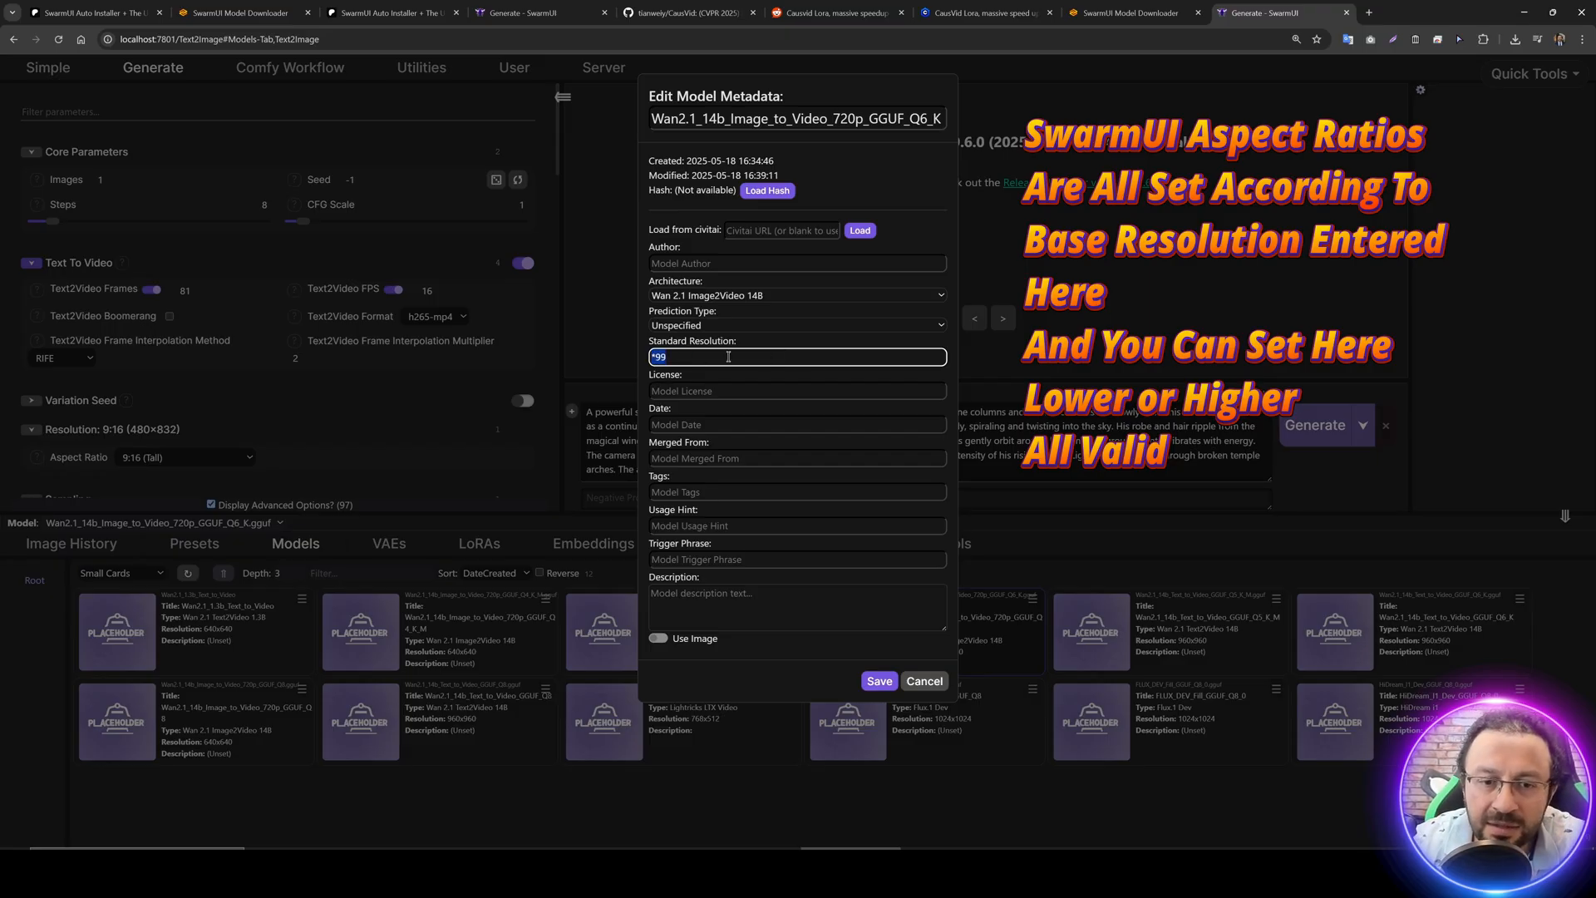
text(960x960)
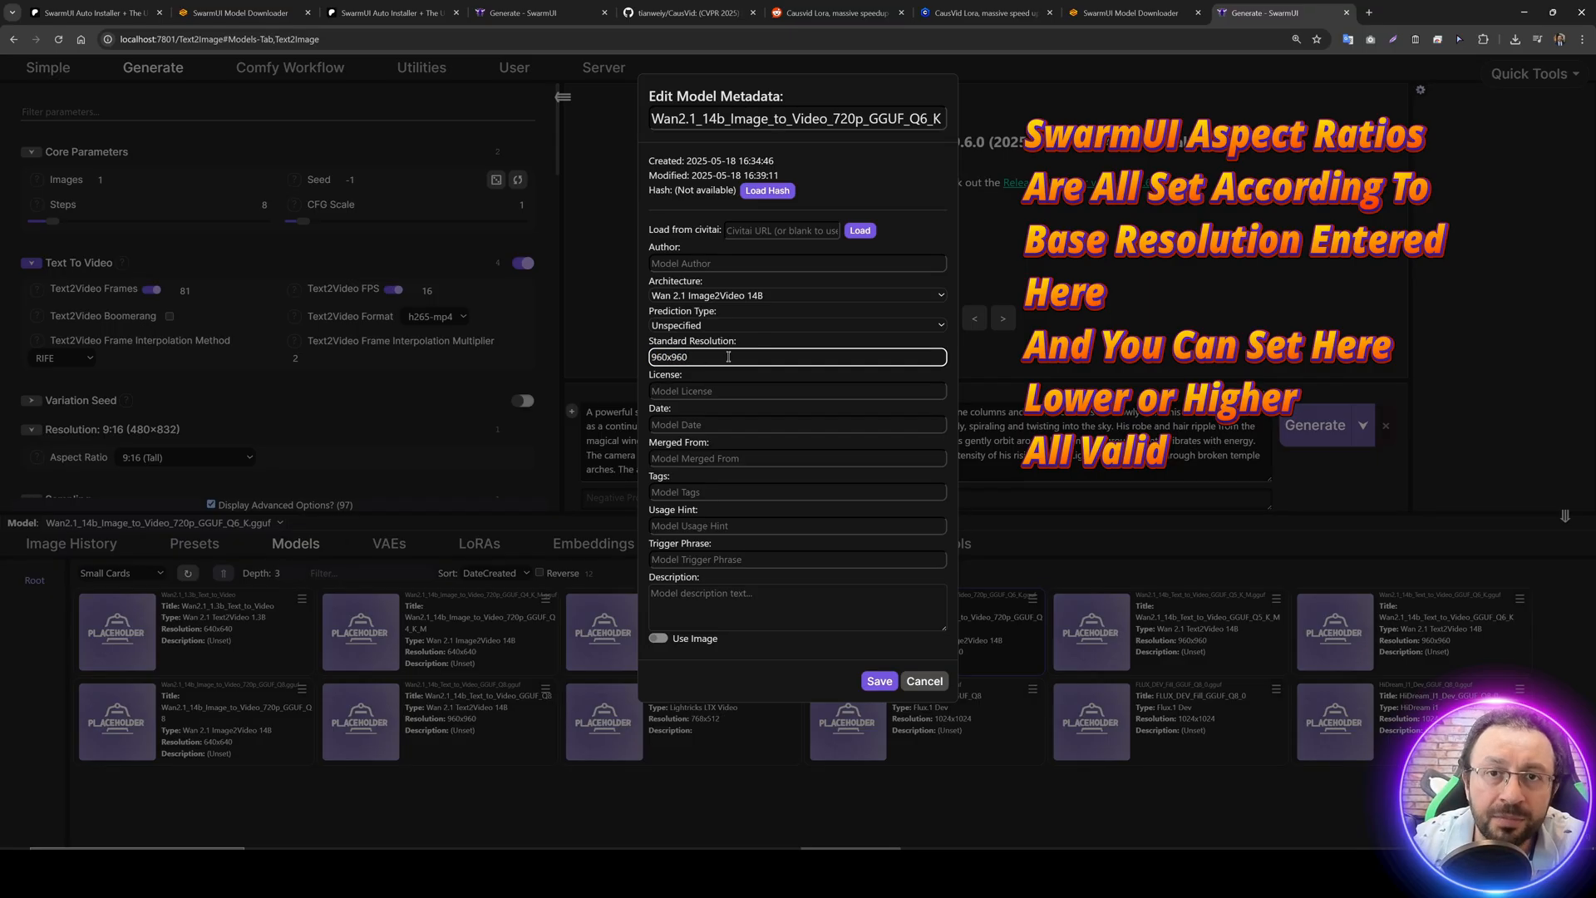
double_click(670, 356)
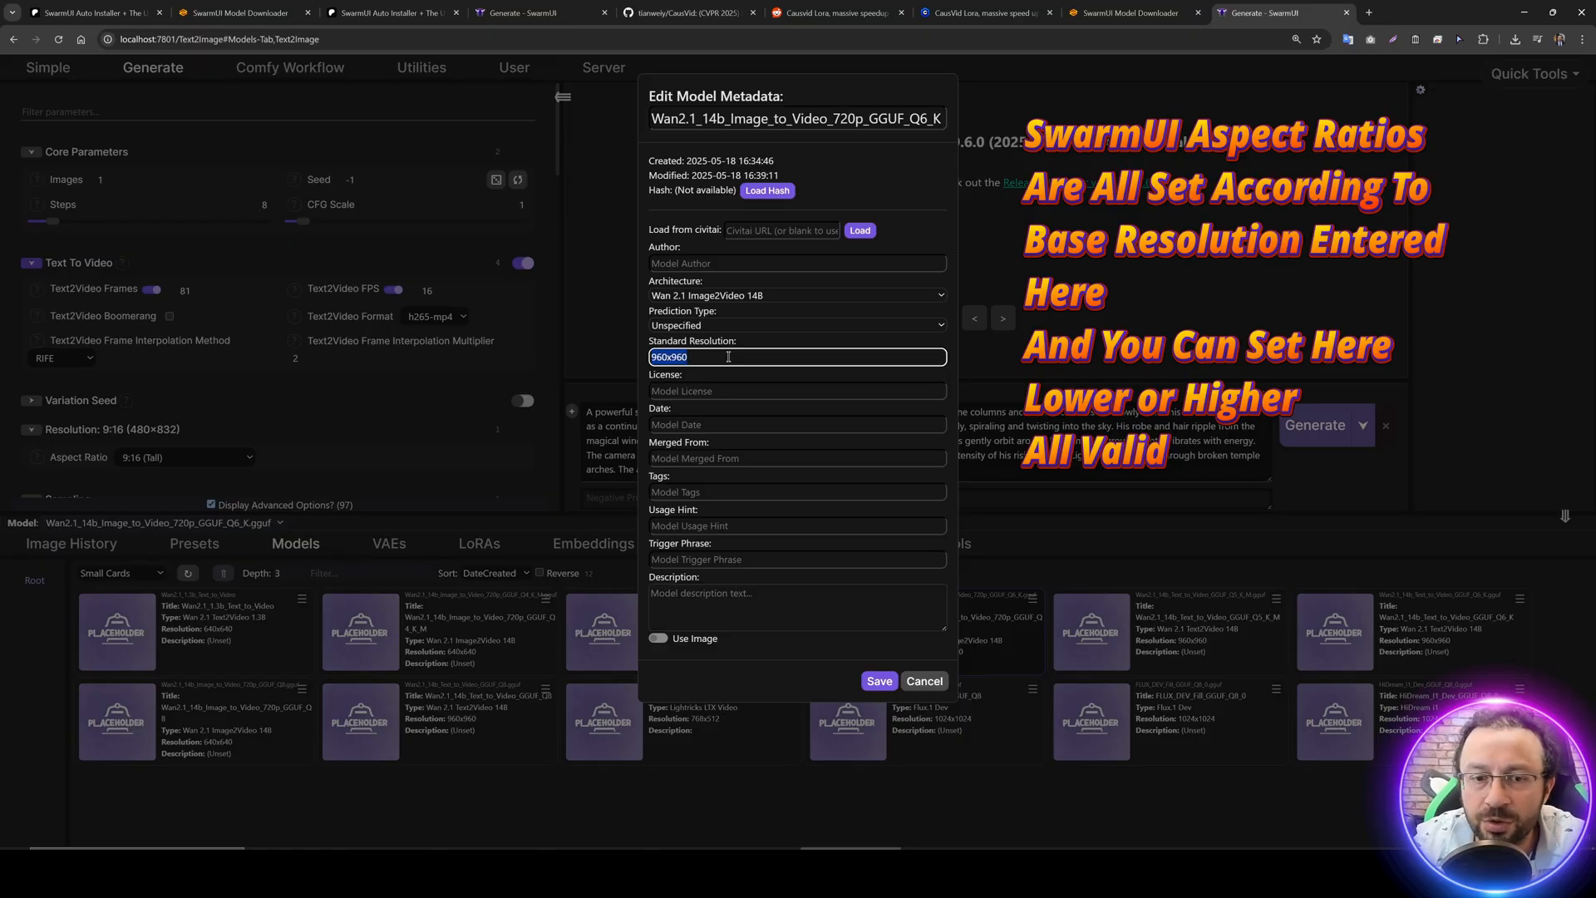
click(923, 680)
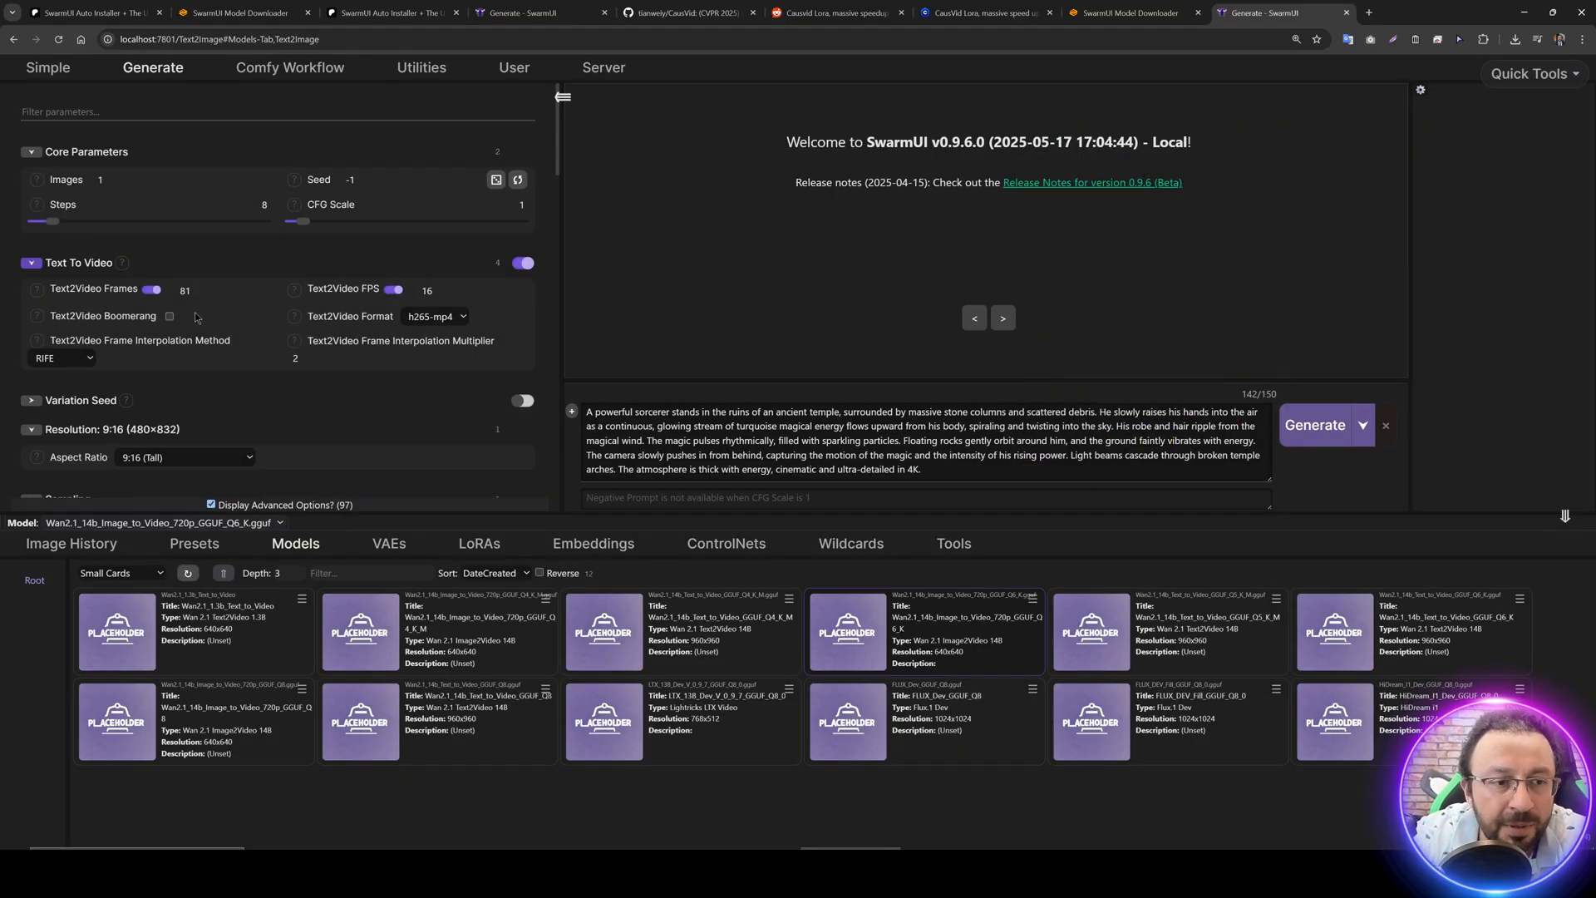
mouse_move(211, 384)
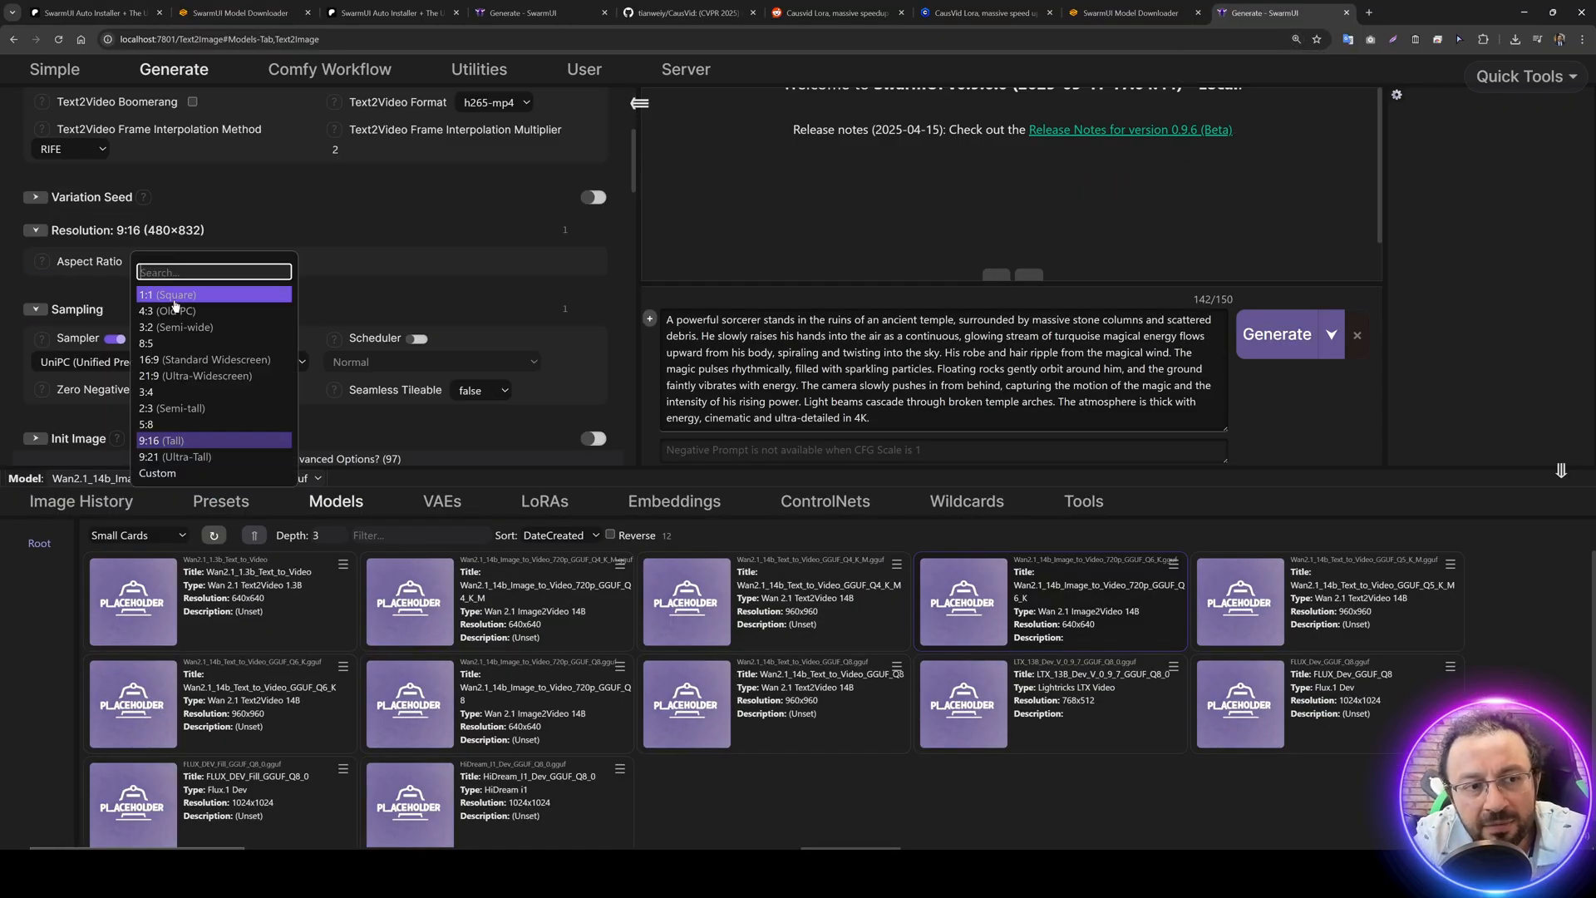
- Try aspect ratios 8:5 and 3:4, then settle on 1:1 (Square) for 640x640
click(147, 342)
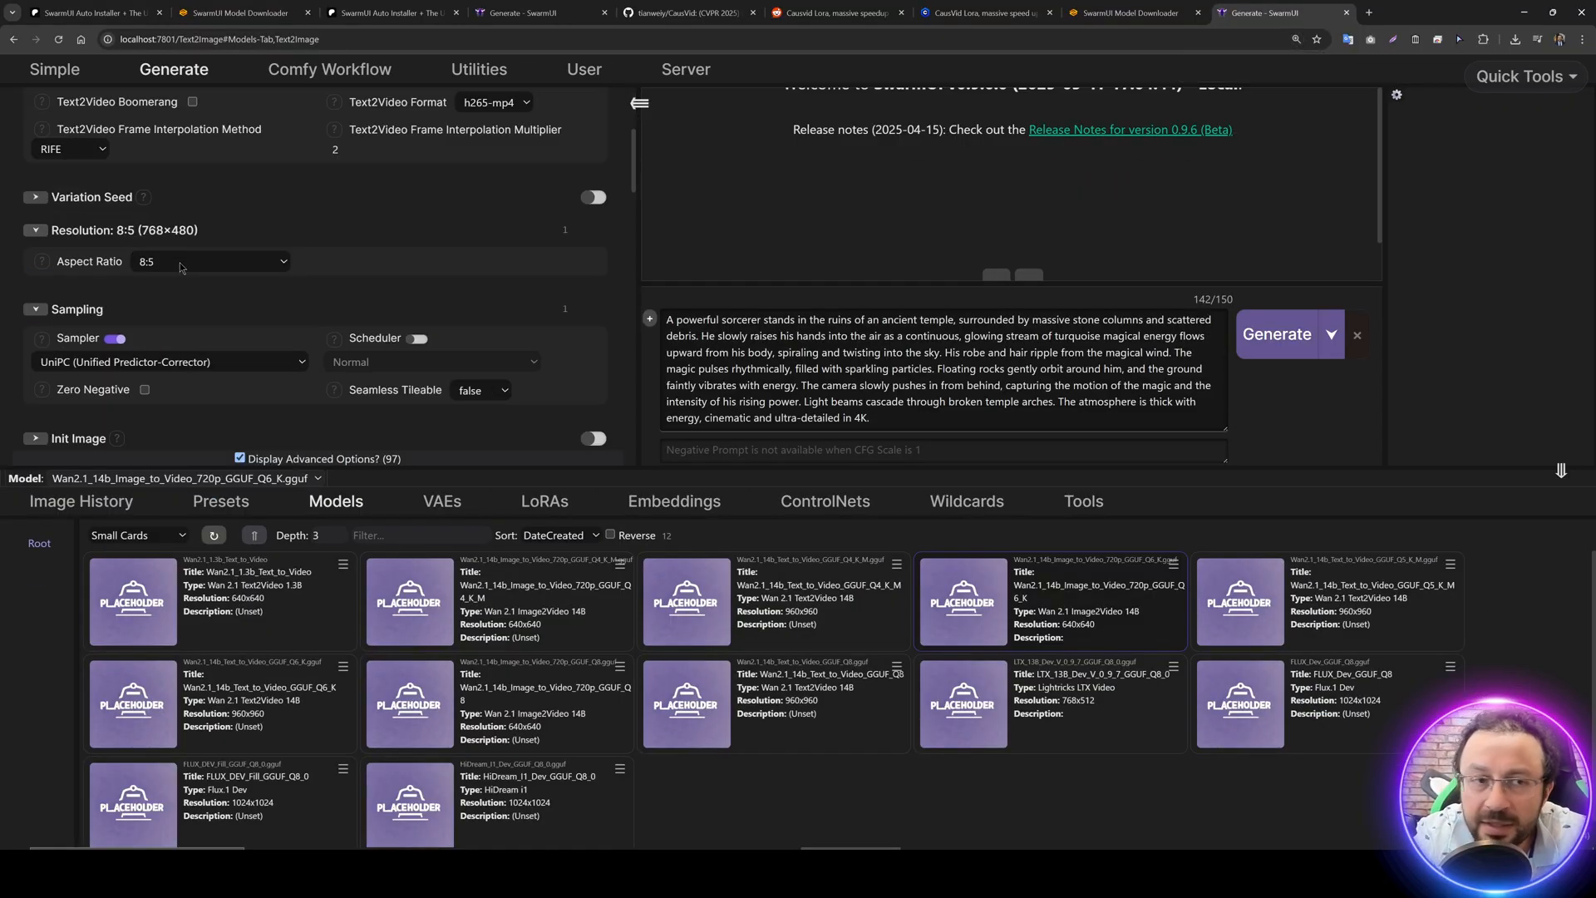
click(209, 261)
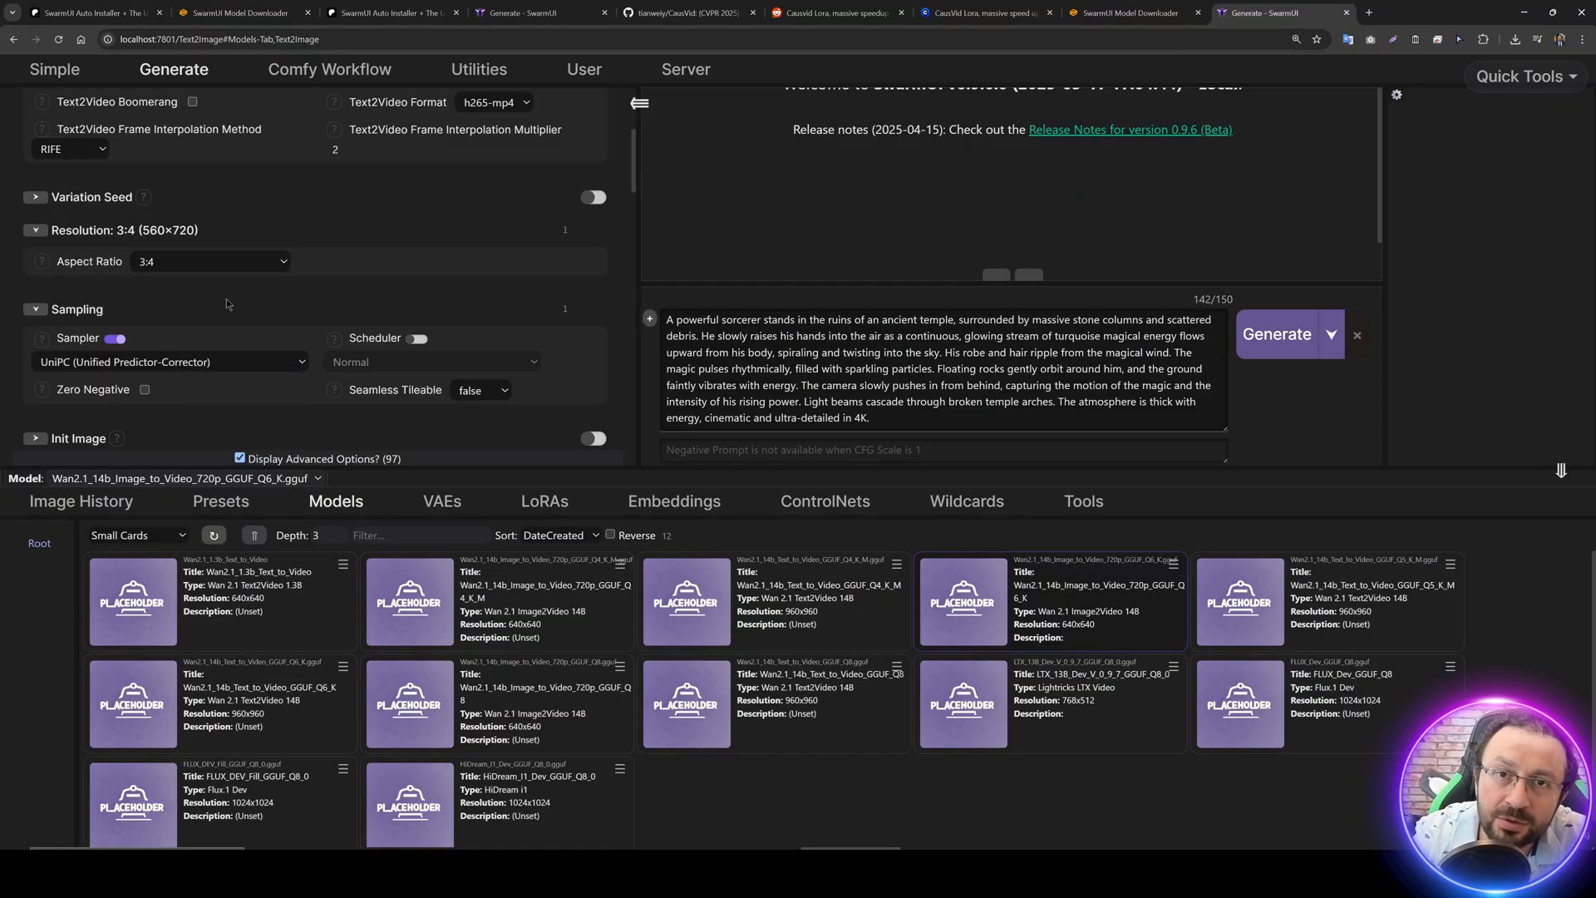
click(211, 261)
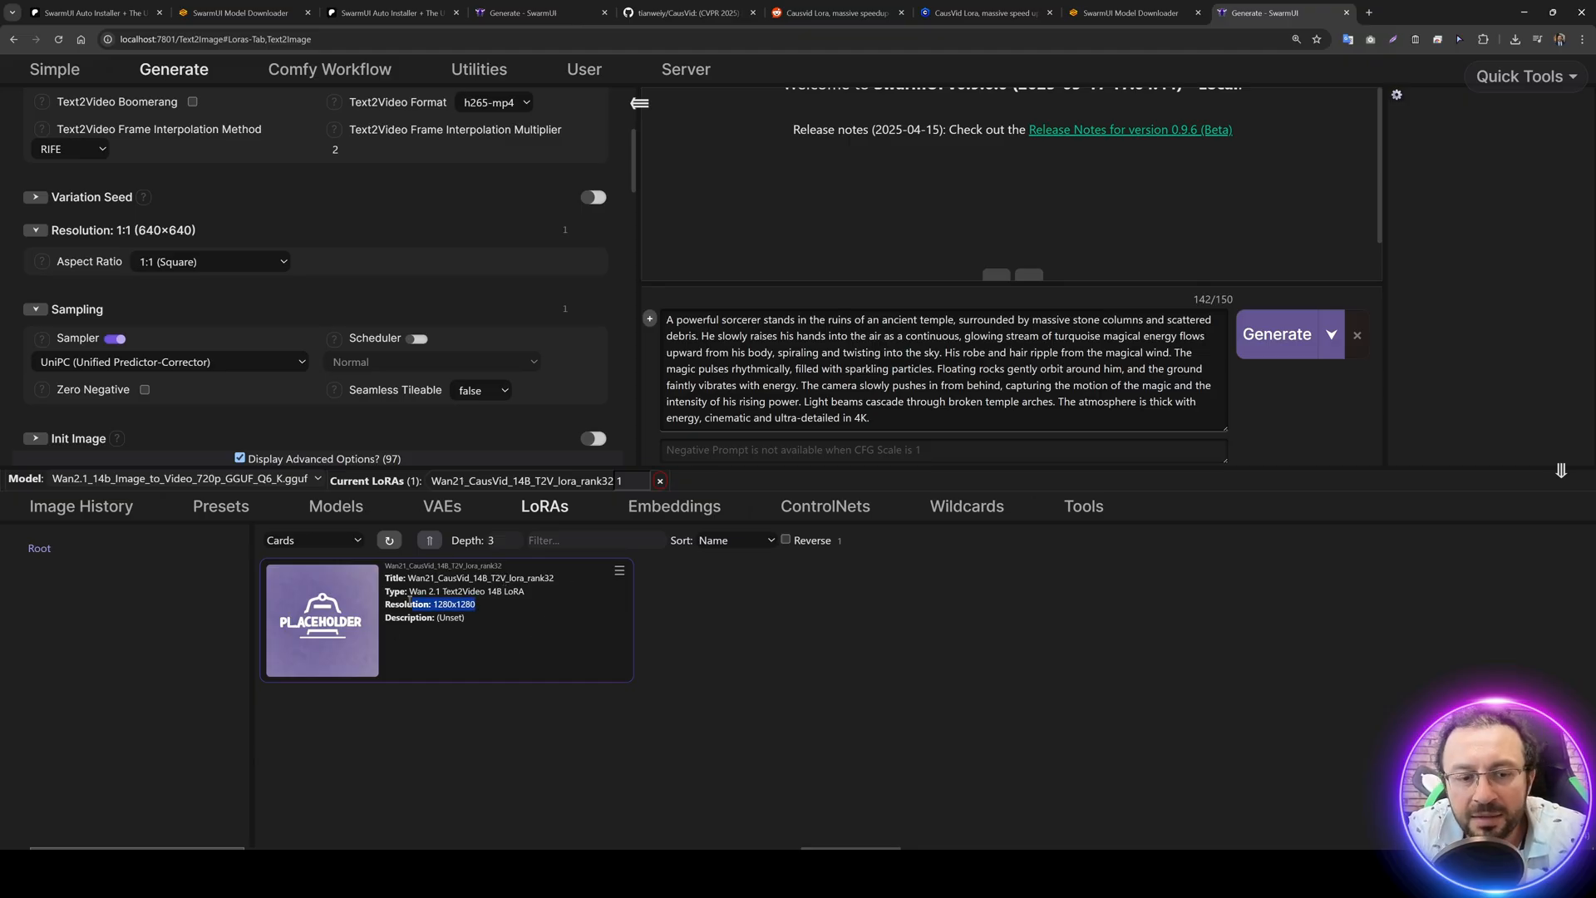
- Save the CausVid T2V LoRA's standard resolution as 960x960 and return to the Models list
click(619, 570)
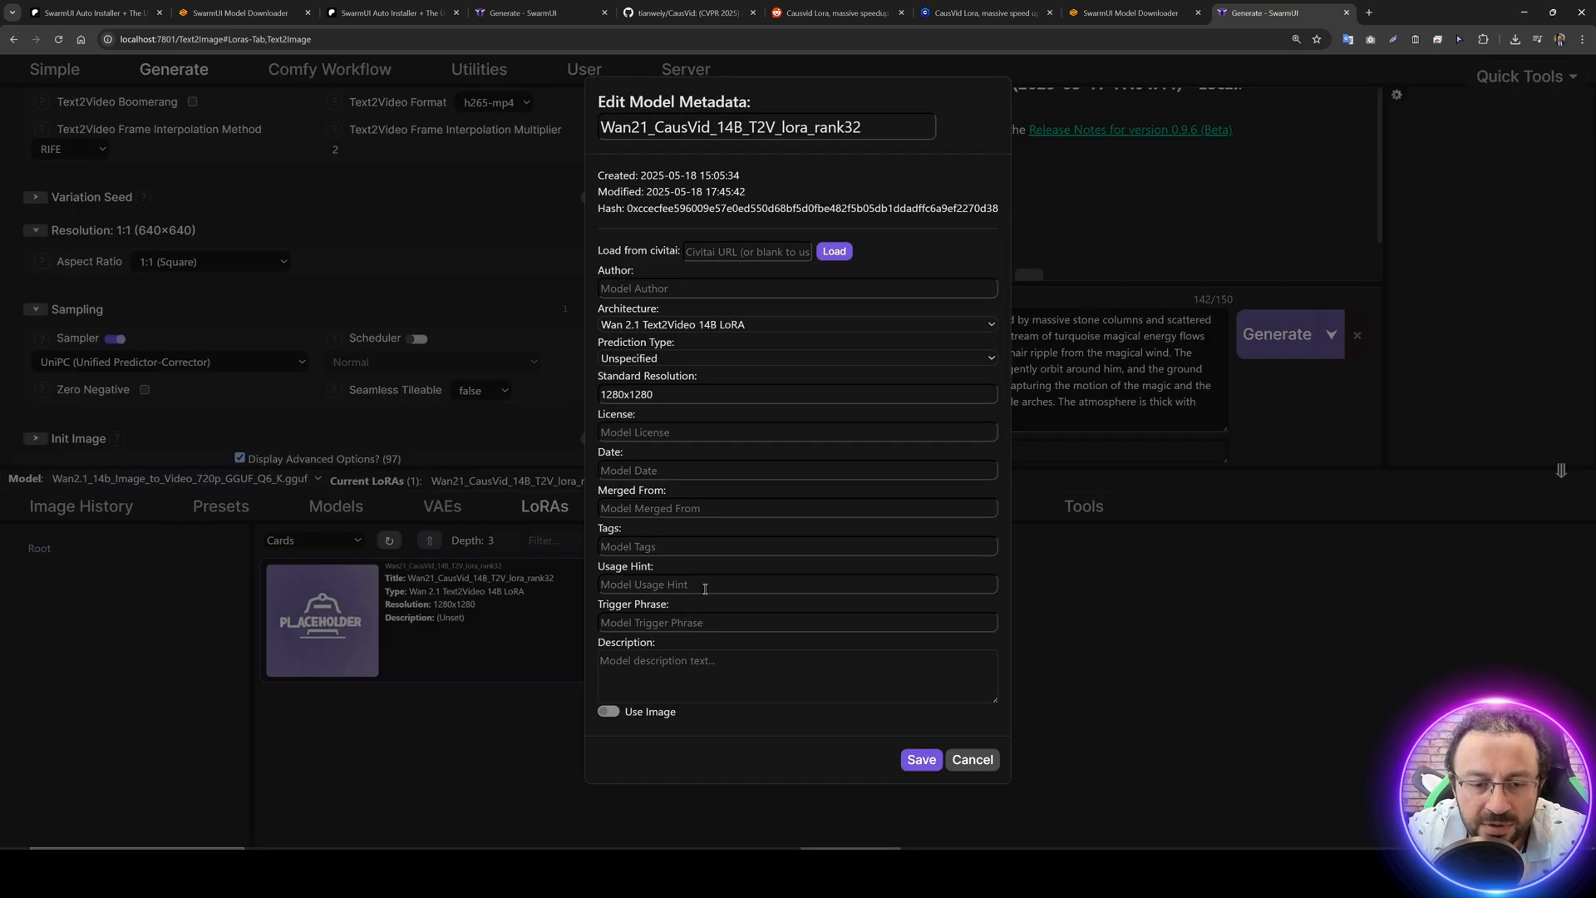
text(960)
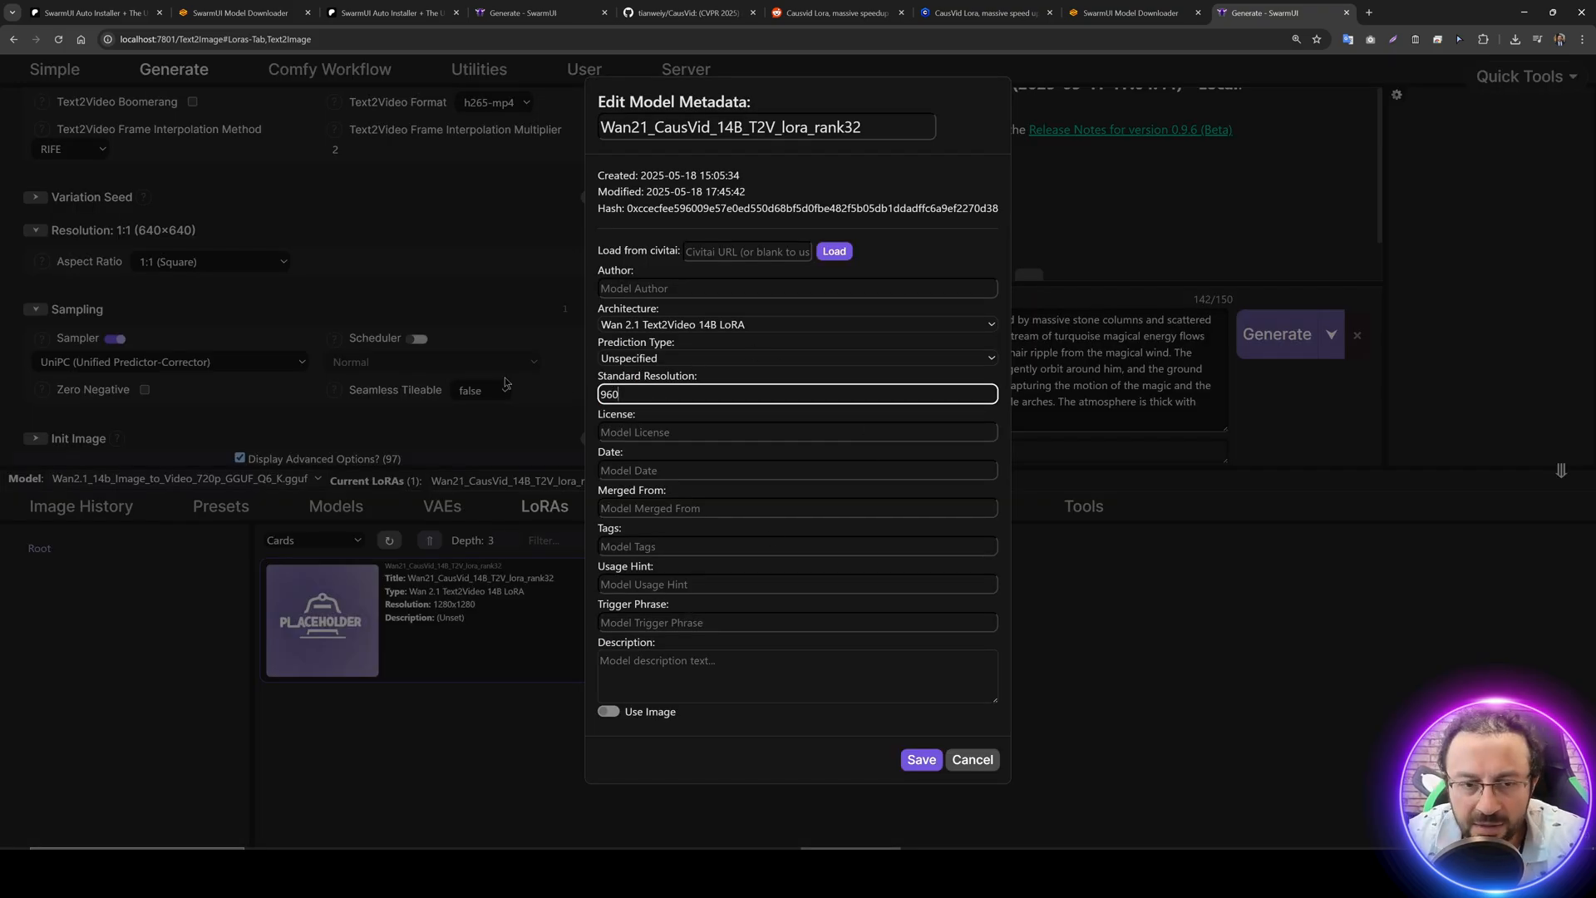
click(919, 758)
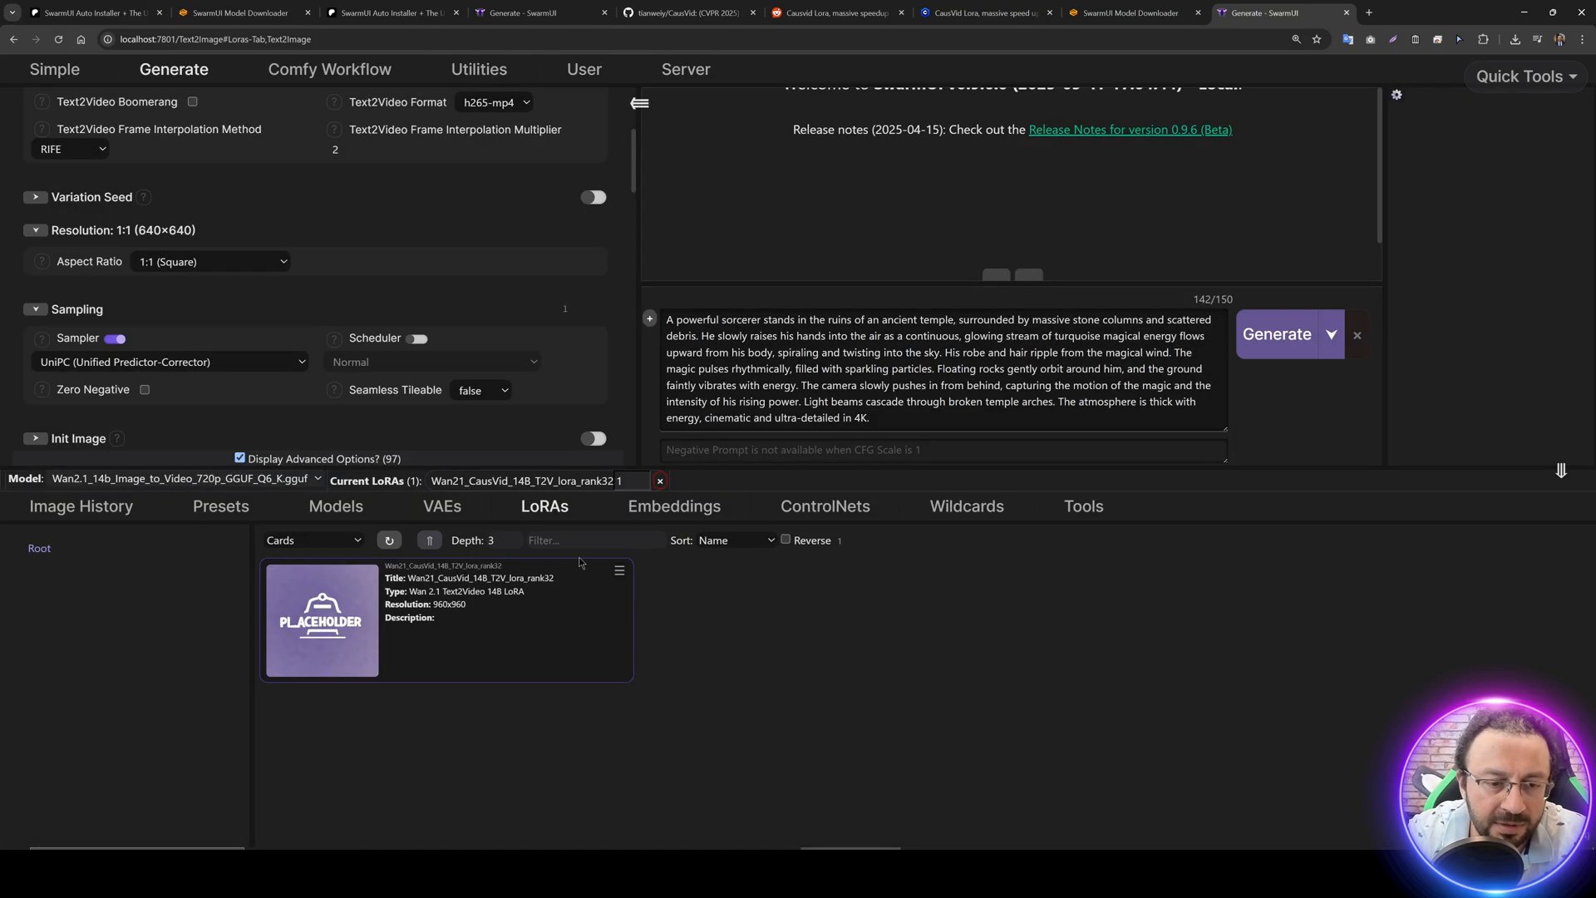
click(334, 506)
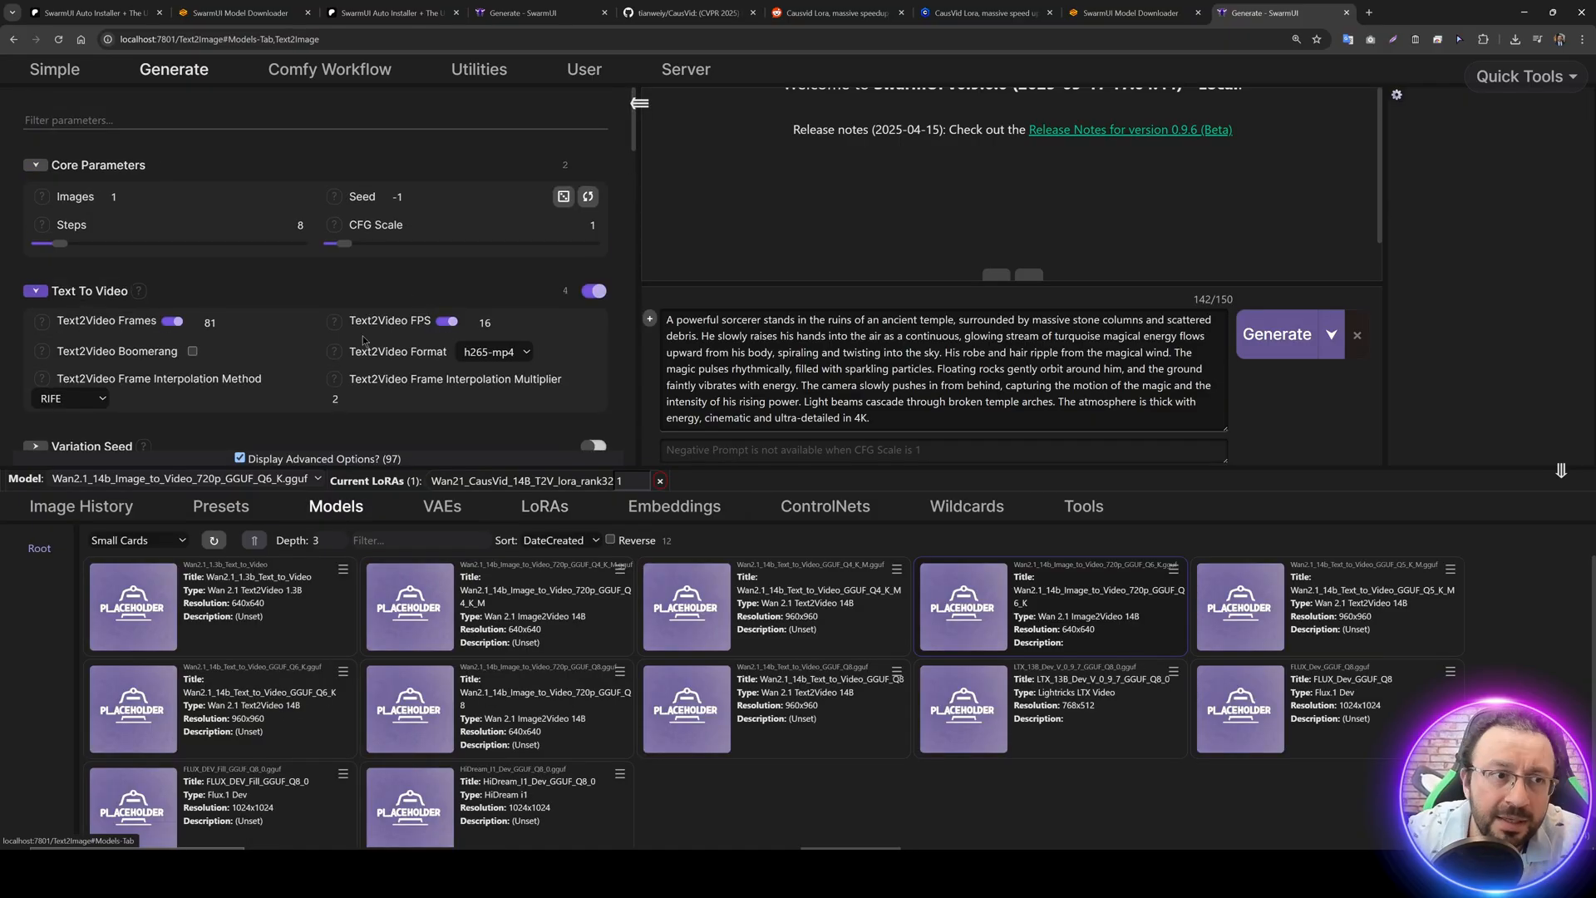
- View Image History, then show the Fast CausVid presets and select the image-to-video preset title
click(79, 506)
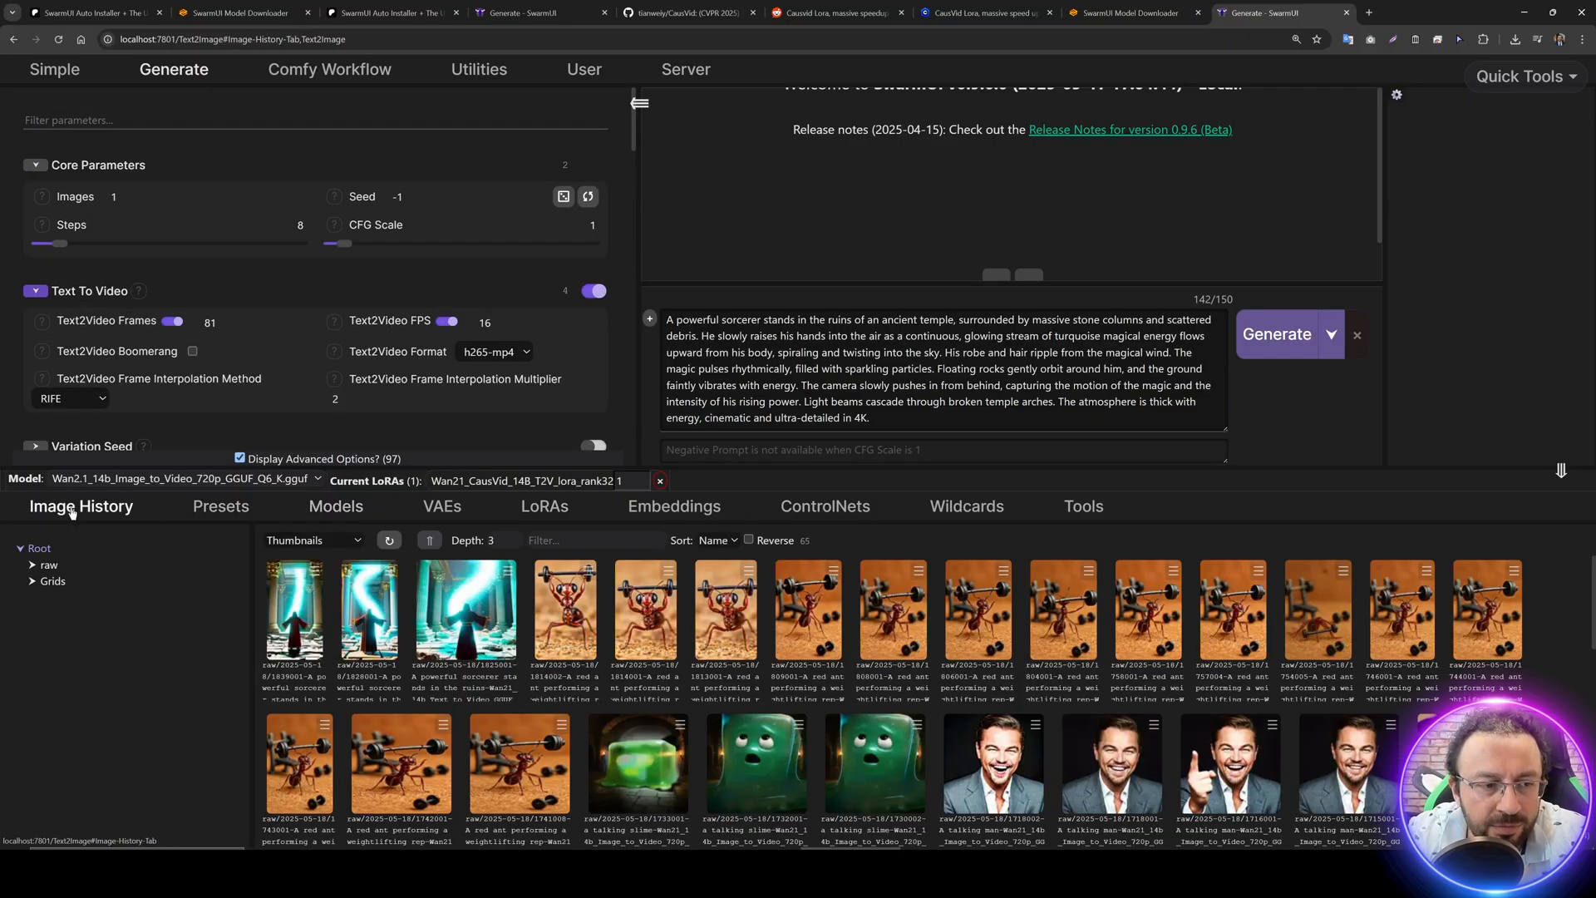
click(220, 505)
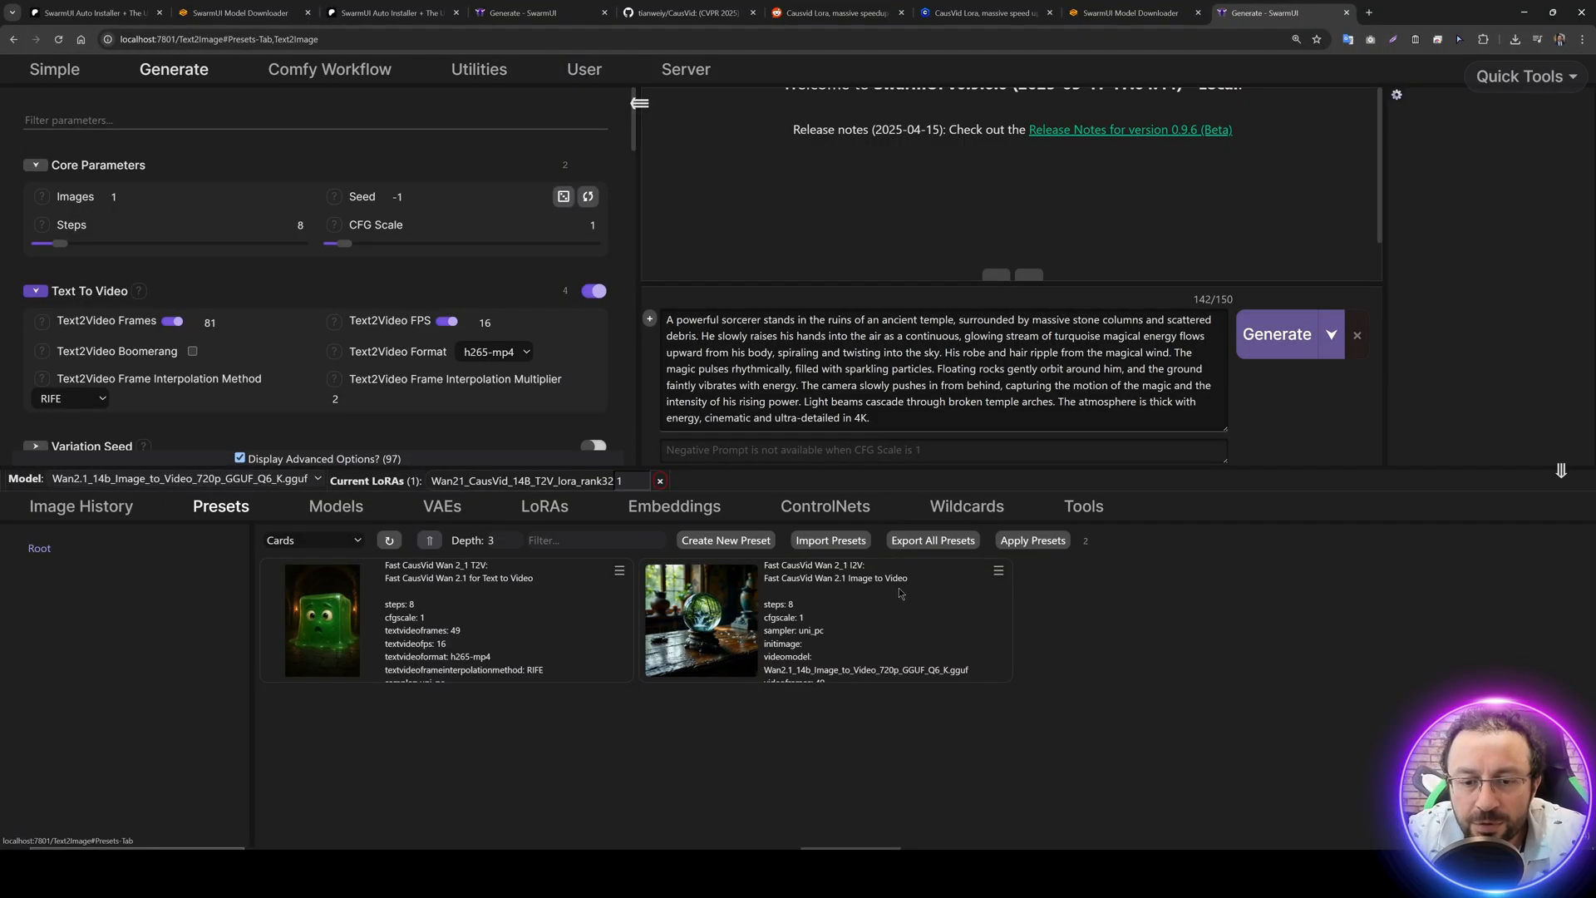
double_click(794, 566)
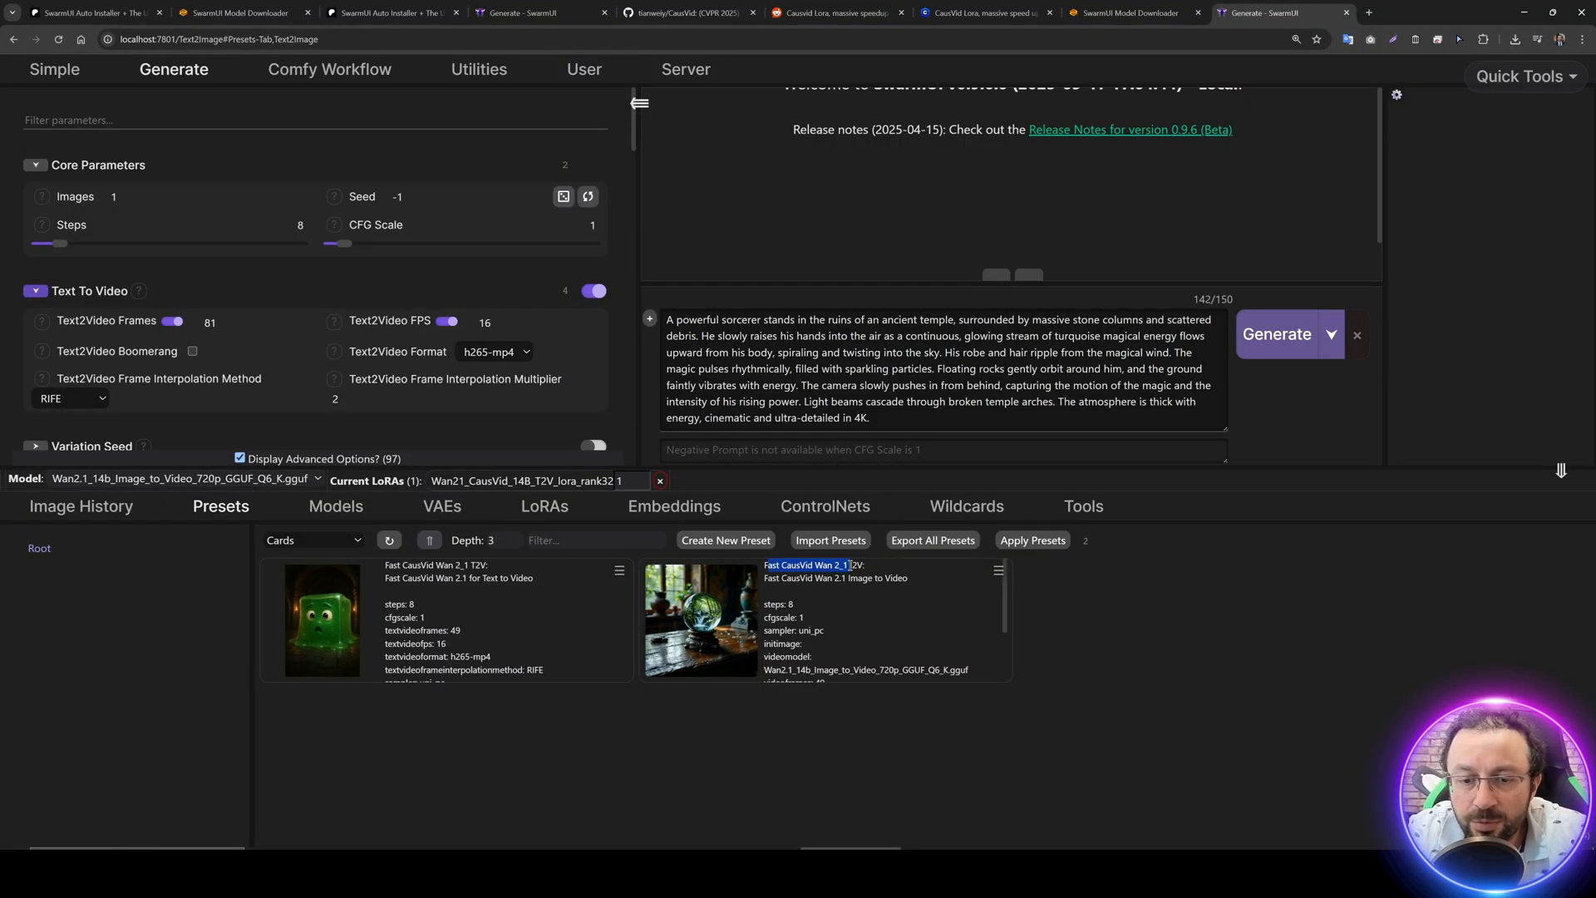
click(996, 567)
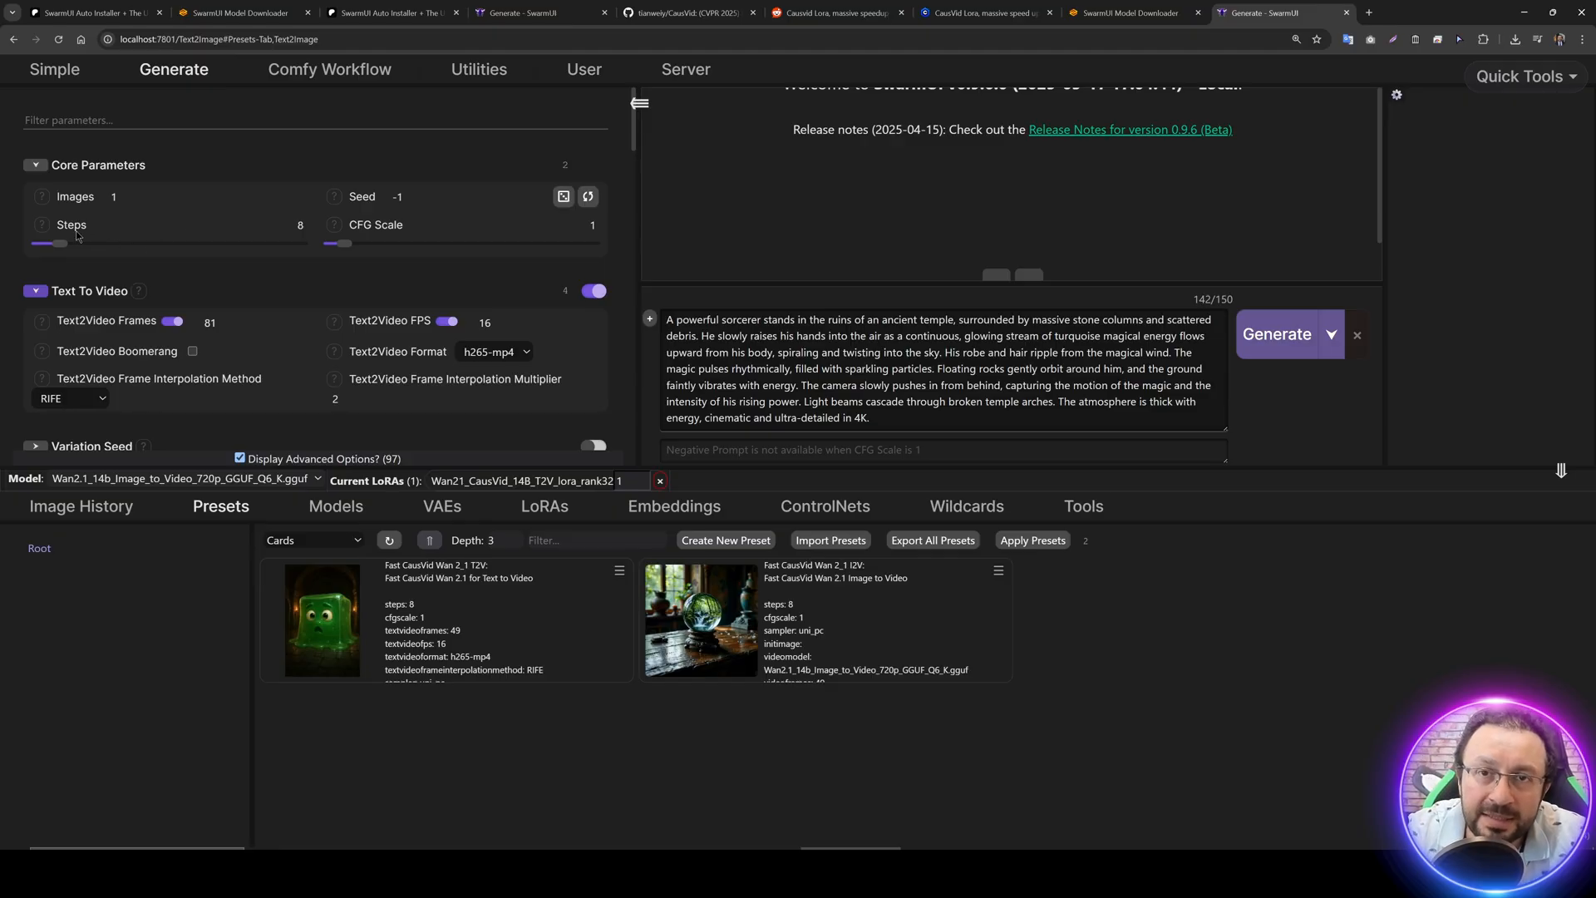
mouse_move(83, 239)
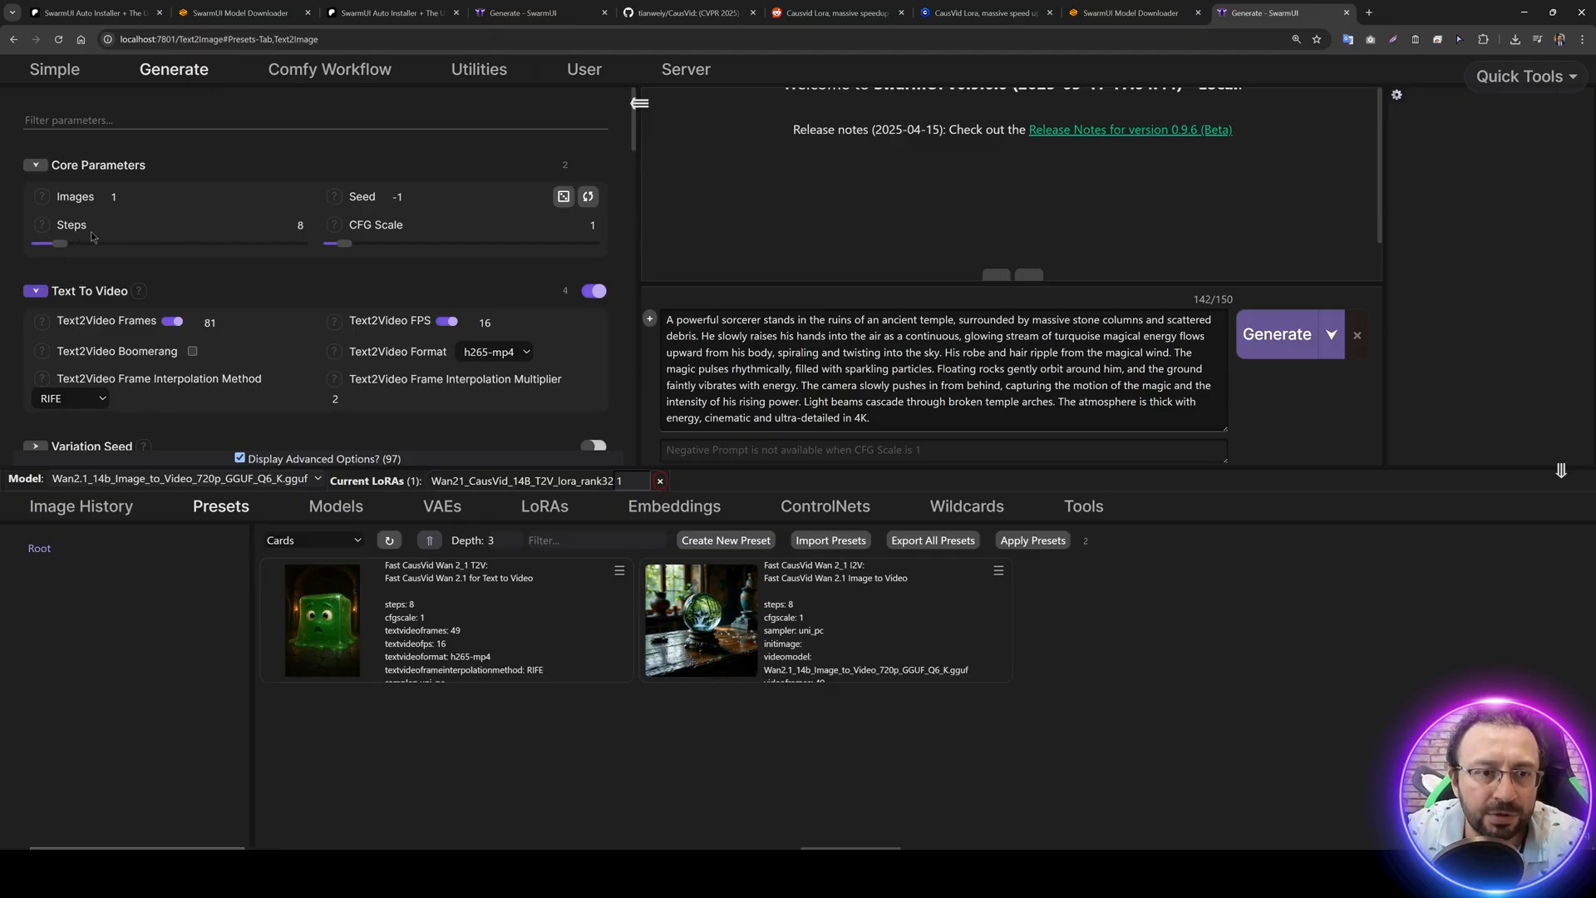
scroll(down, 3)
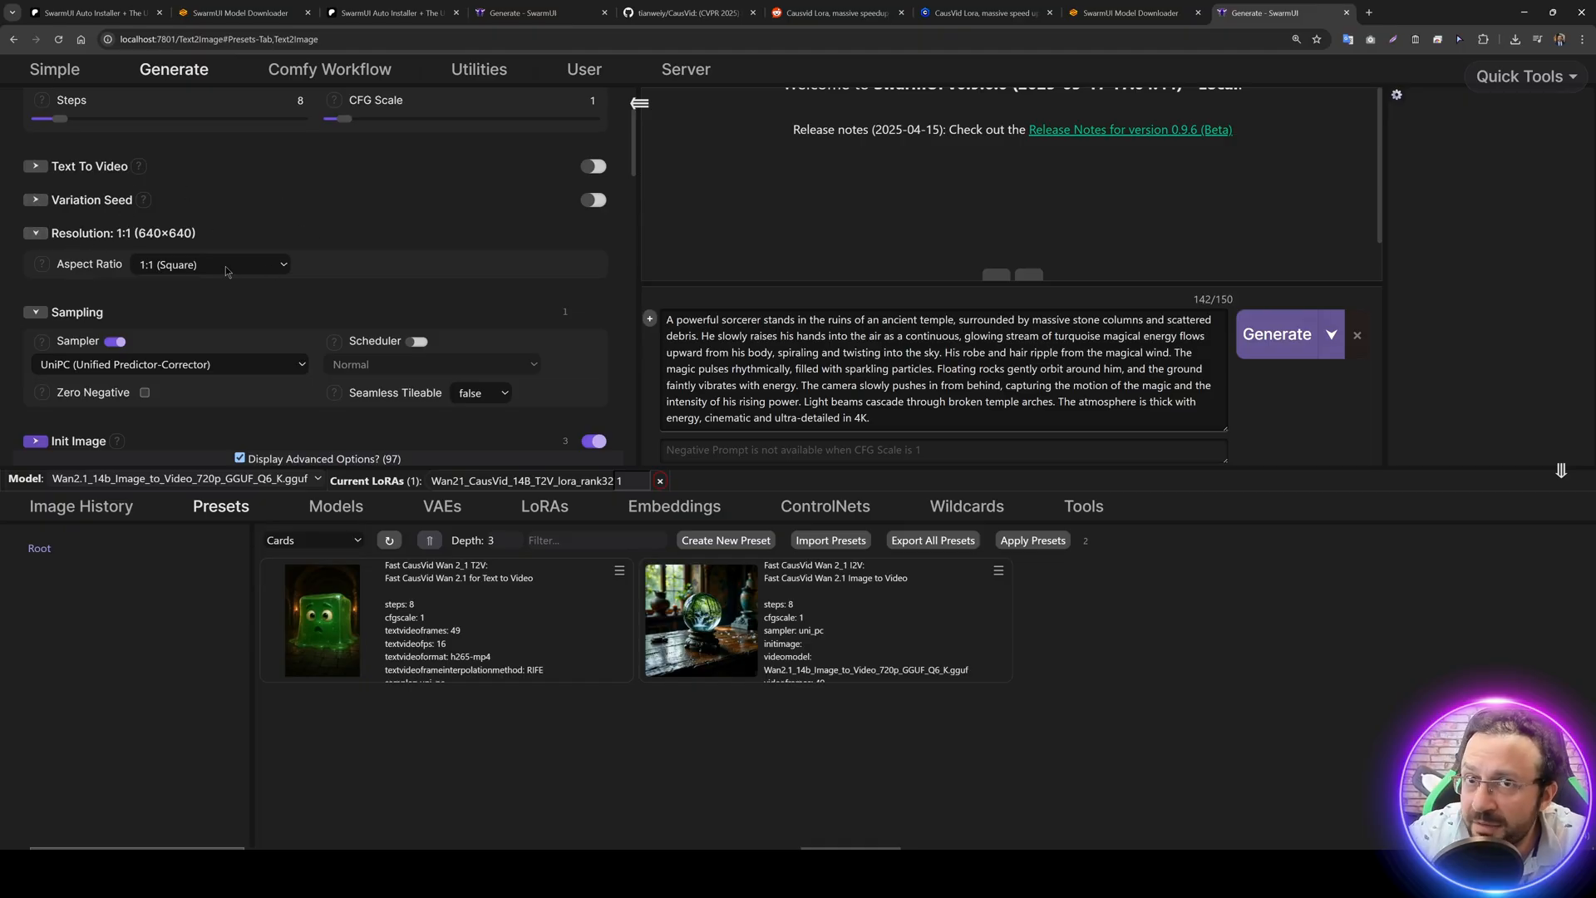
mouse_move(301, 250)
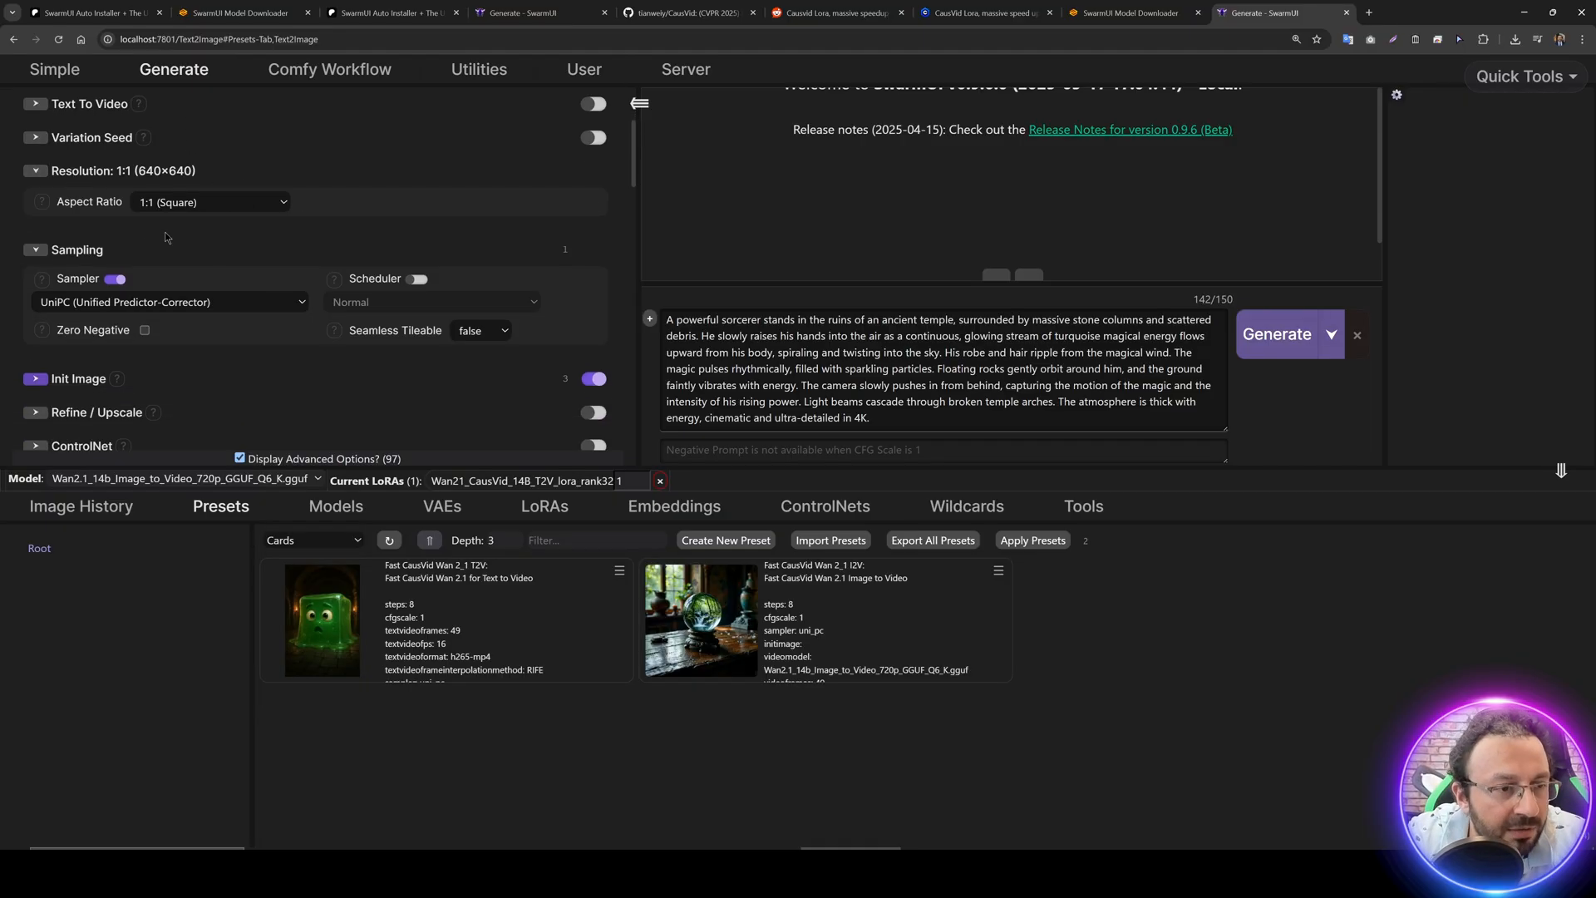
- Load the red ant weightlifting picture as init image and match resolution to it (2:3, 528x768)
scroll(down, 3)
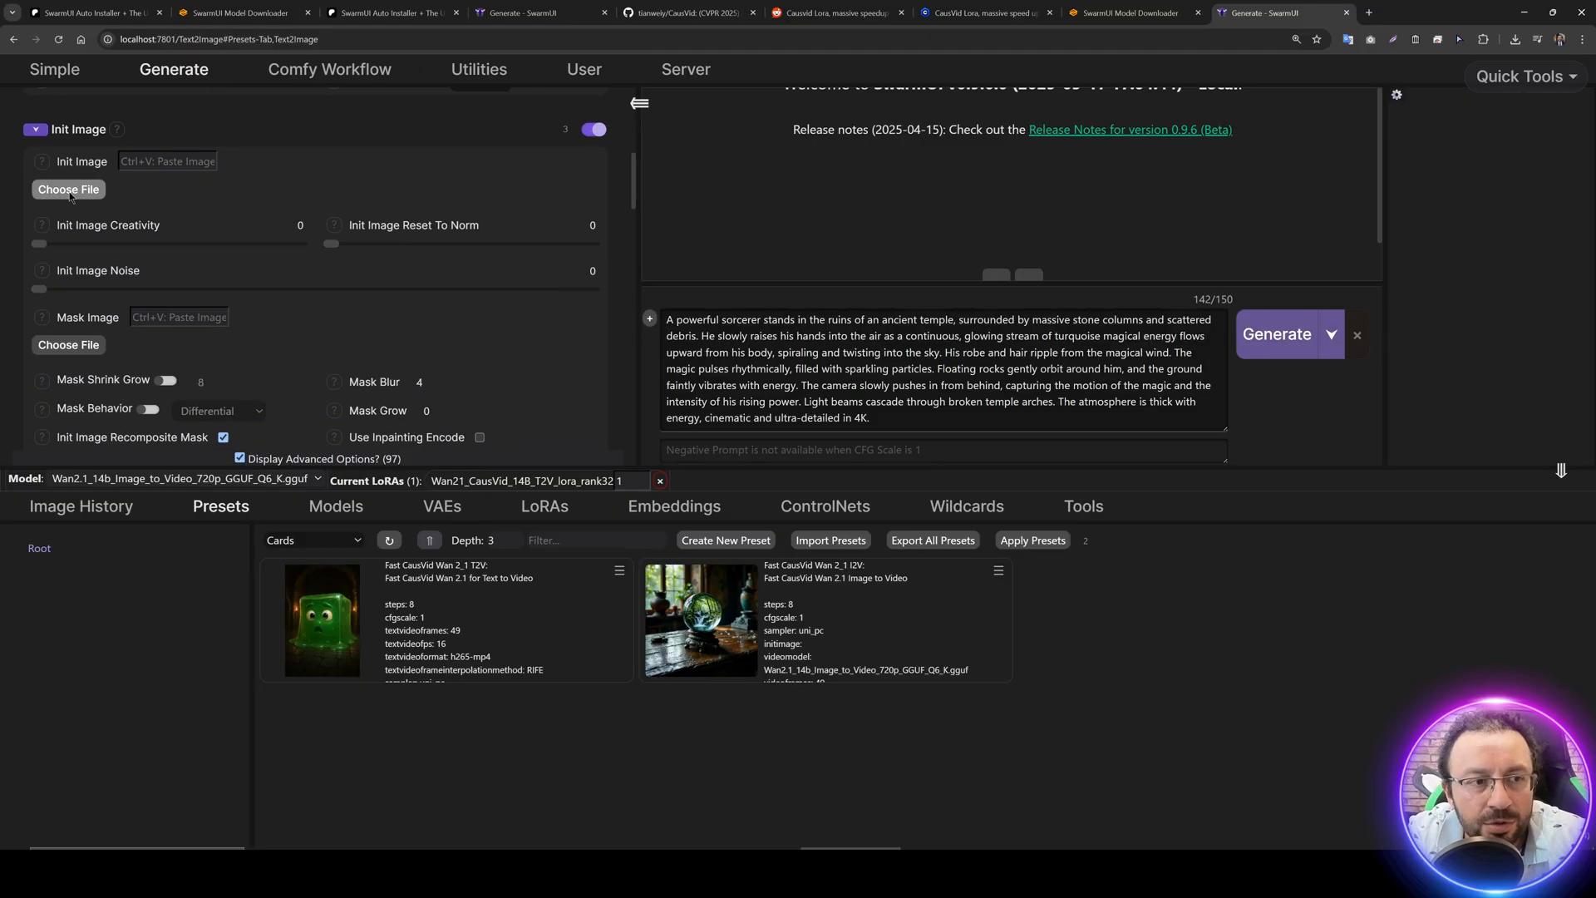
click(67, 189)
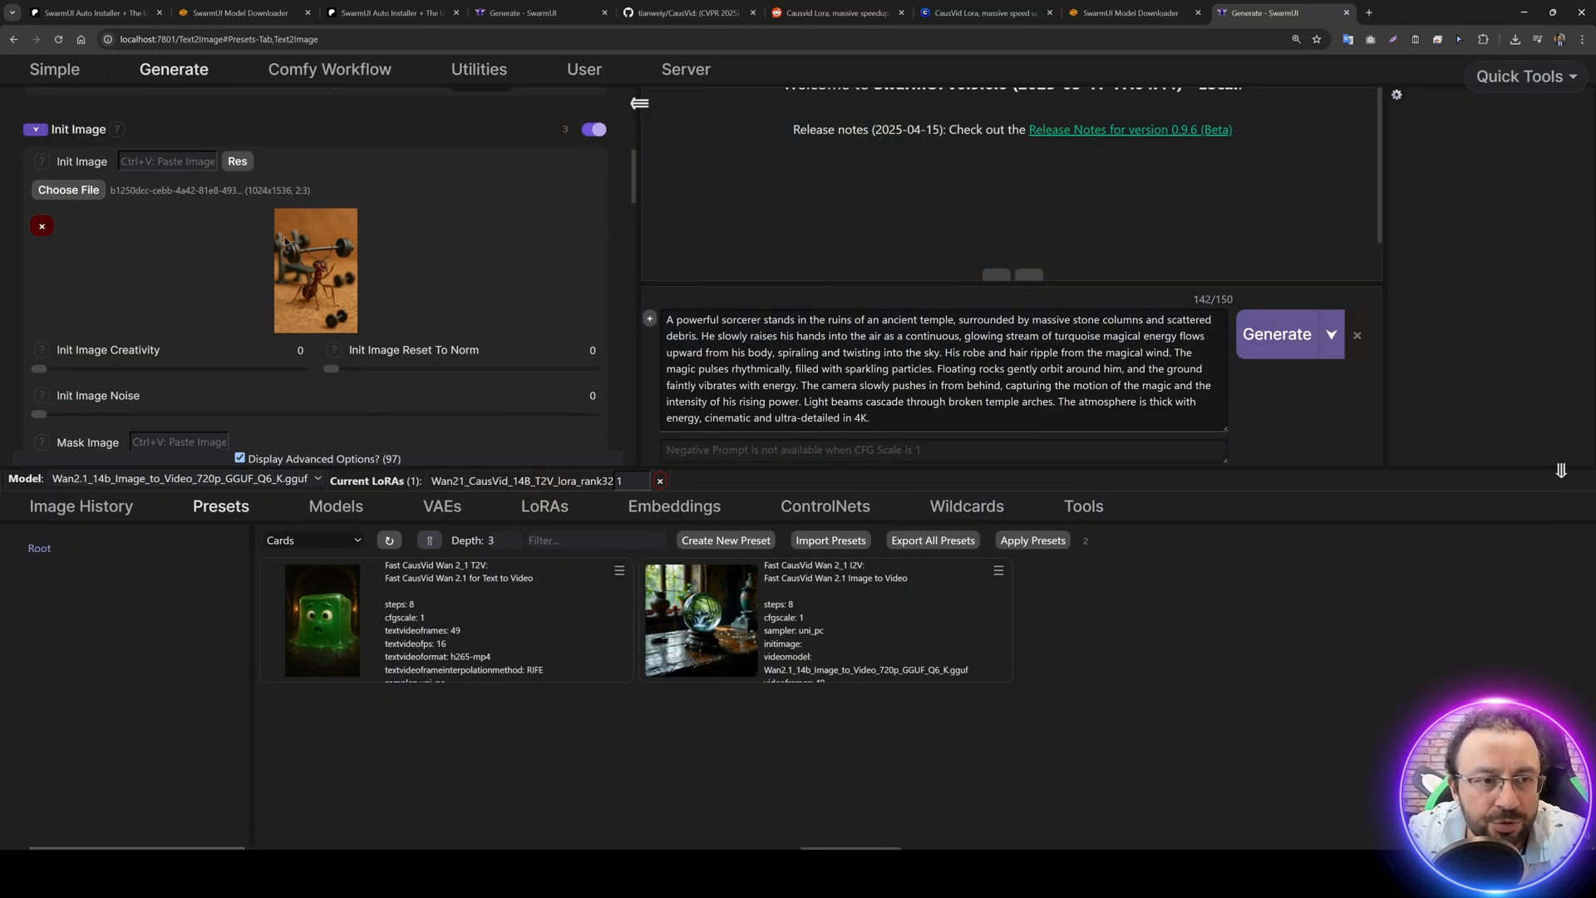
click(237, 162)
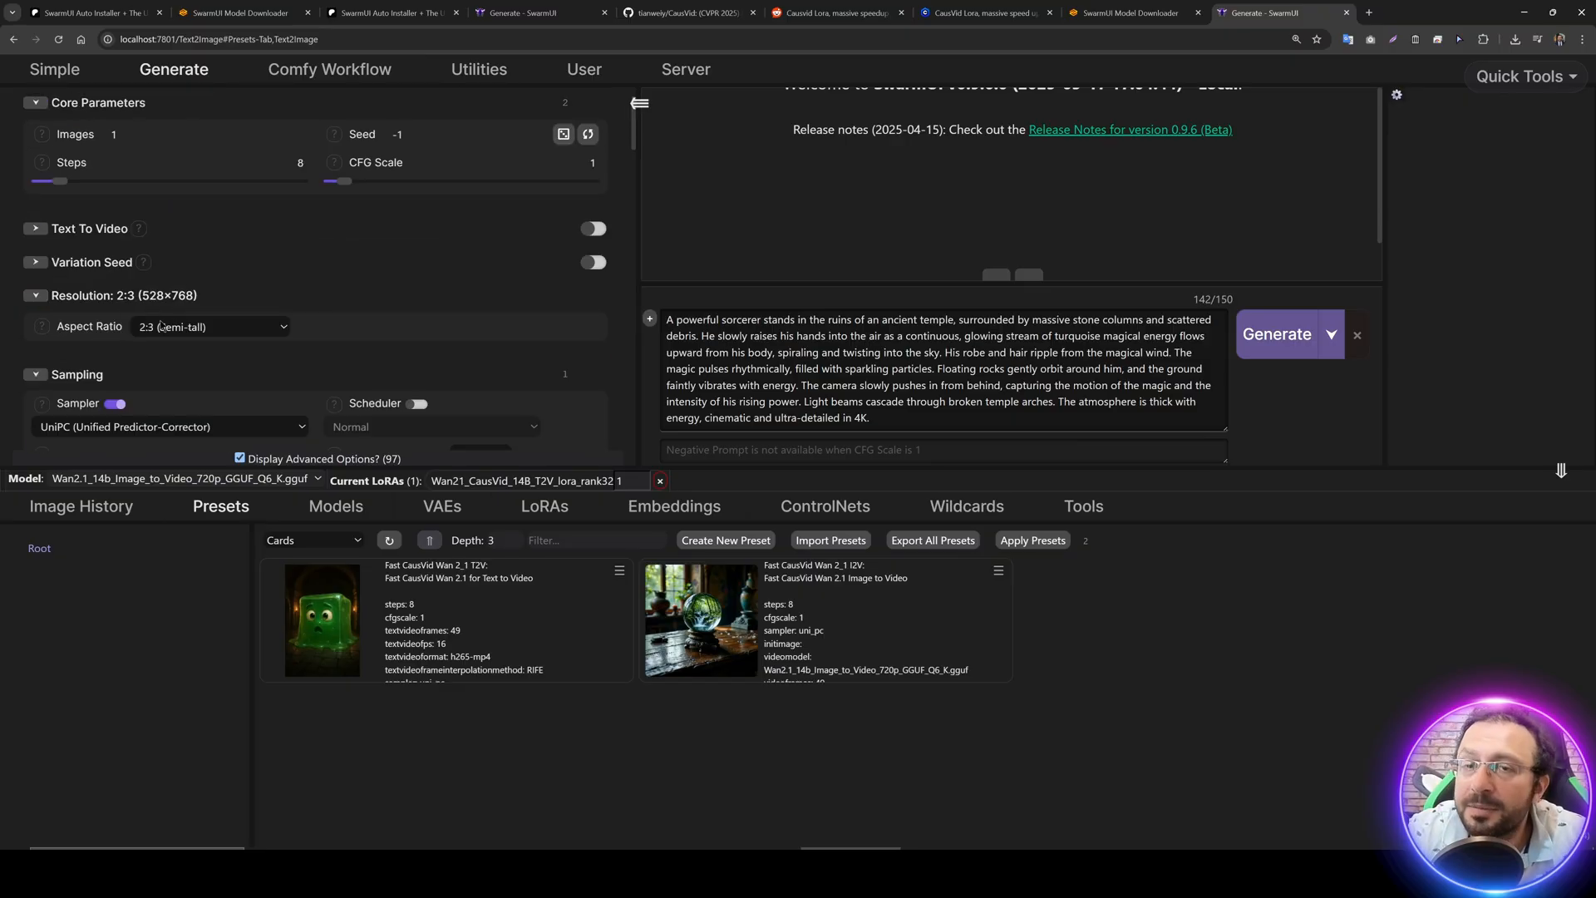
click(238, 162)
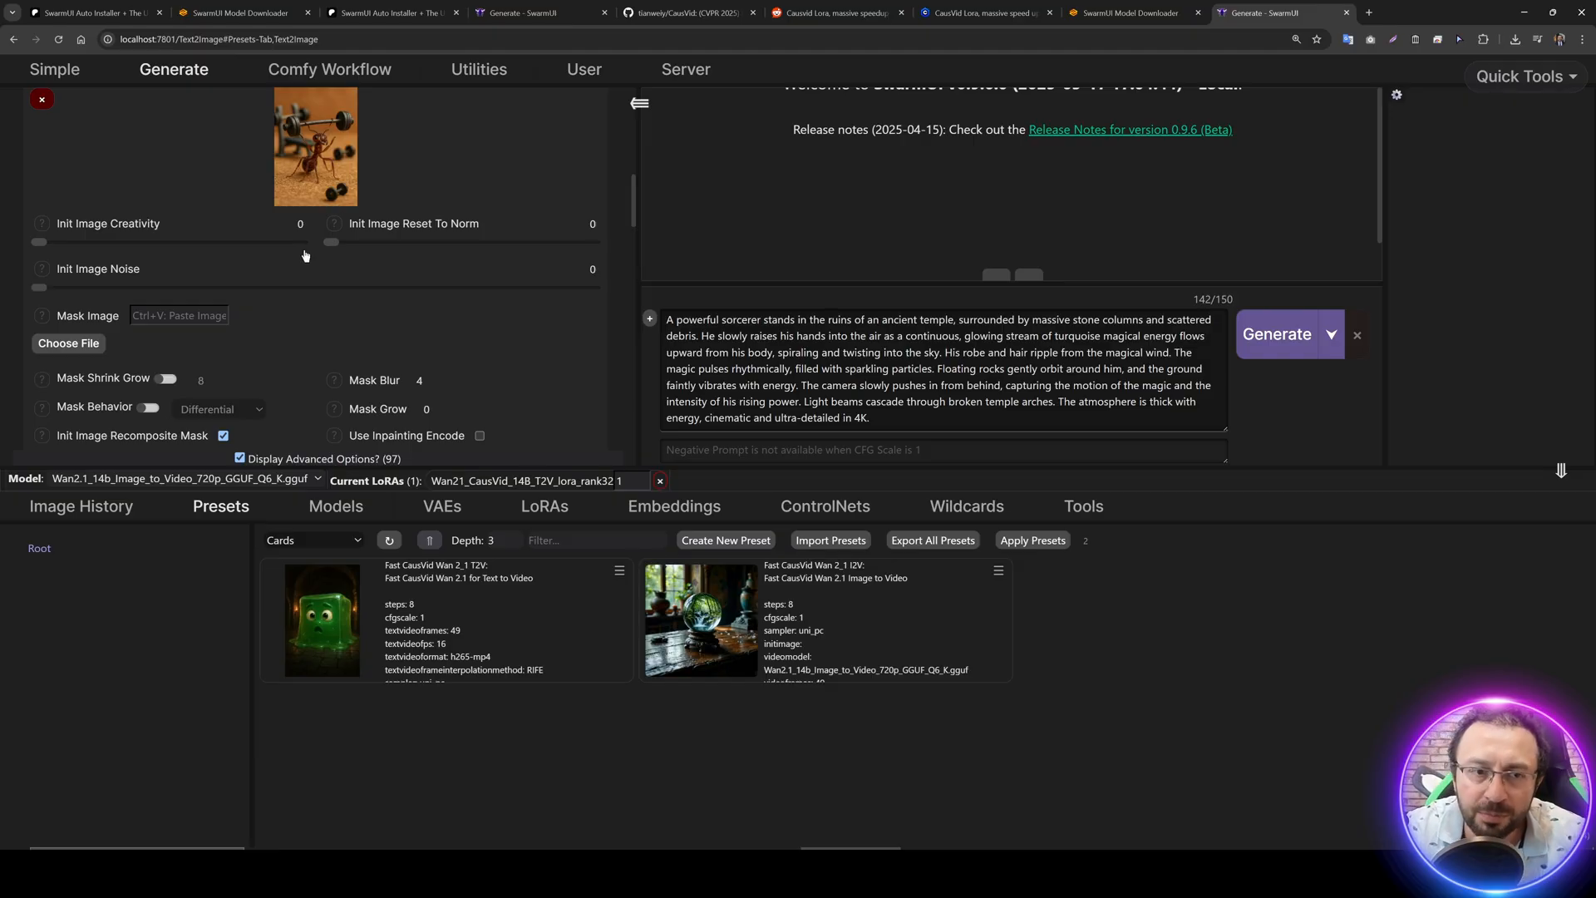
scroll(down, 3)
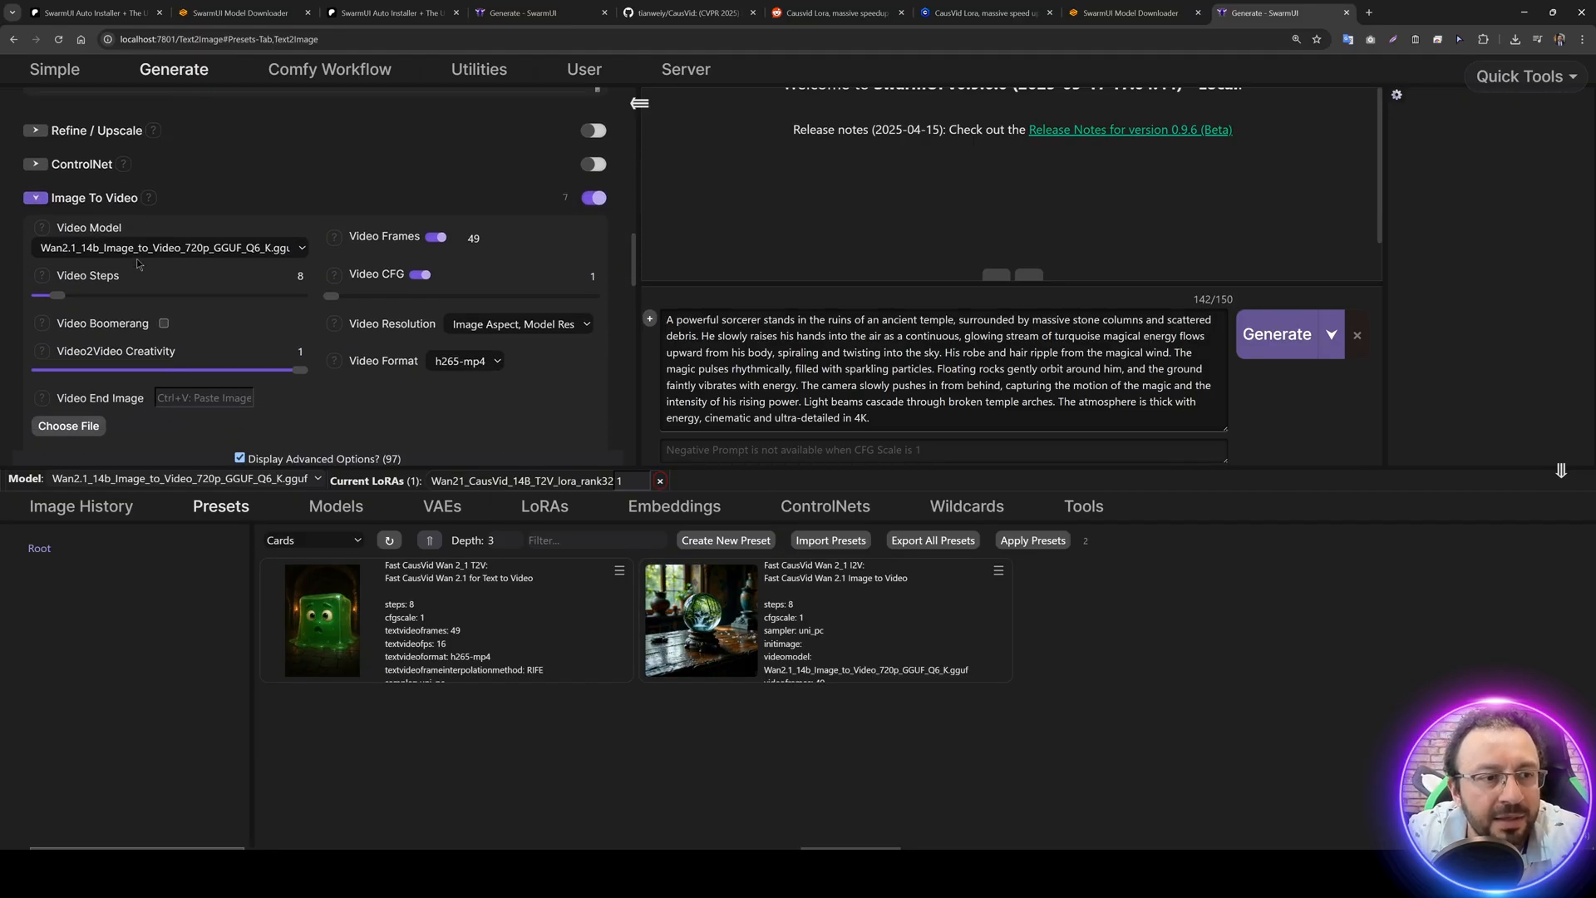
- Choose Wan2.1_14b_Image_to_Video_720p_GGUF_Q6_K.gguf as the video model
click(168, 248)
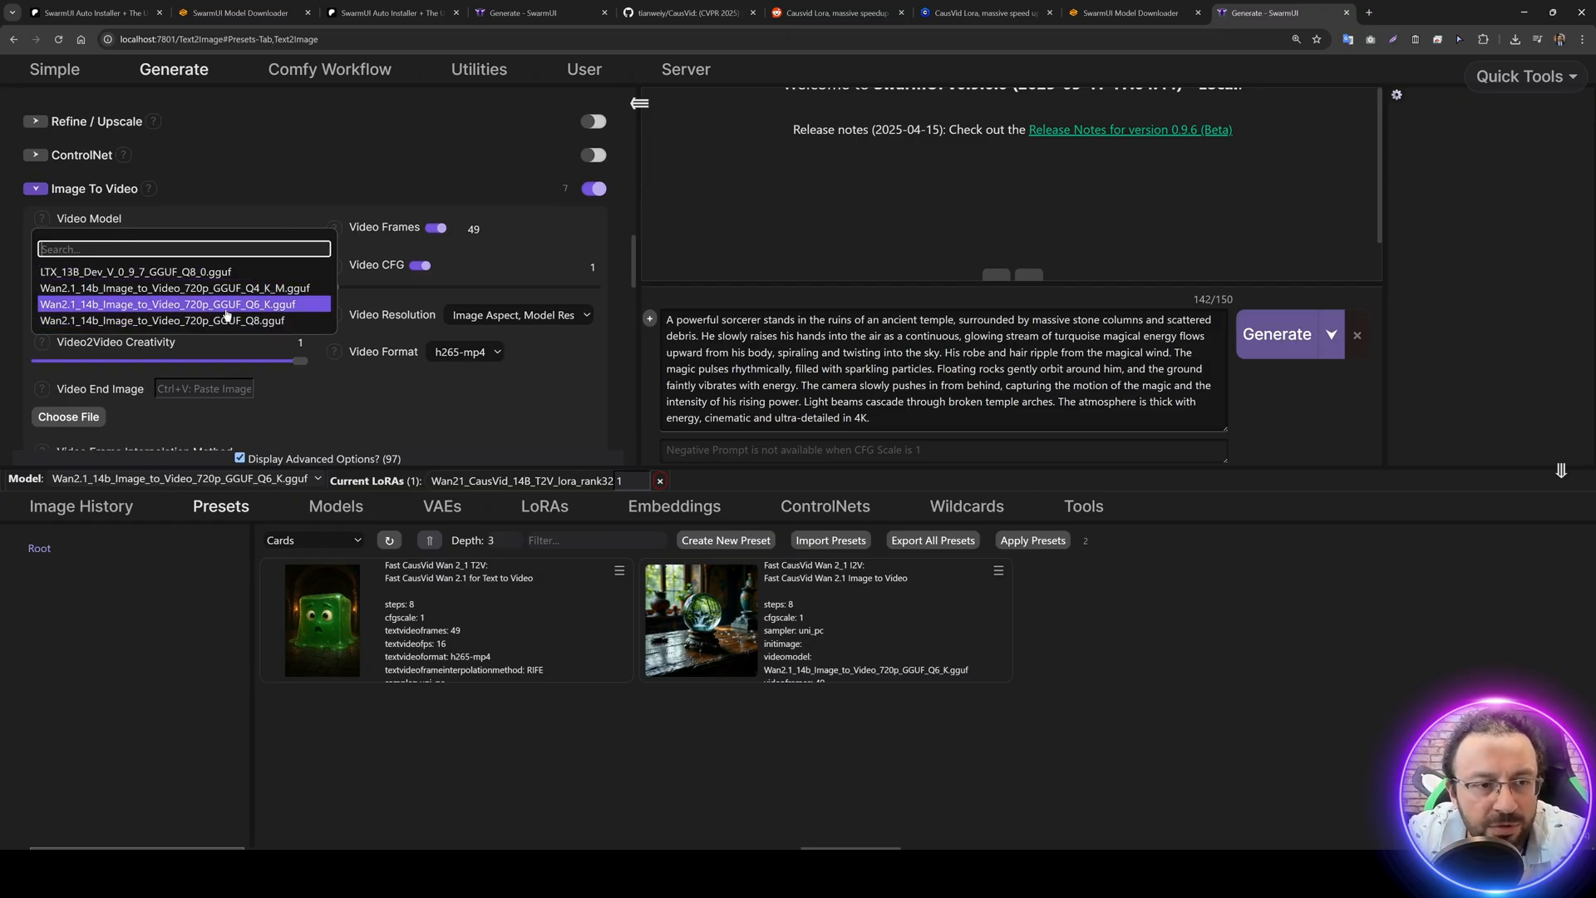
click(183, 302)
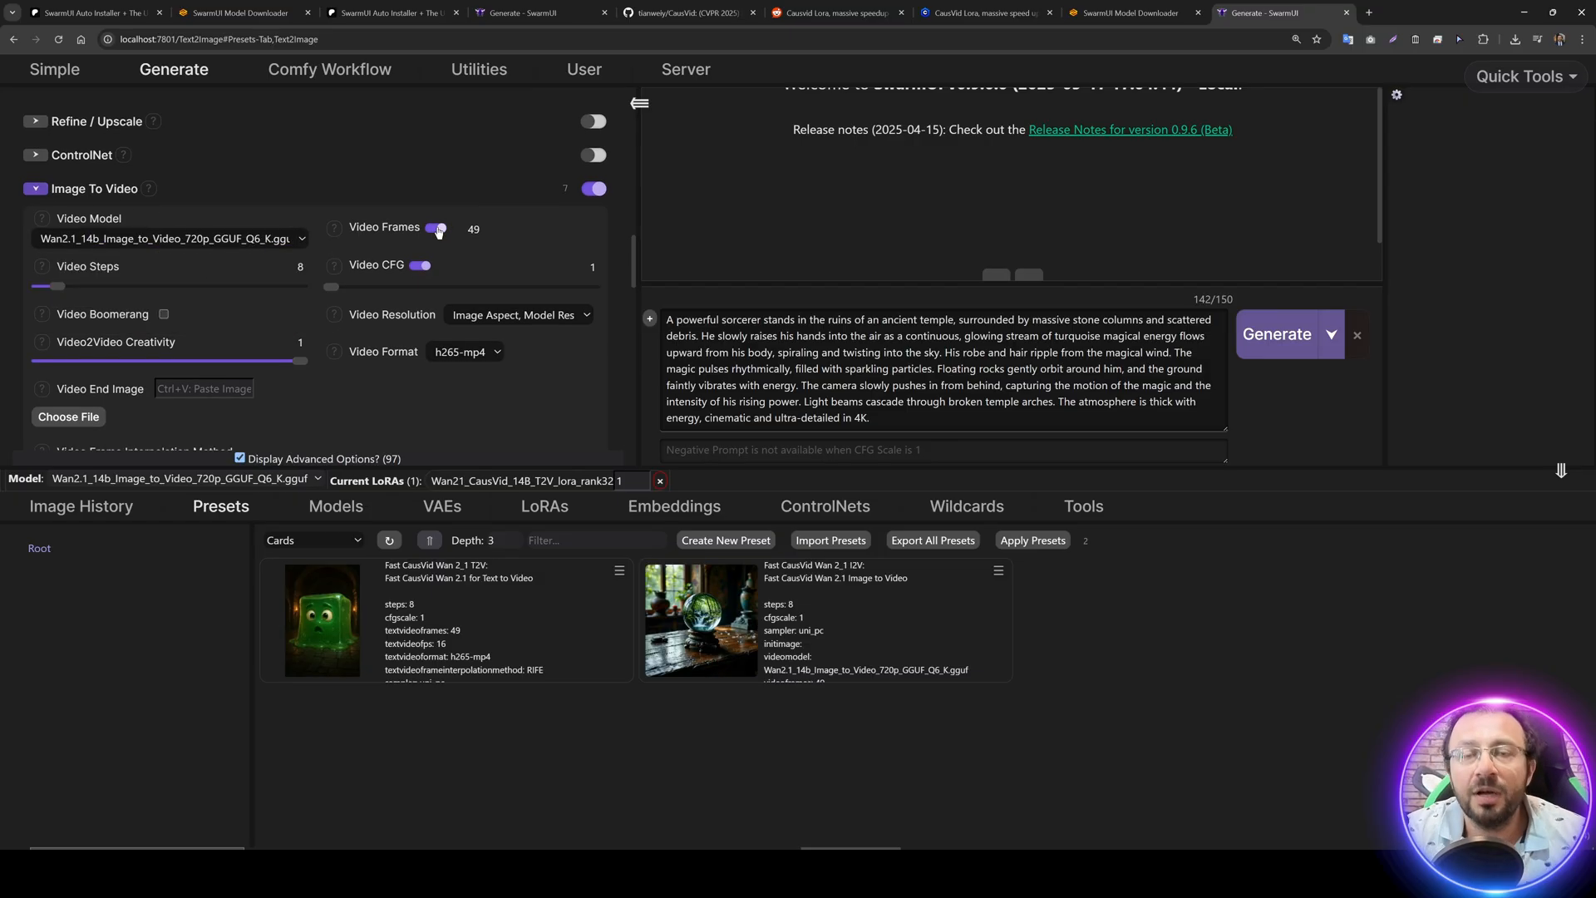
mouse_move(437, 228)
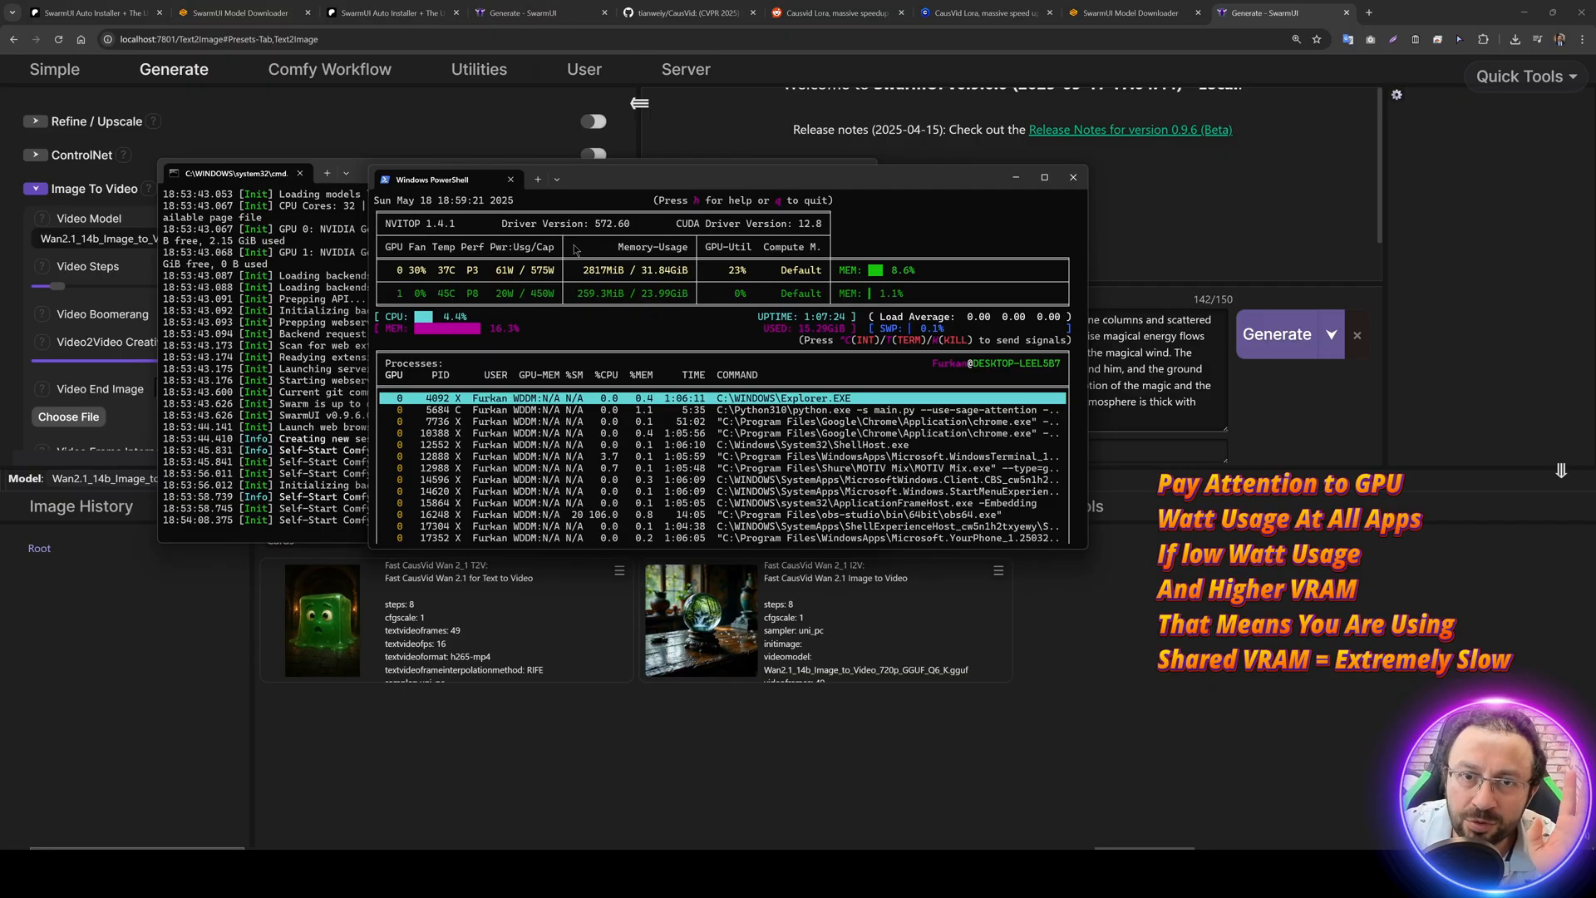
- Keep h265-mp4 as the video format and enable trimming 4 video start frames under Other Fixes
click(1072, 176)
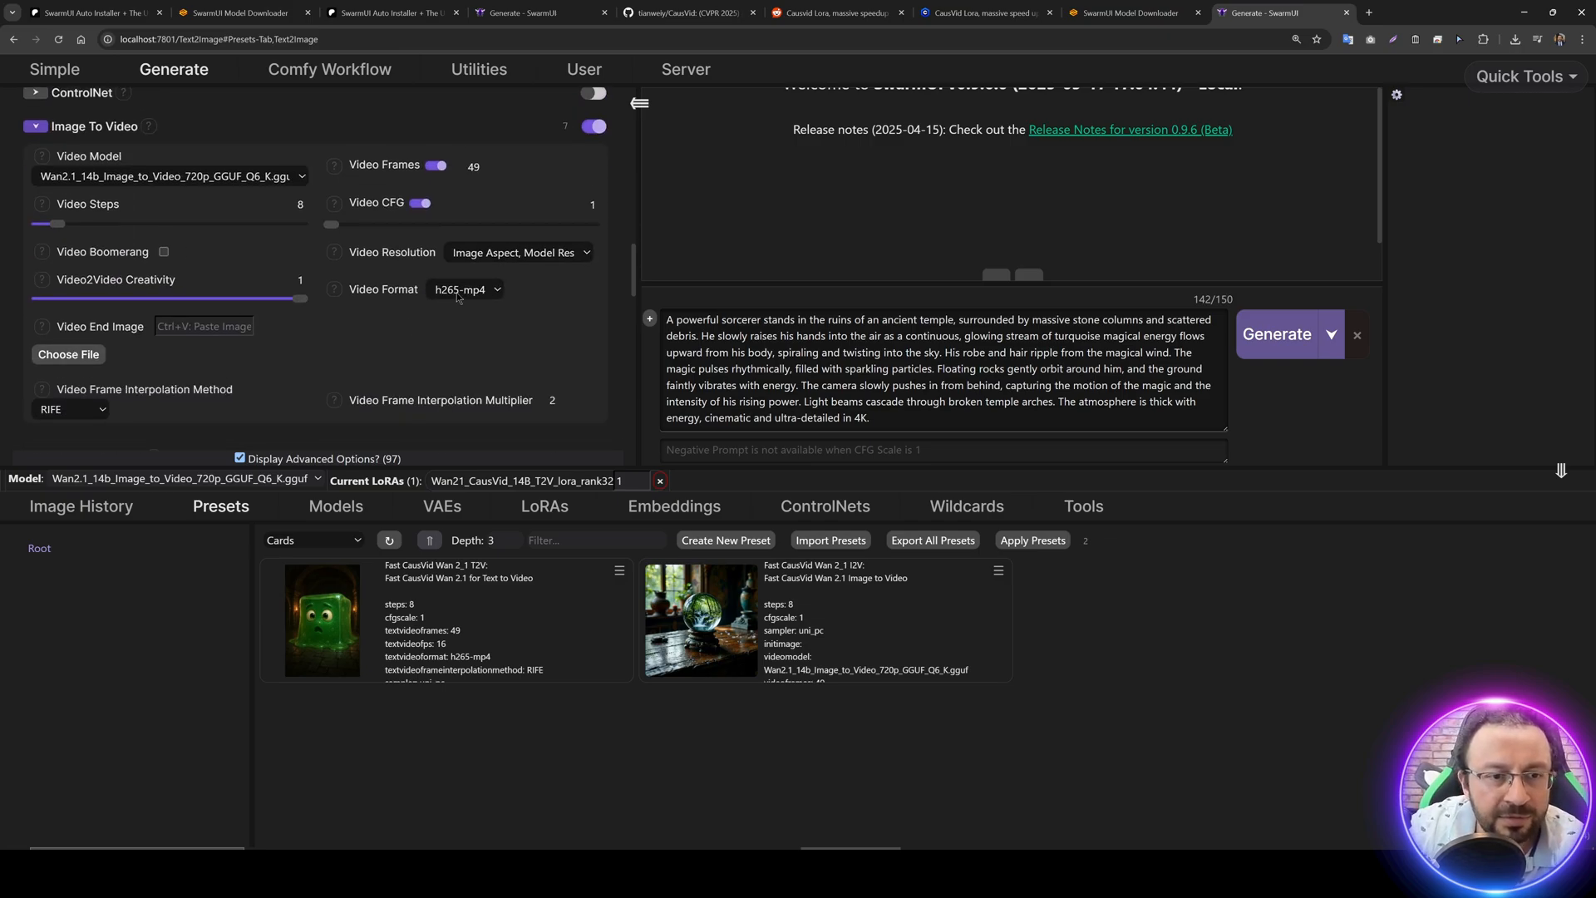
click(464, 290)
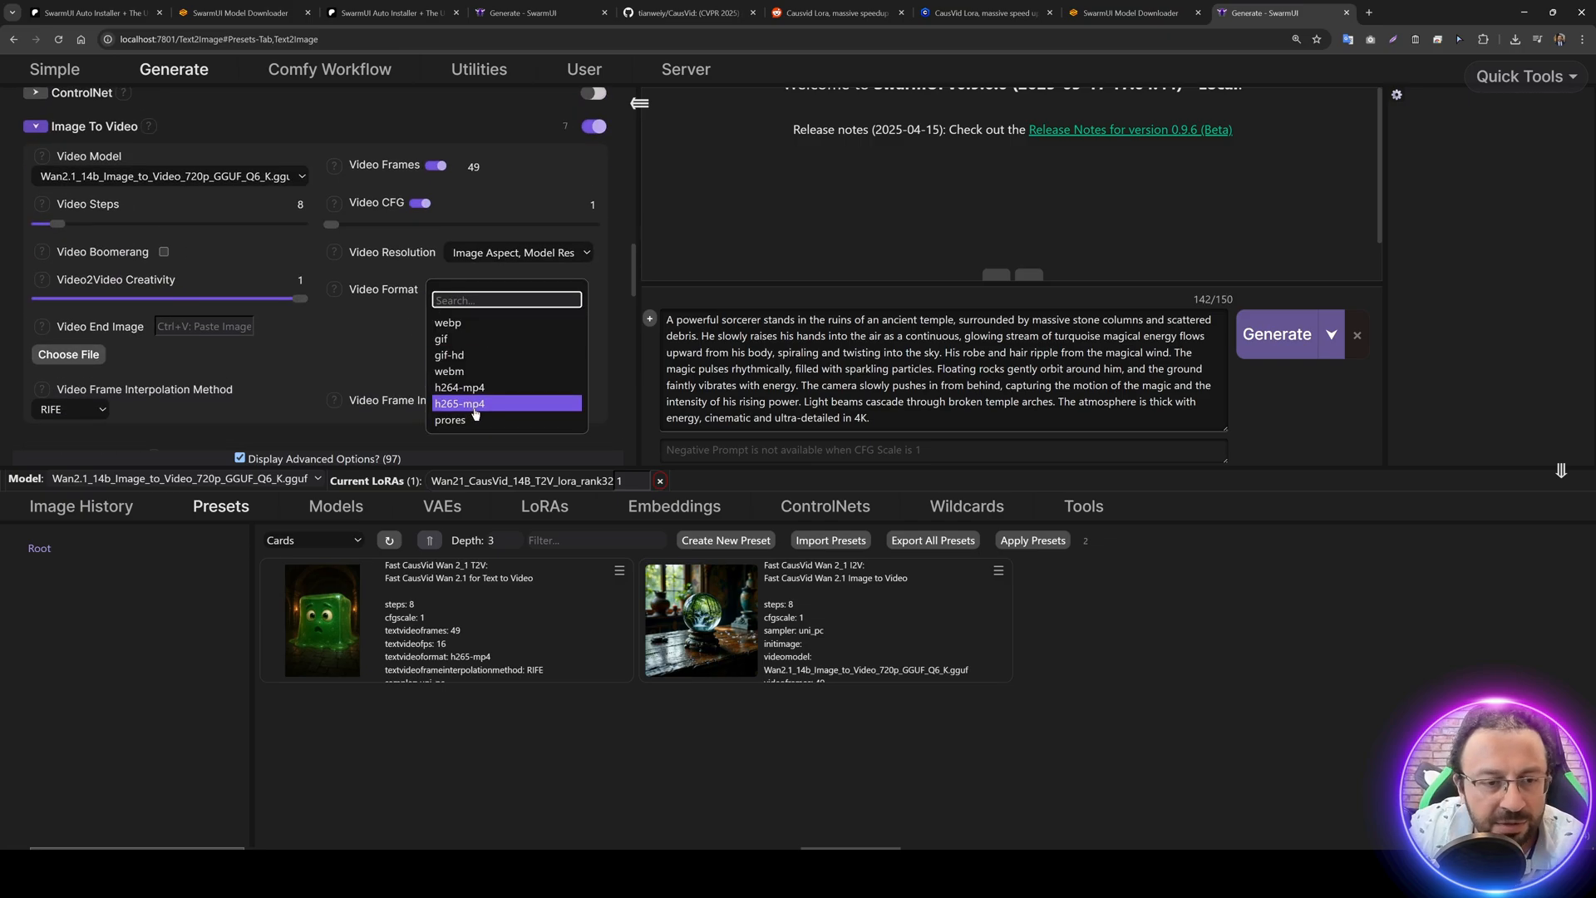
click(459, 402)
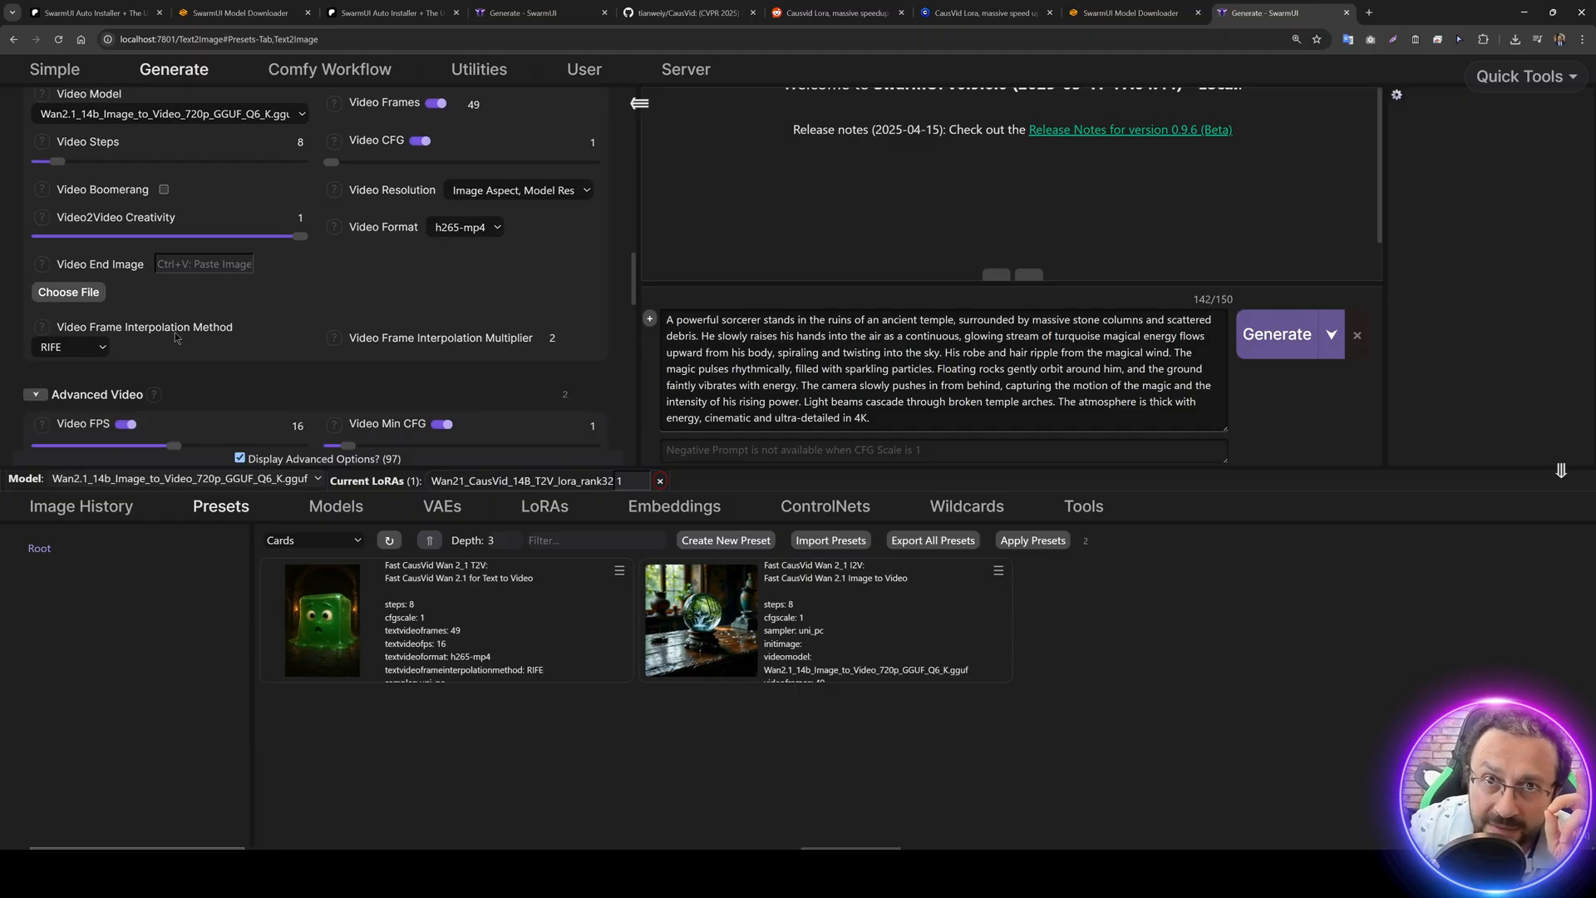
mouse_move(364, 377)
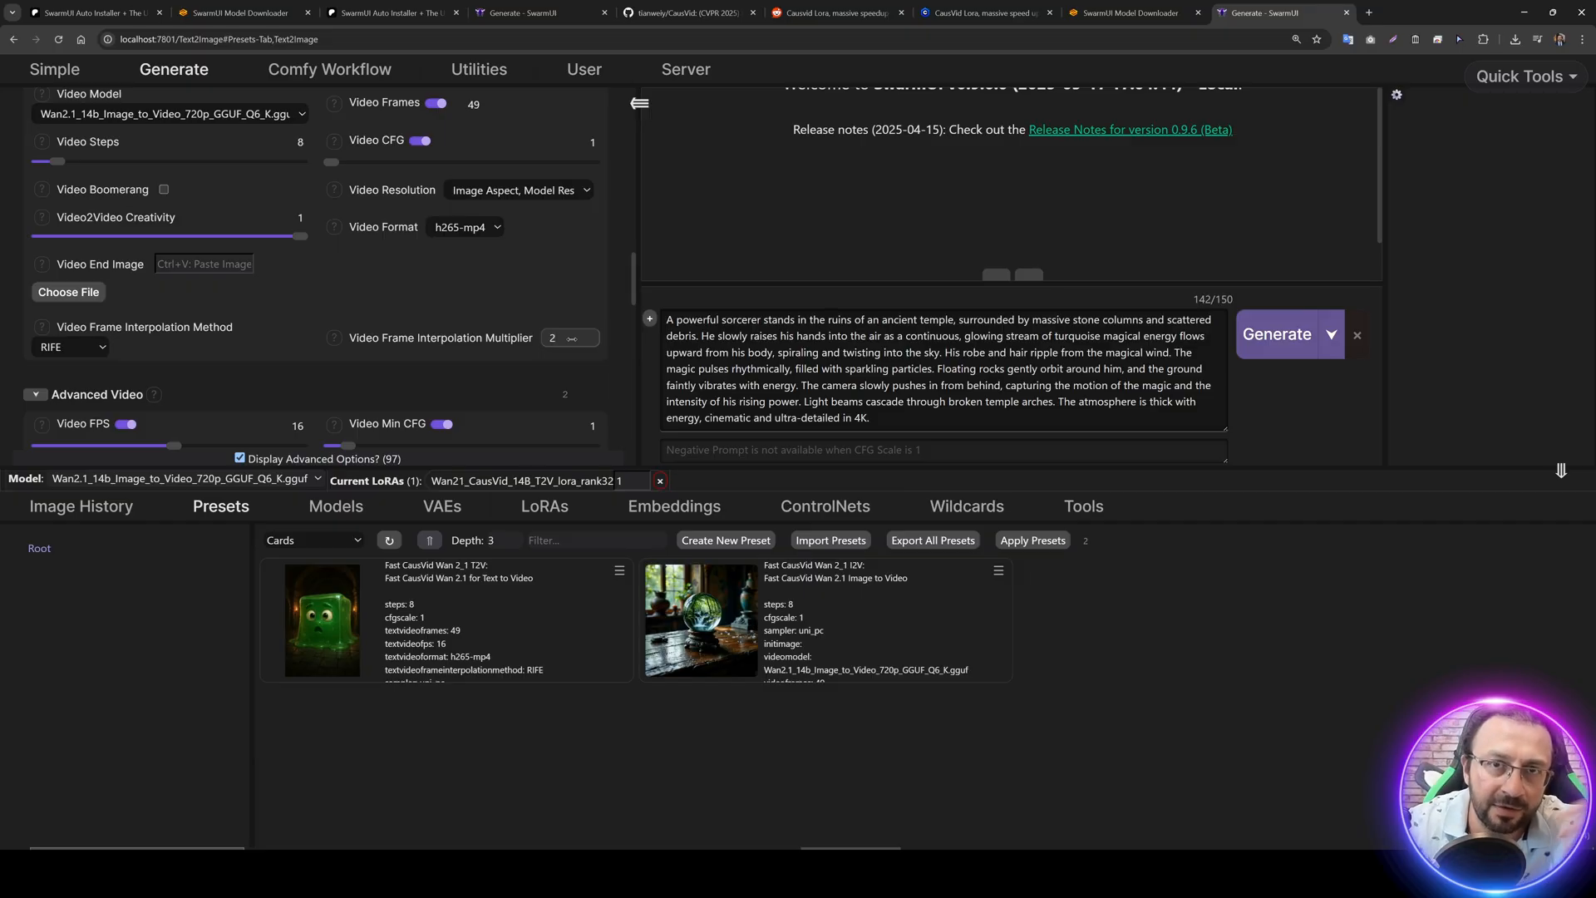
scroll(down, 3)
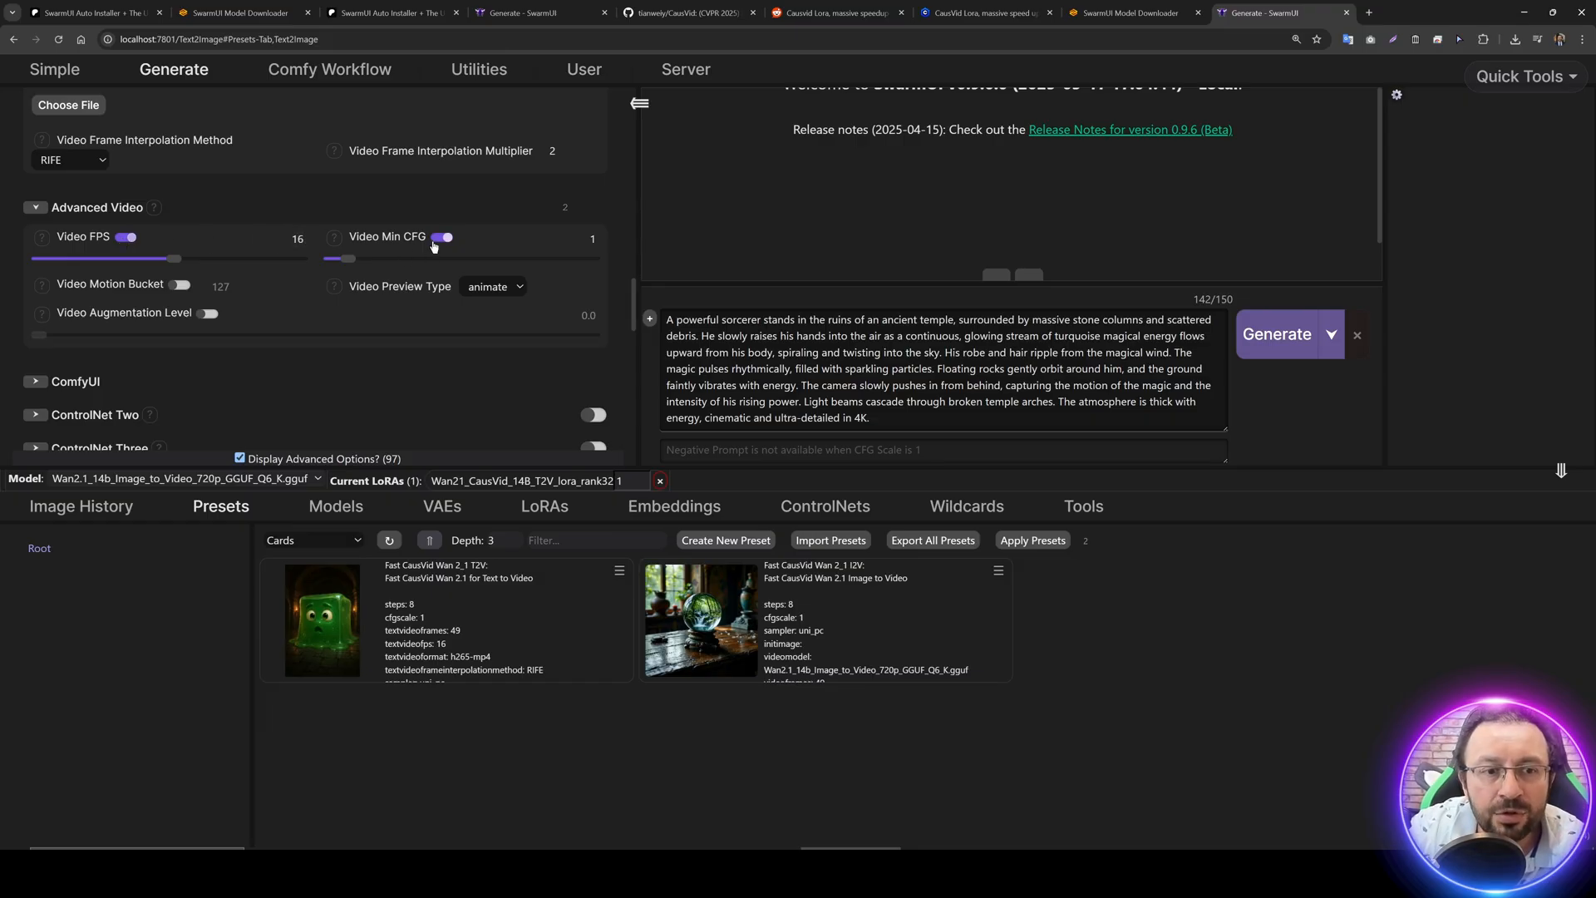
scroll(down, 3)
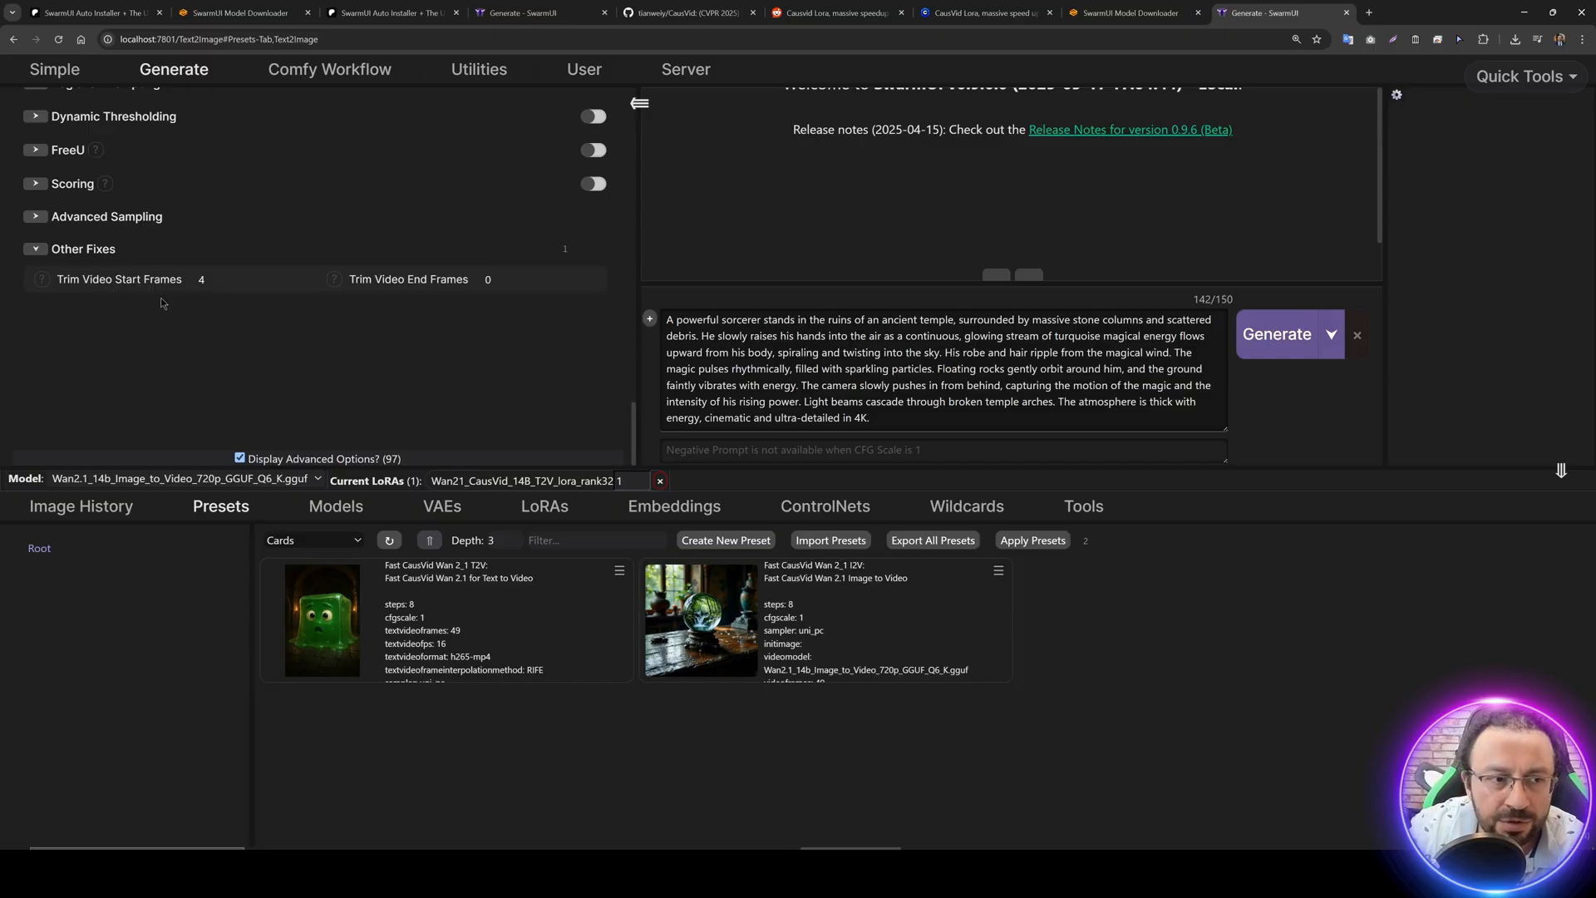
mouse_move(206, 339)
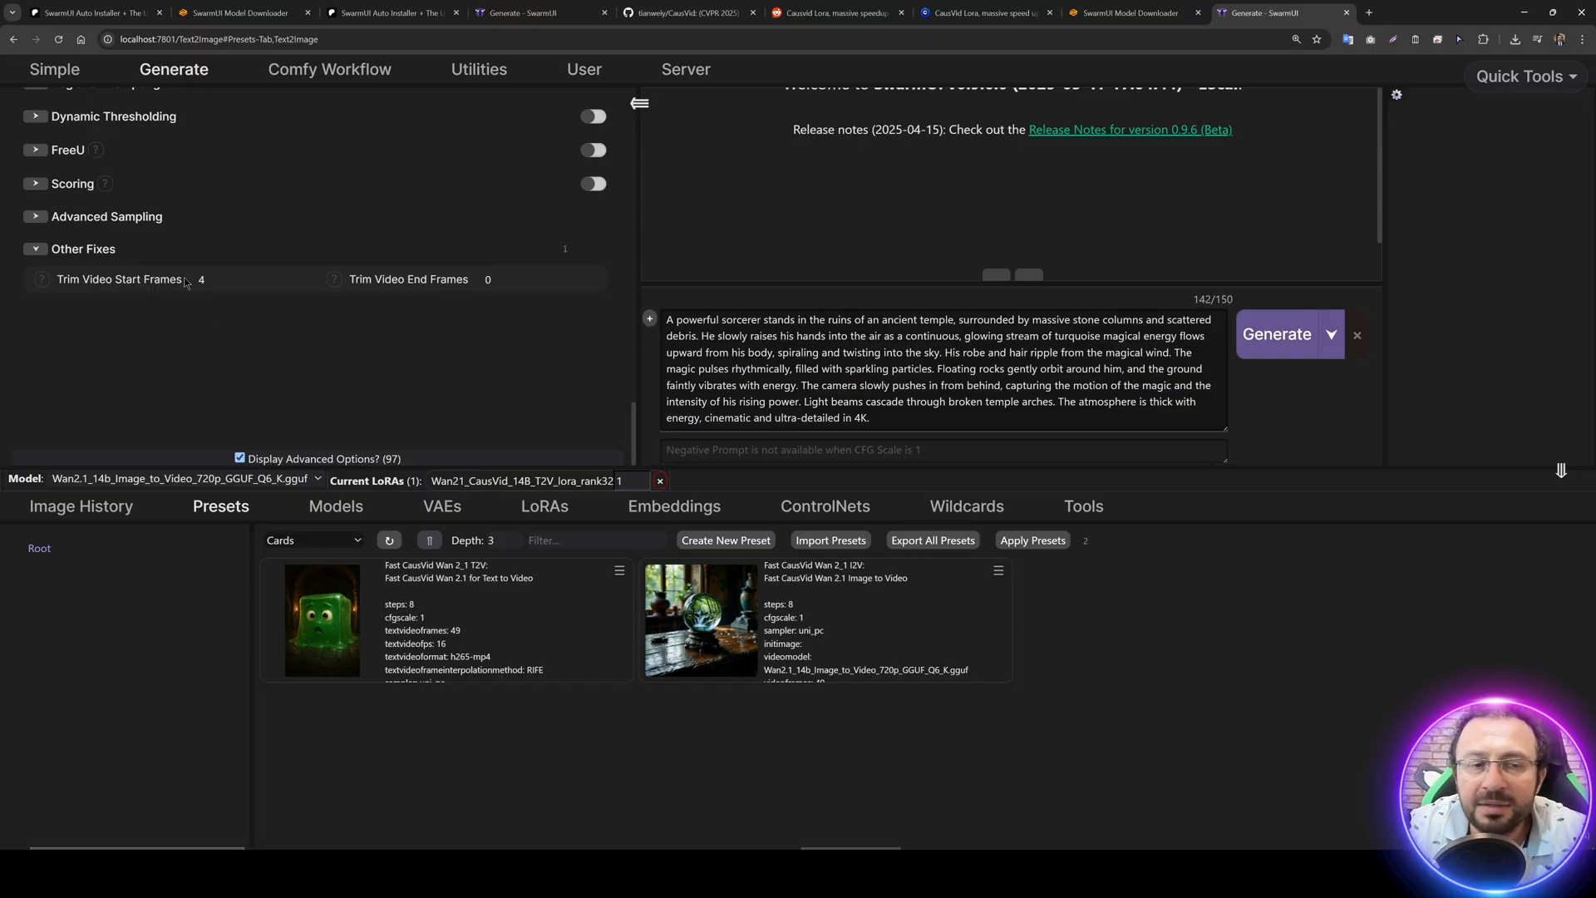
click(254, 280)
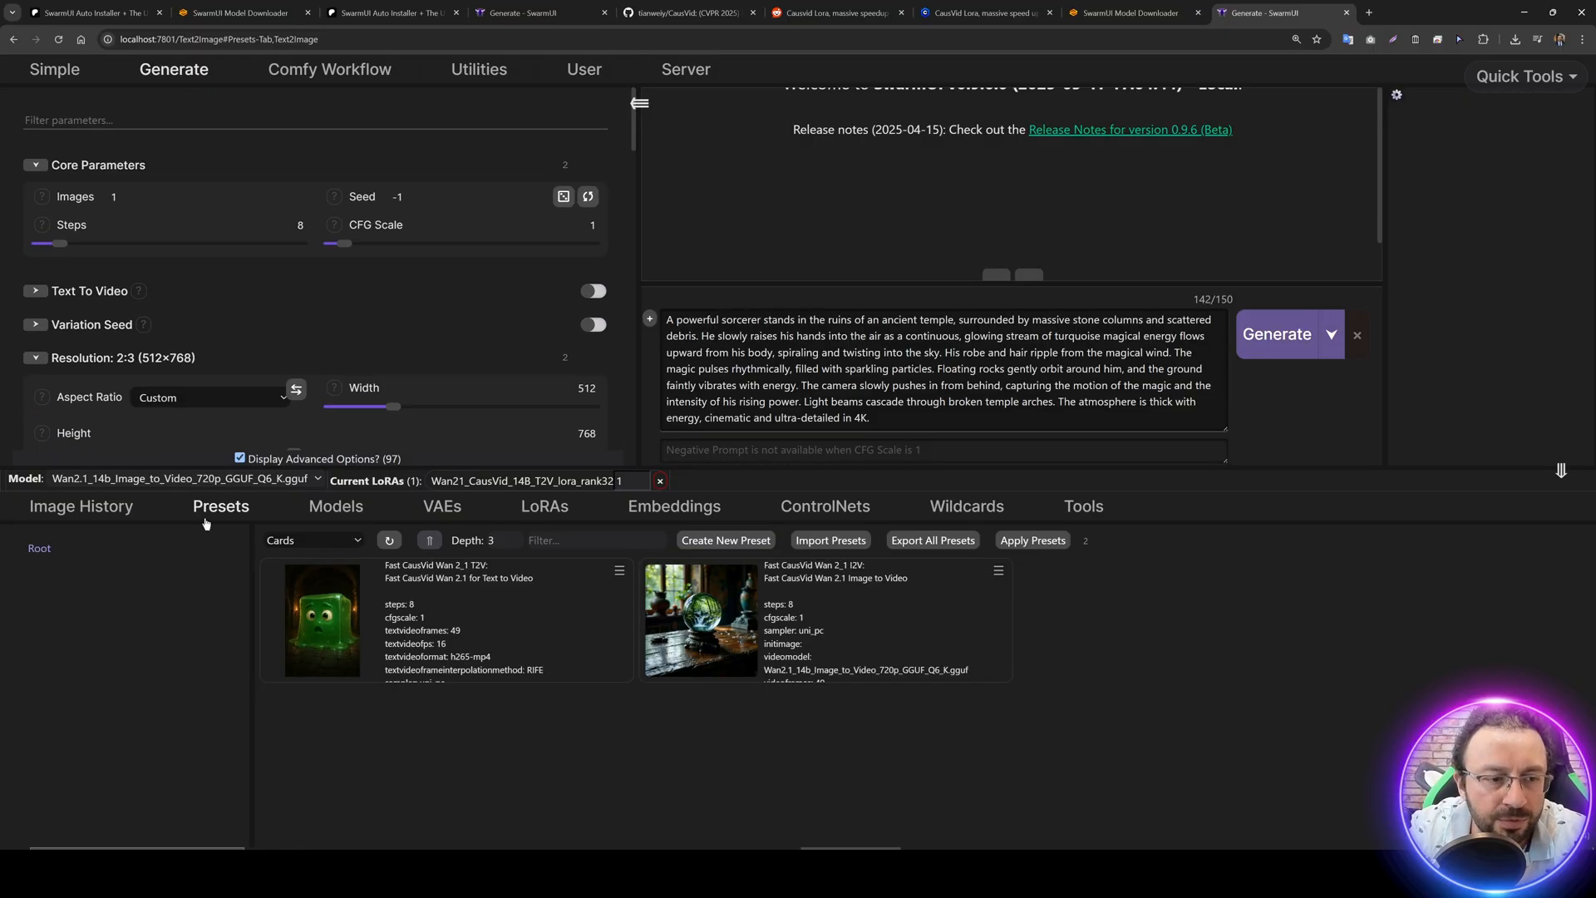
- Reuse the earlier red ant video's parameters from Image History and start generating
click(80, 505)
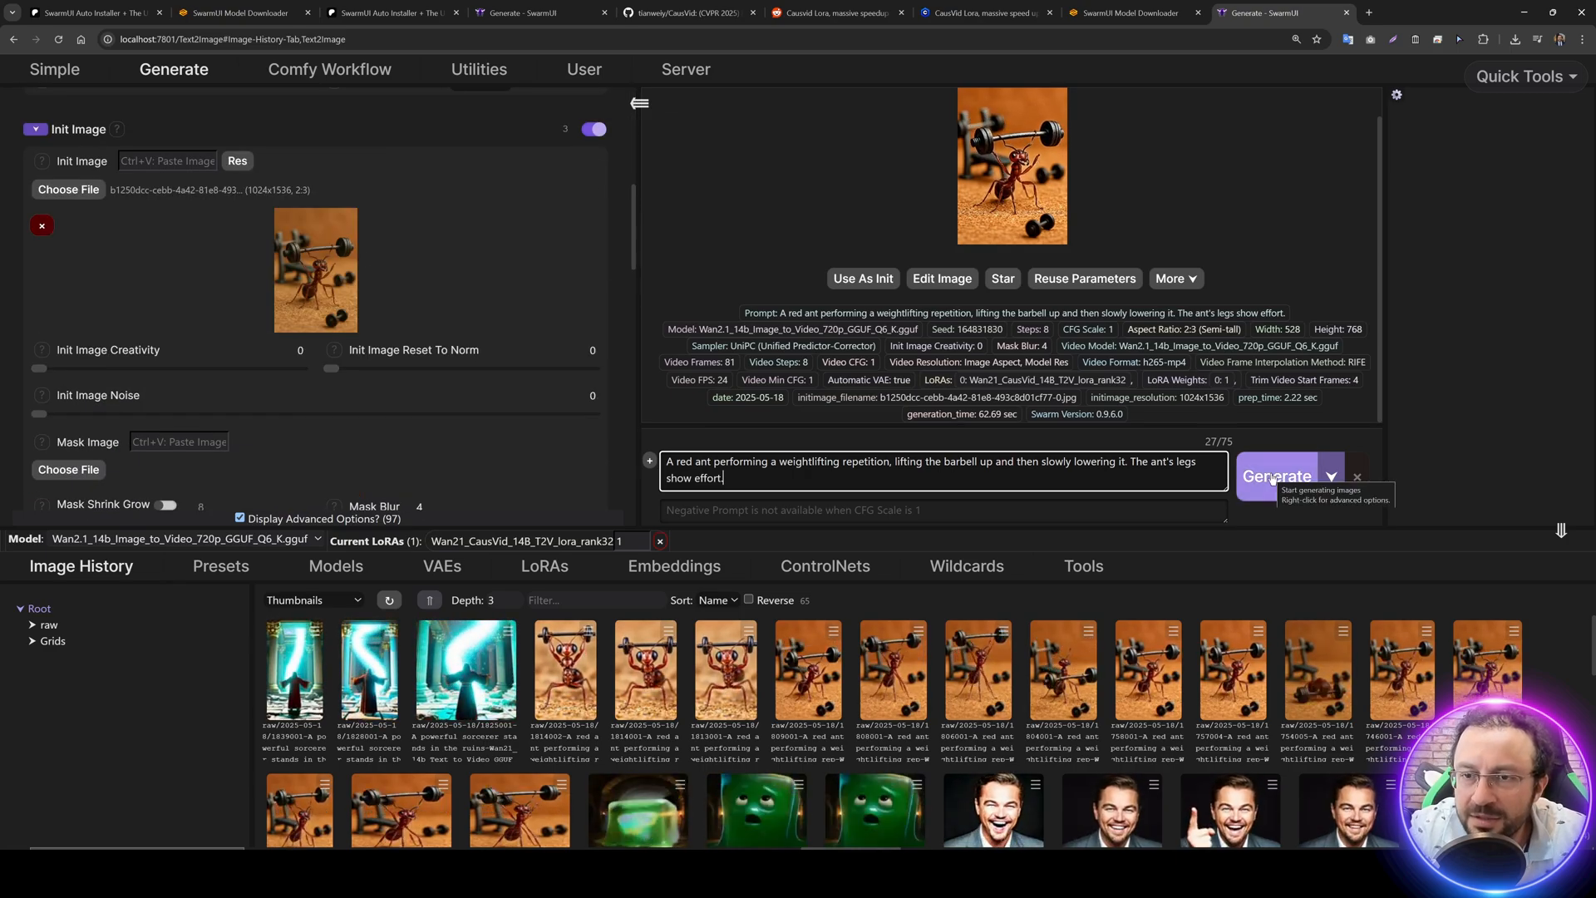
click(687, 70)
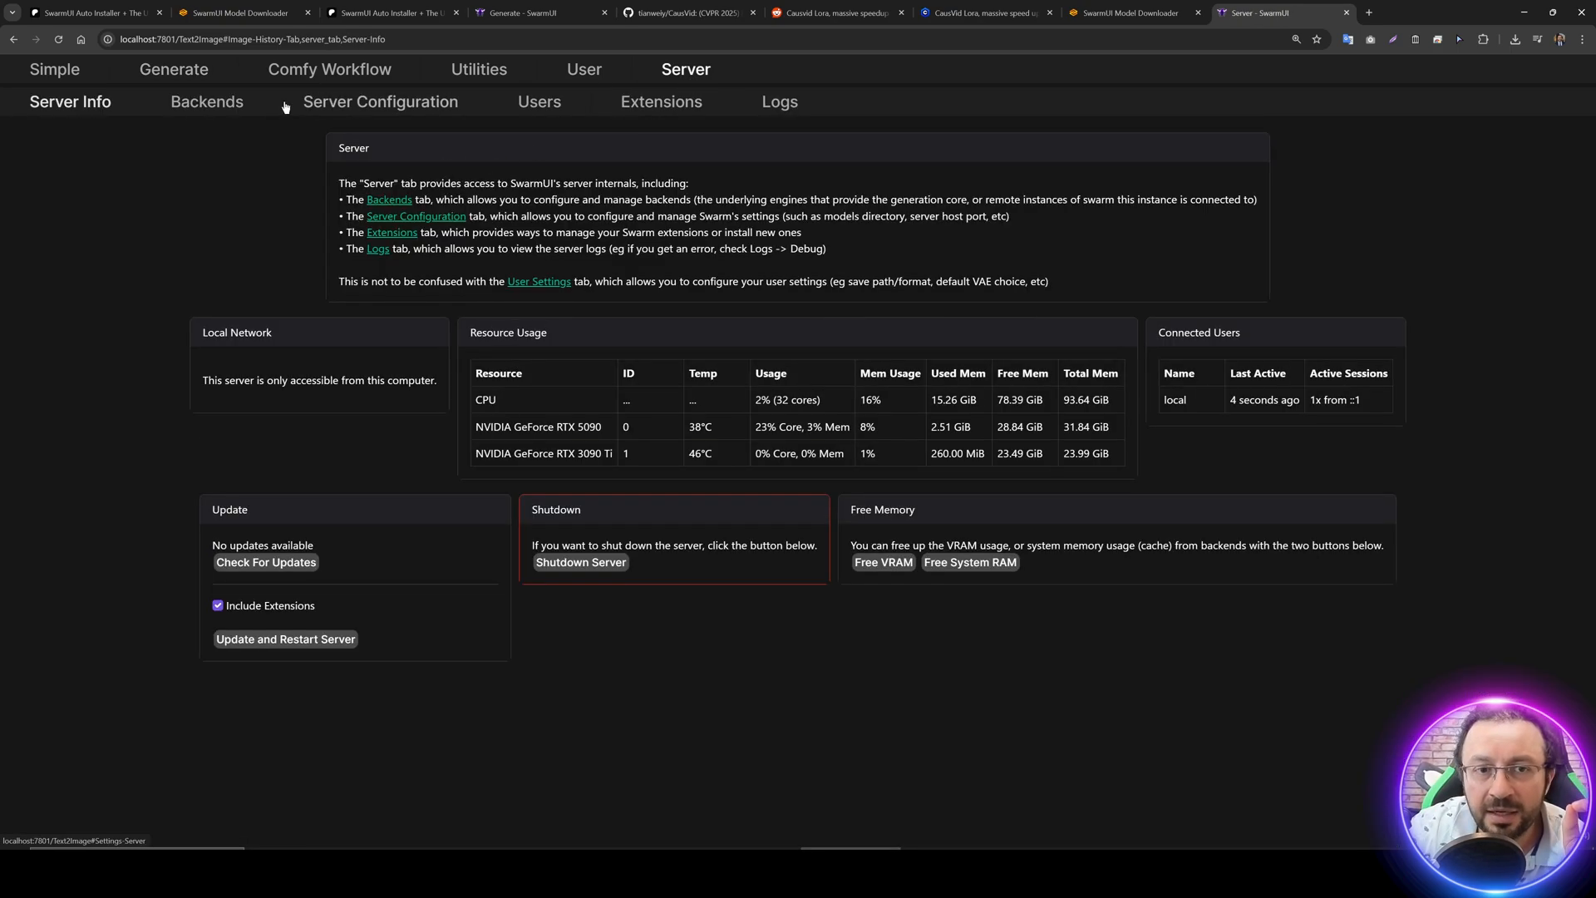
- Check the running backends, return to Generate, and move the nvitop GPU monitor aside
click(206, 102)
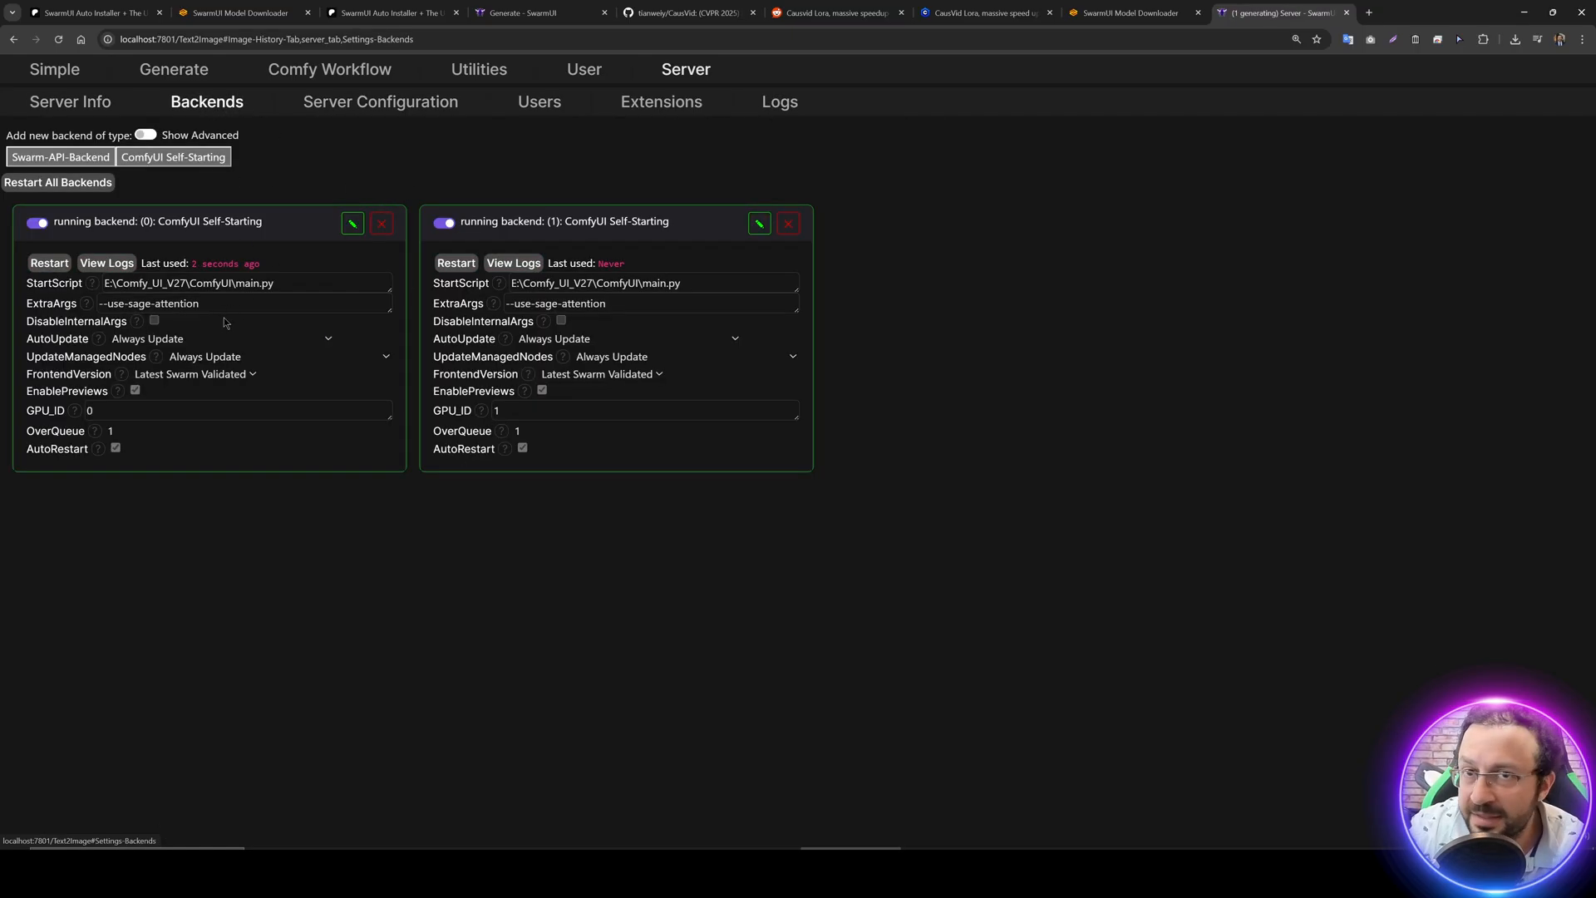
click(173, 70)
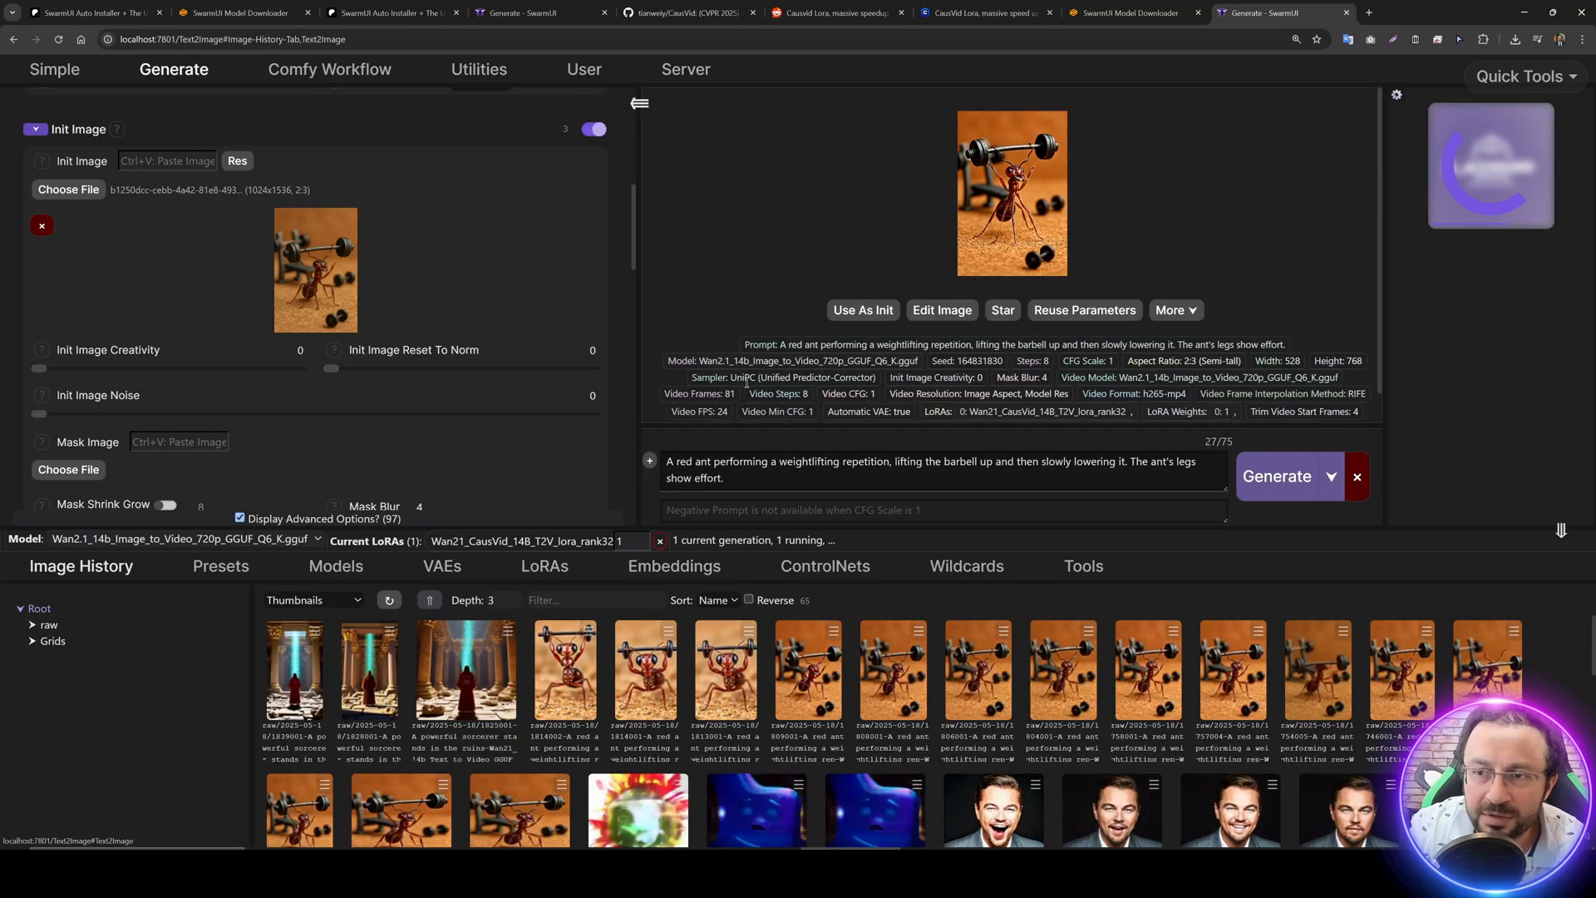
click(335, 565)
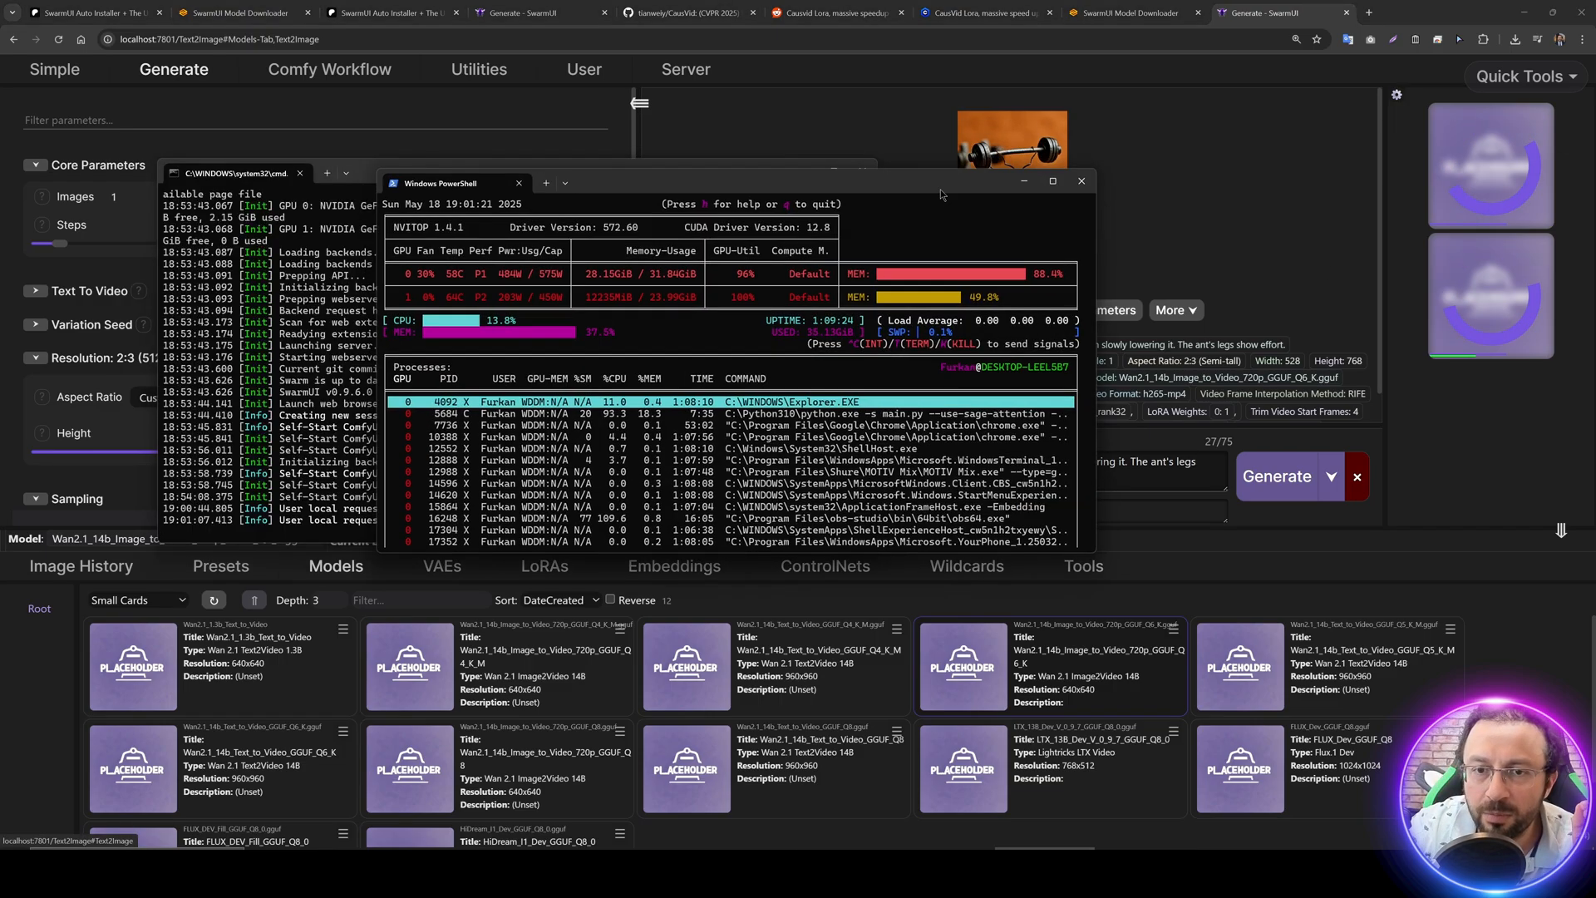
drag(456, 183, 652, 300)
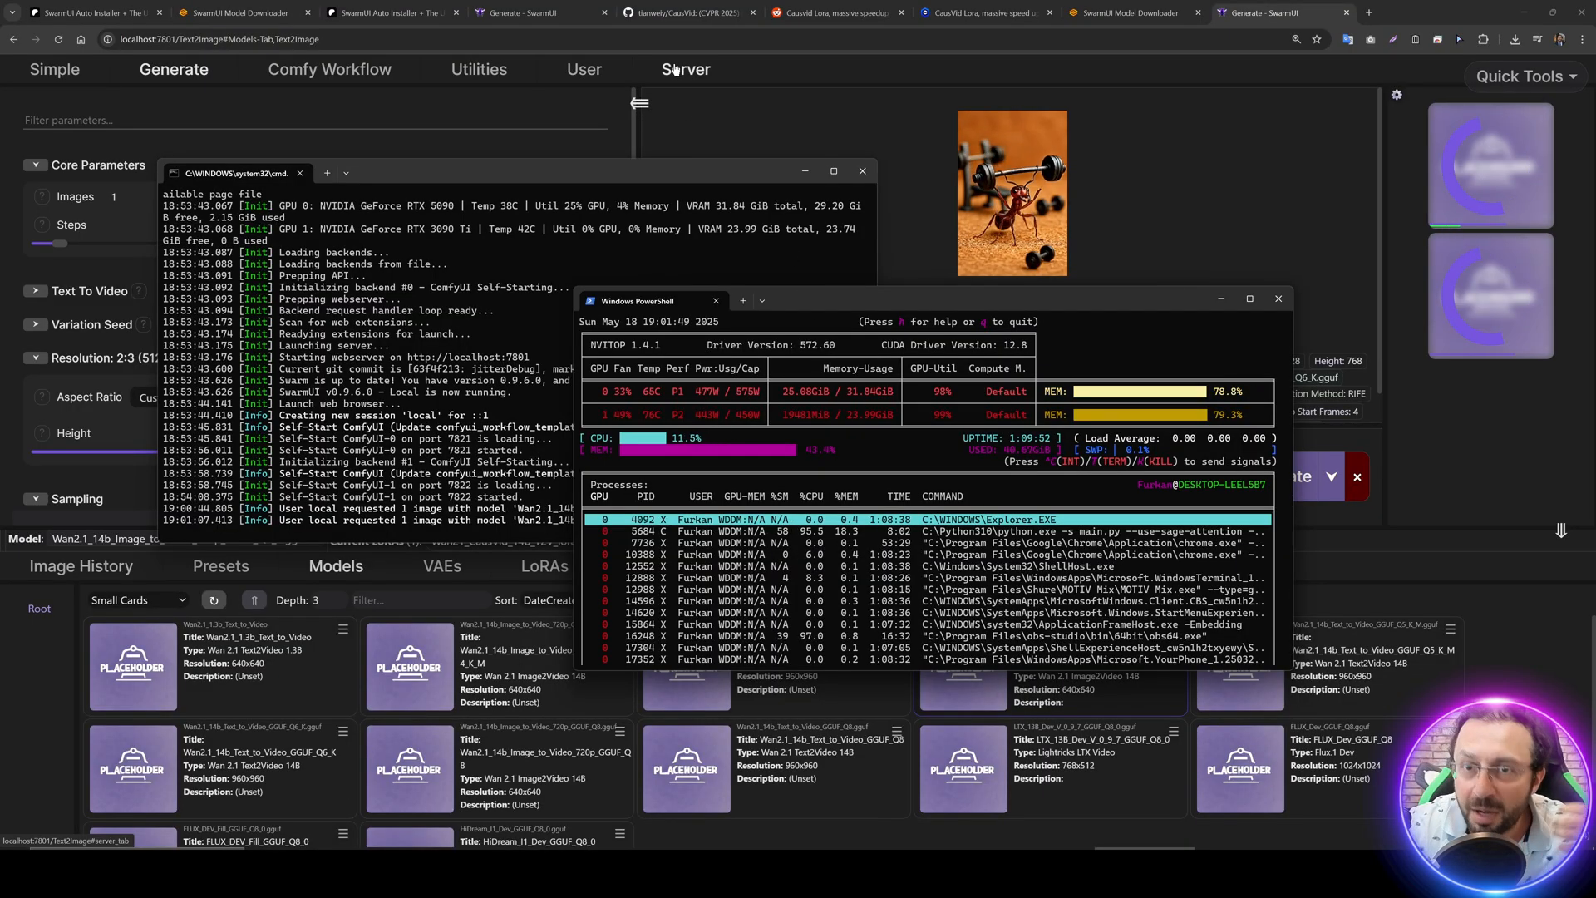
click(685, 68)
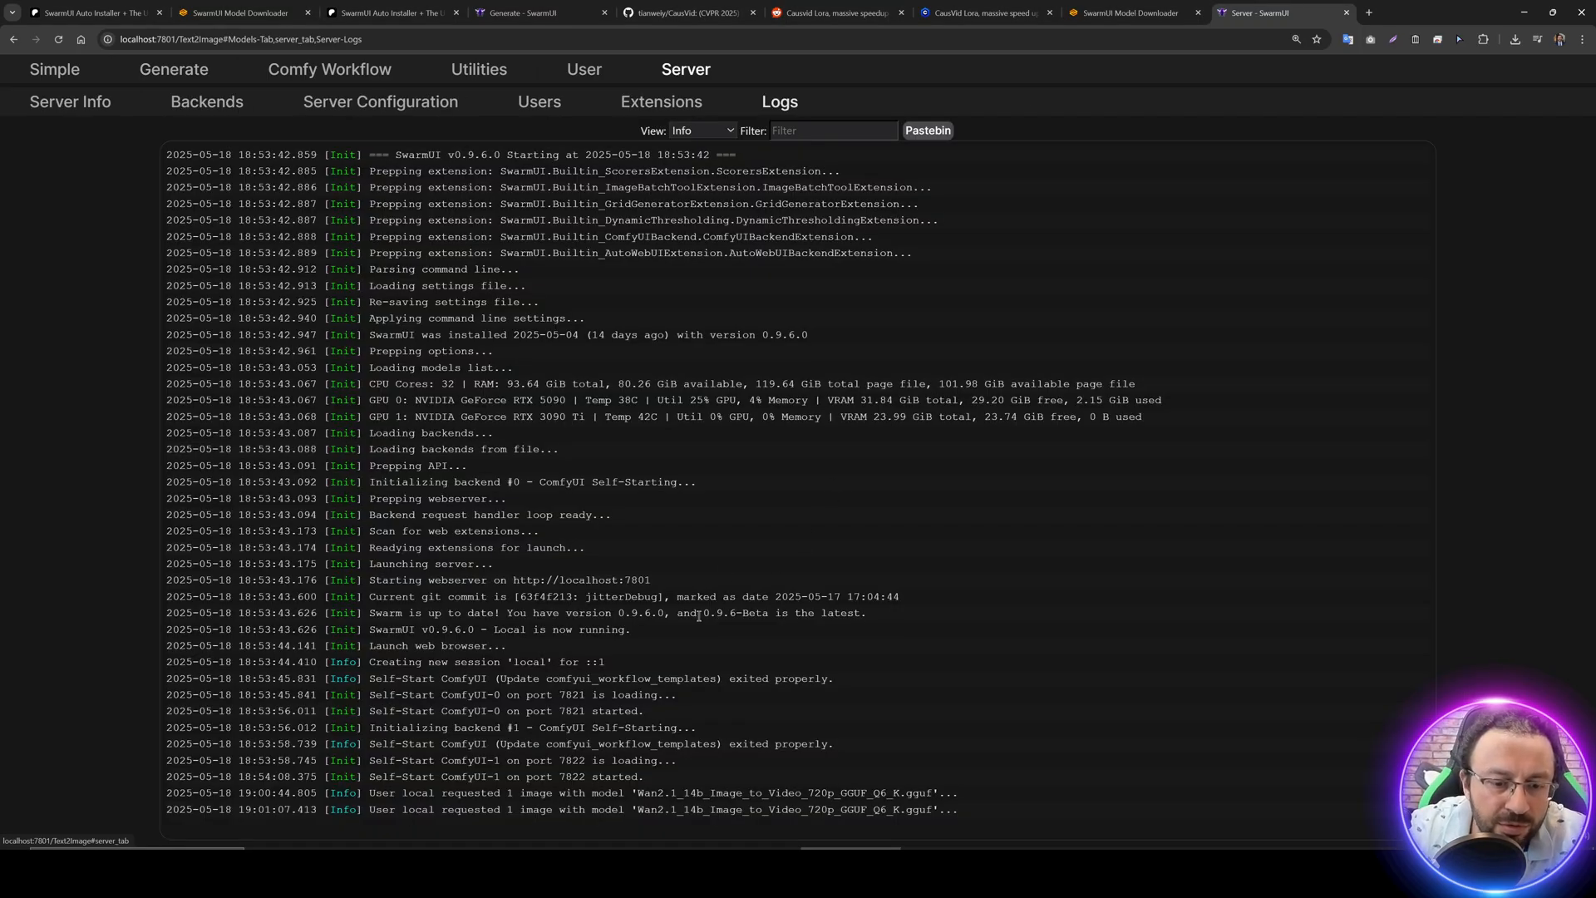
click(700, 130)
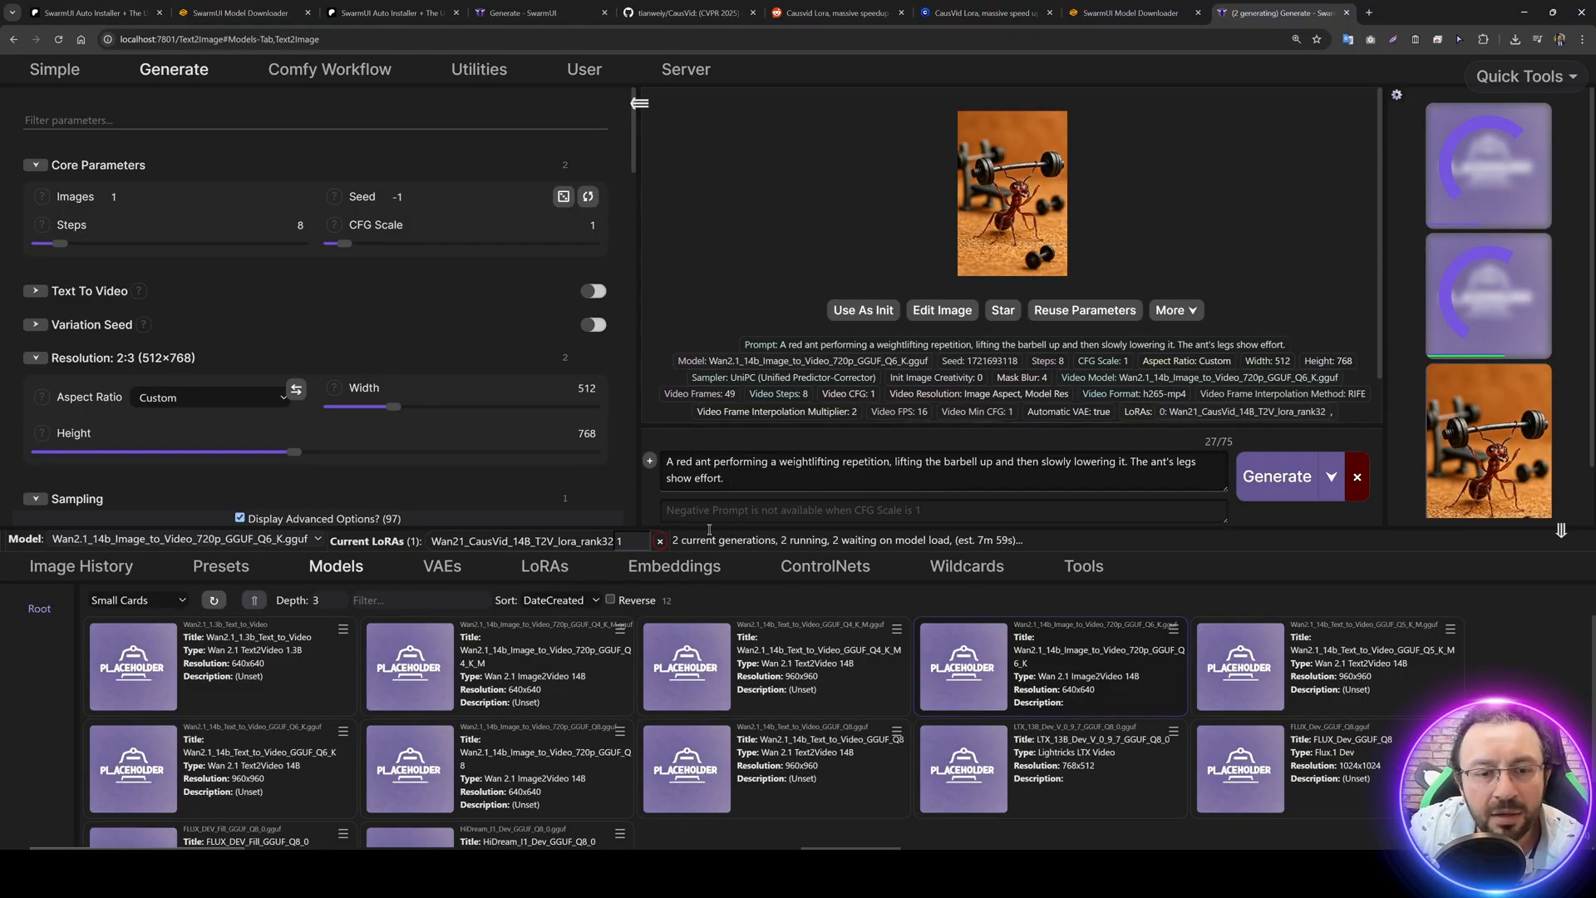
- Watch progress in the Server Logs, then return to the Generate page
click(686, 70)
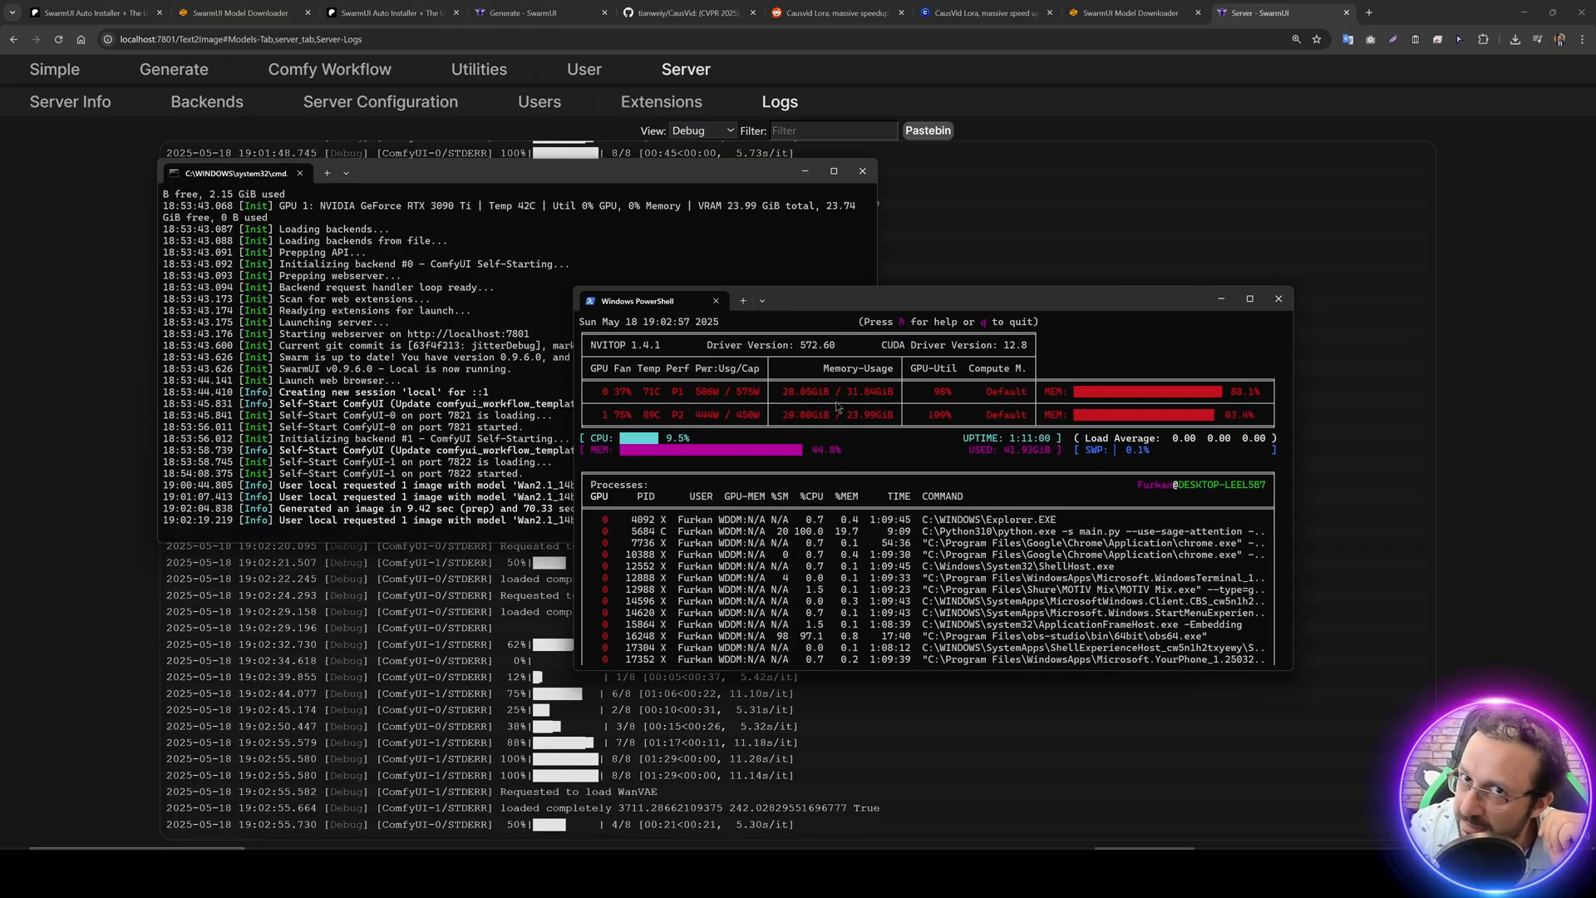
click(173, 69)
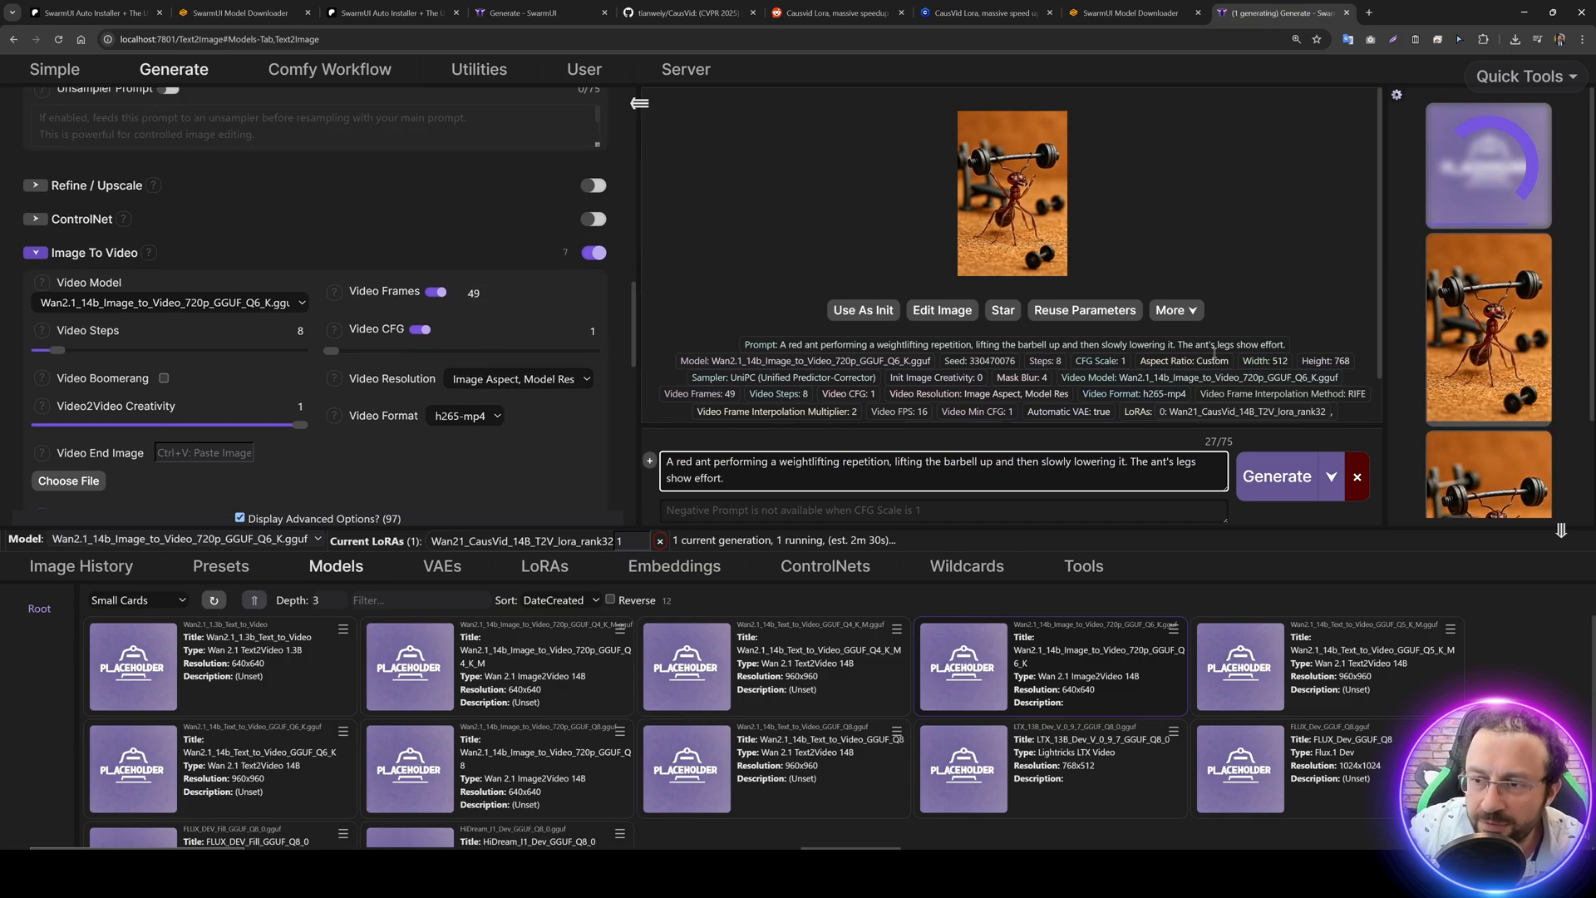
- Browse Downloads in File Explorer and view the red ant image full size in ImageGlass
click(1011, 192)
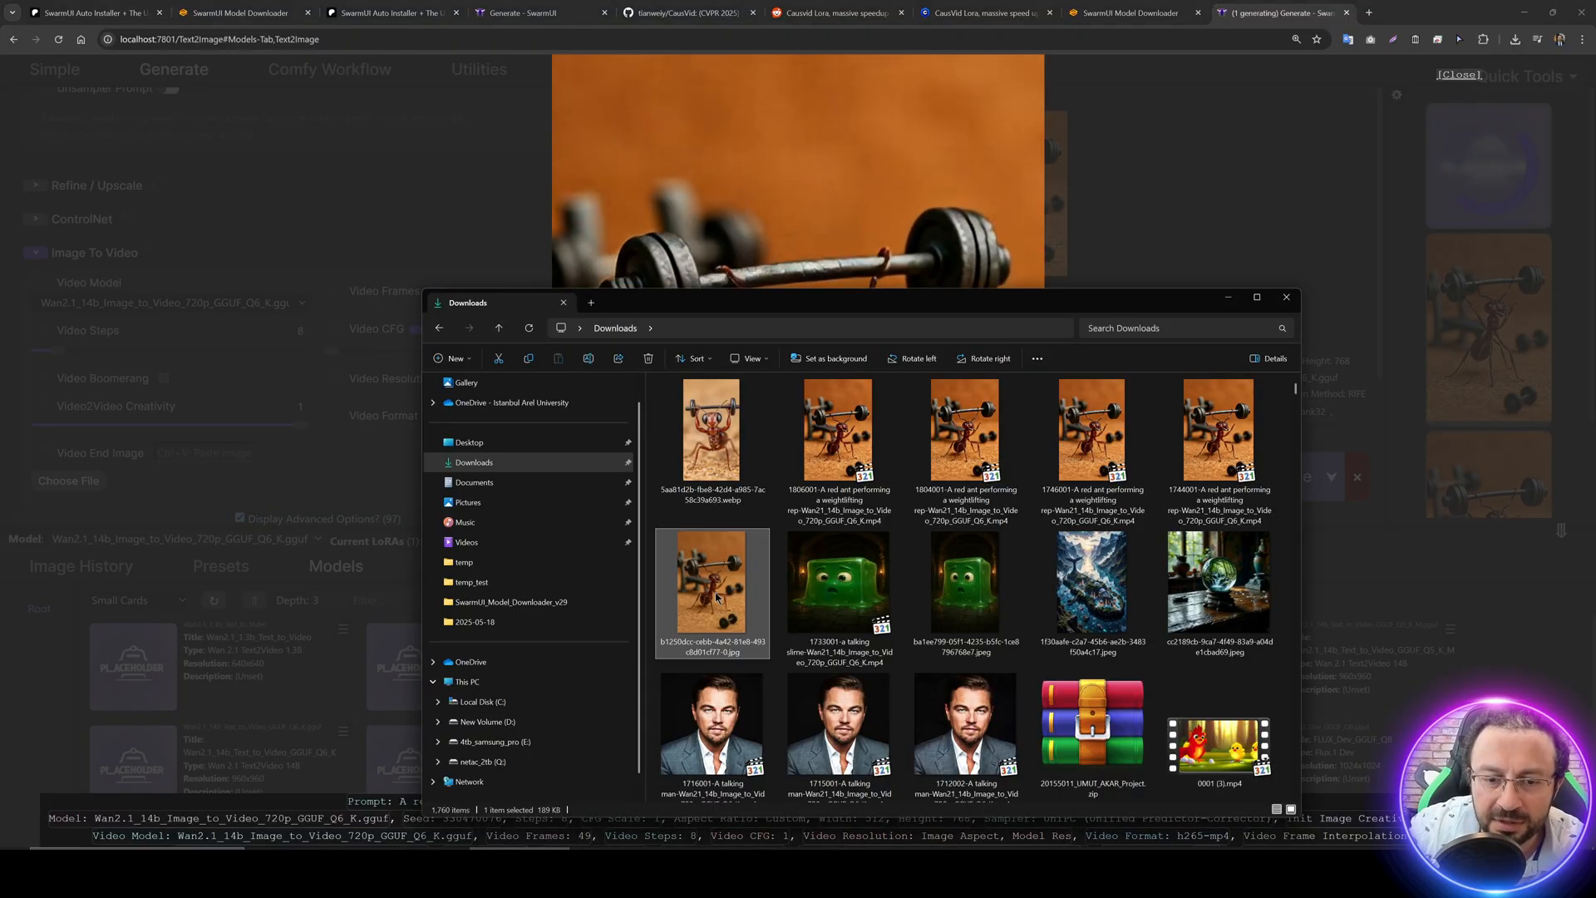
double_click(712, 590)
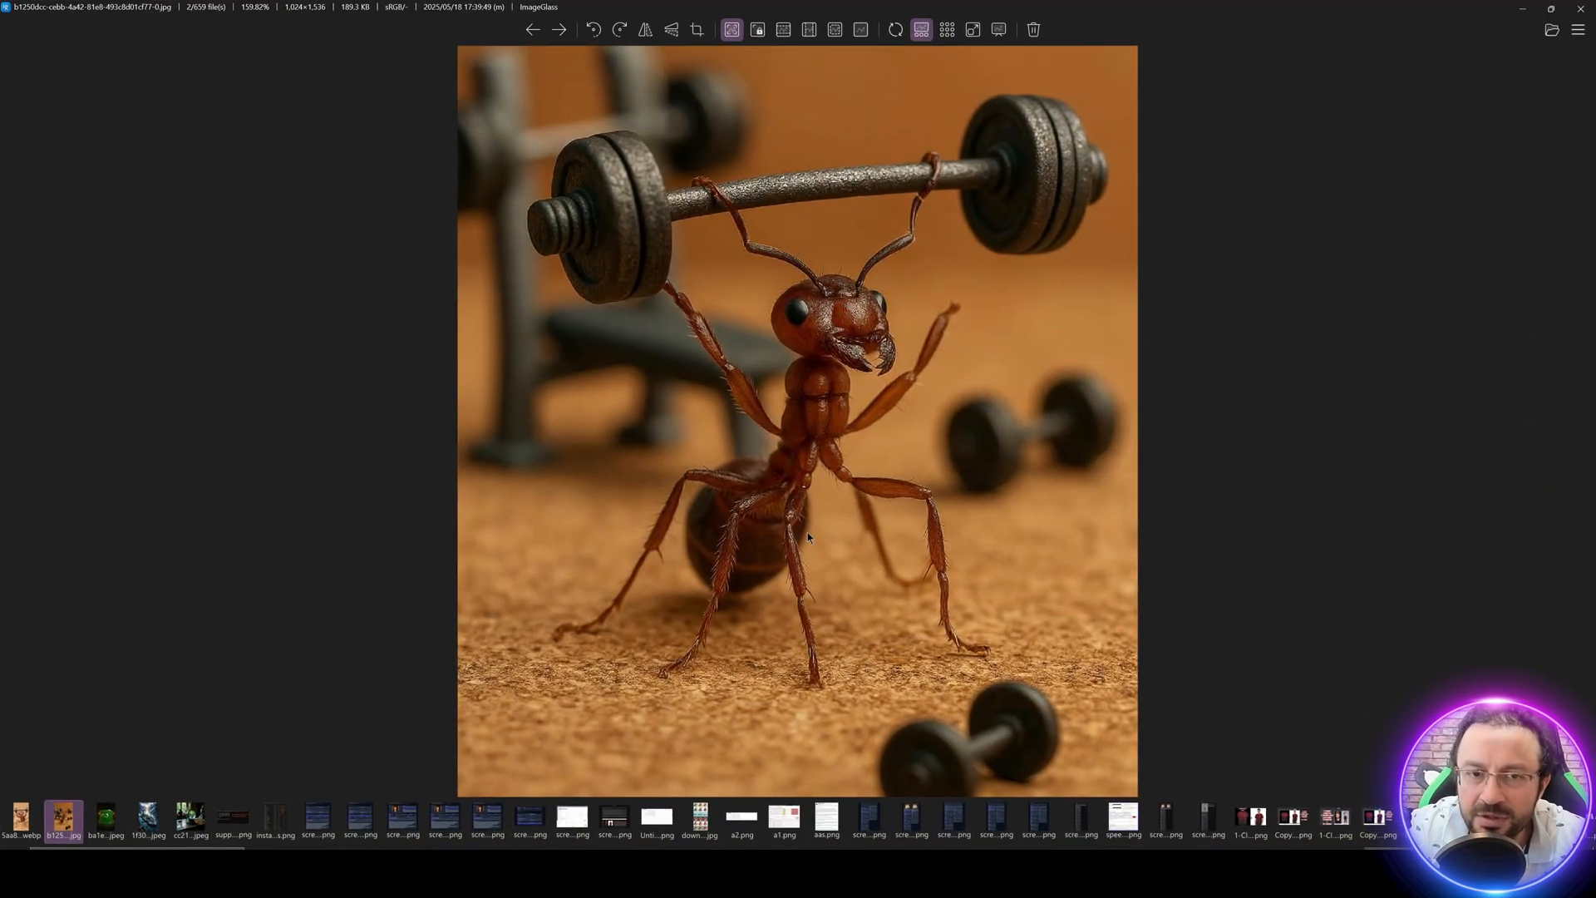
mouse_move(958, 301)
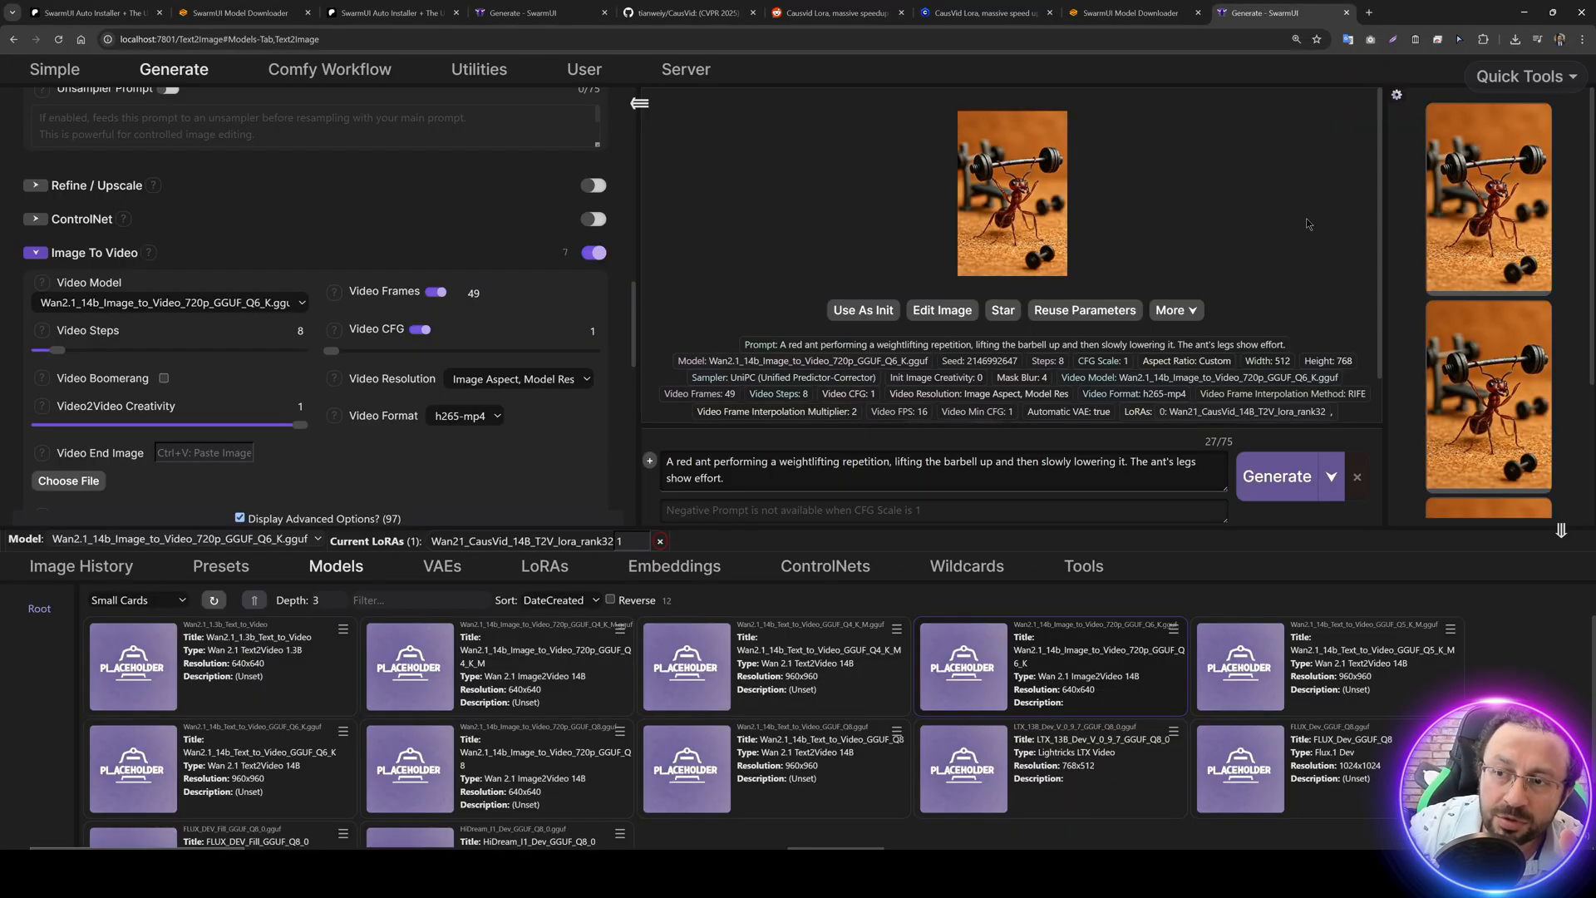
- Start generating the red ant weightlifting clip again
click(1010, 193)
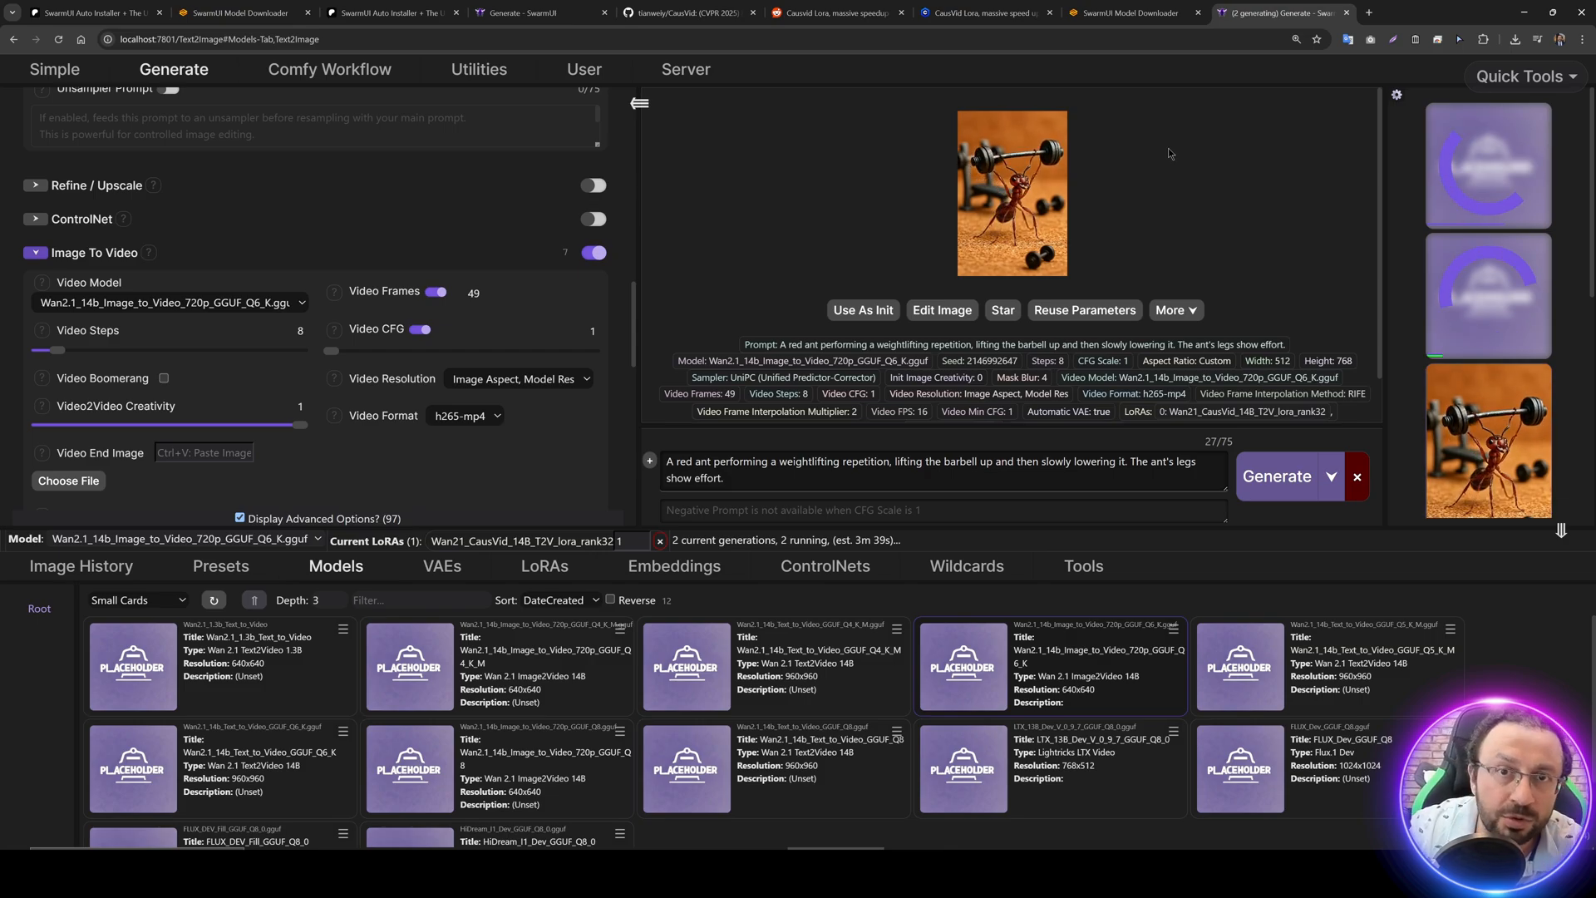
mouse_move(1113, 175)
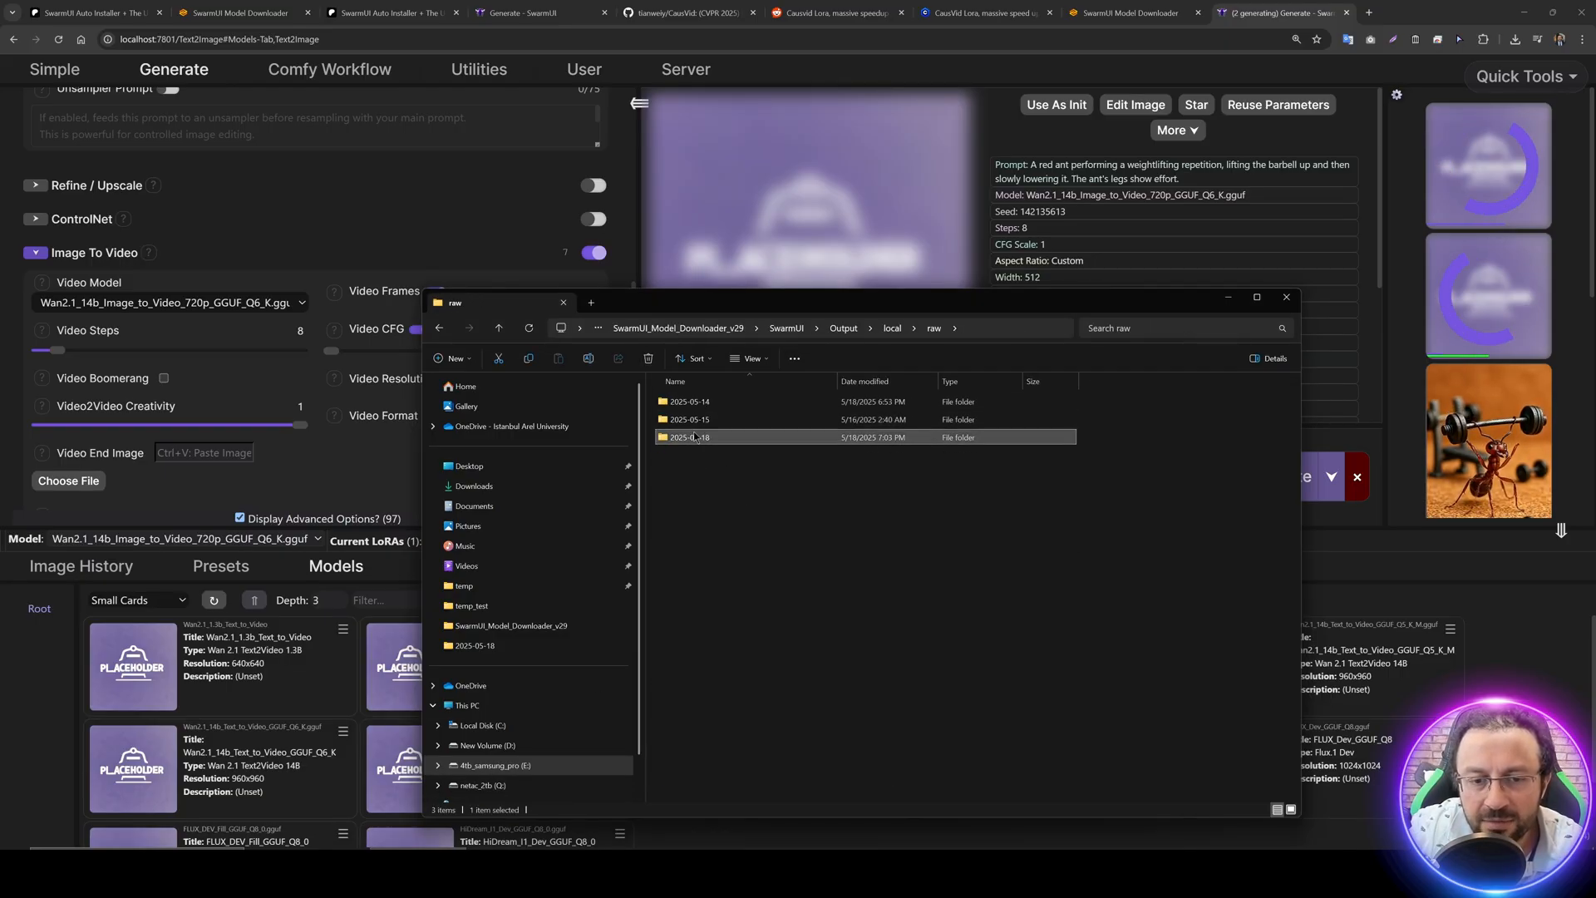
- Browse today's 2025-05-18 output folder in File Explorer
double_click(691, 438)
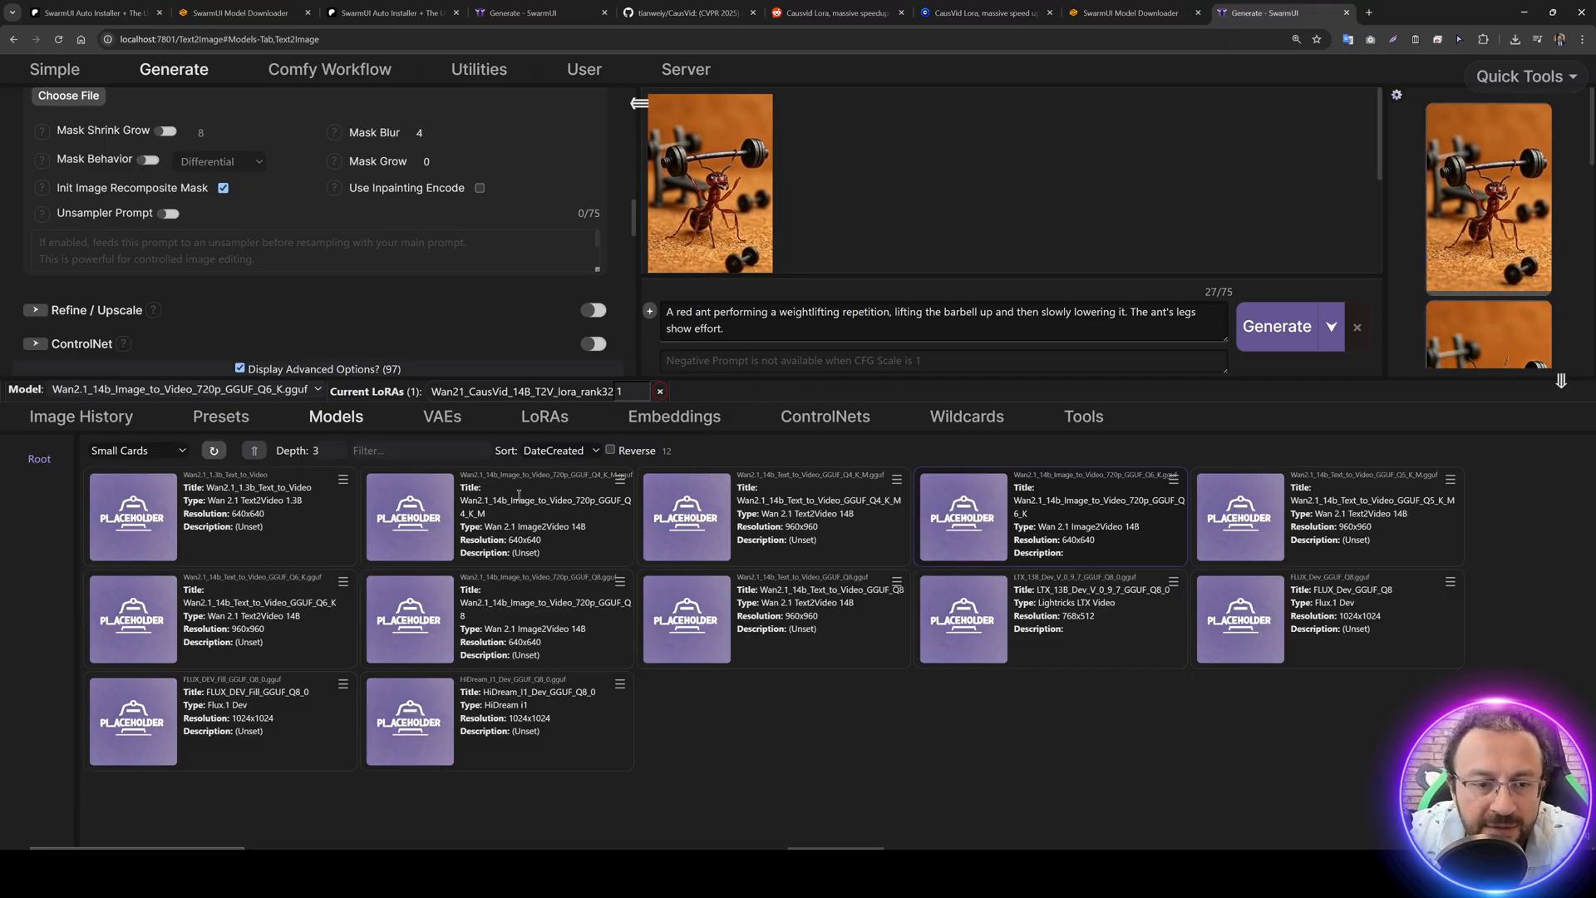
- Activate the Wan2.1 14b Text_to_Video Q6_K model and apply the Fast CausVid Wan 2_1 T2V preset
click(962, 516)
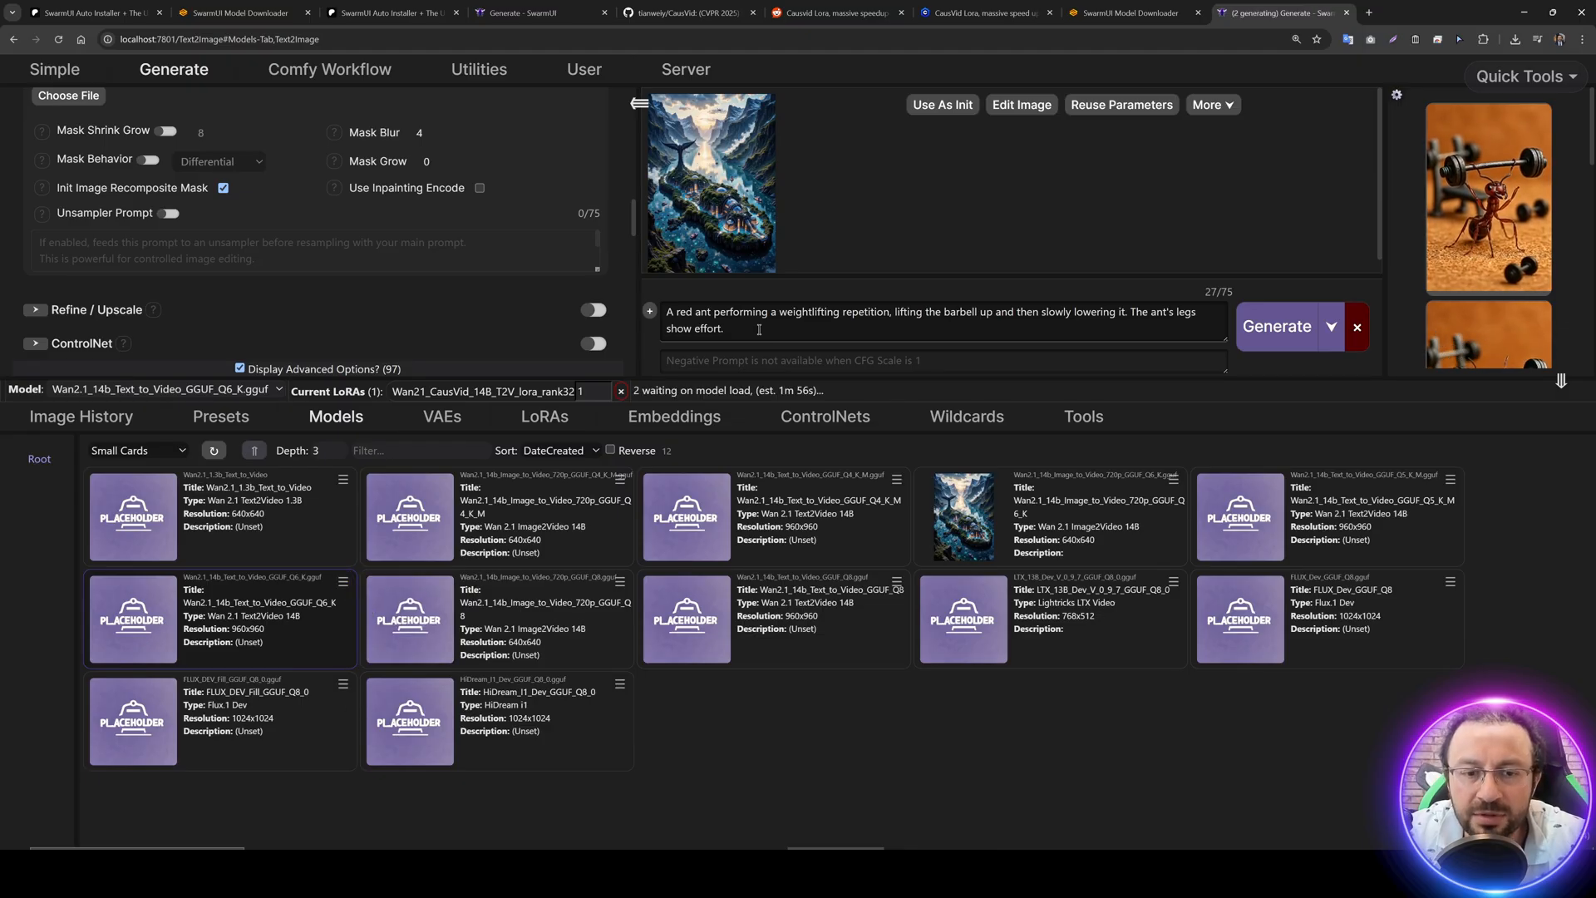
click(220, 415)
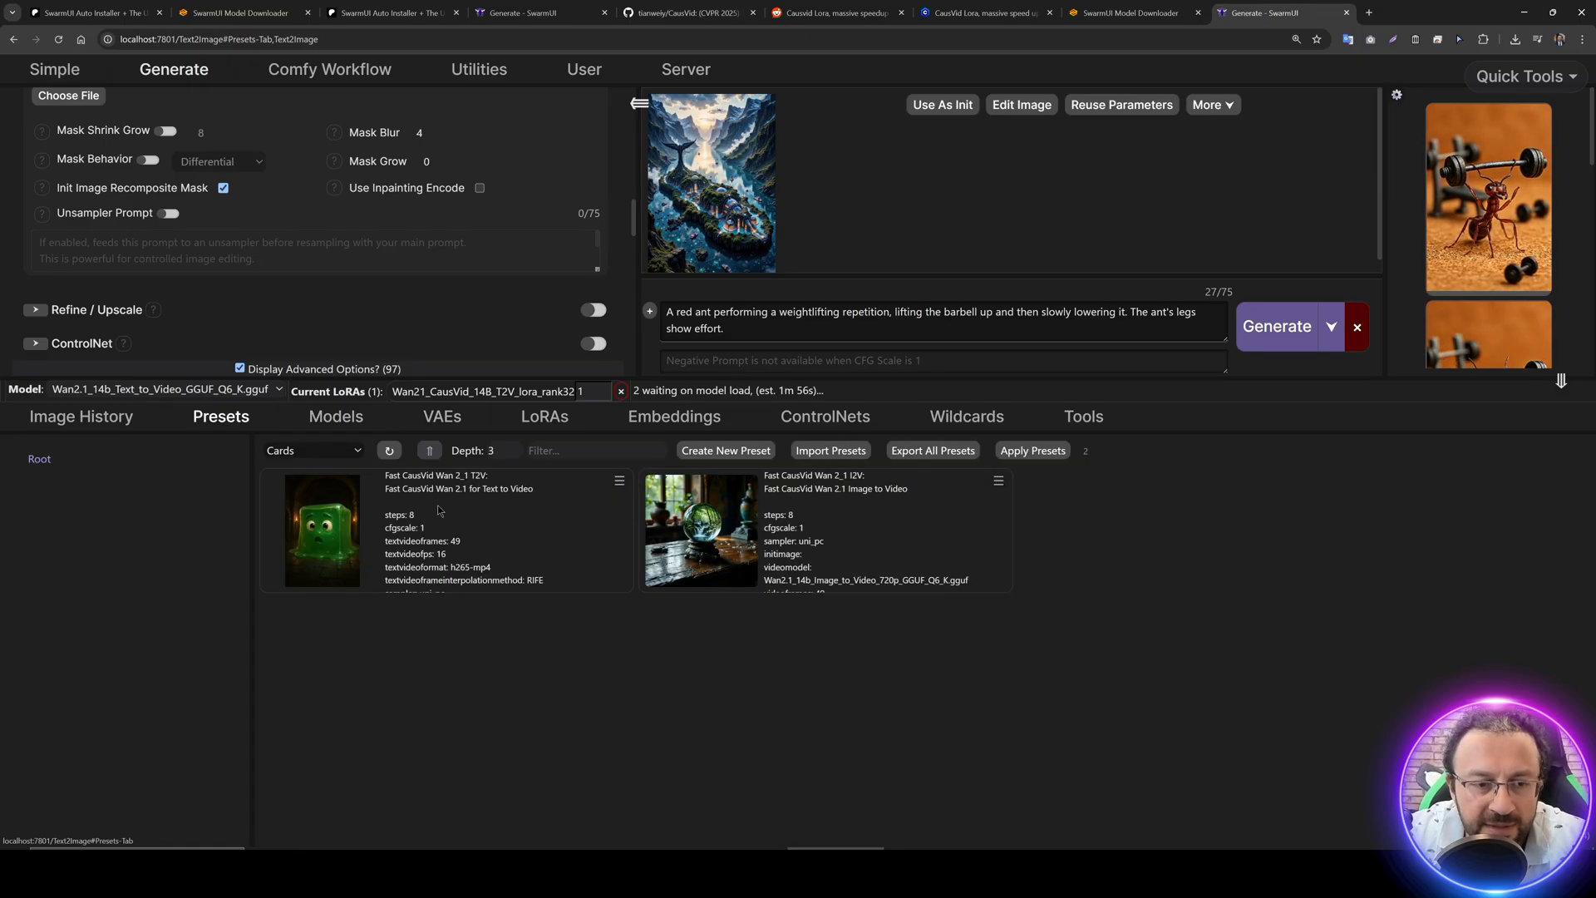
click(619, 479)
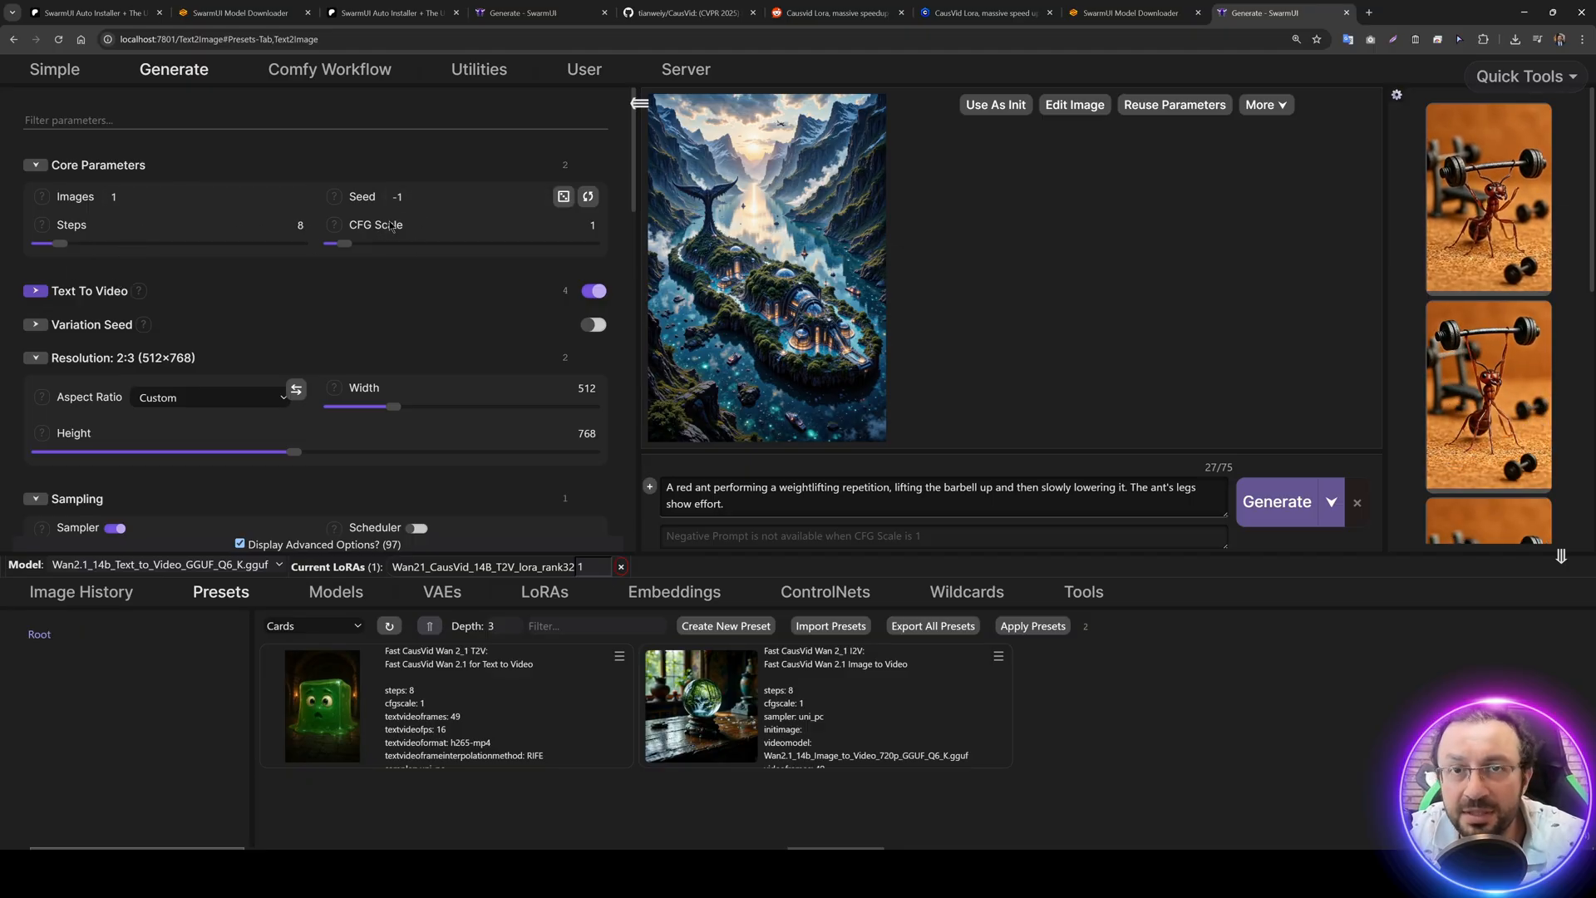
click(35, 290)
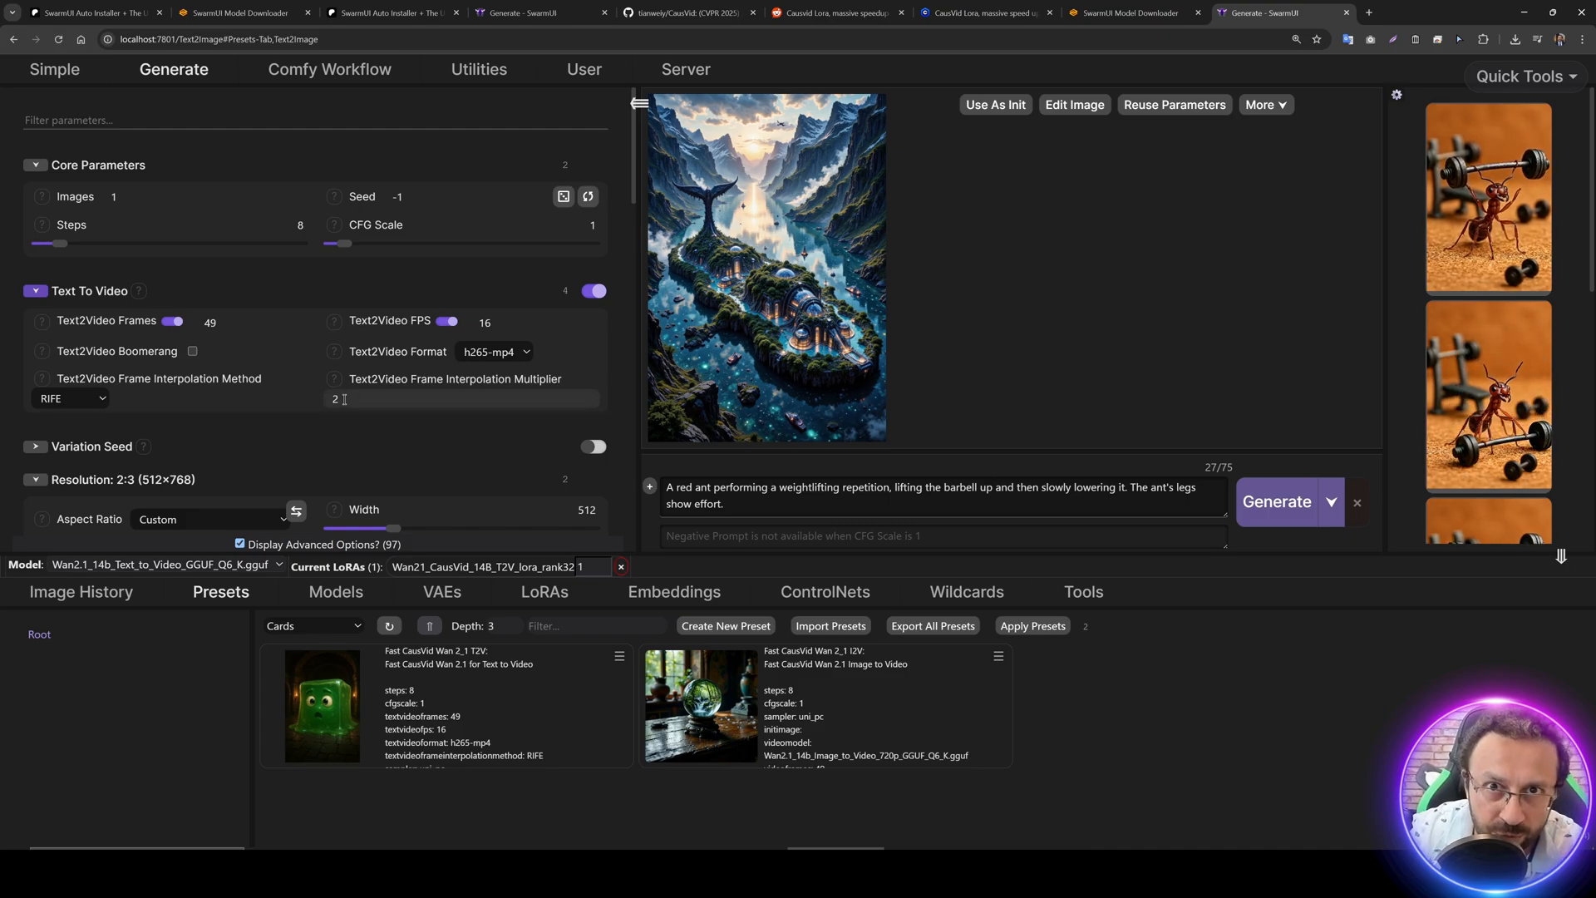
scroll(down, 3)
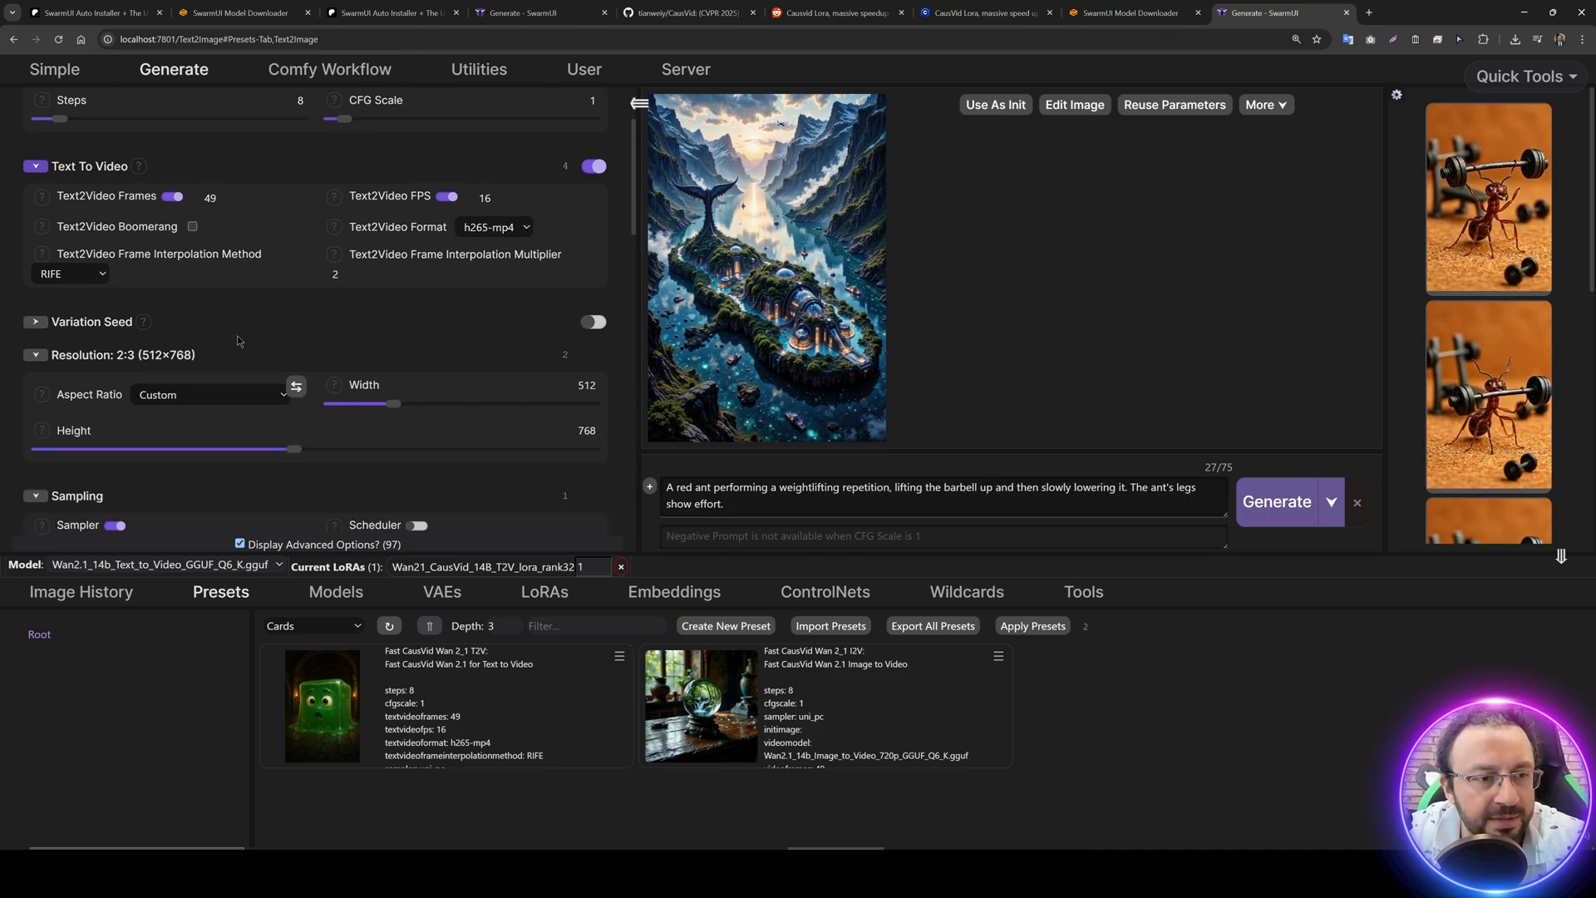
- Set the text-to-video model's standard resolution to 768x768 in Edit Metadata and save
click(334, 592)
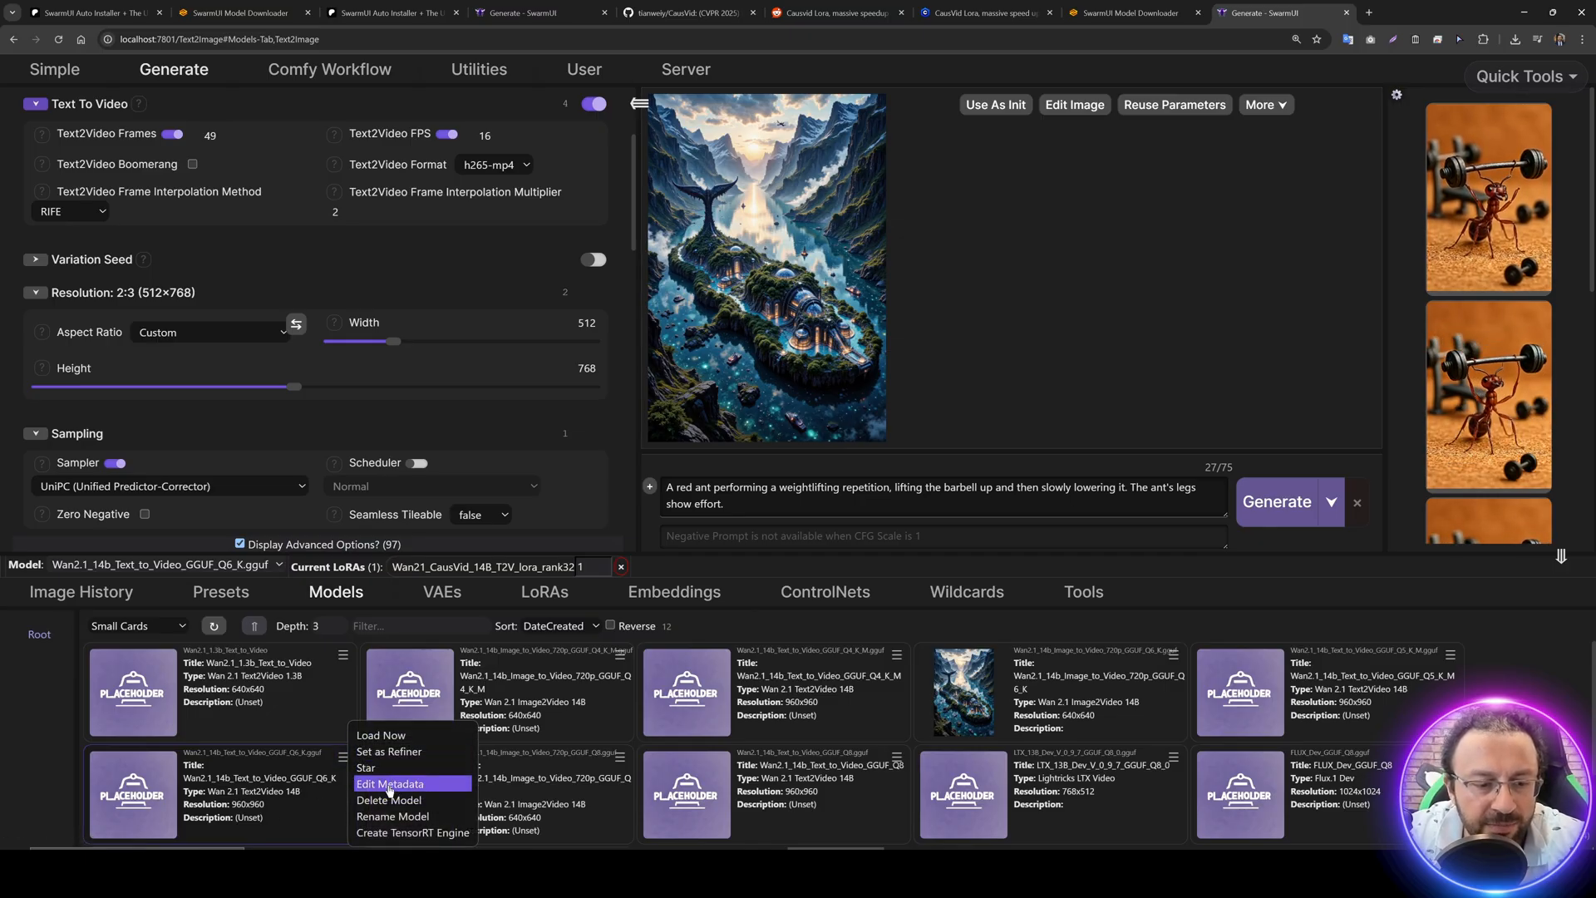
click(391, 783)
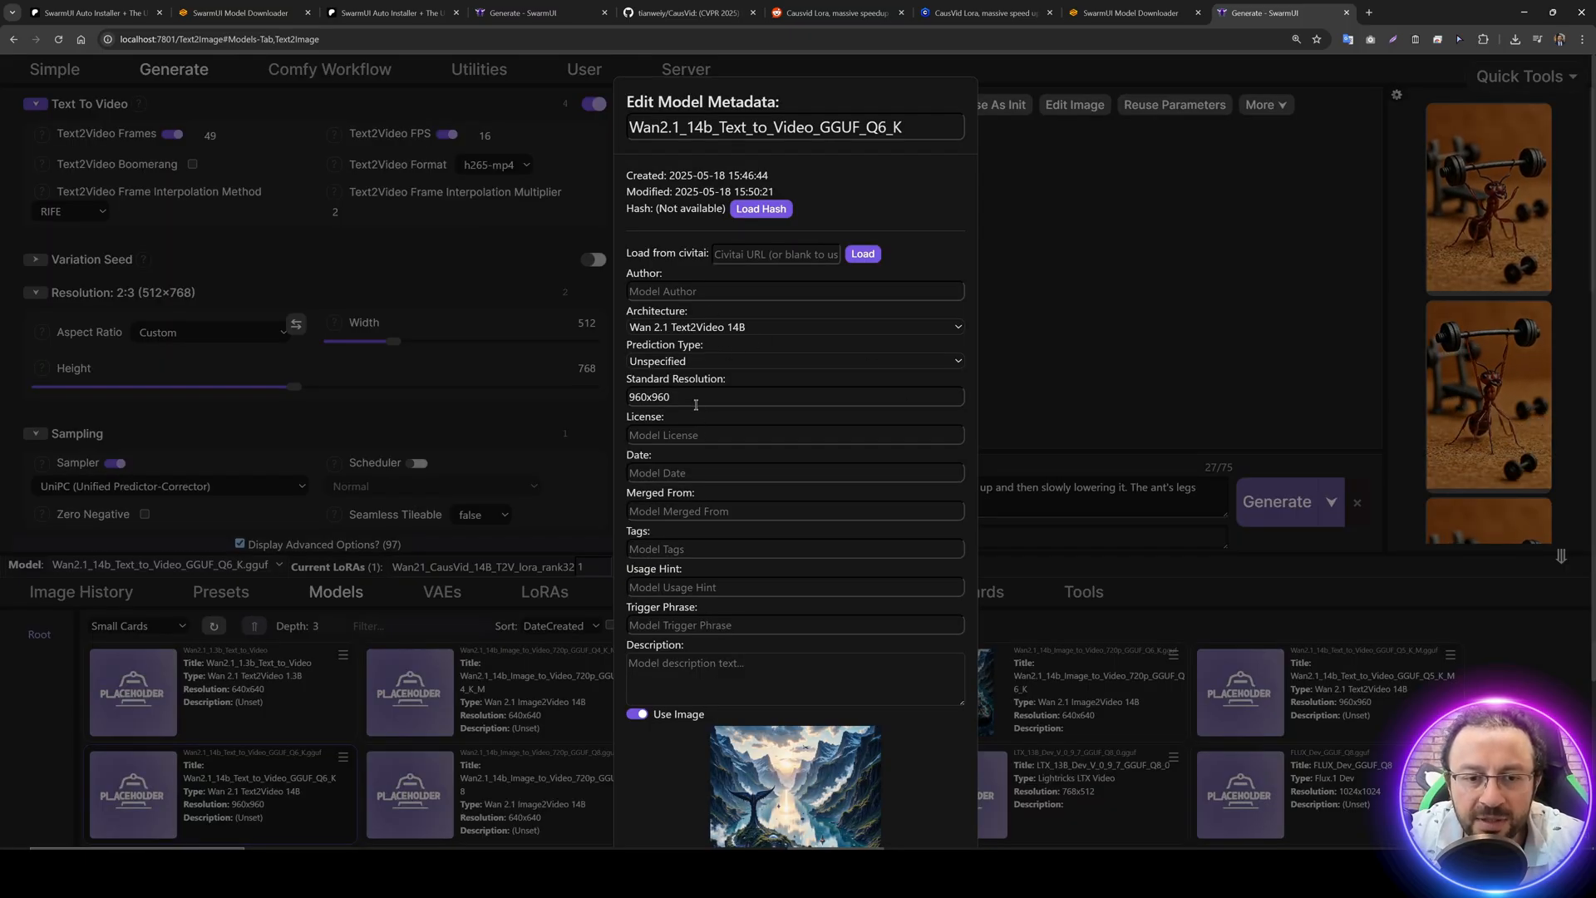
text(640x640)
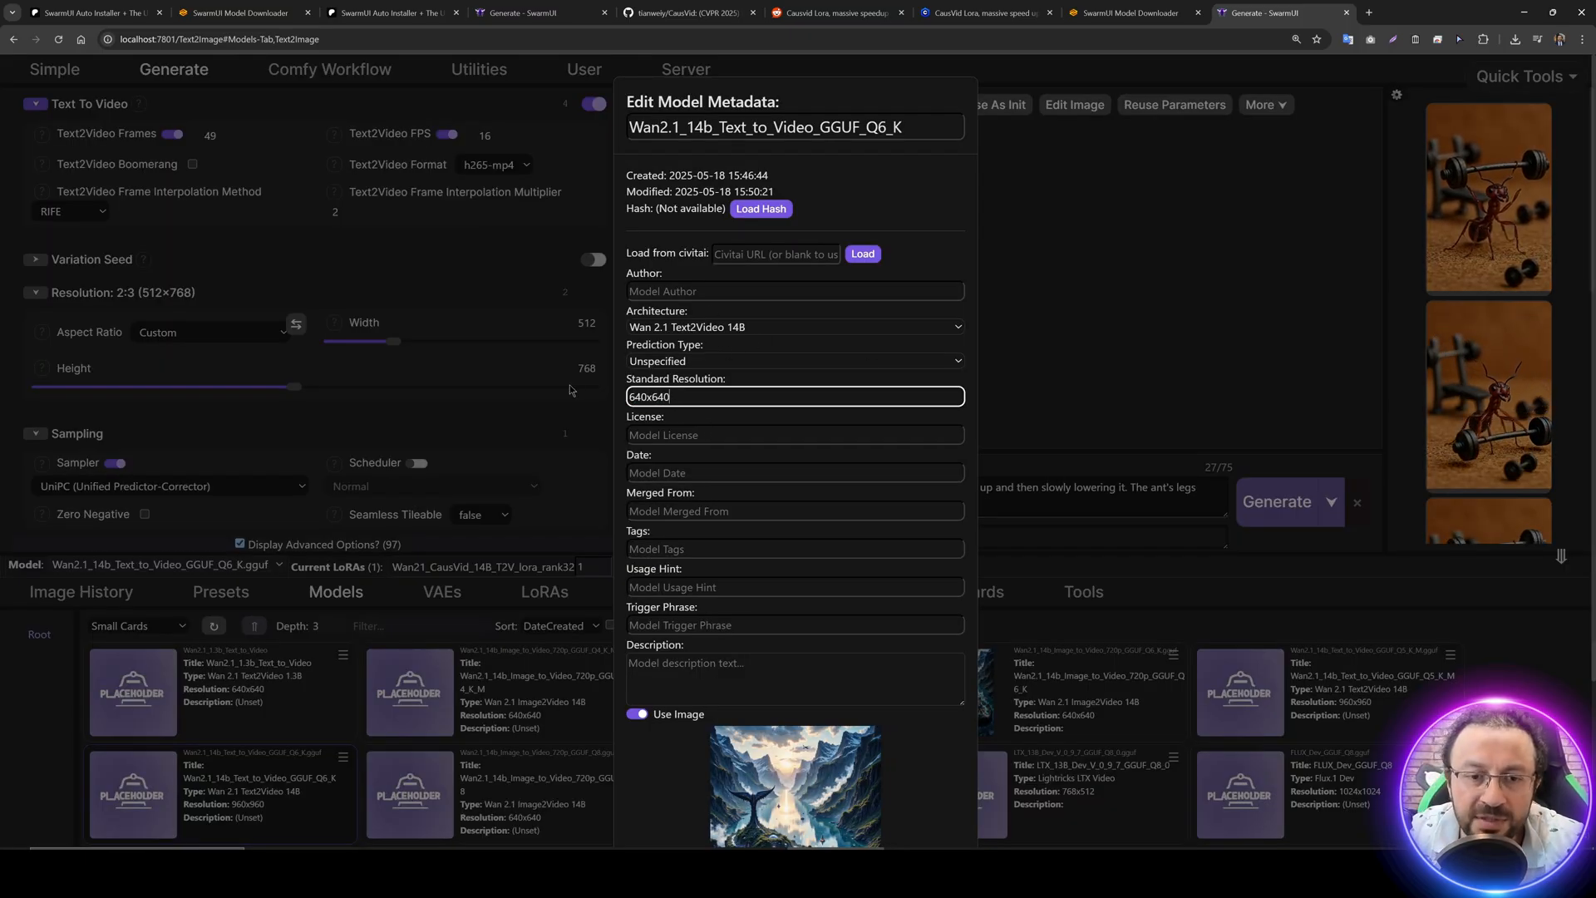
text(768x768)
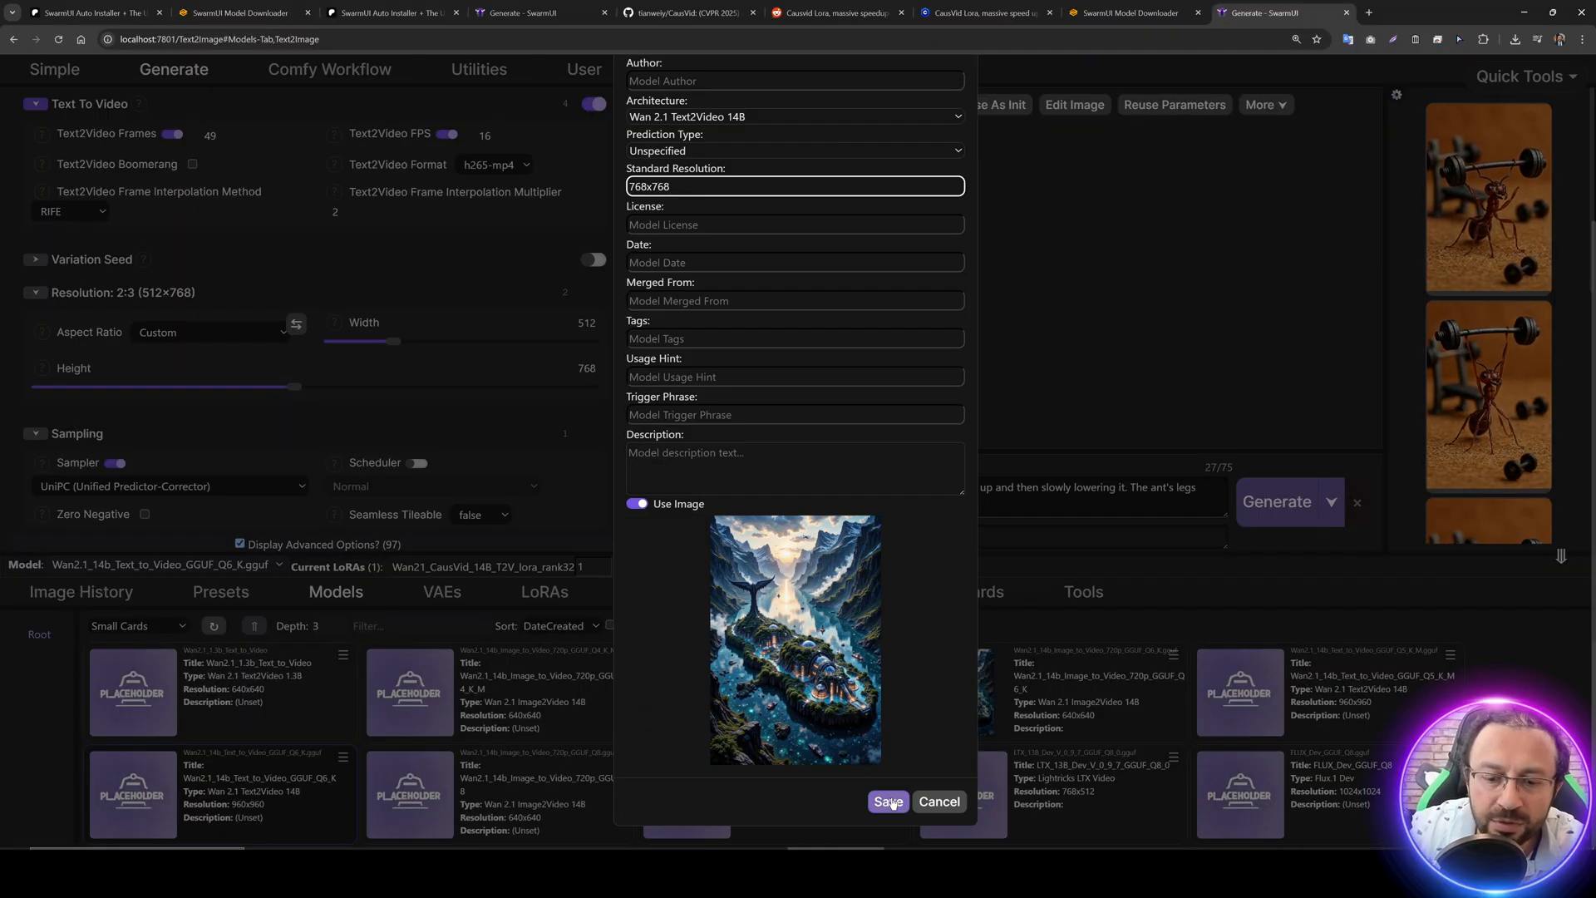
click(888, 801)
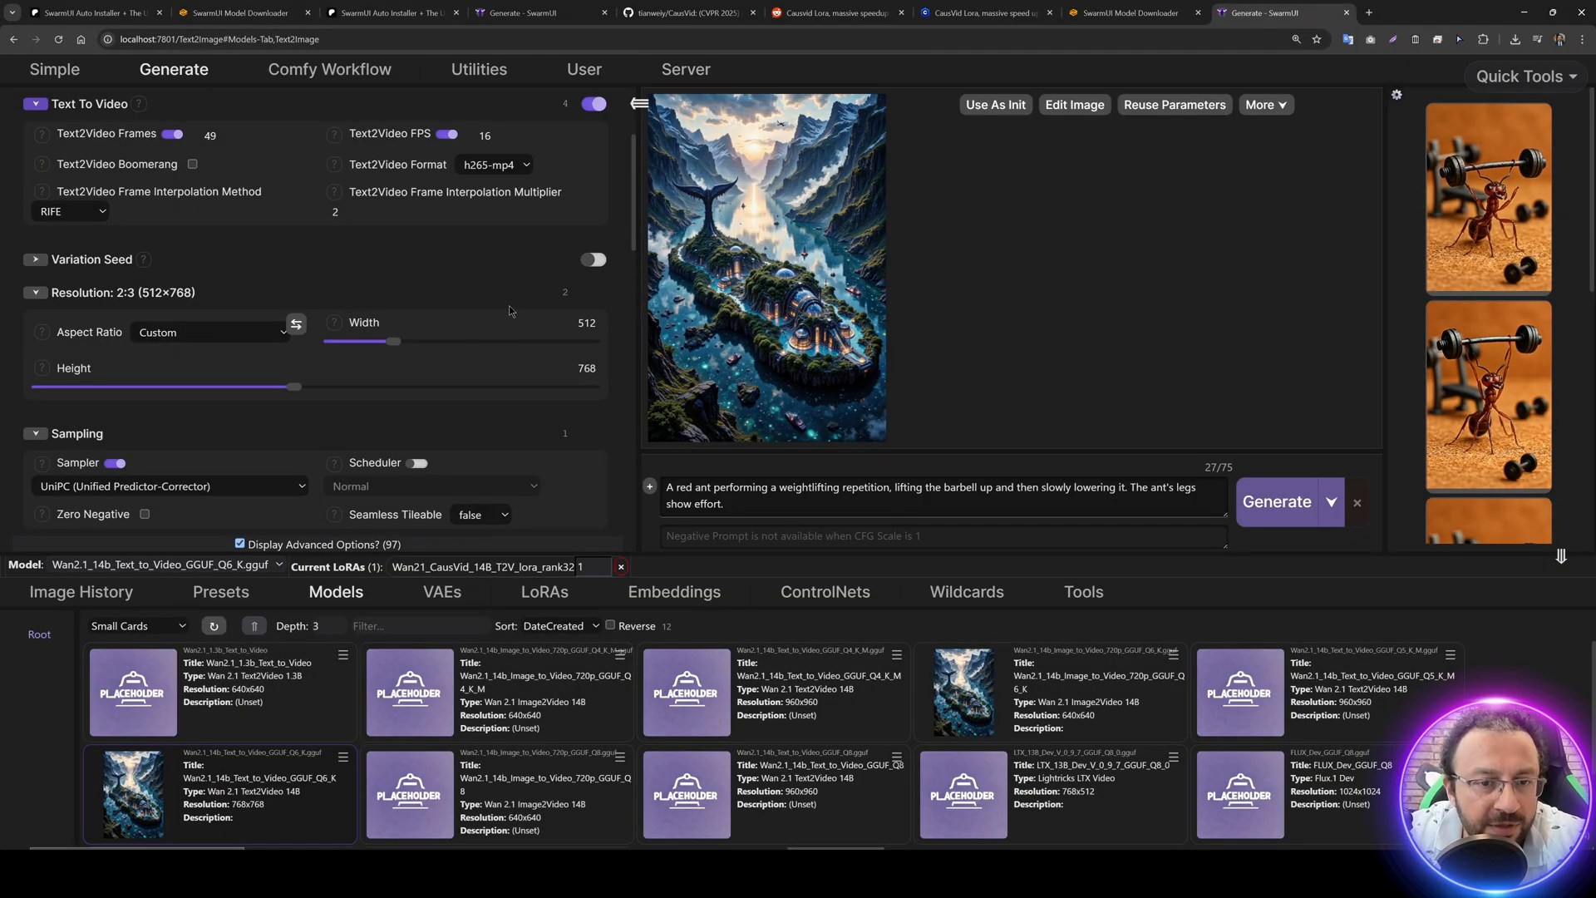
- Choose the 9:16 (Tall) aspect ratio, 576x1008, and browse image history for the sorcerer prompt
click(211, 333)
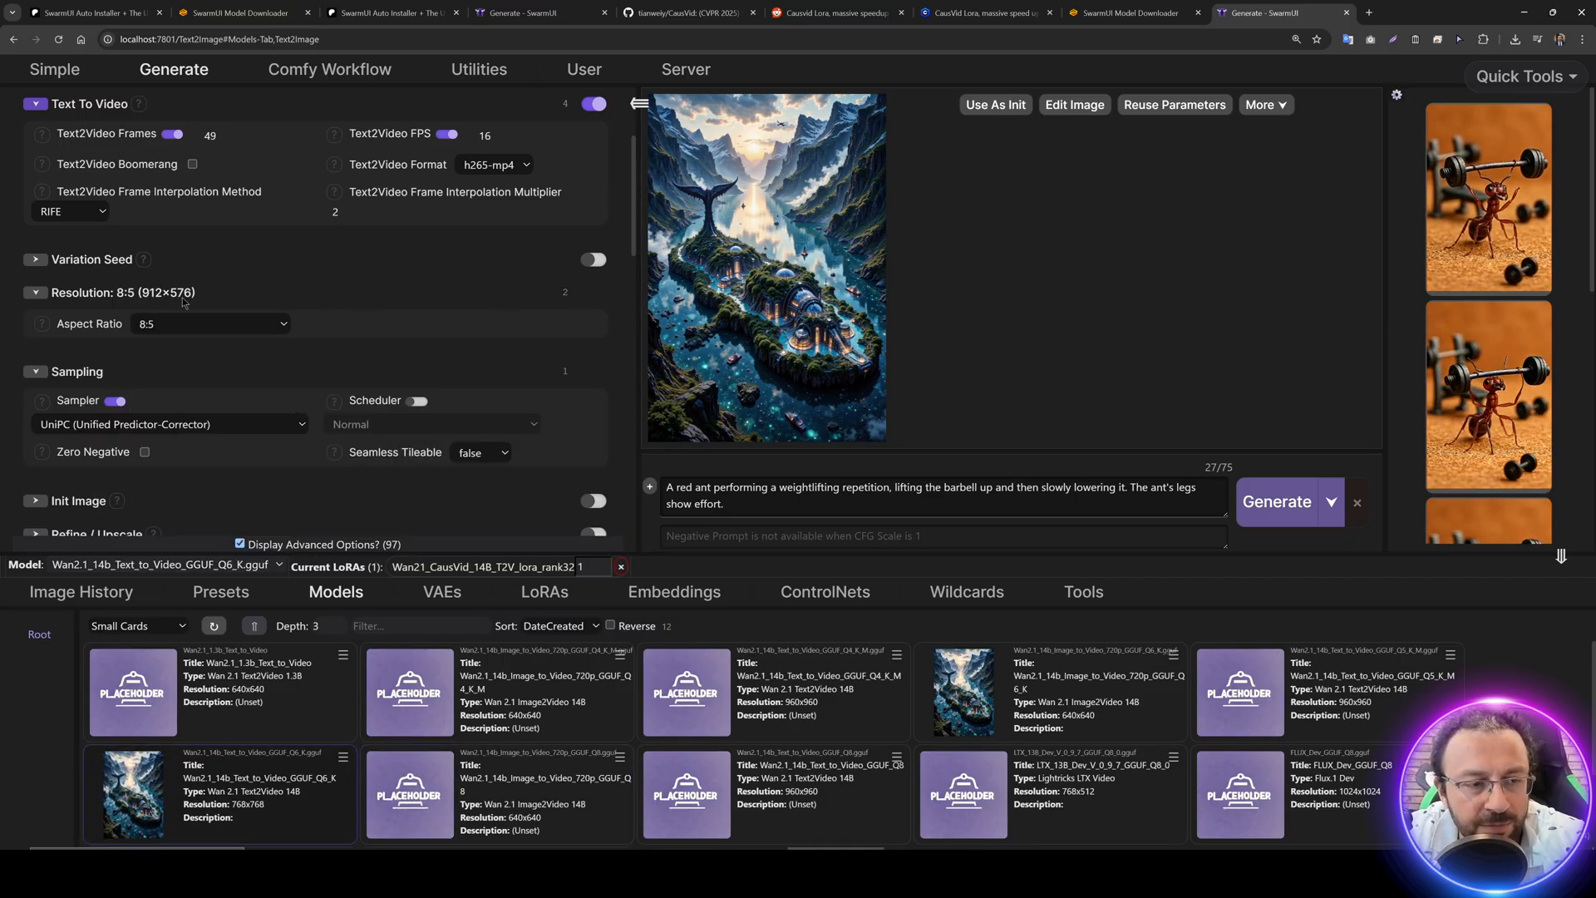
click(210, 324)
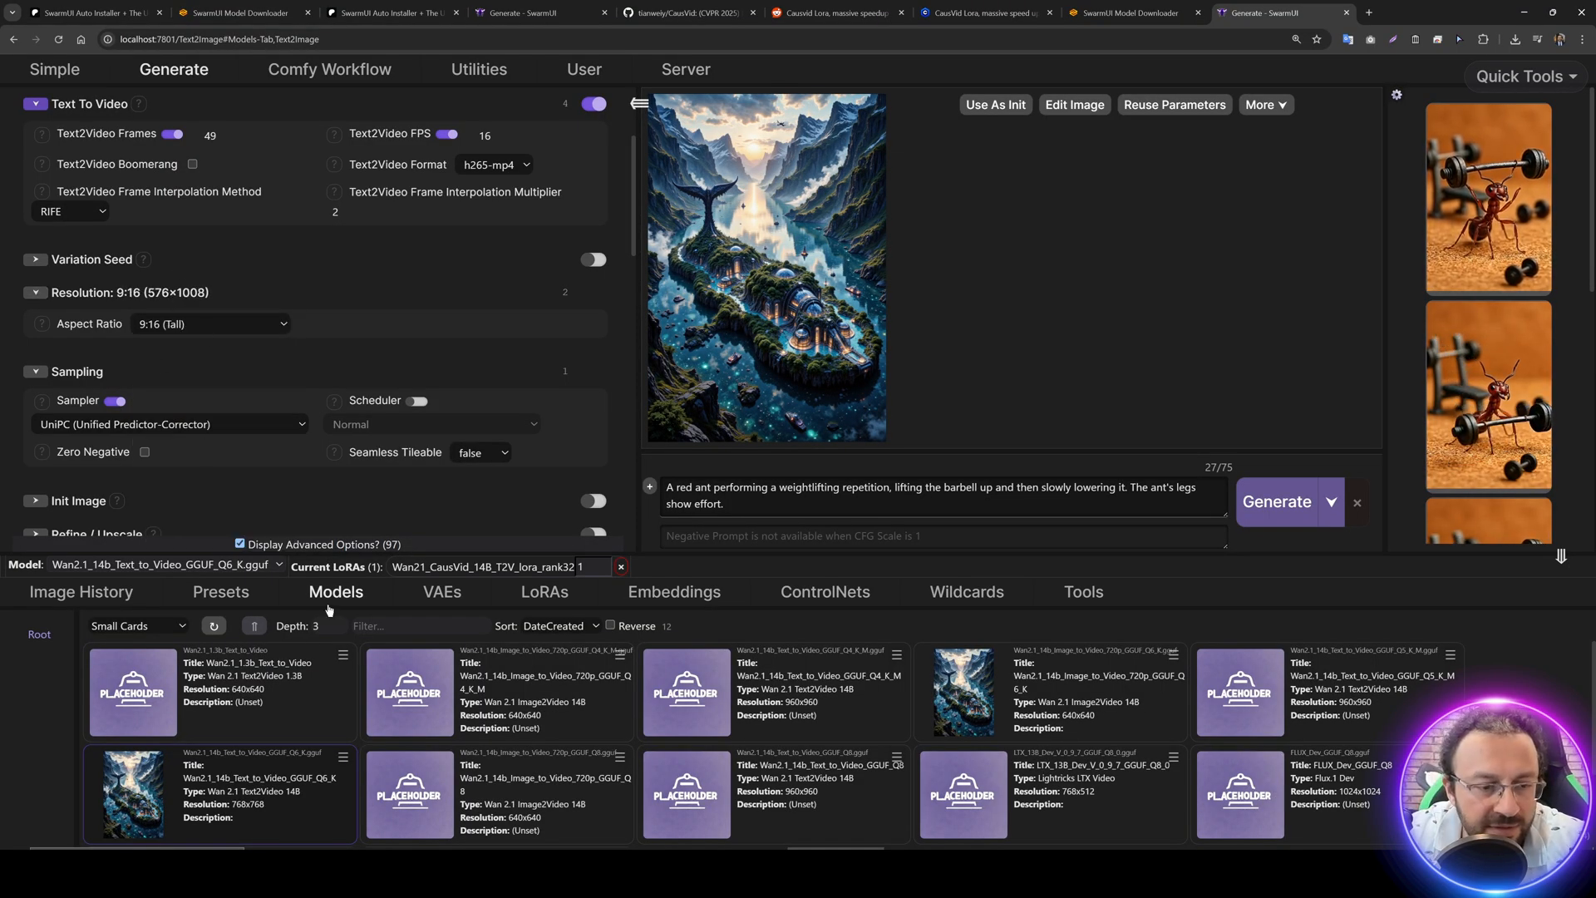
click(80, 592)
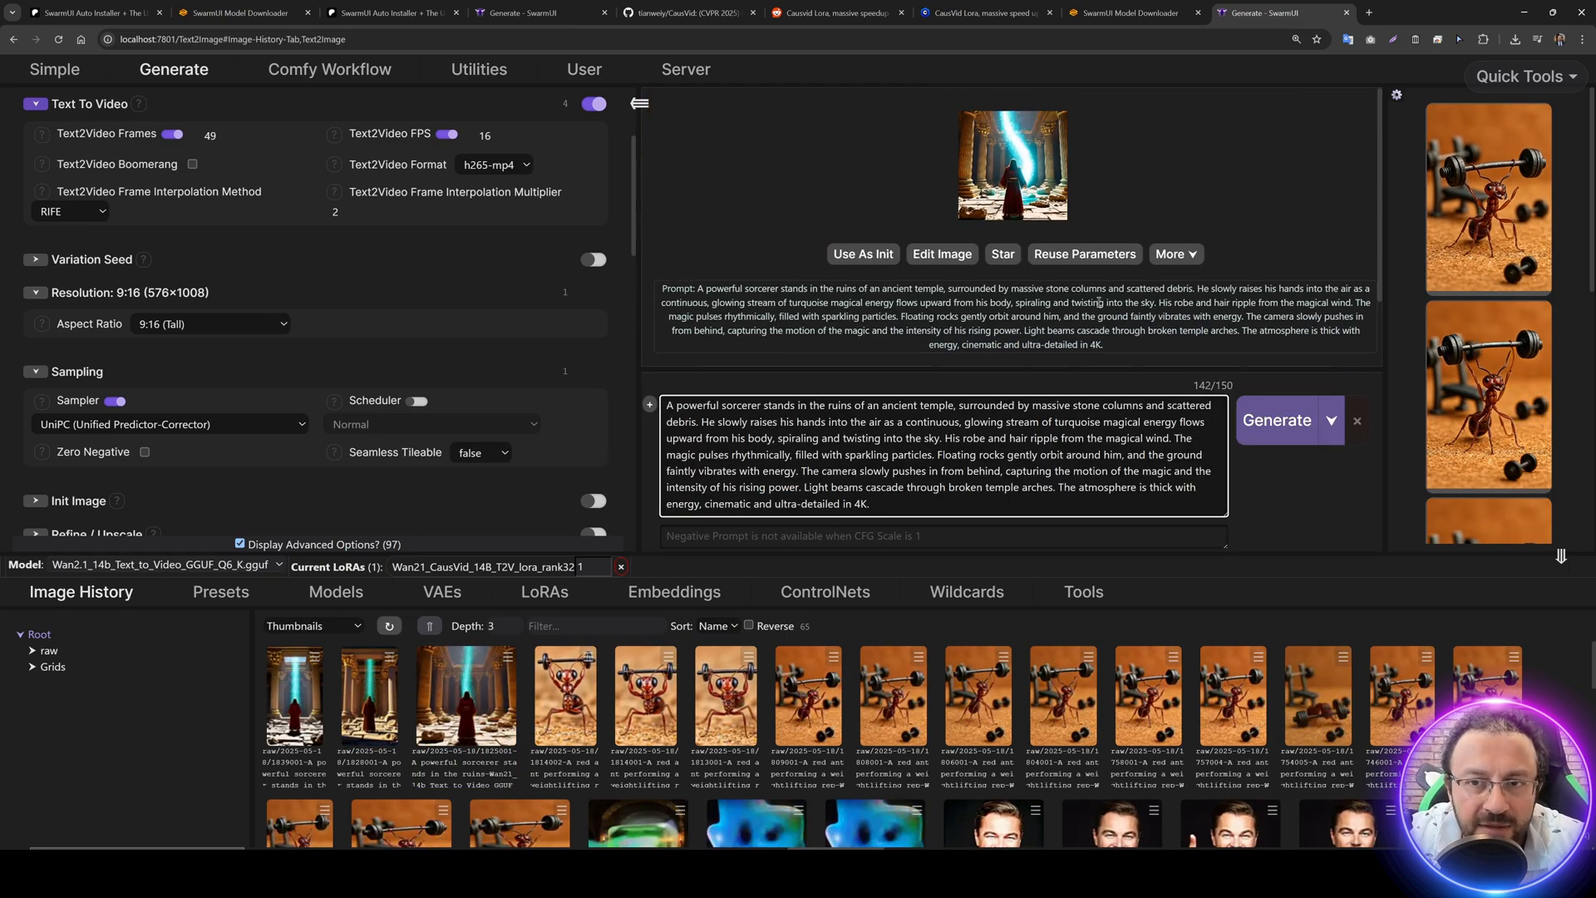
- Review the parameter panel: Text To Video with 8 steps, CFG 1 and 49 frames, Image To Video off
scroll(down, 3)
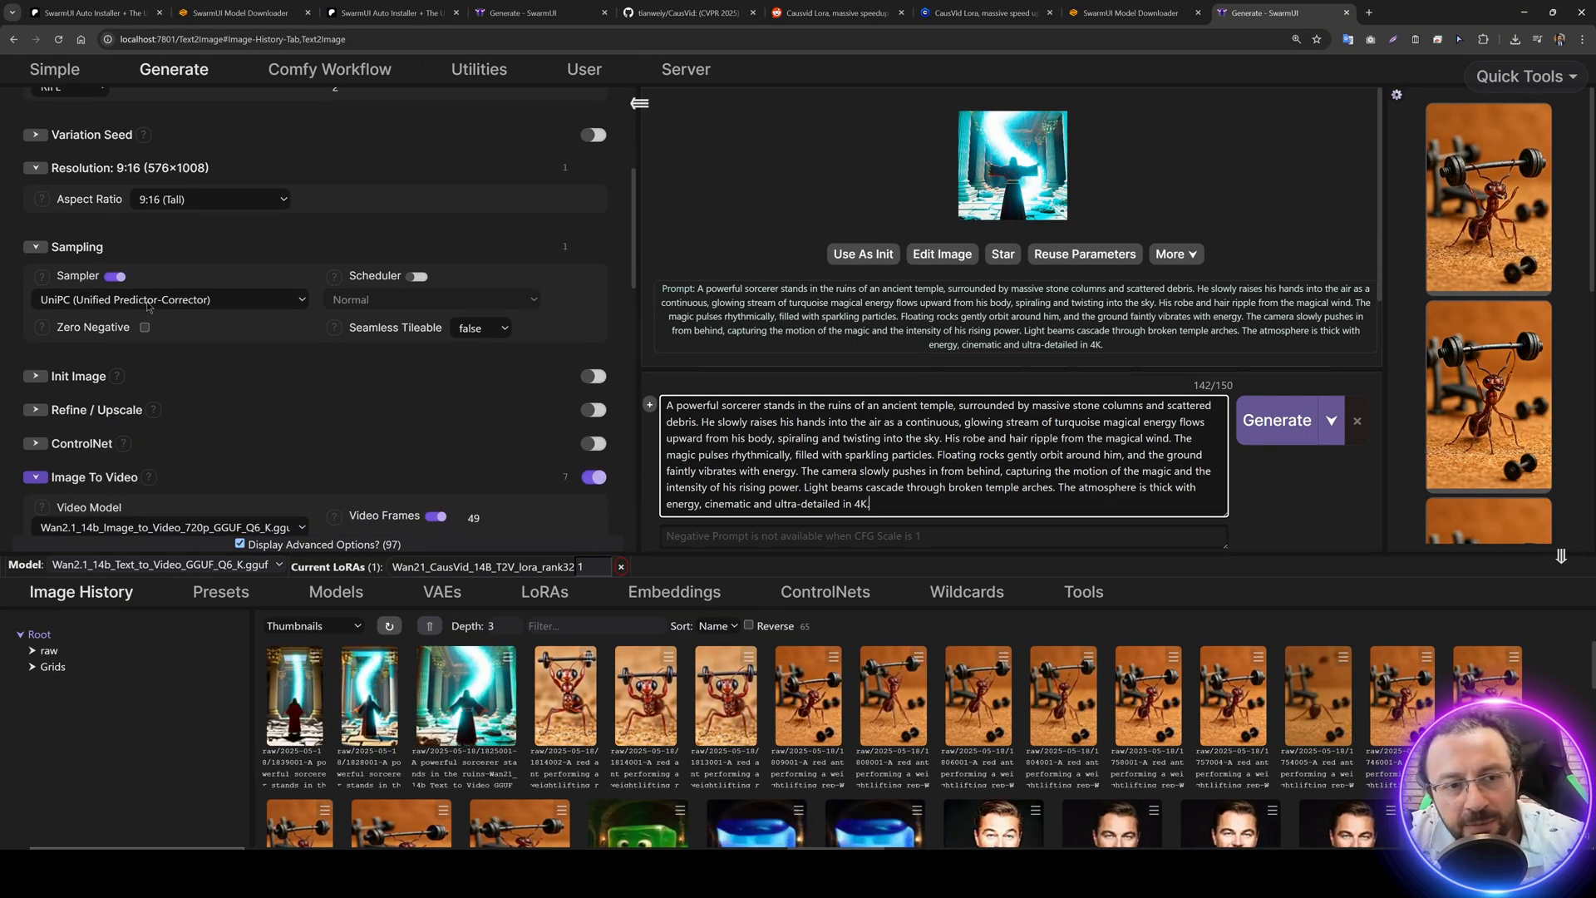
scroll(down, 3)
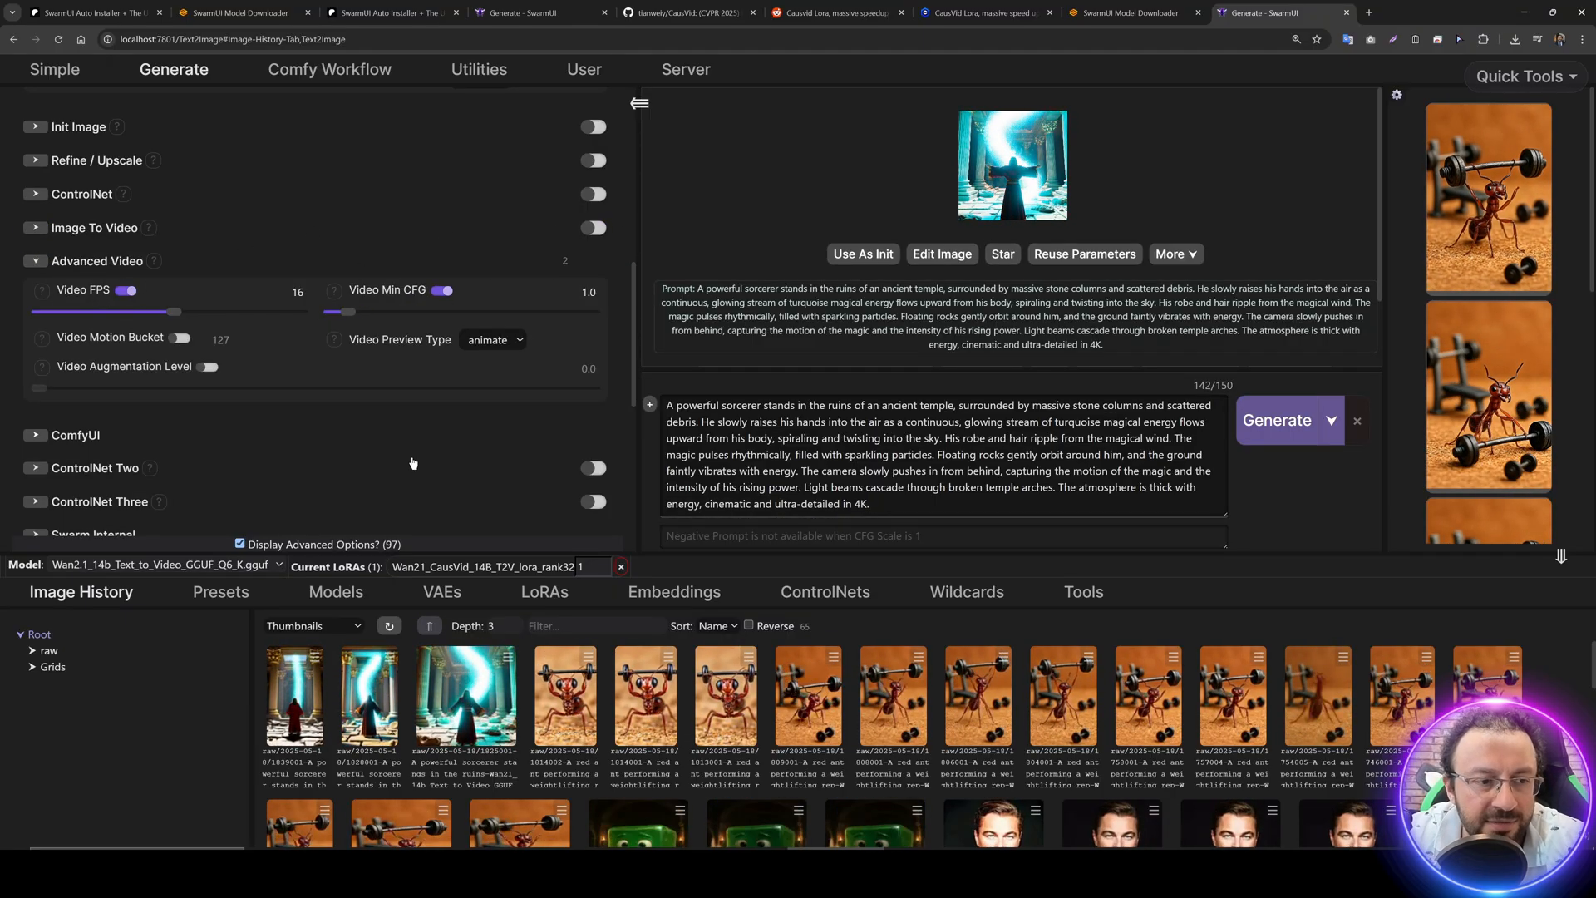
scroll(down, 3)
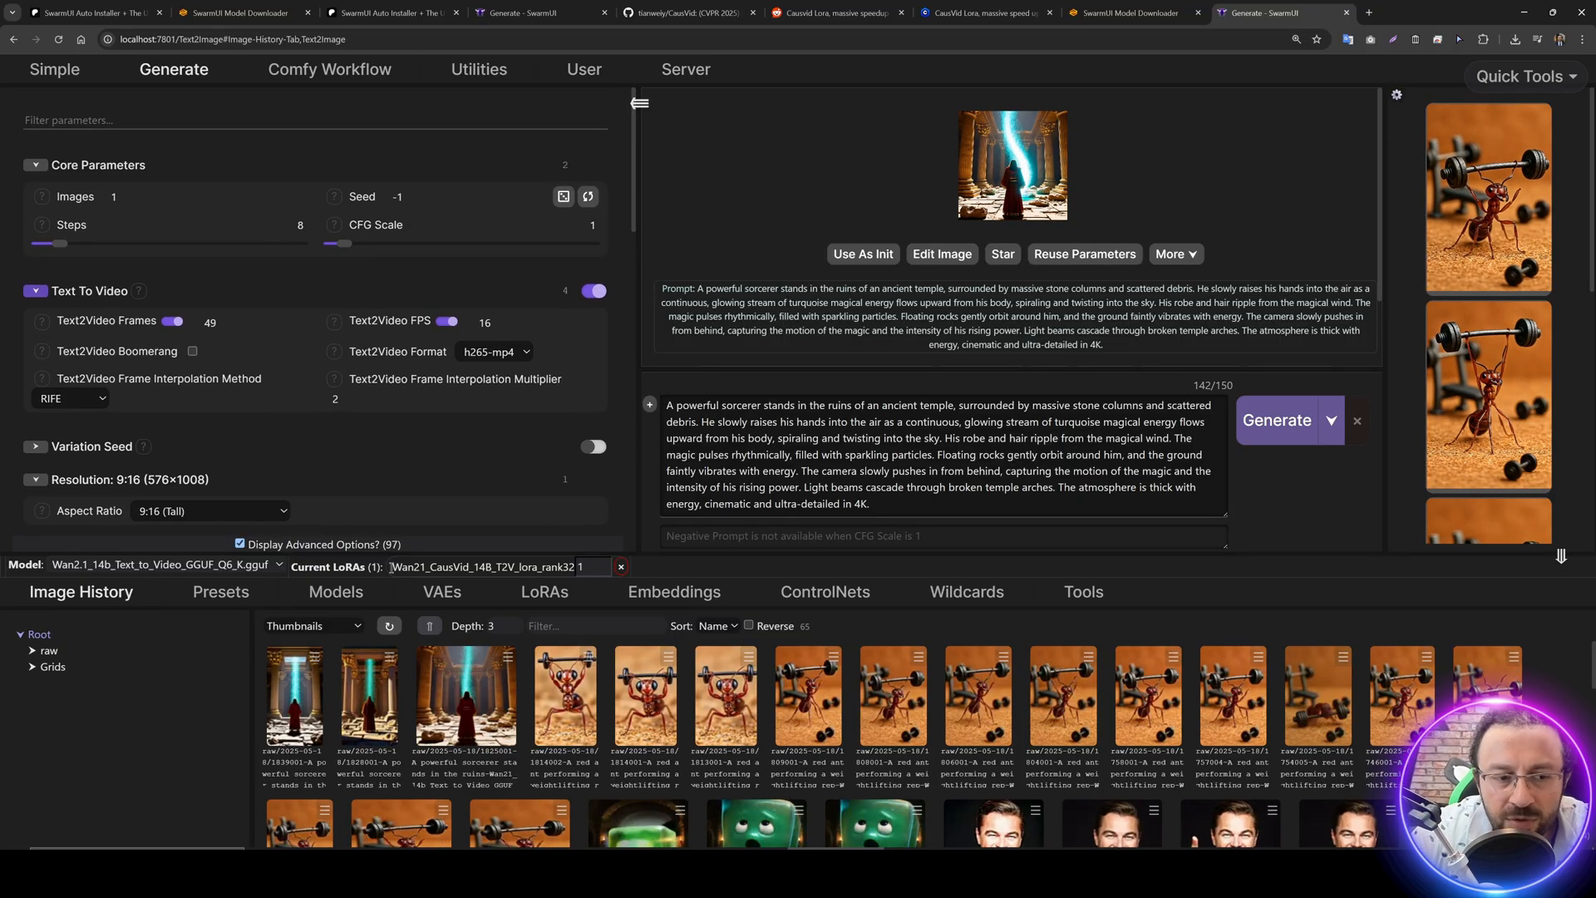
- Check the CausVid LoRA in the LoRA list and follow the server log as the model loads
click(544, 592)
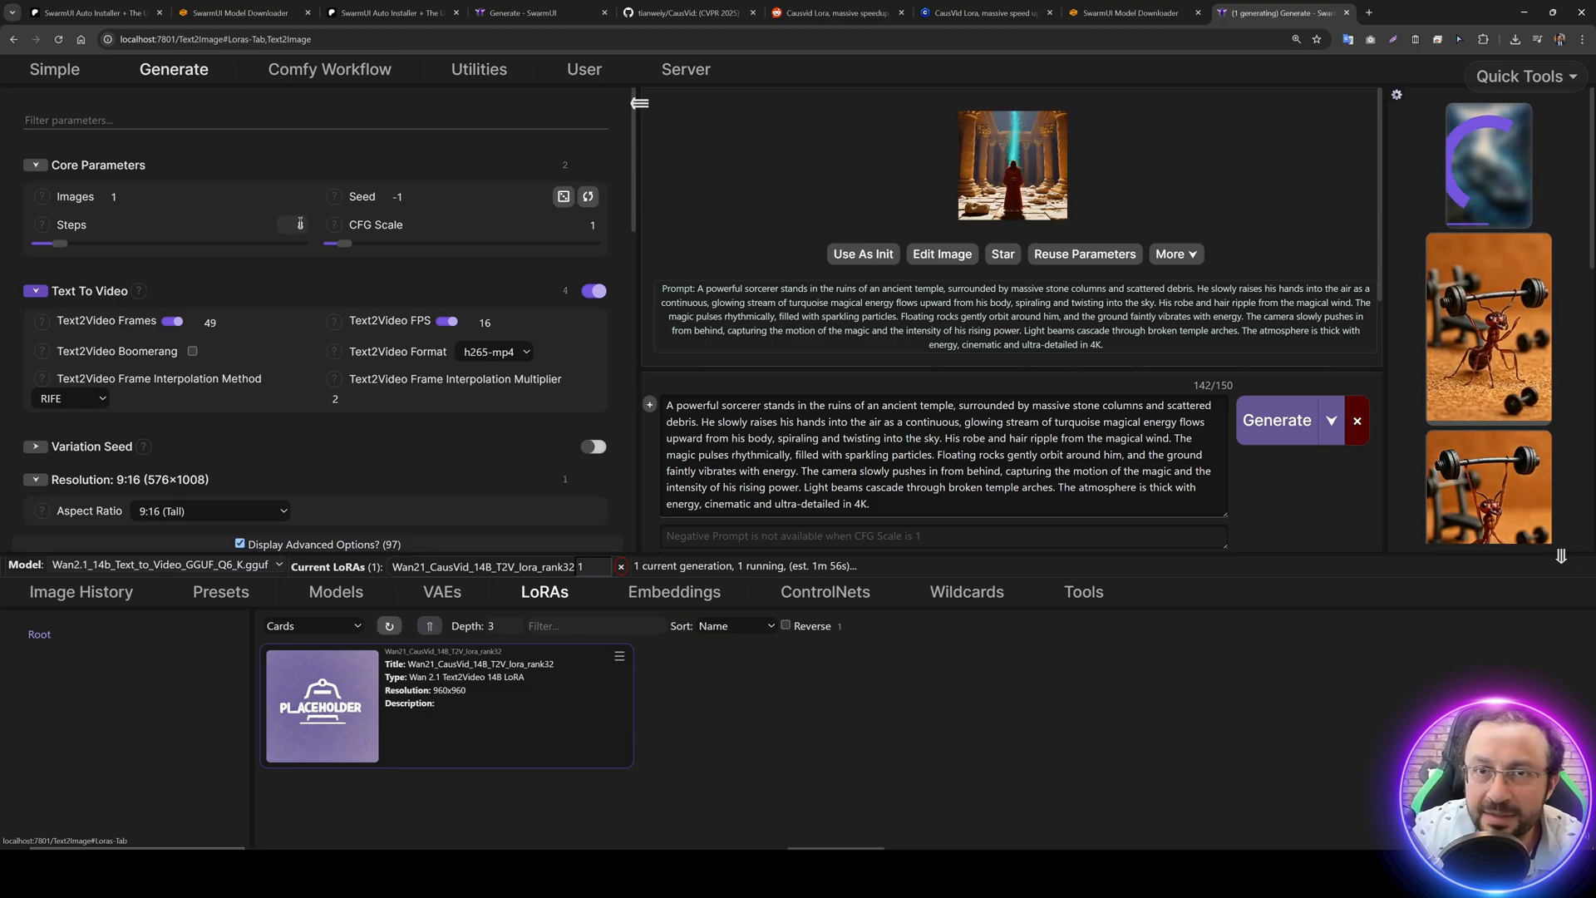
scroll(down, 3)
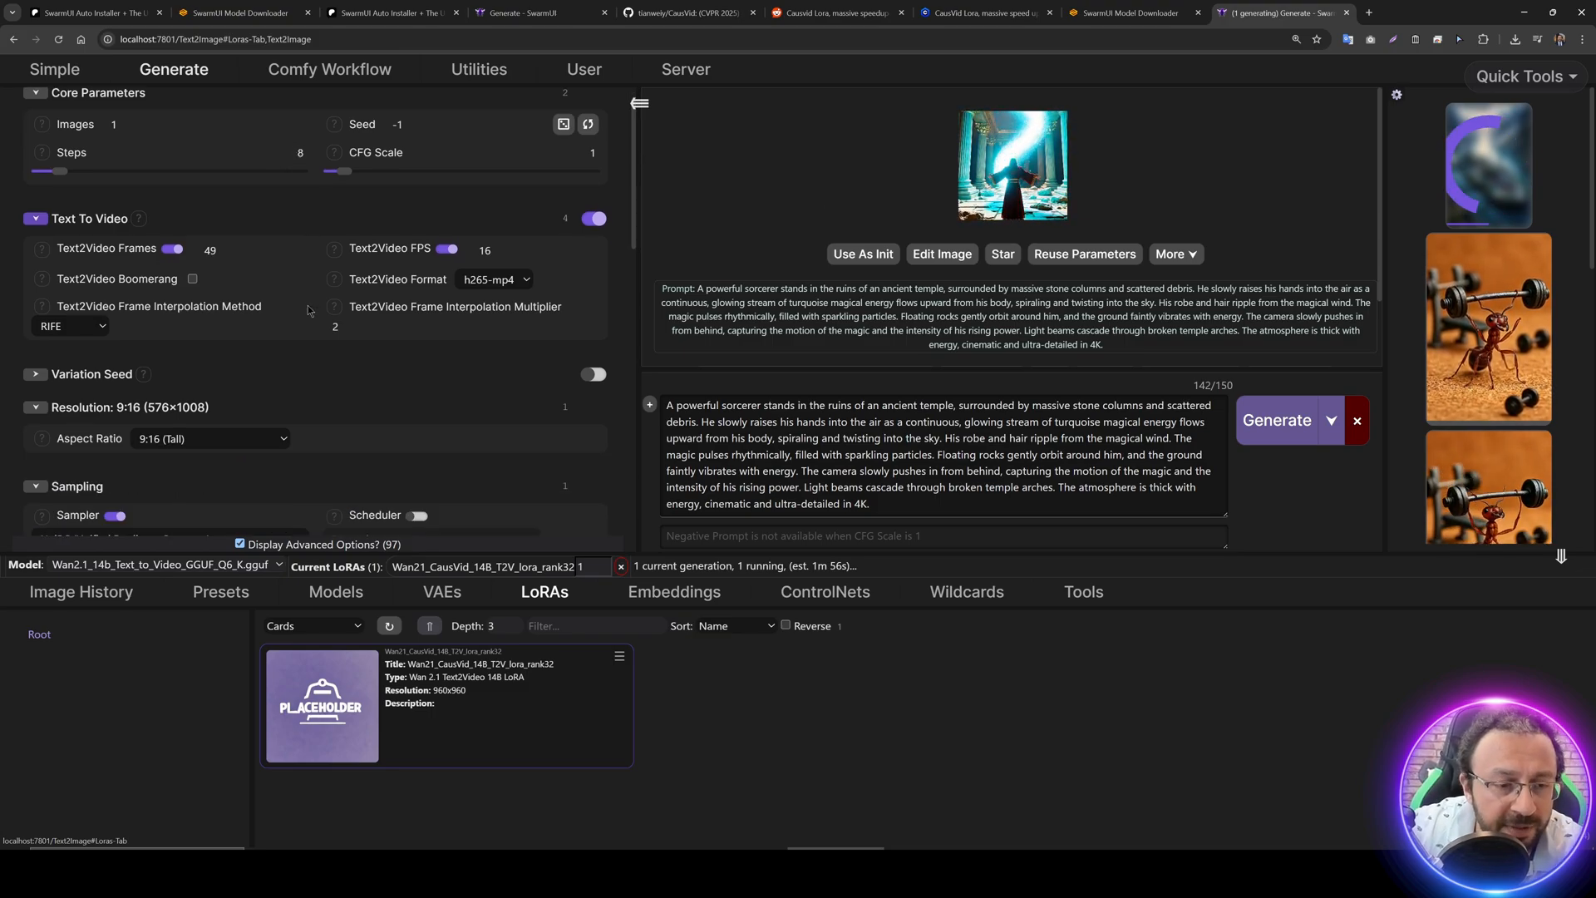
scroll(down, 3)
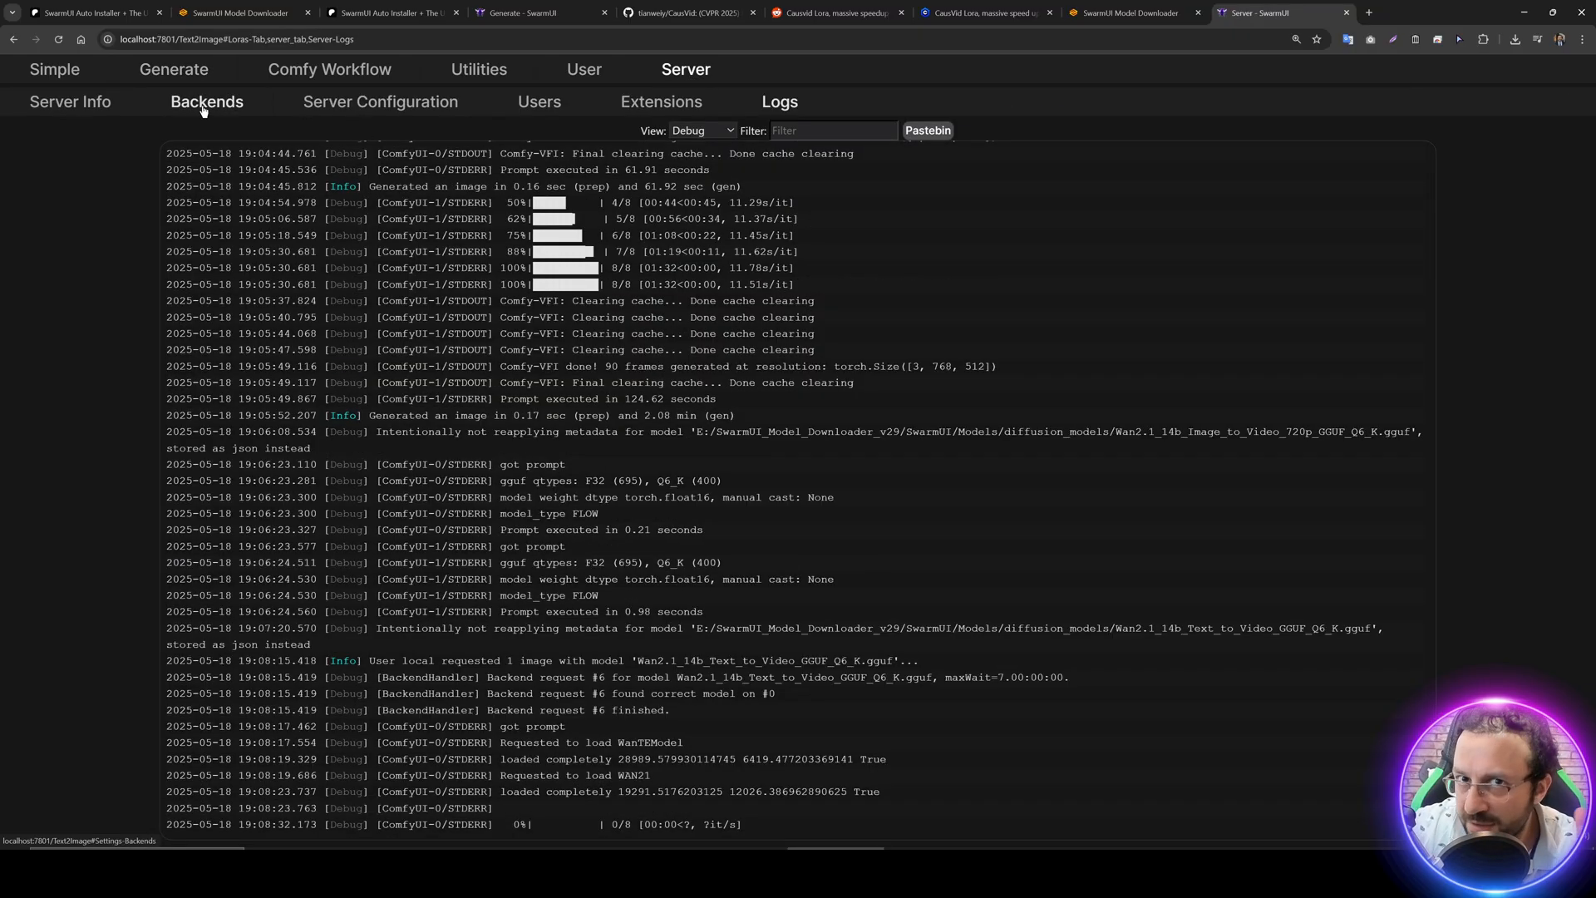
- Confirm both ComfyUI GPU backends are active, then return to the Generate page with two sorcerer clips running
click(206, 102)
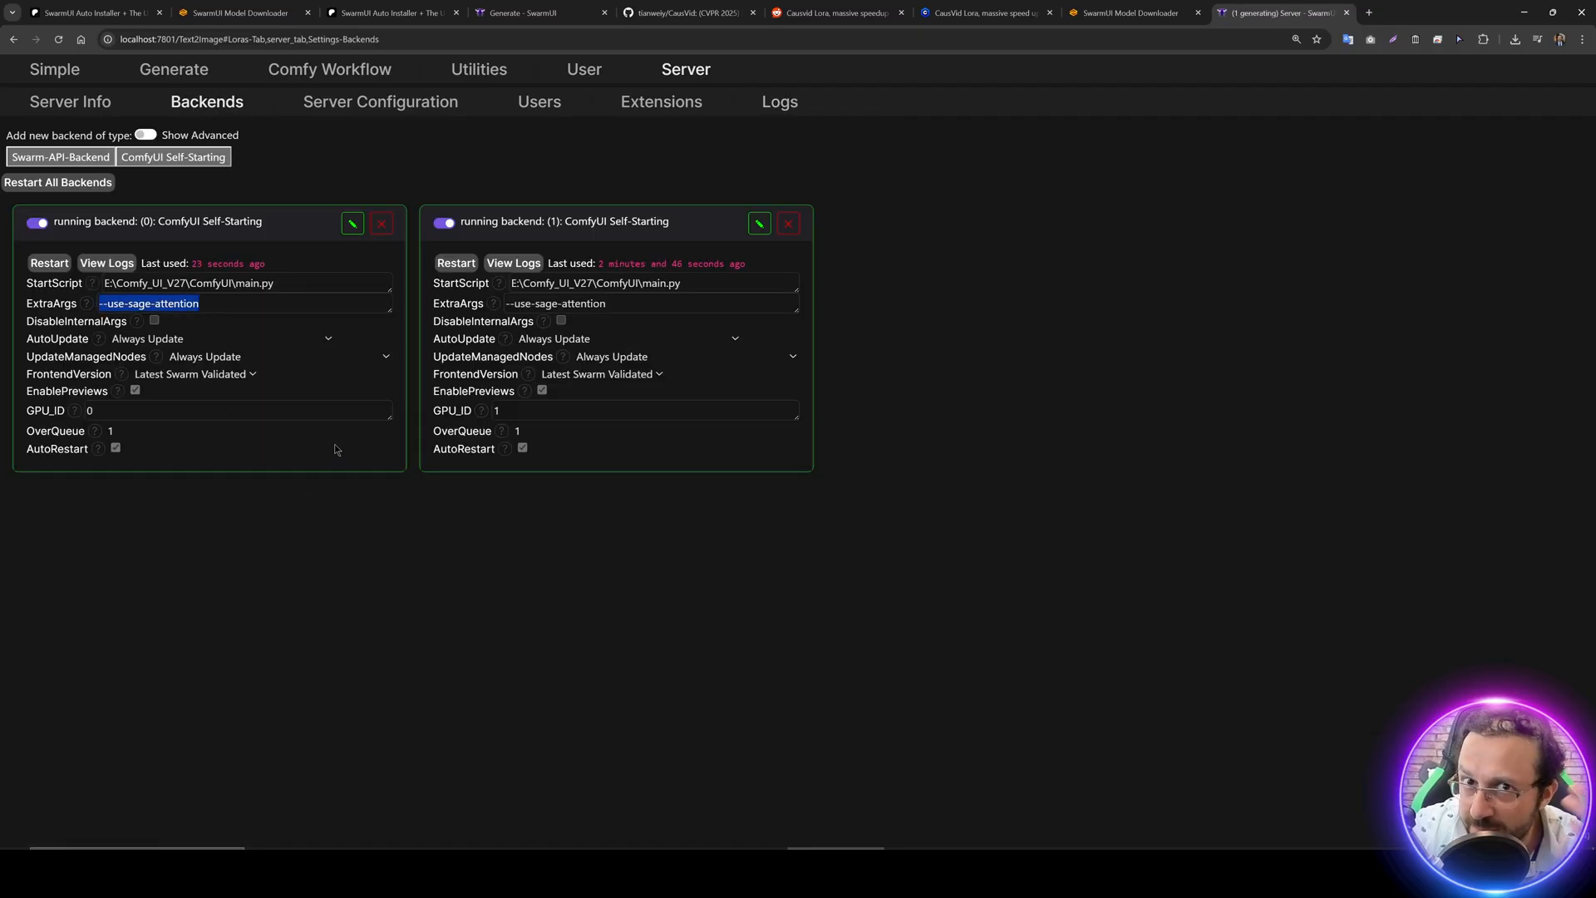
click(173, 69)
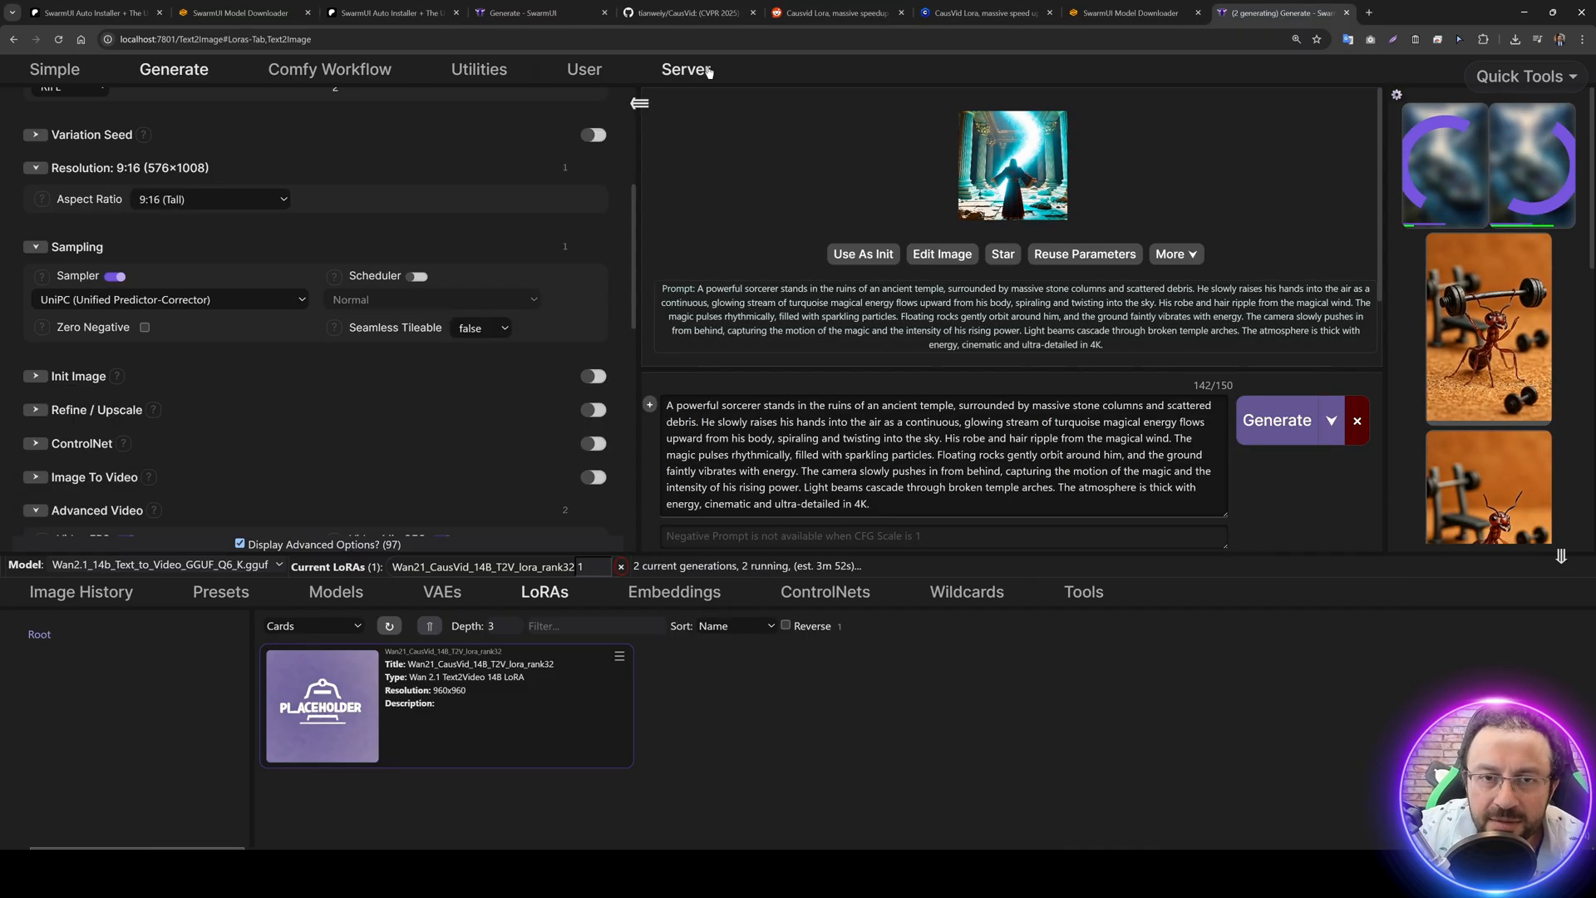
- Follow the server Debug log until the first 576x1008 sorcerer clip finishes with 90 frames
click(684, 70)
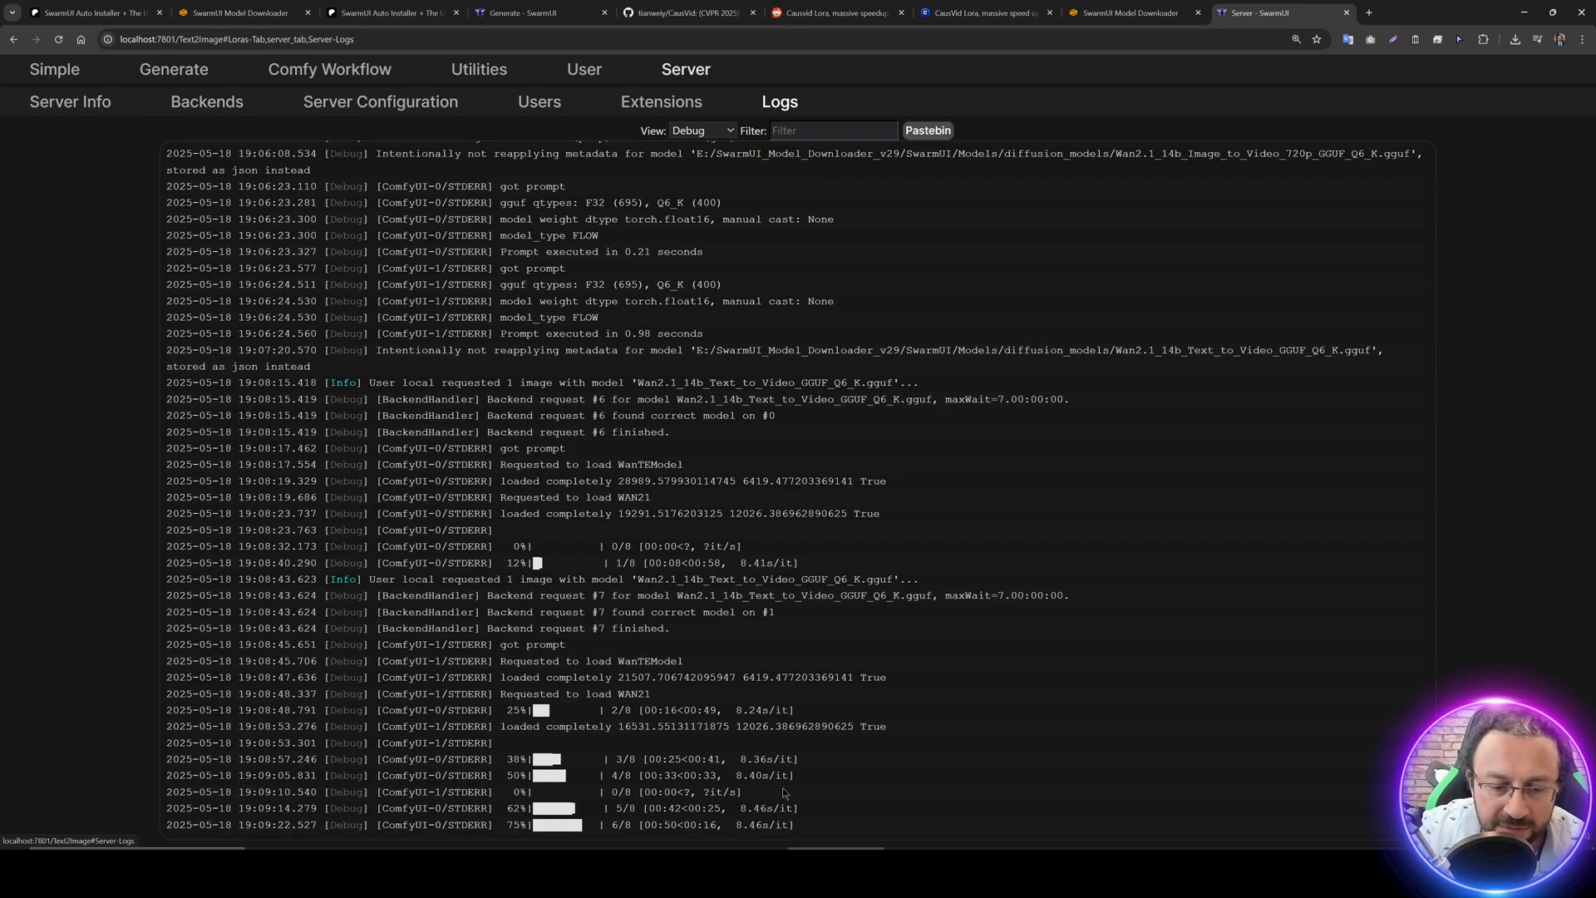
mouse_move(755, 557)
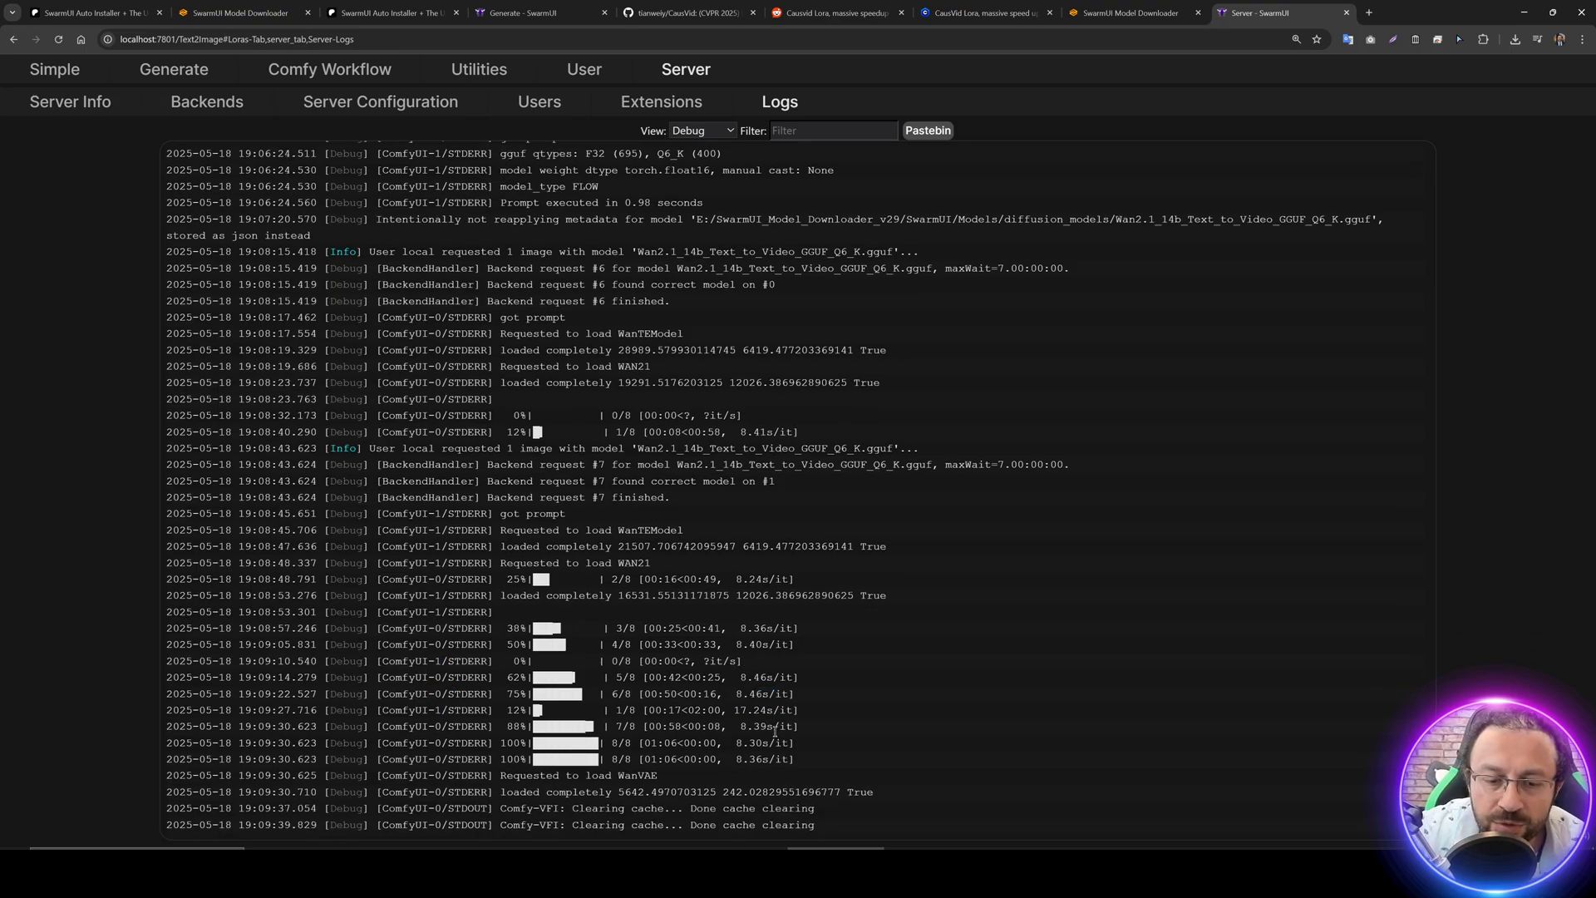
double_click(753, 710)
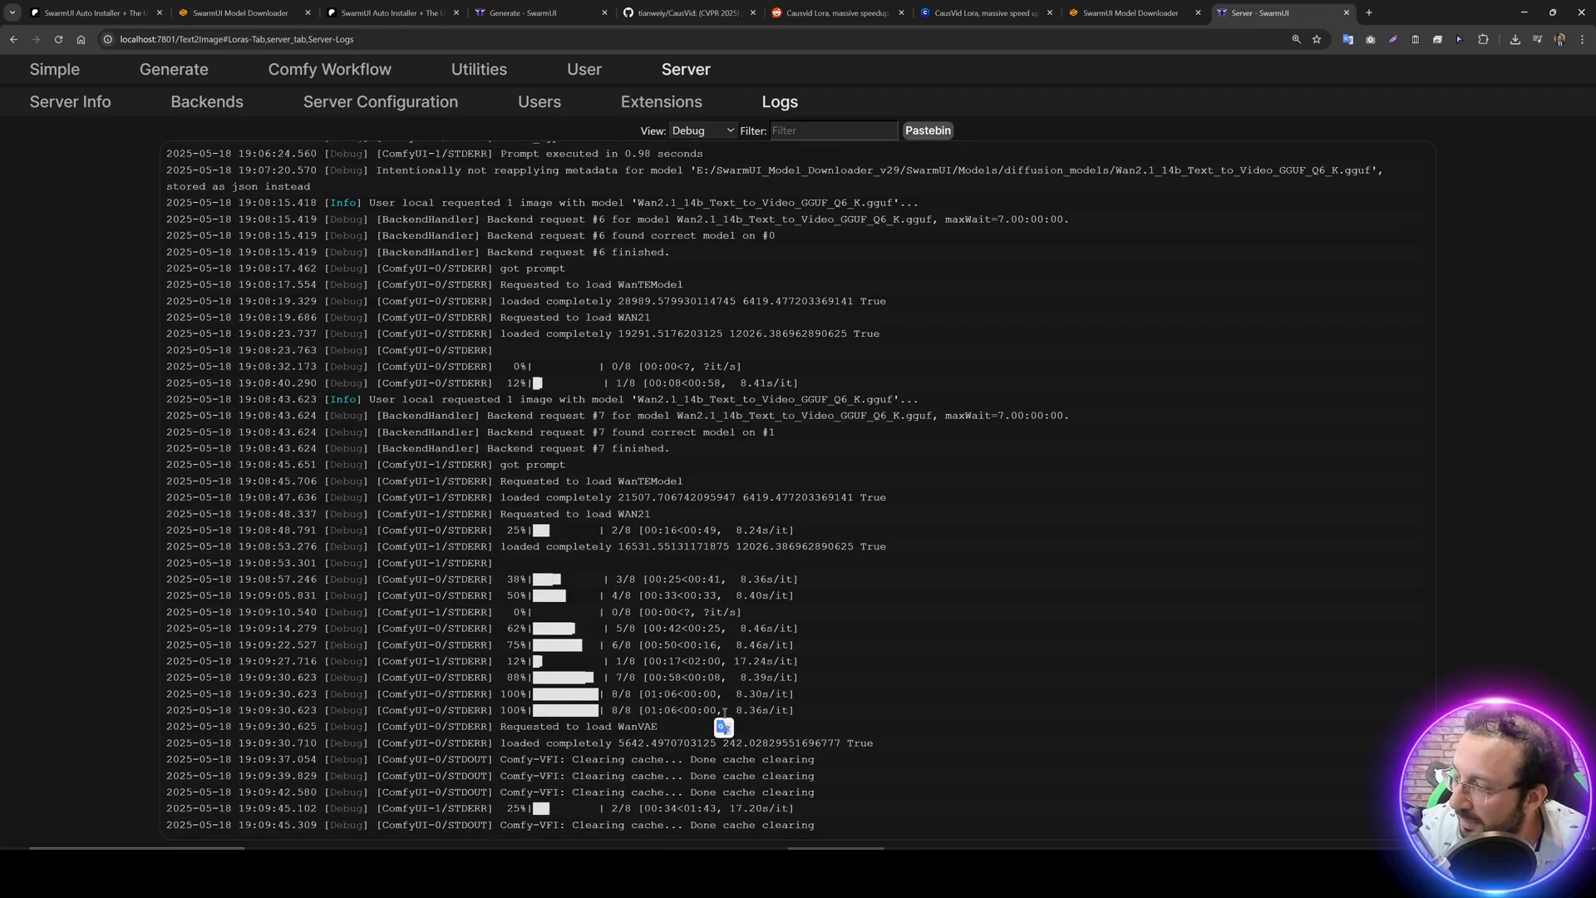
scroll(down, 3)
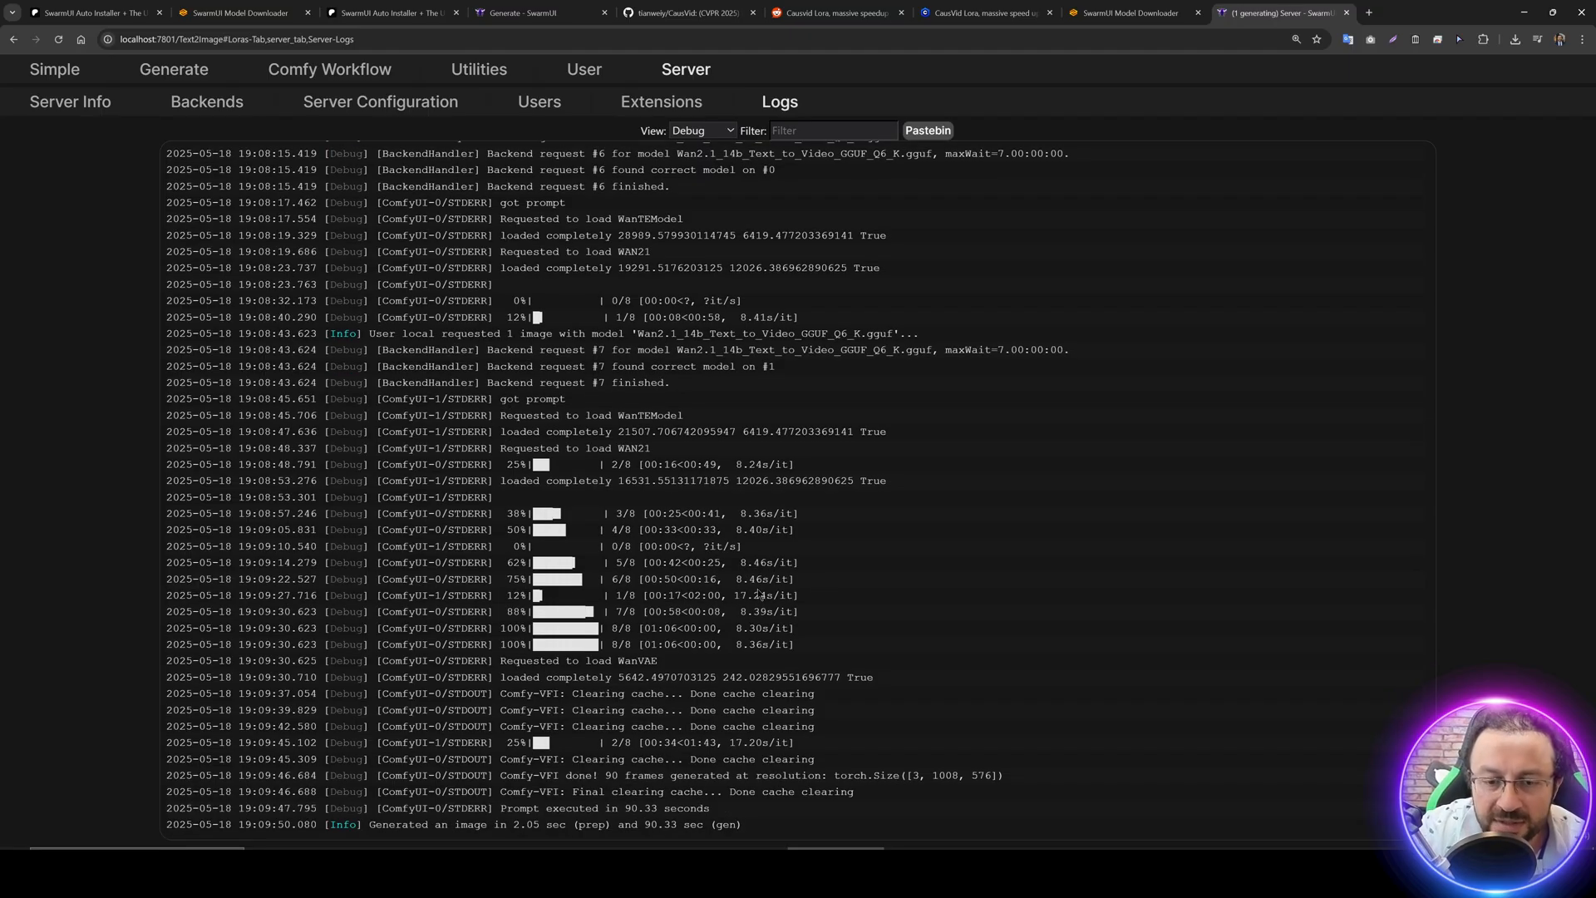
mouse_move(173, 70)
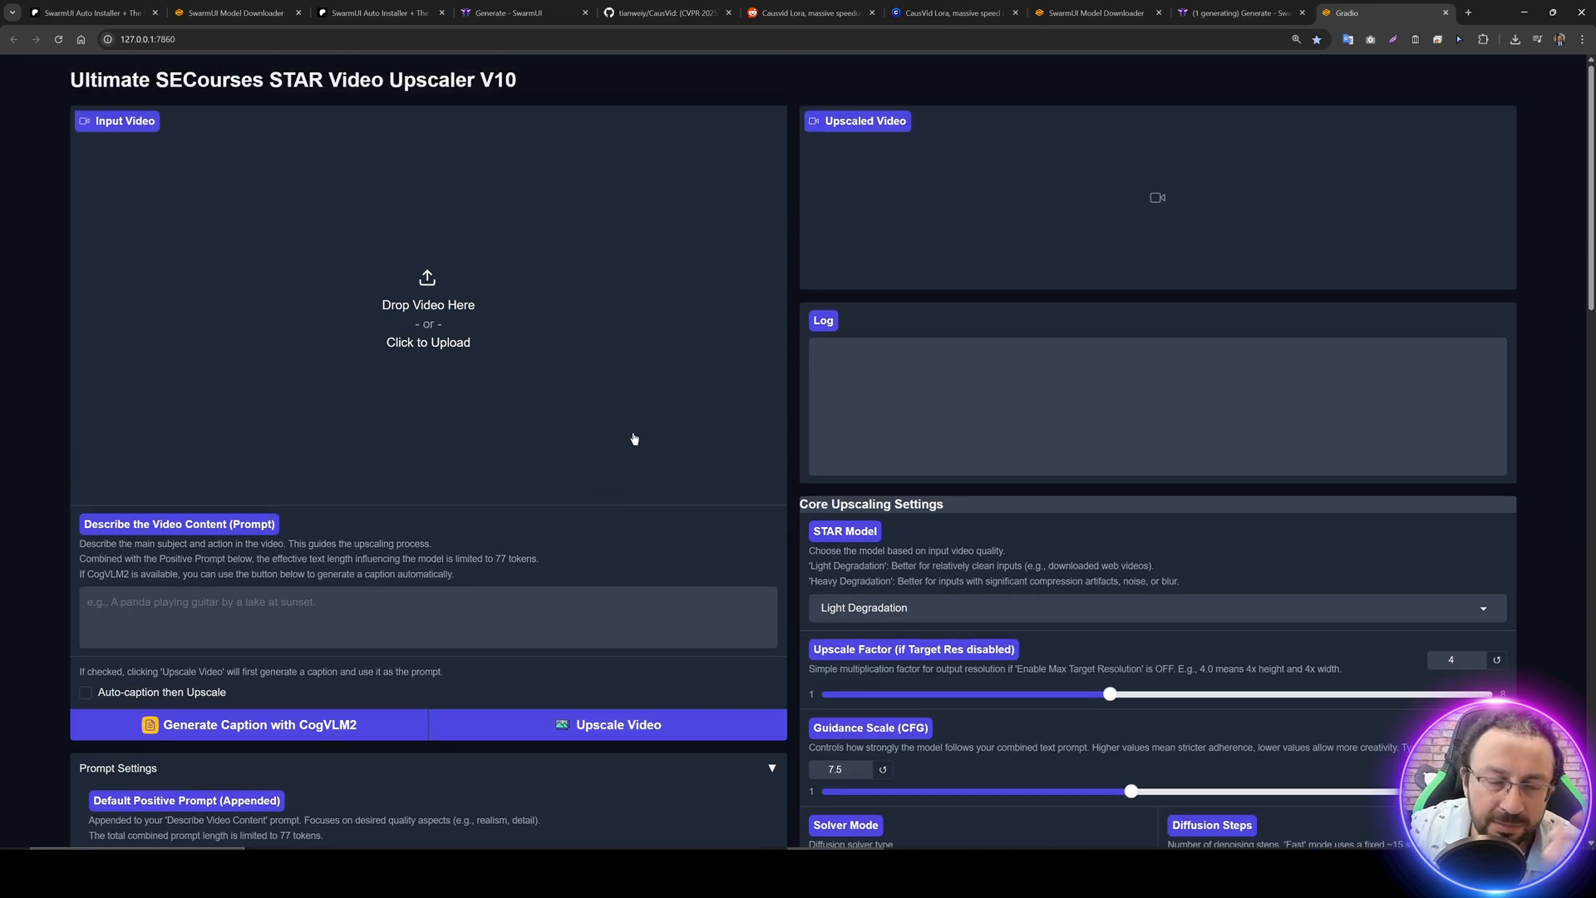
- Scroll through the STAR Video Upscaler's upscaling, target resolution, VRAM and FFmpeg settings and back to the top
scroll(down, 3)
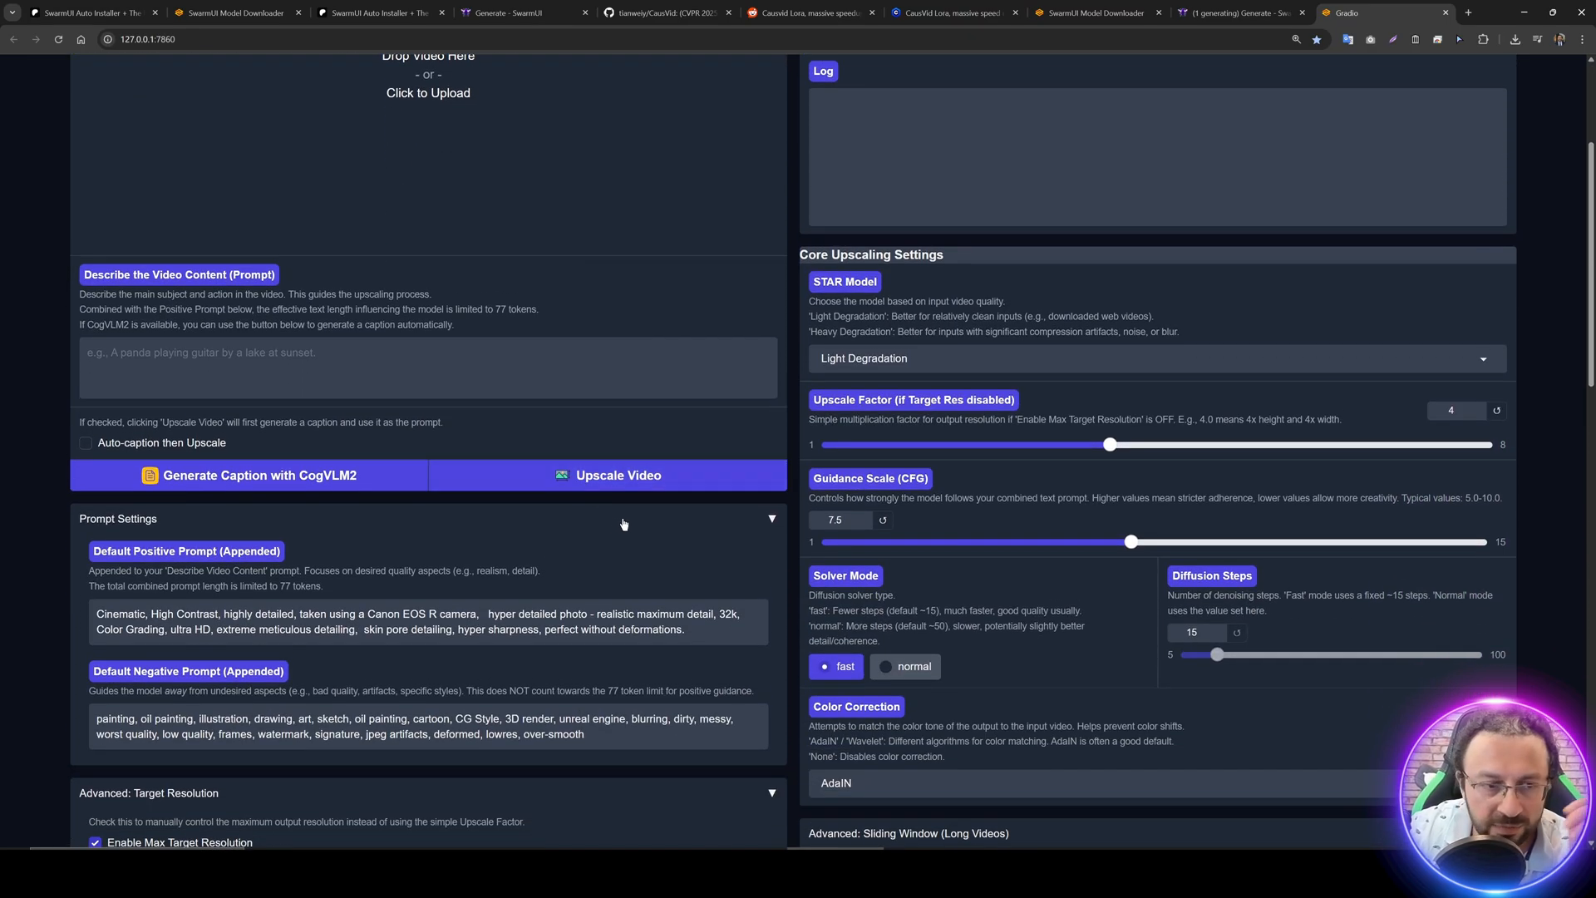
scroll(down, 3)
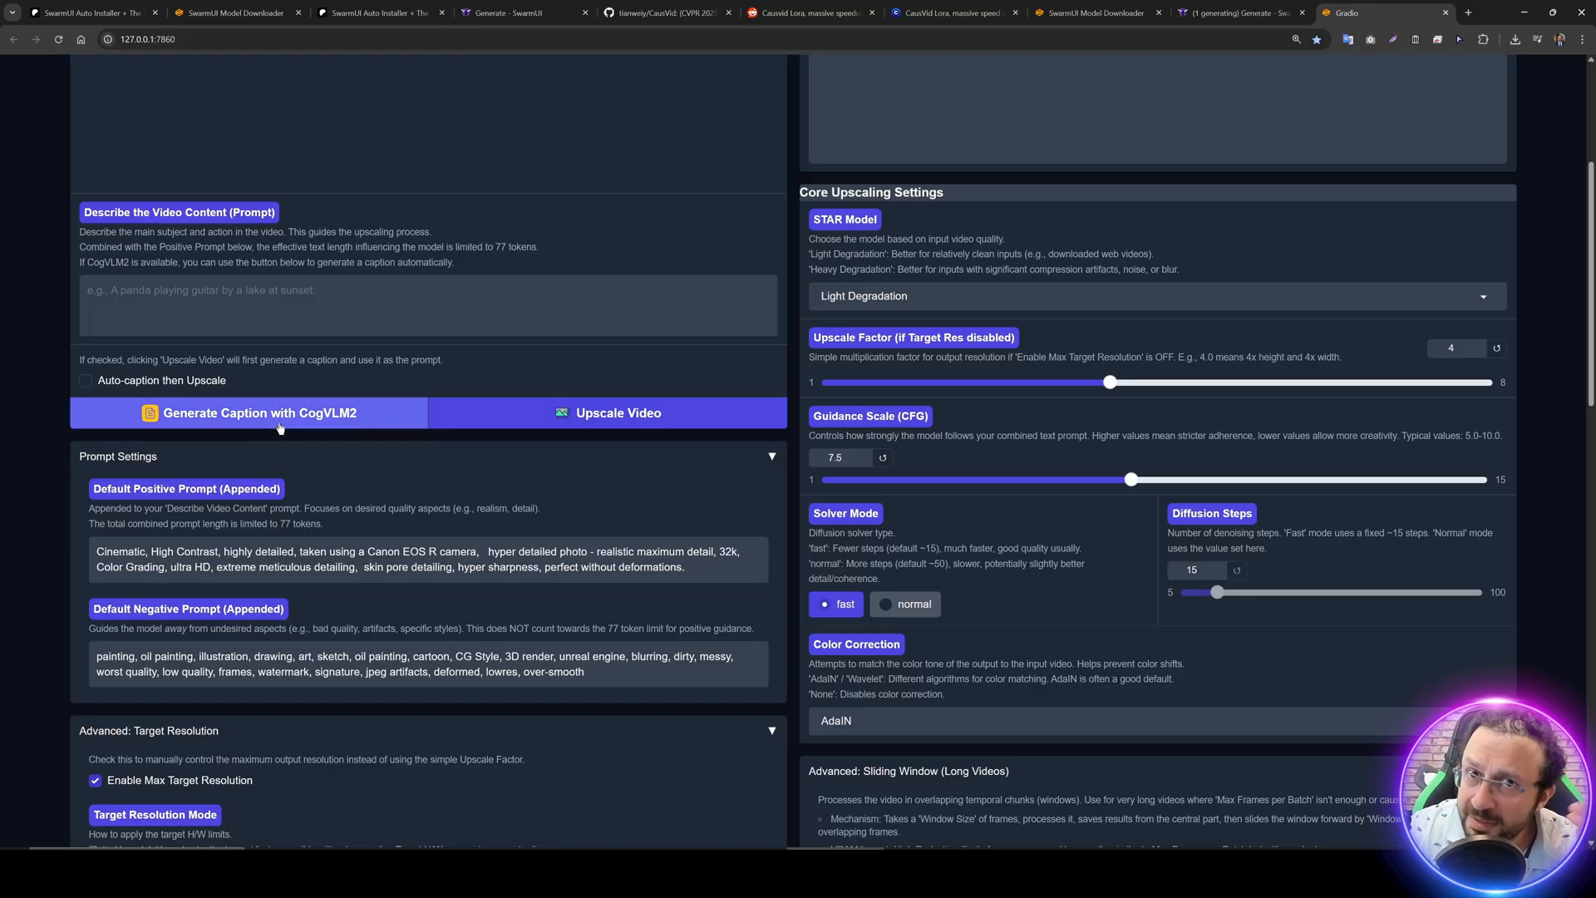
scroll(down, 3)
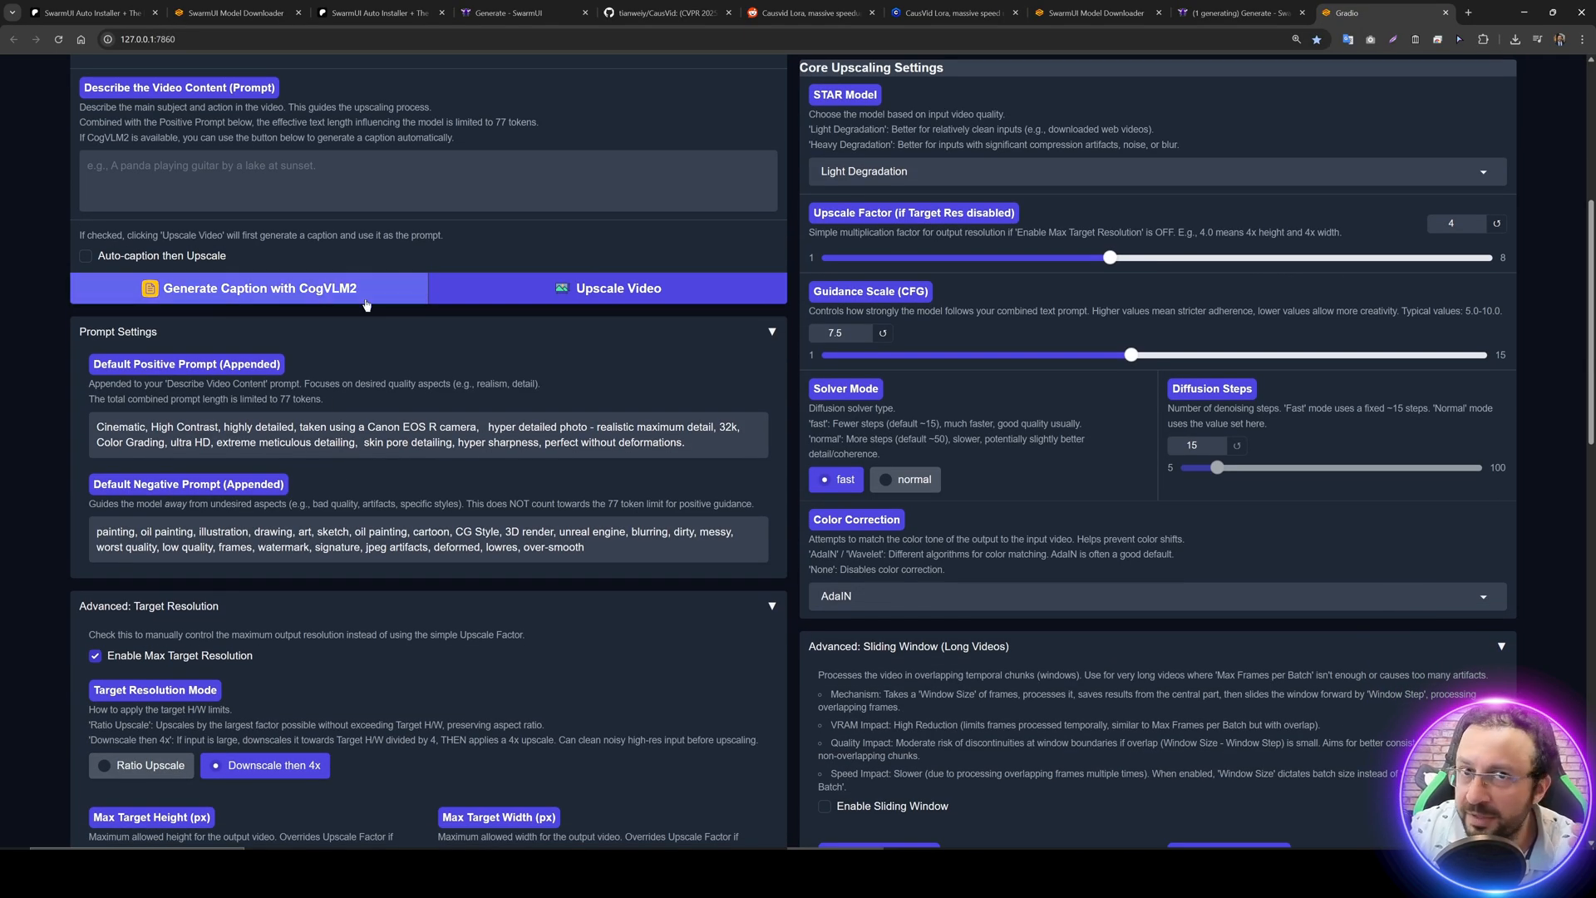
scroll(down, 3)
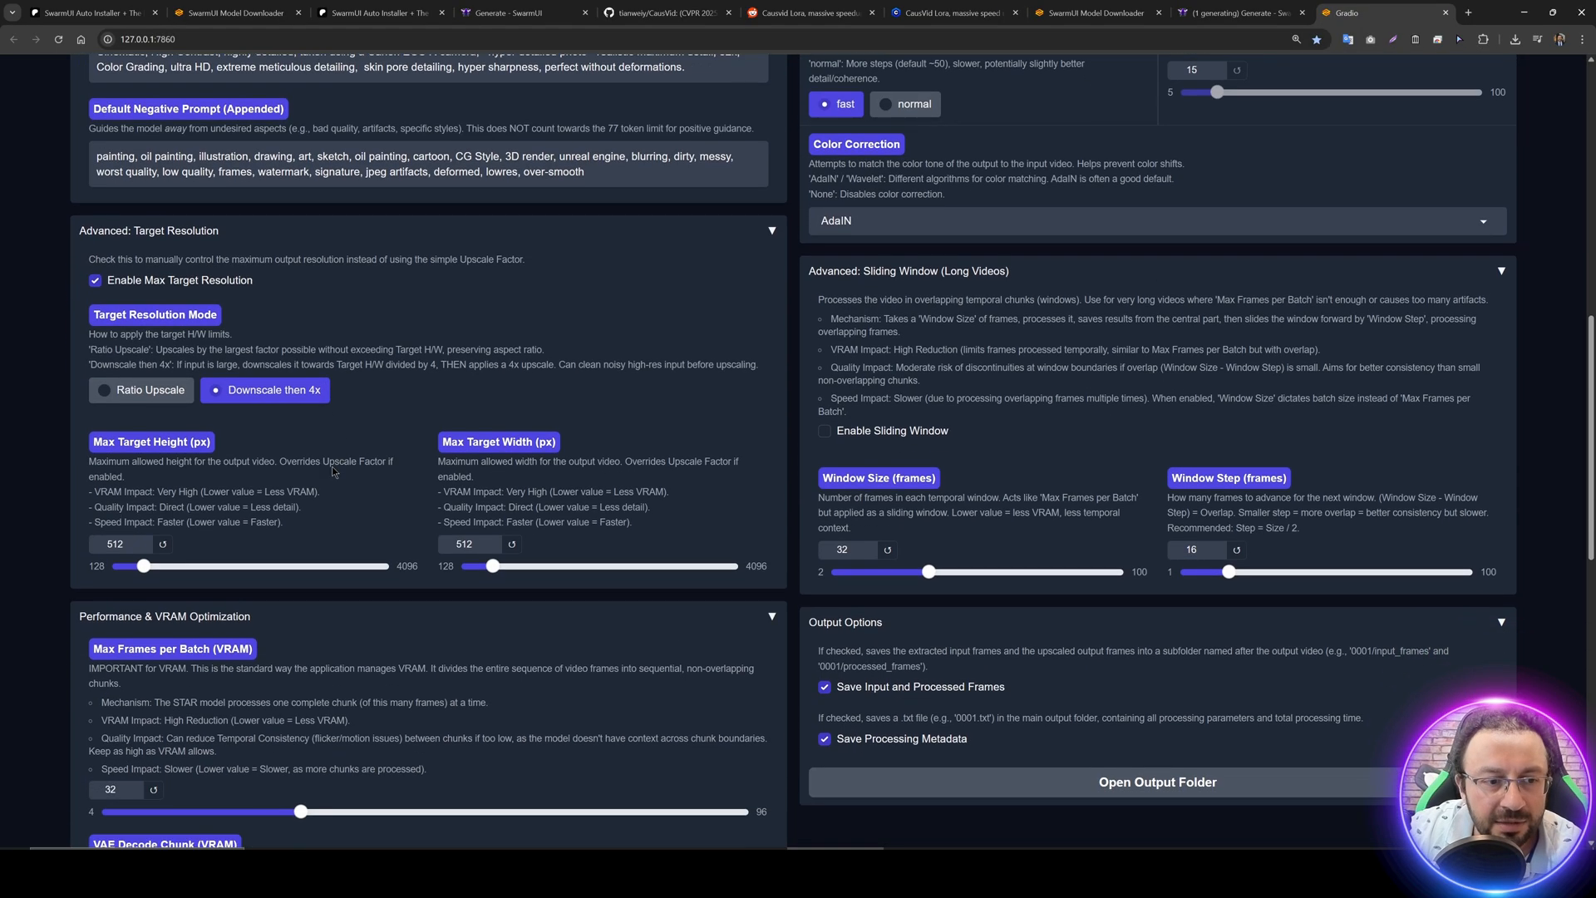
scroll(down, 3)
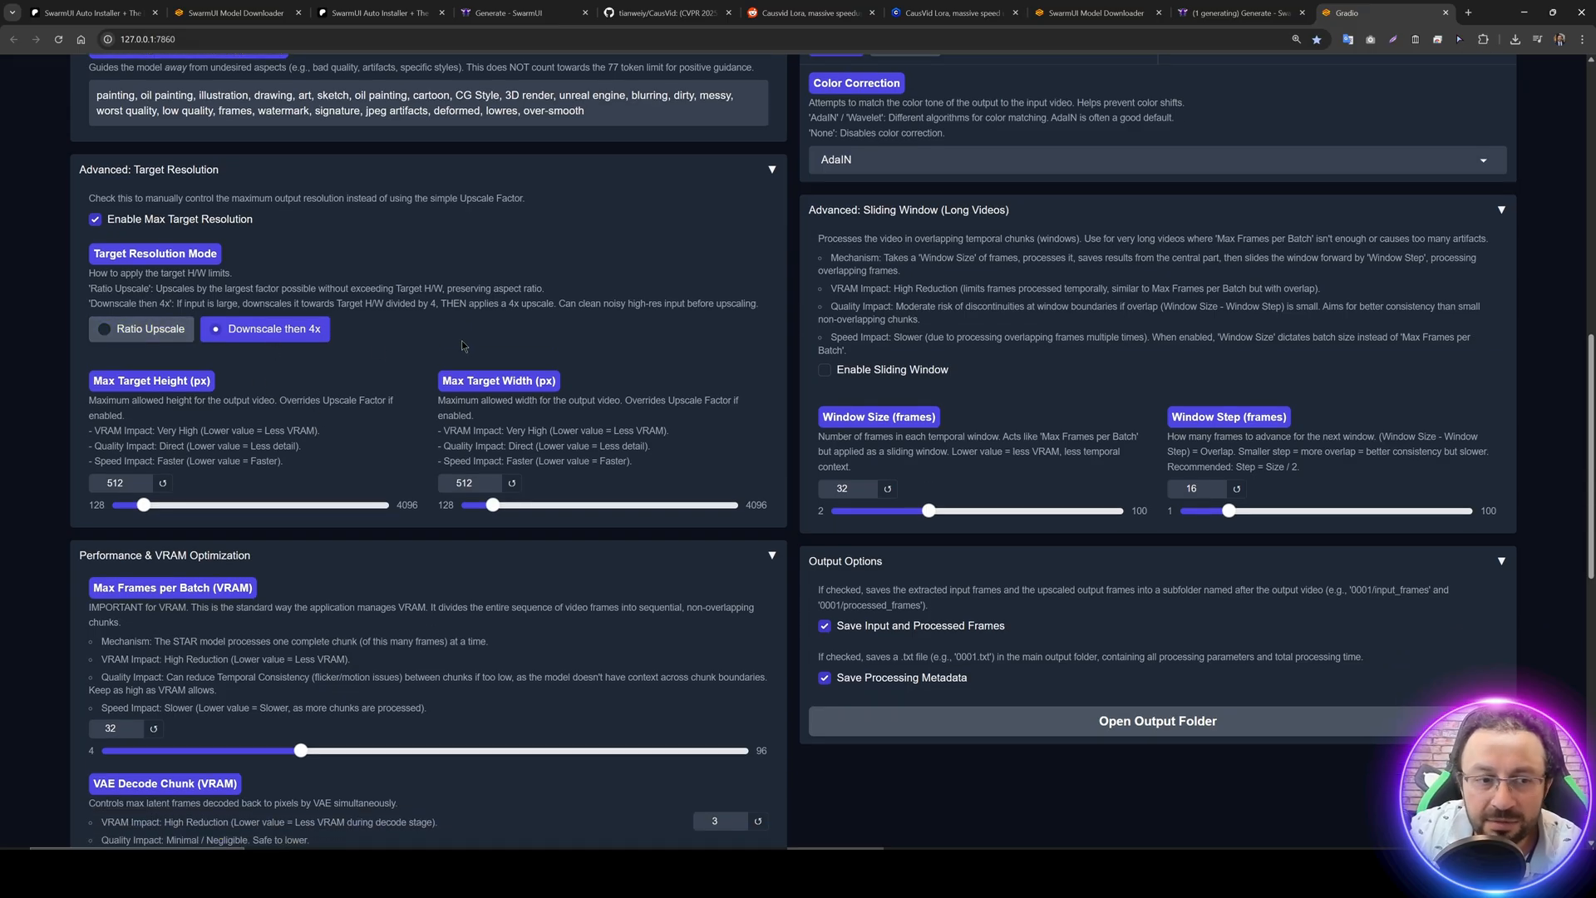
scroll(down, 3)
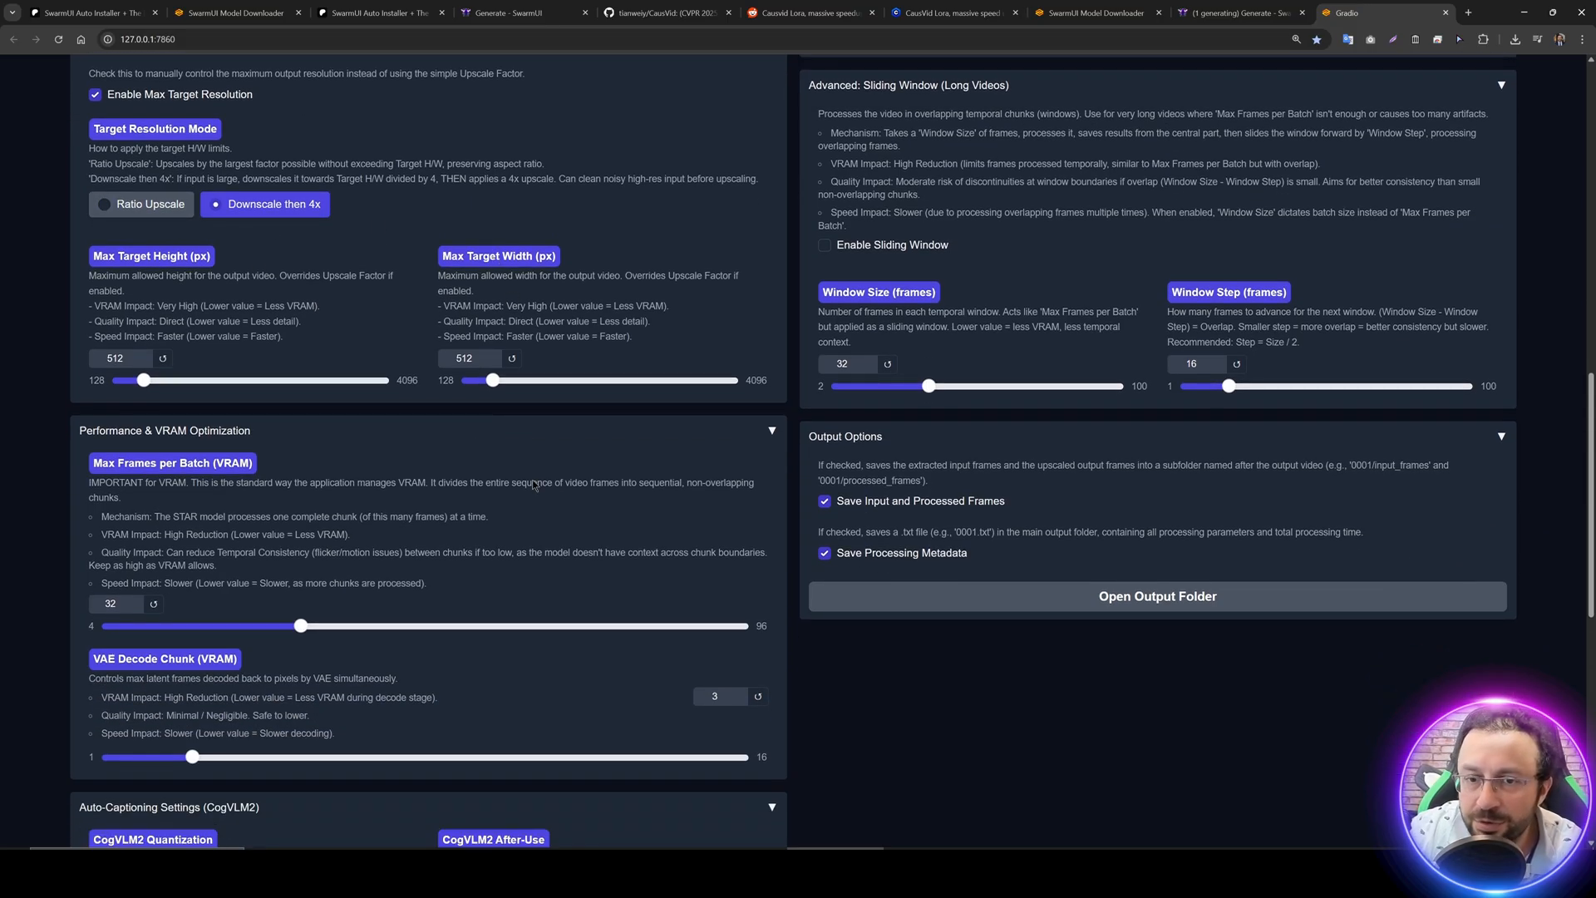
scroll(down, 3)
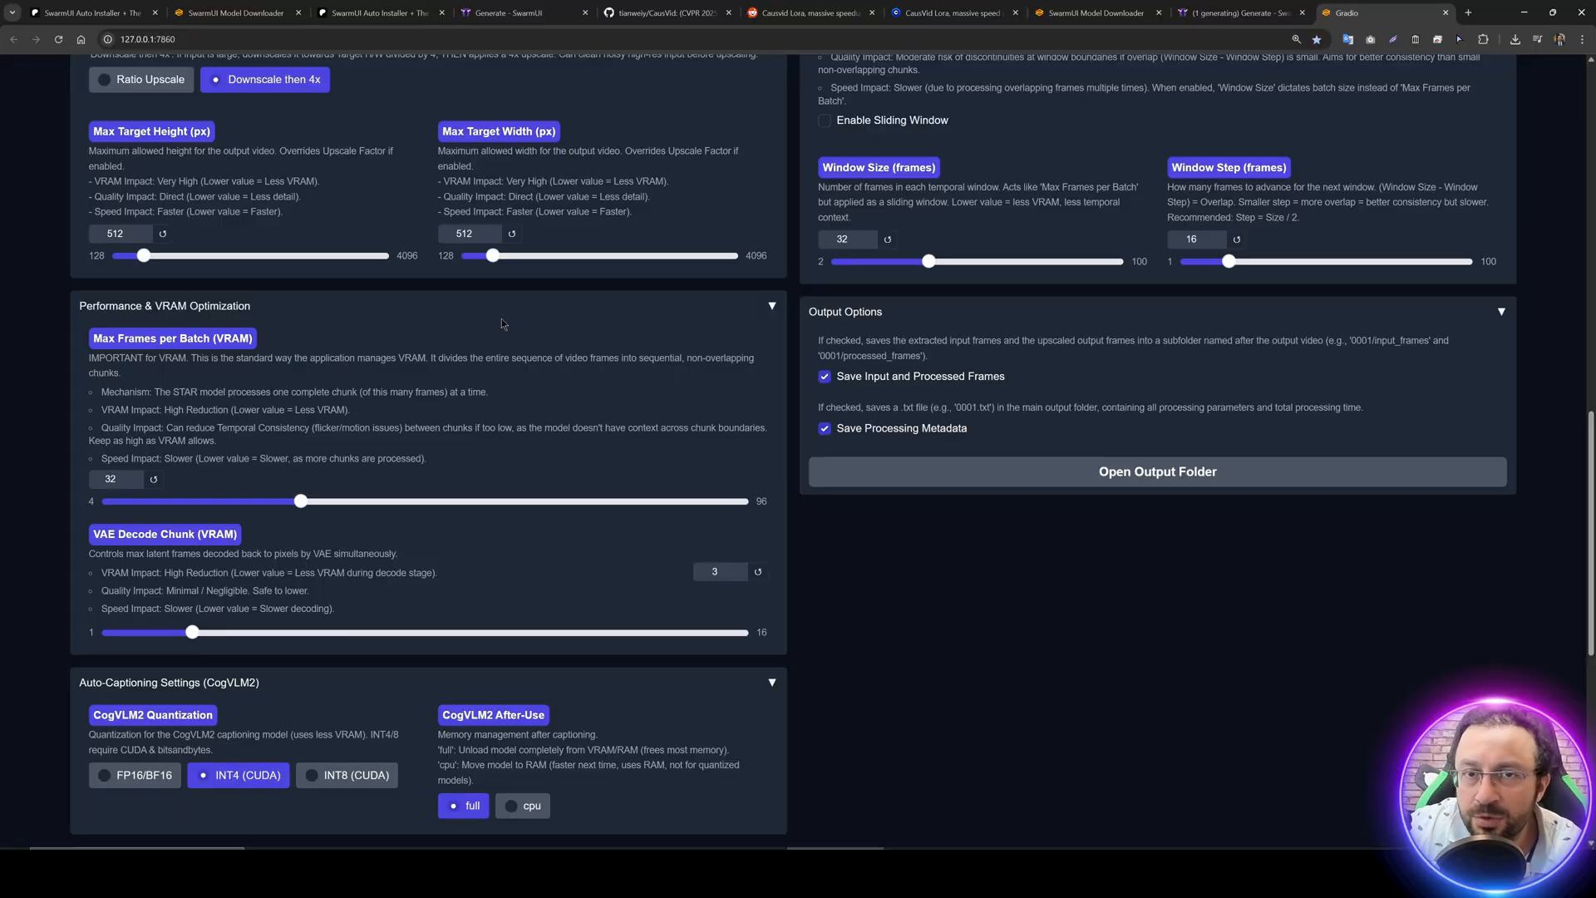
scroll(down, 3)
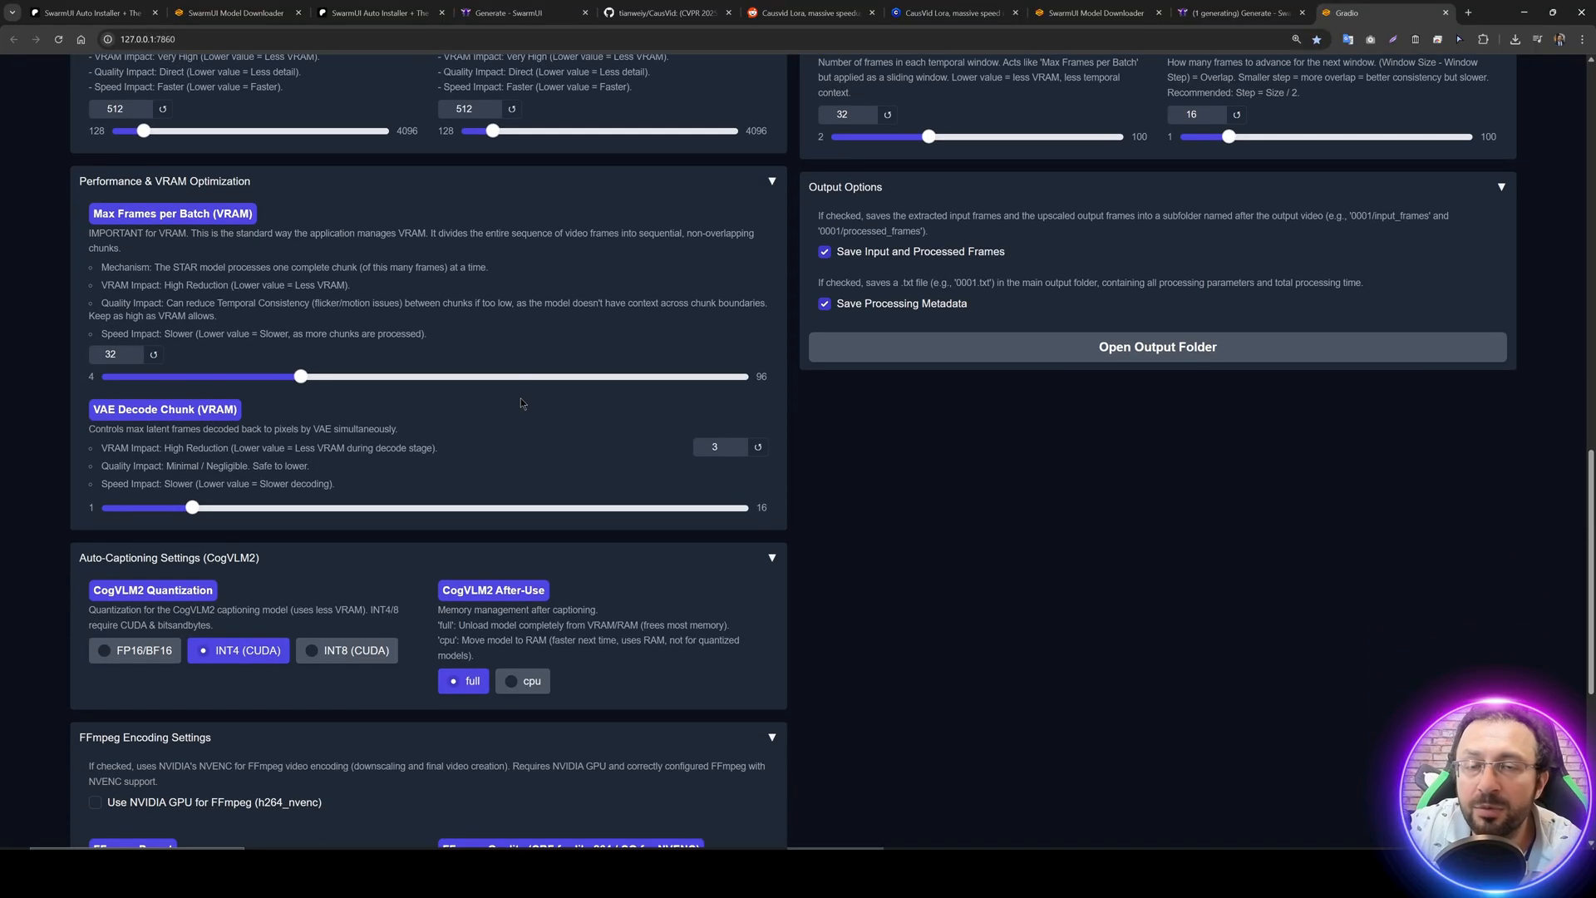
mouse_move(520, 400)
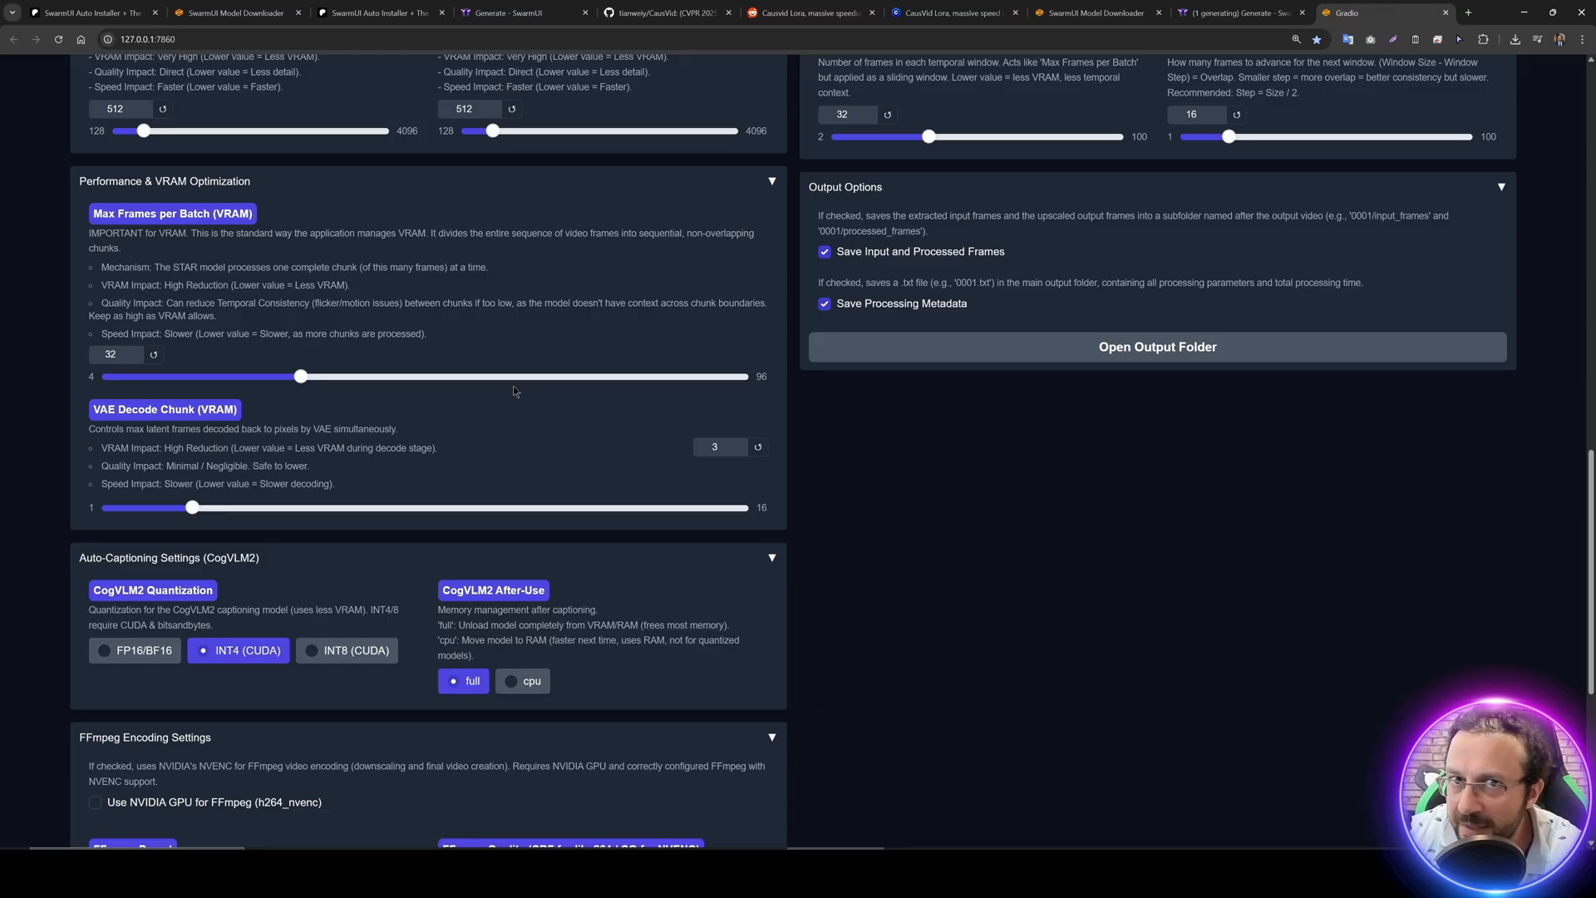
scroll(down, 3)
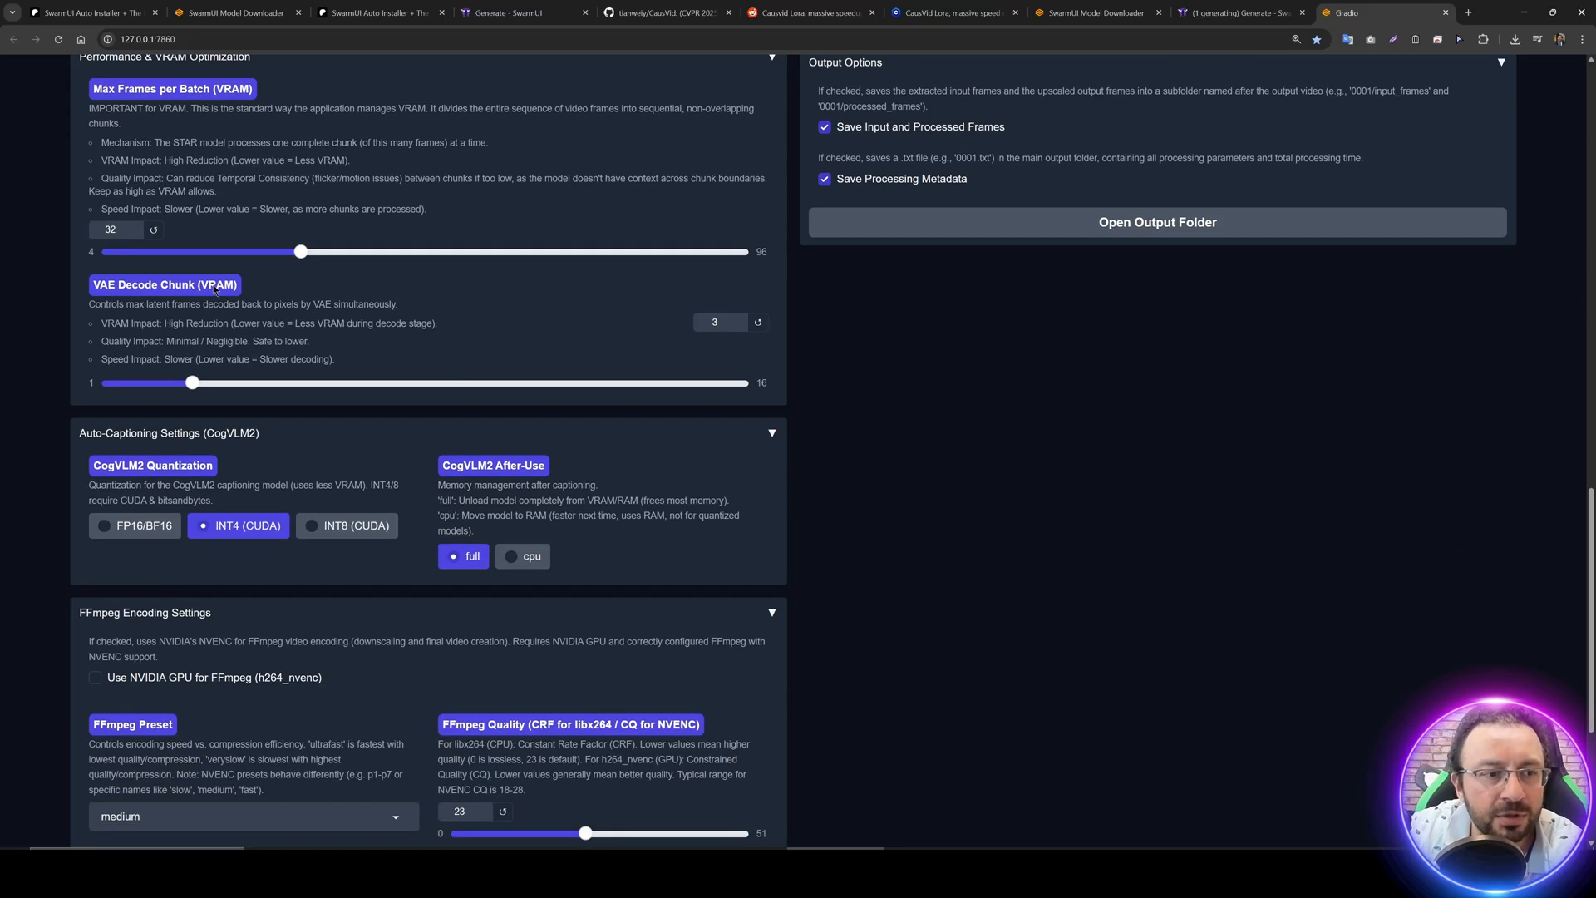
scroll(down, 3)
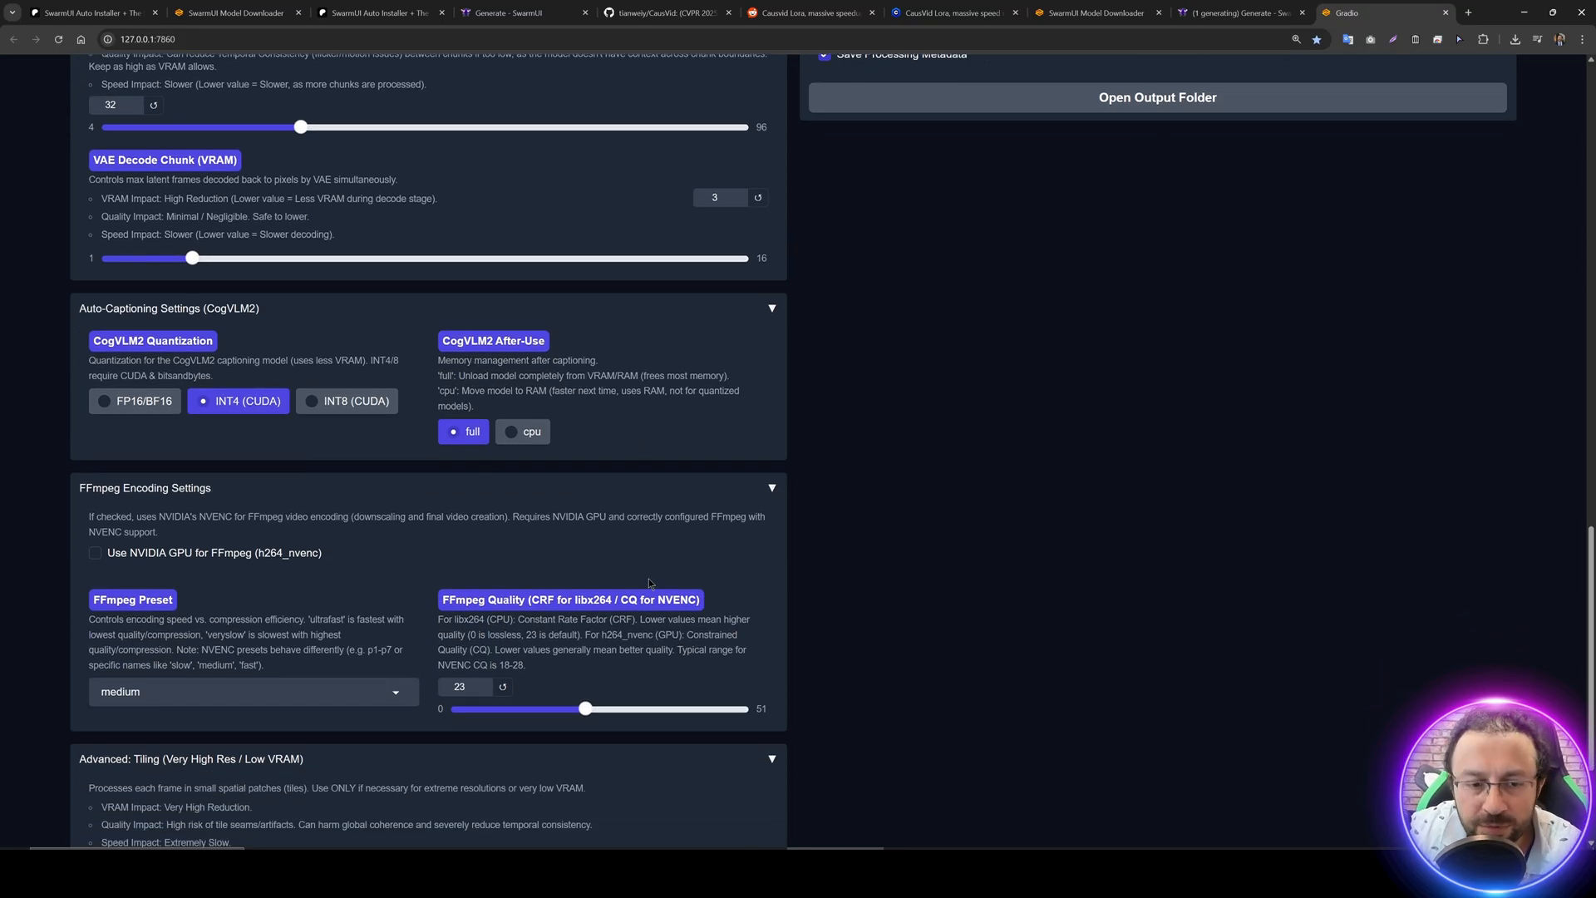
scroll(down, 3)
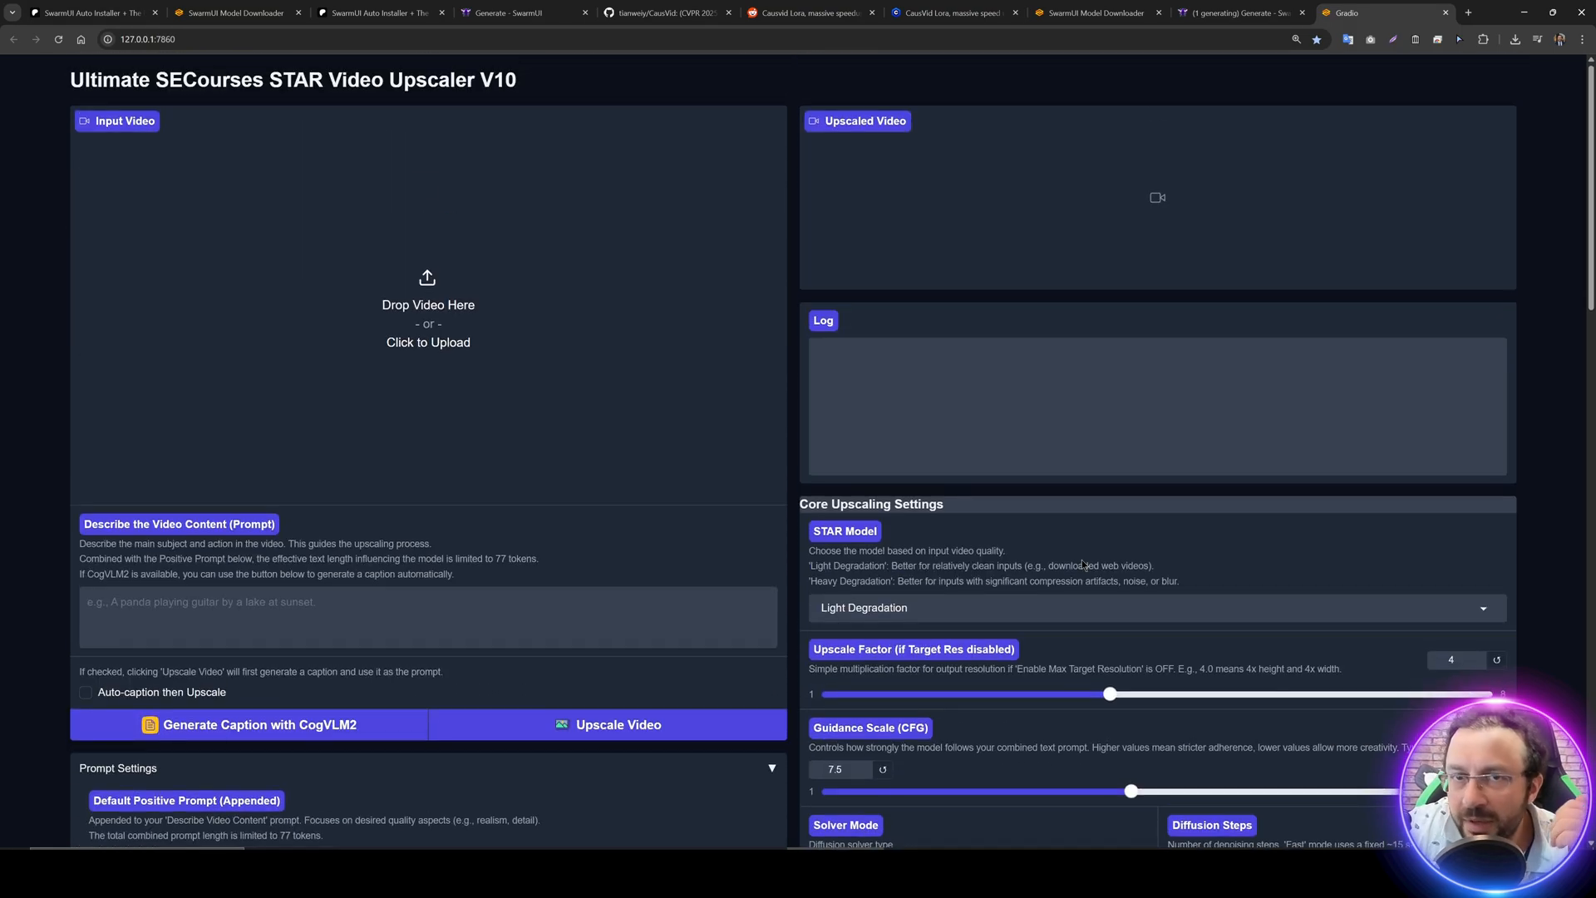
scroll(down, 3)
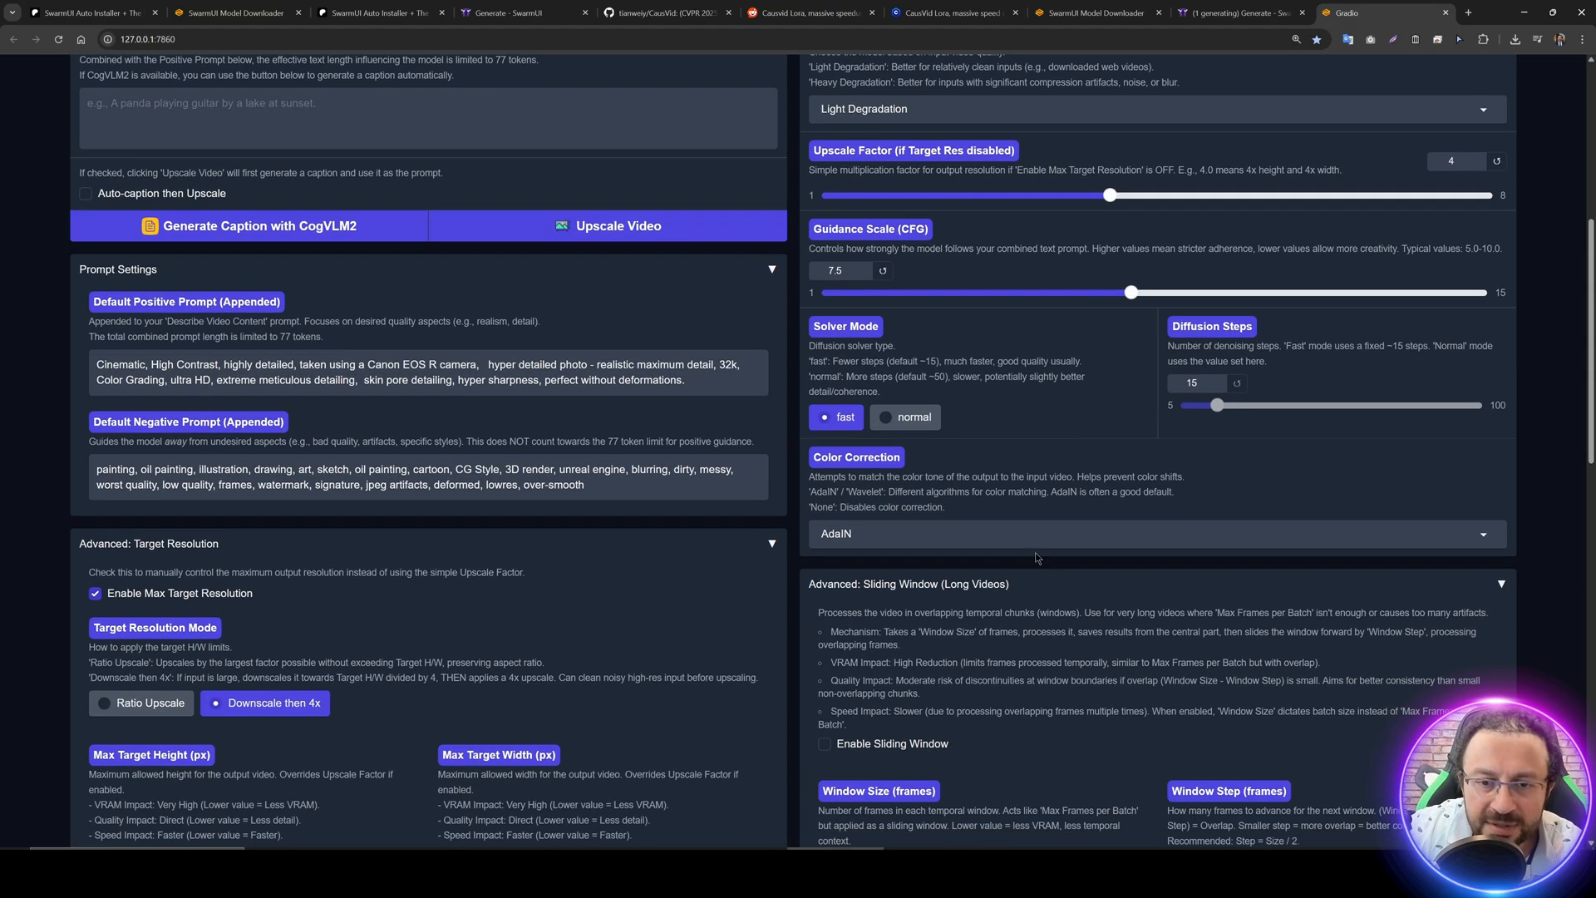
scroll(down, 3)
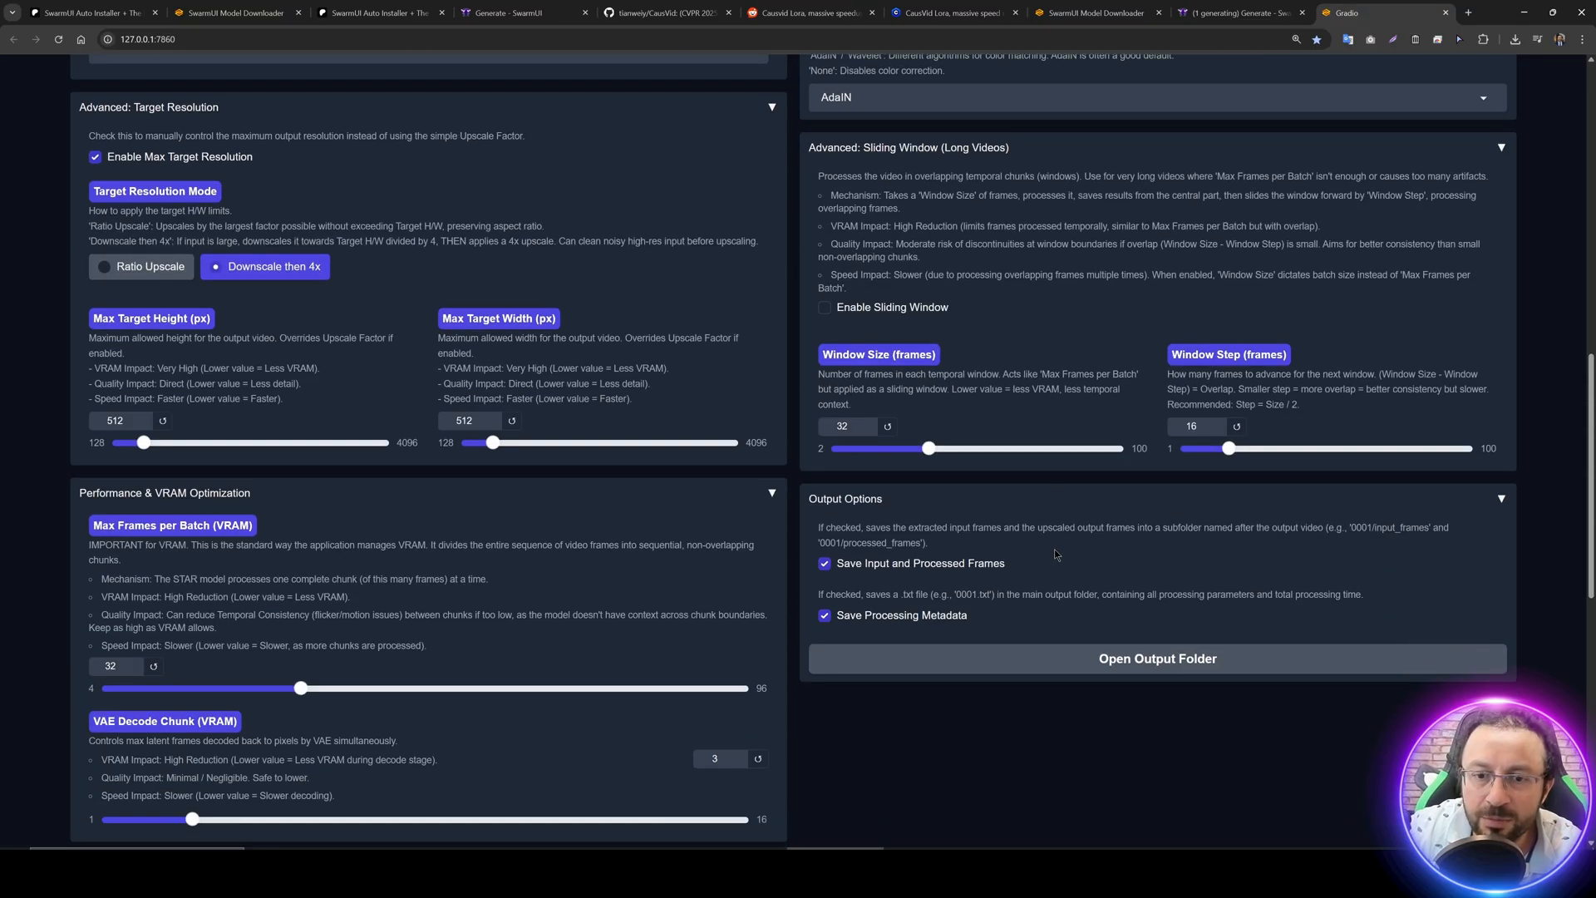
scroll(up, 3)
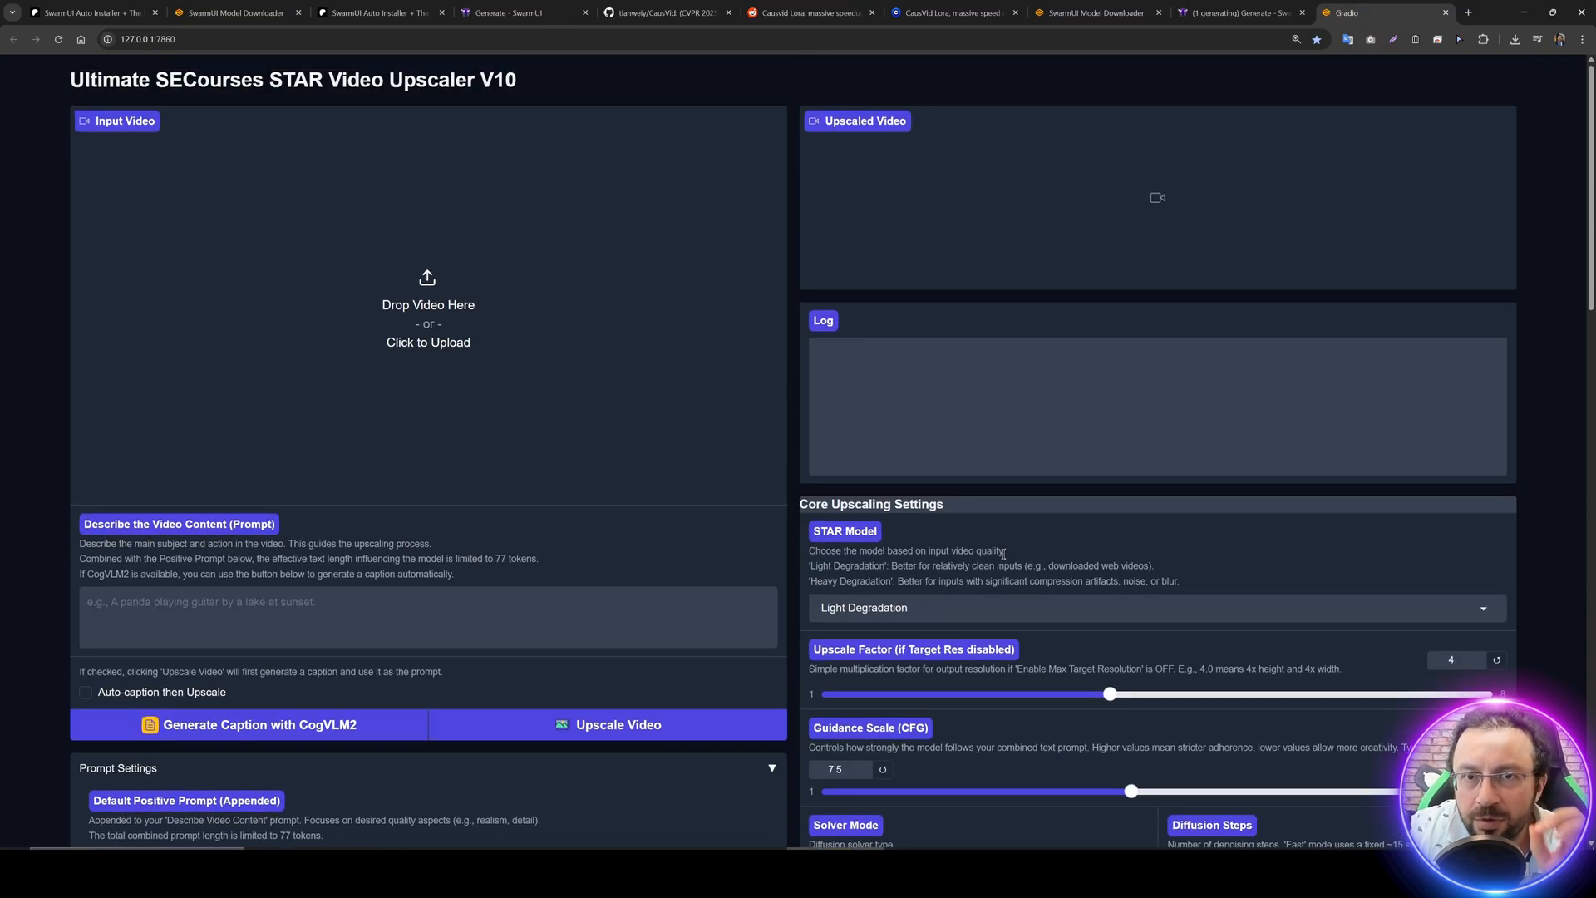
mouse_move(954, 380)
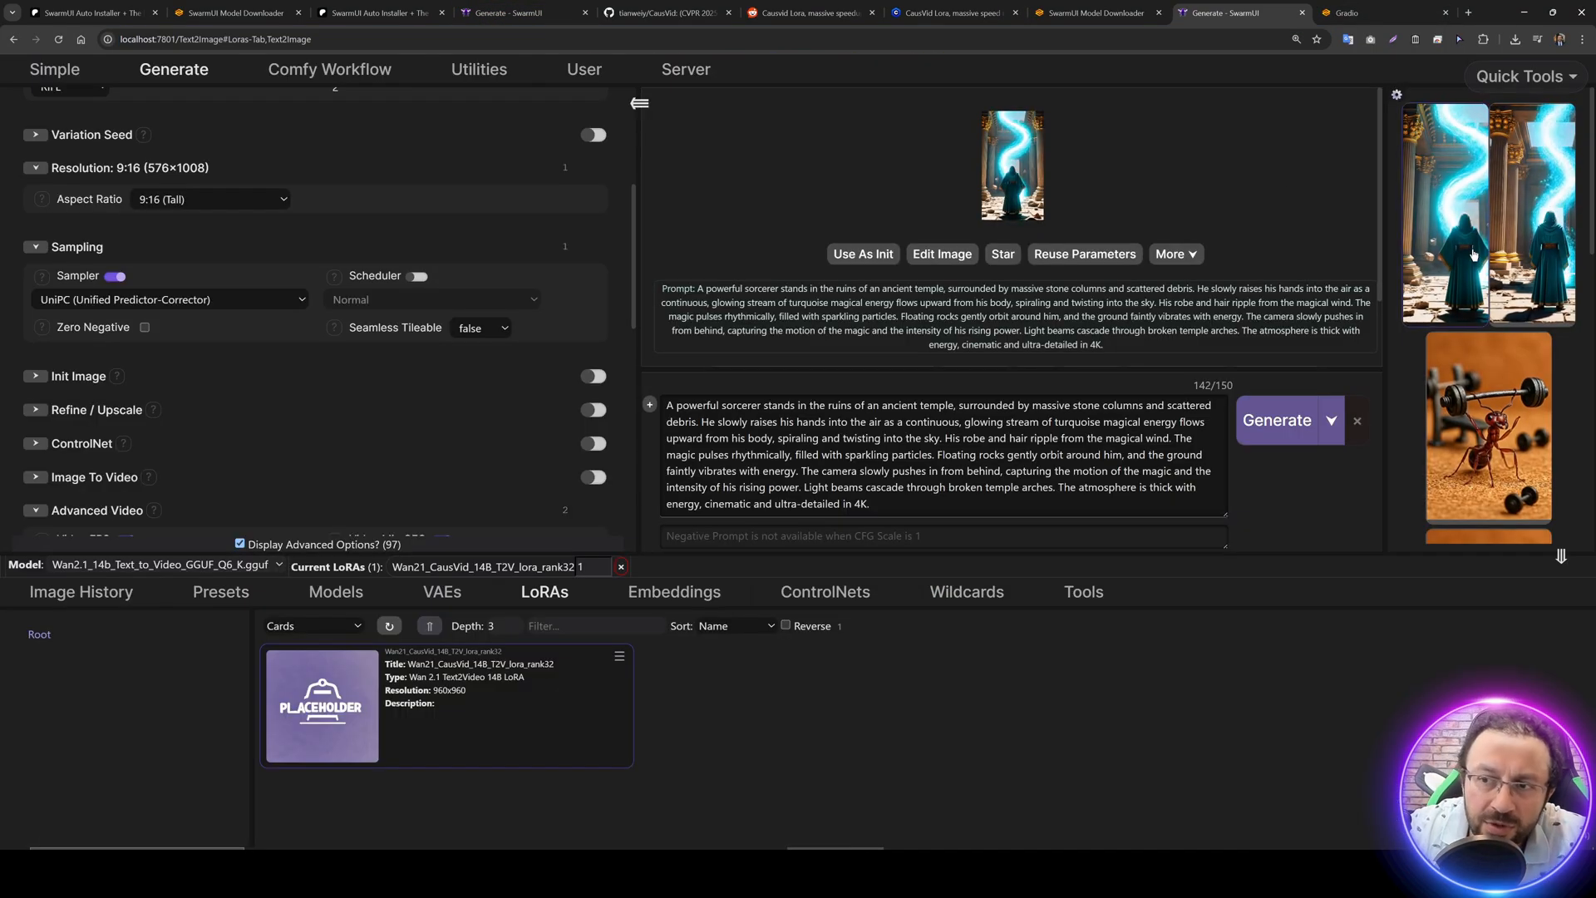
click(1013, 165)
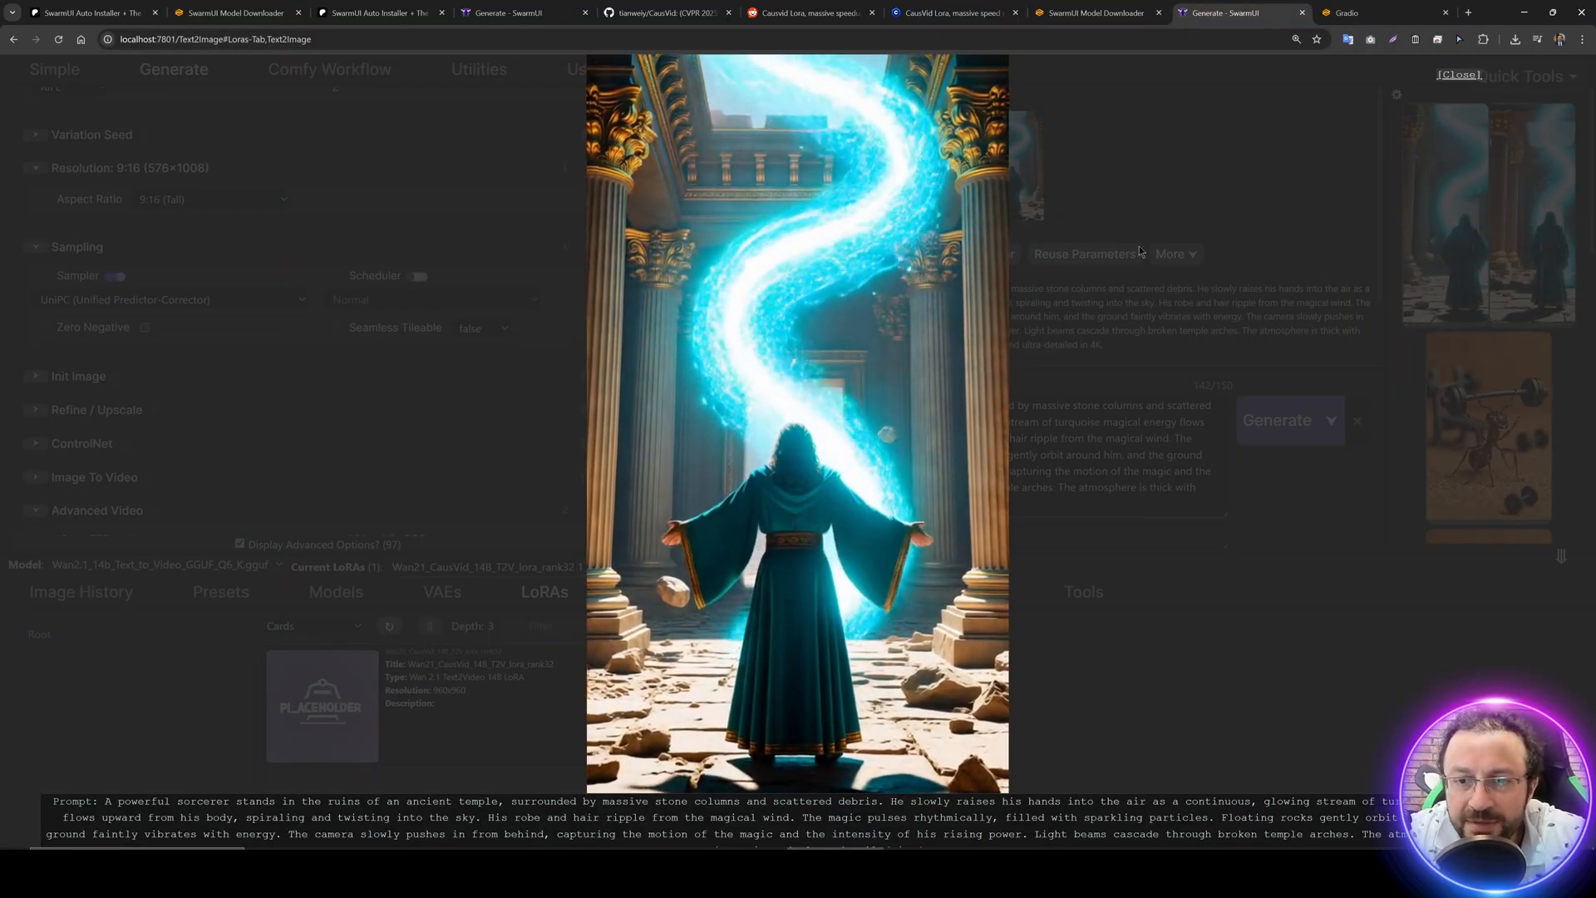
click(687, 68)
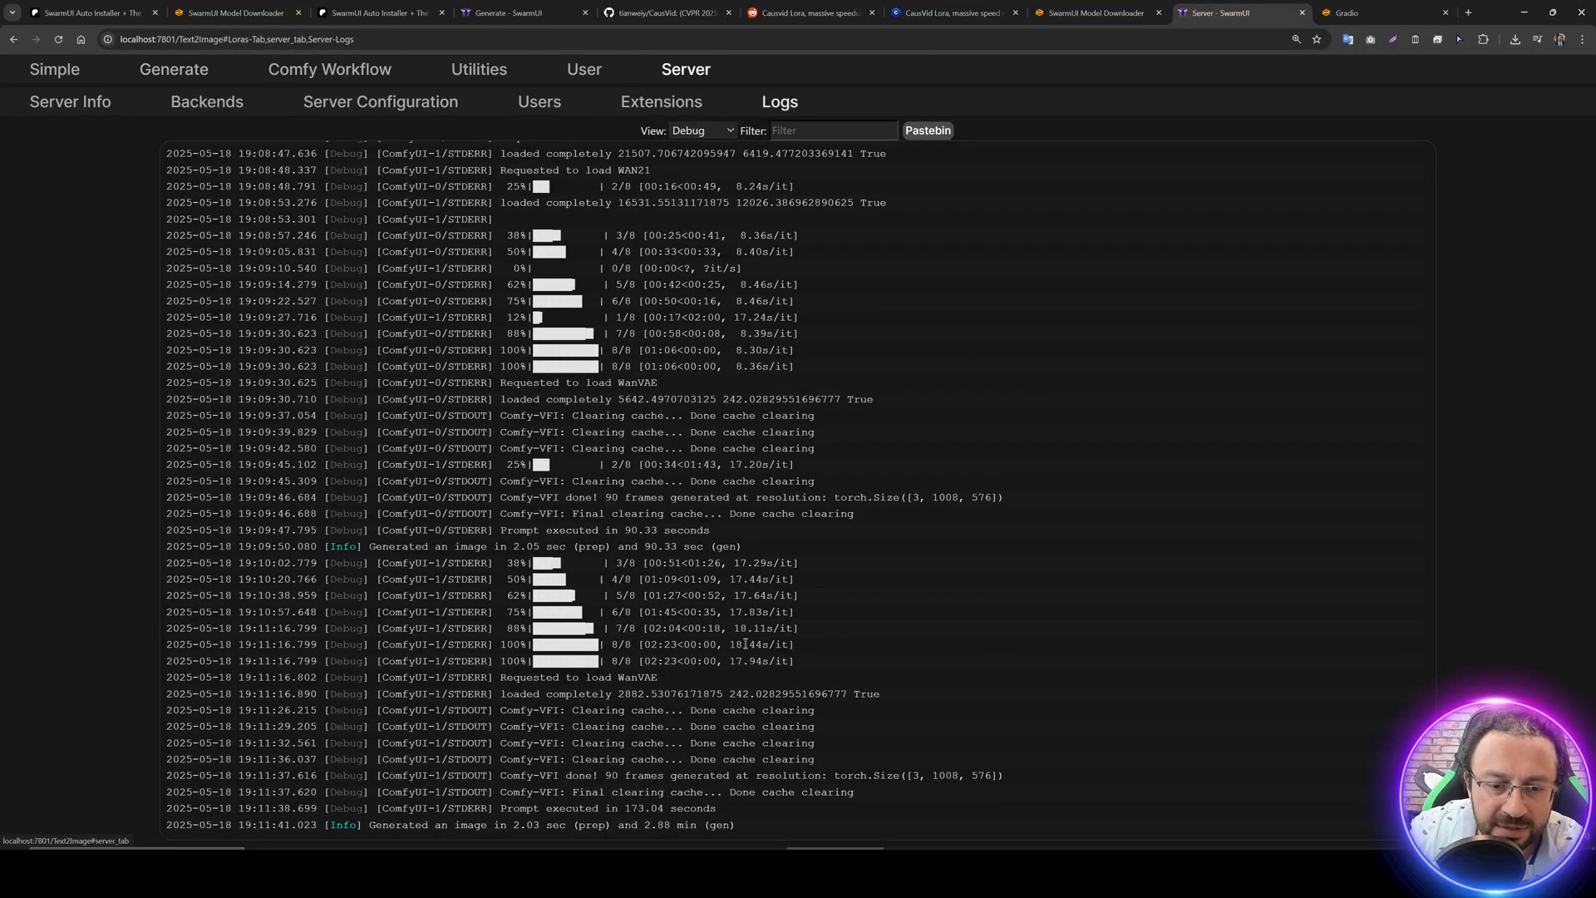
drag(575, 531, 714, 531)
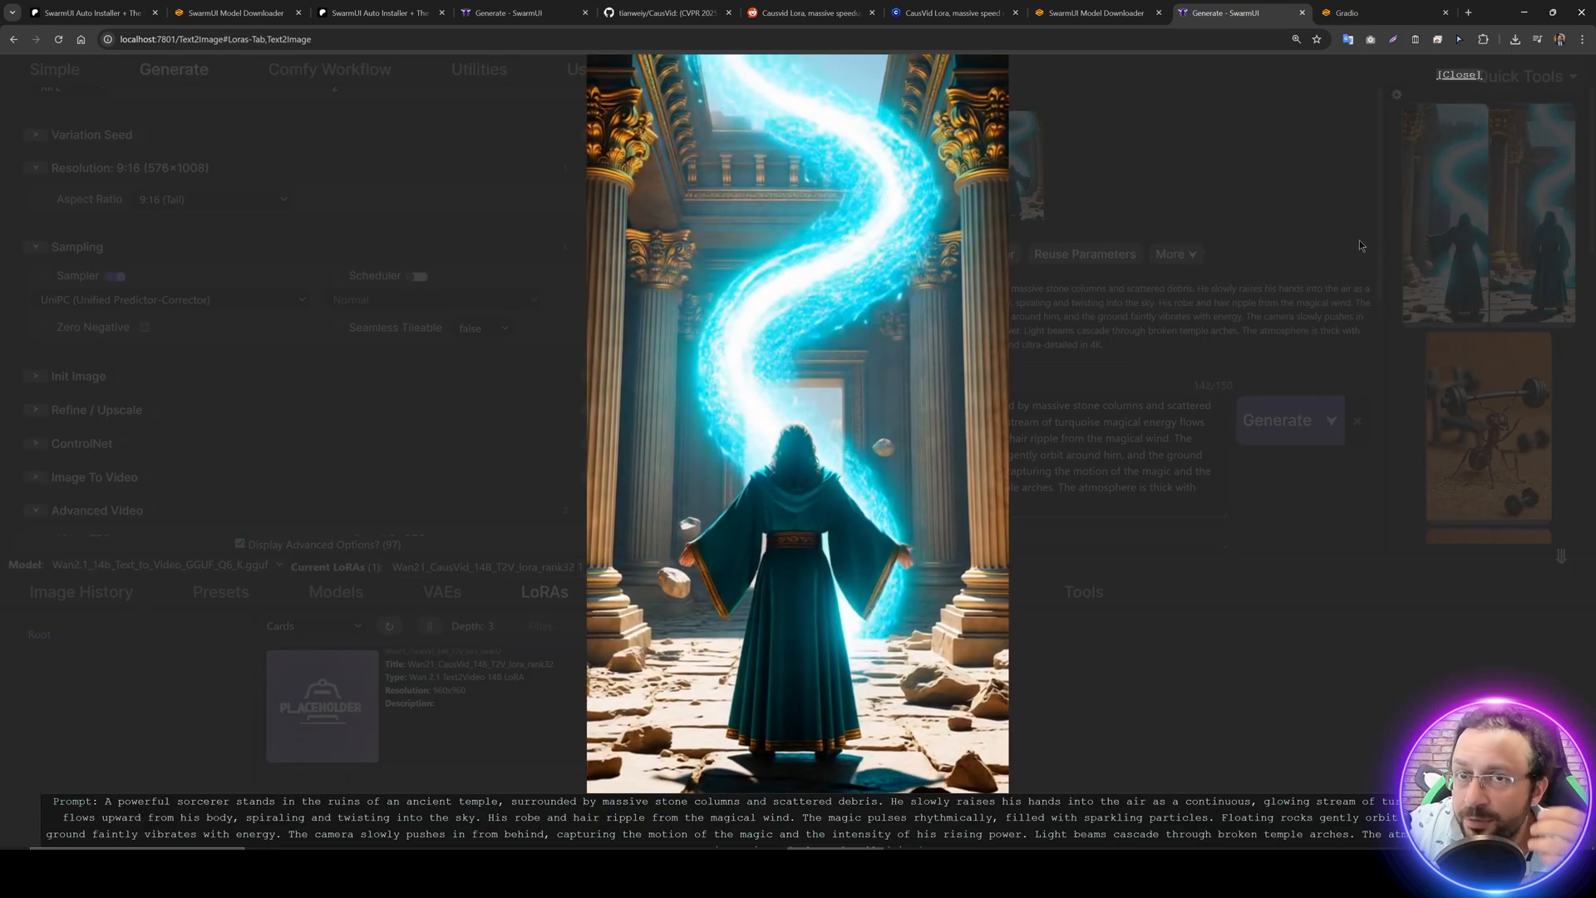
click(1458, 75)
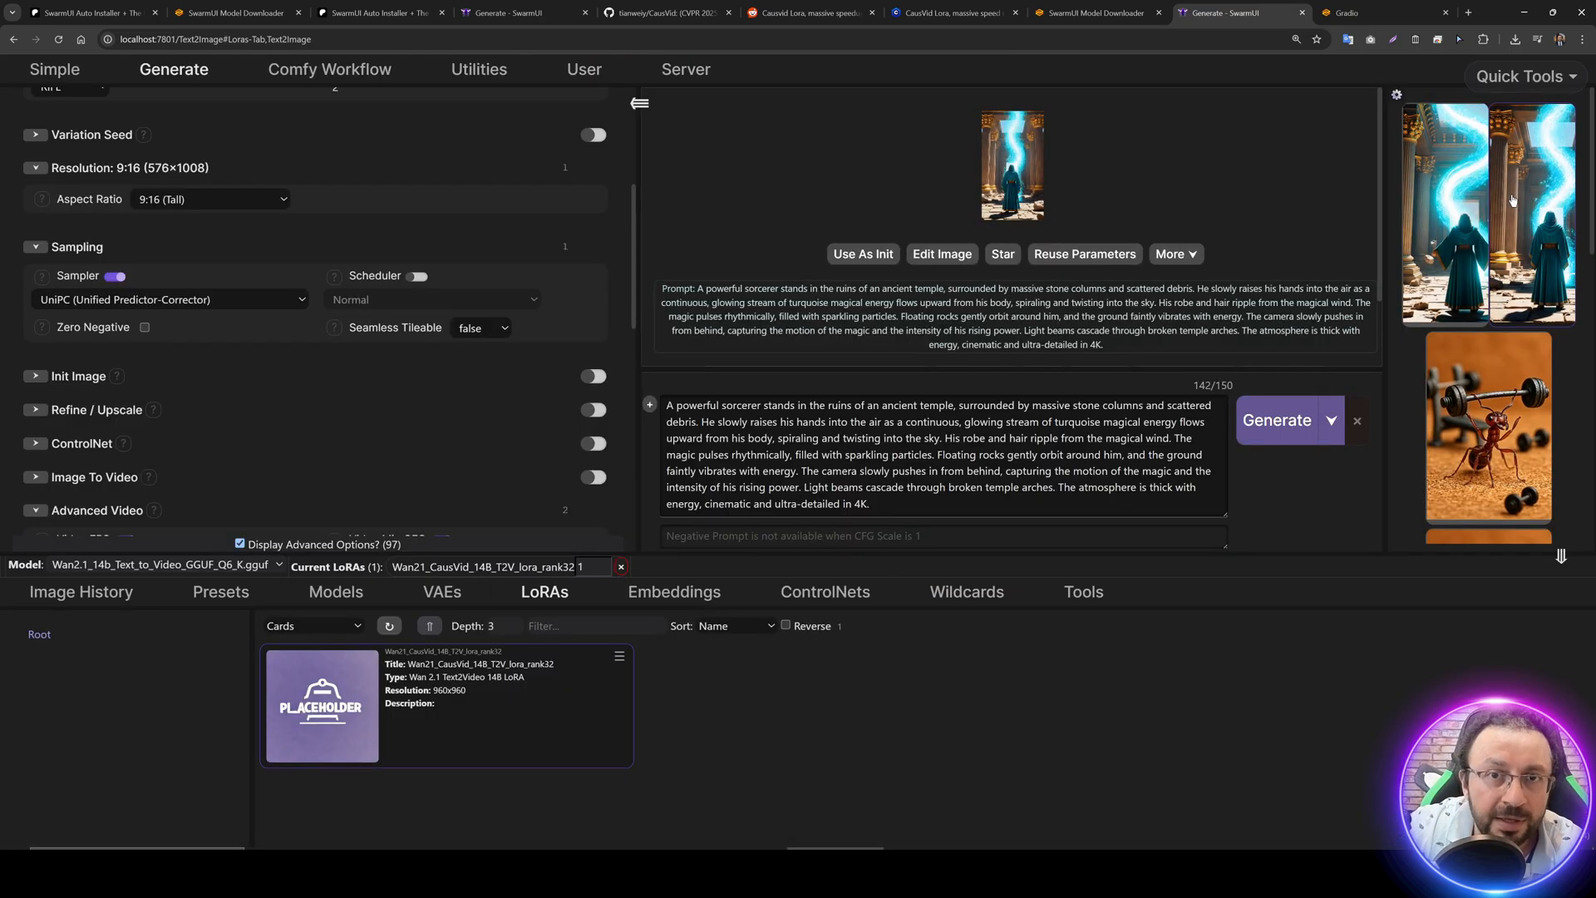
click(1013, 164)
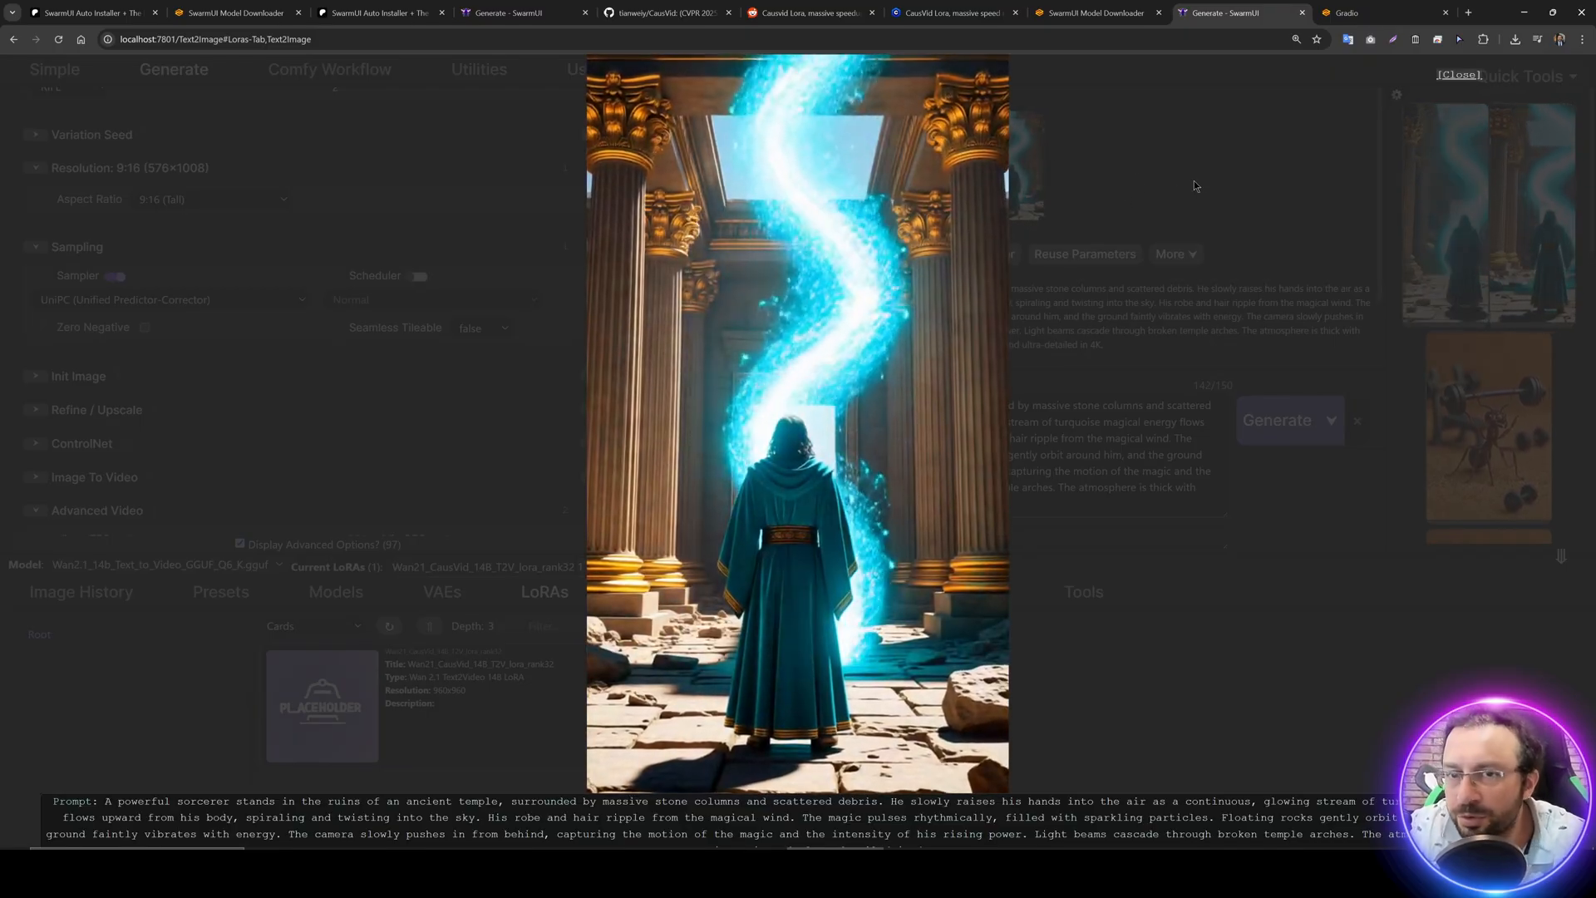
click(1458, 75)
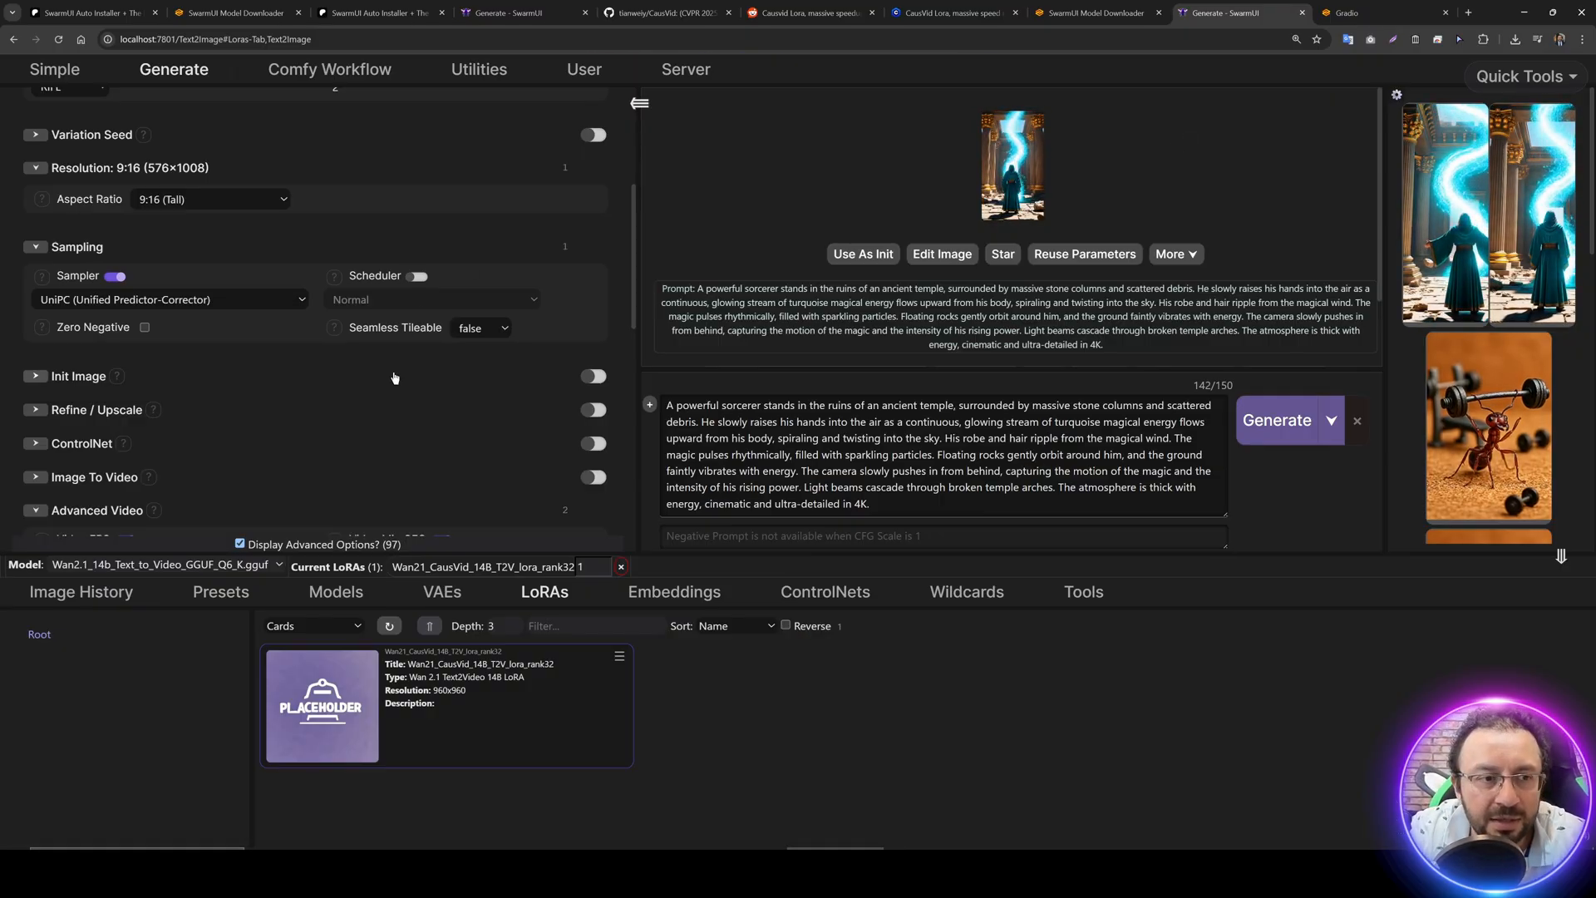